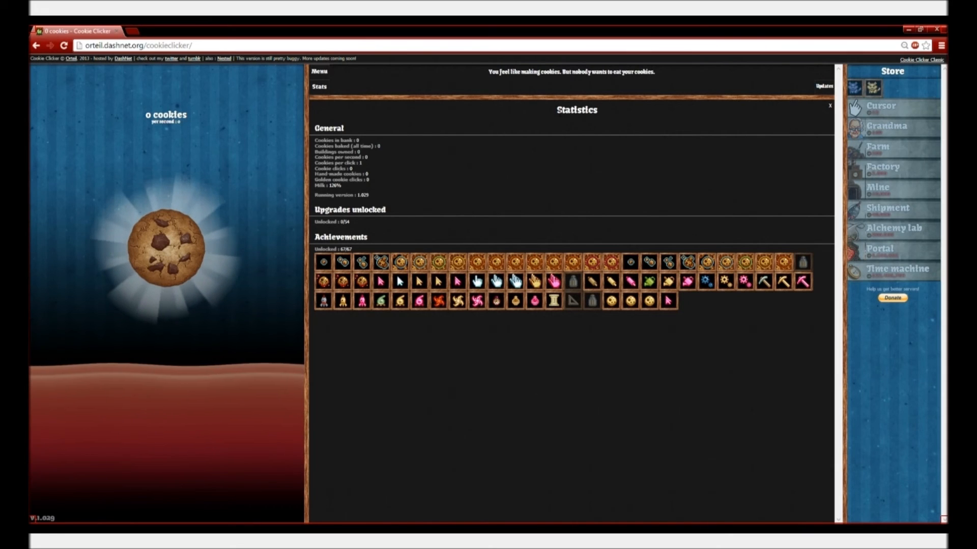
Bake the first cookies on the big cookie and collect the golden cookie's bonus.
left_click(165, 247)
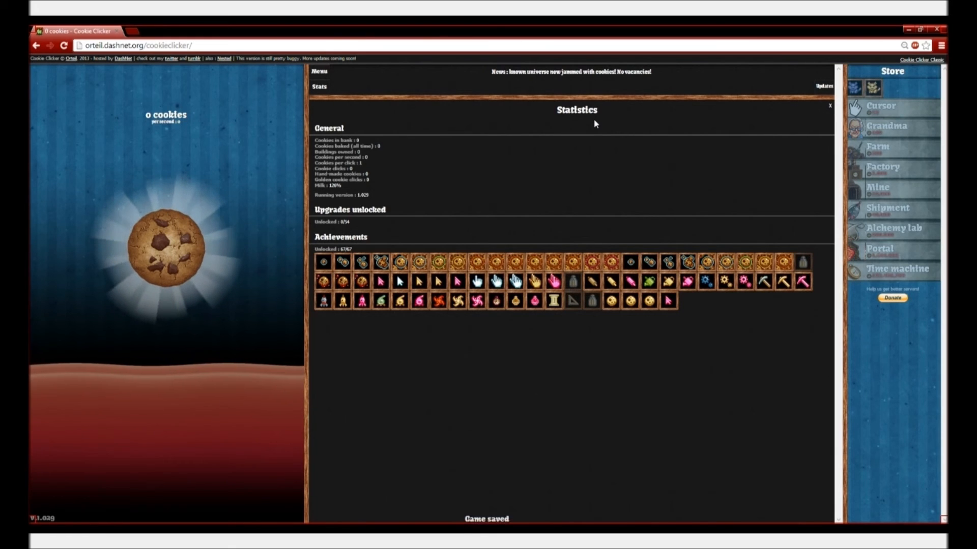
mouse_move(516, 139)
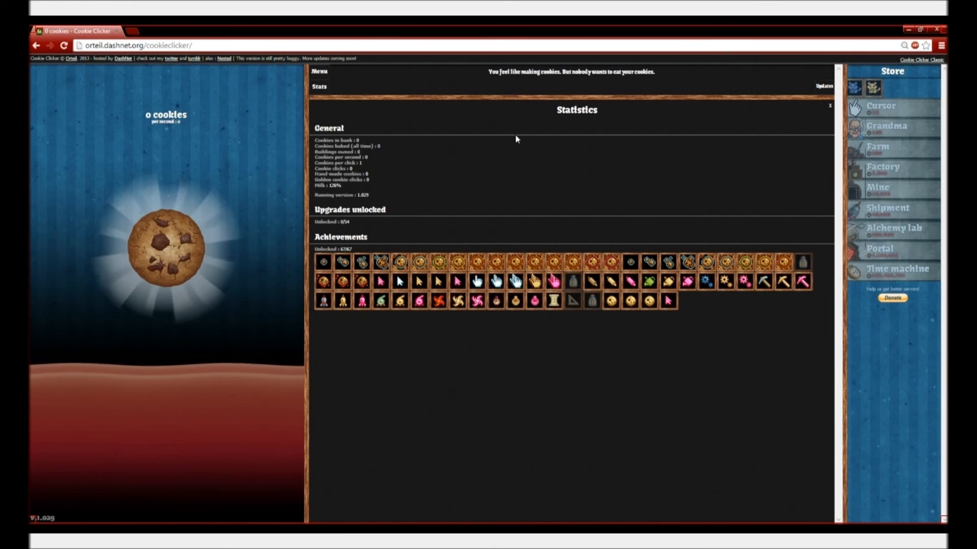
left_click(164, 249)
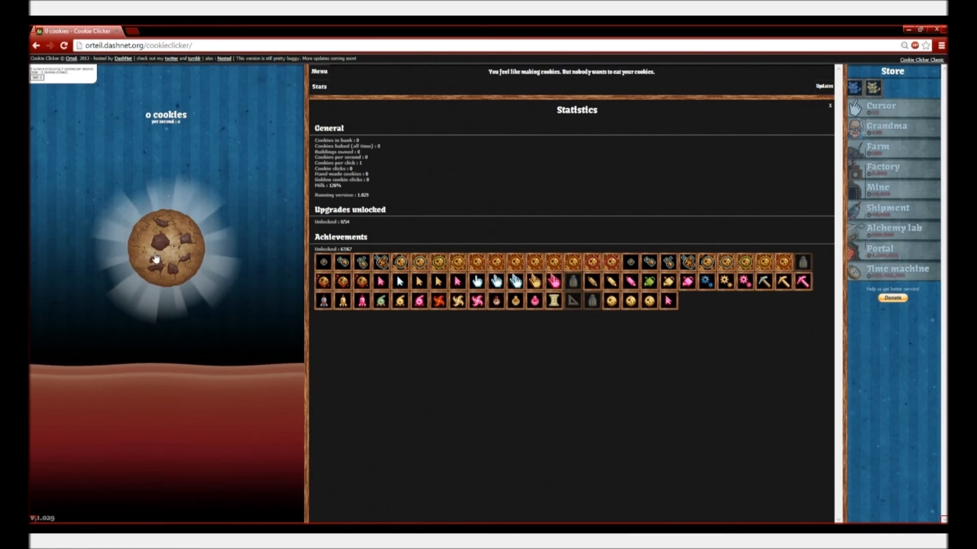
left_click(165, 249)
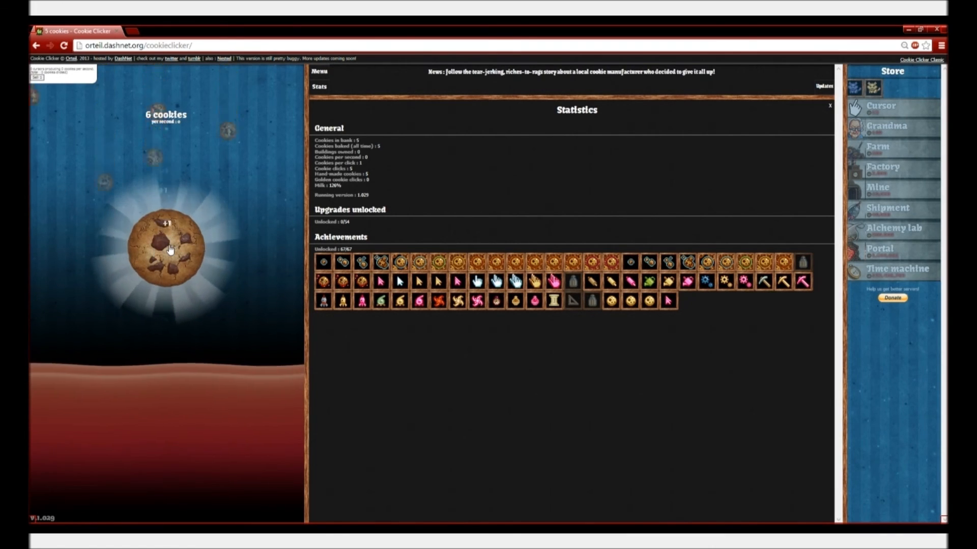
left_click(170, 249)
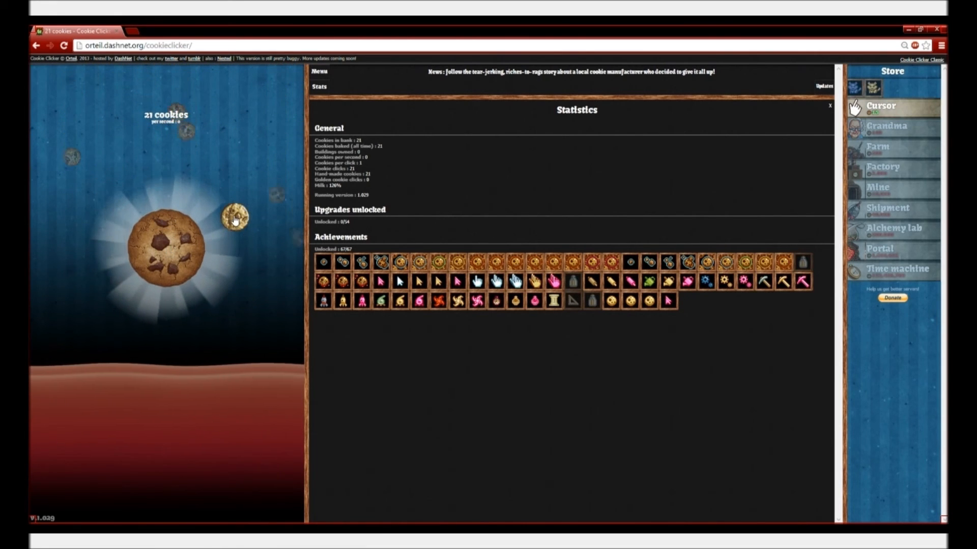
left_click(165, 250)
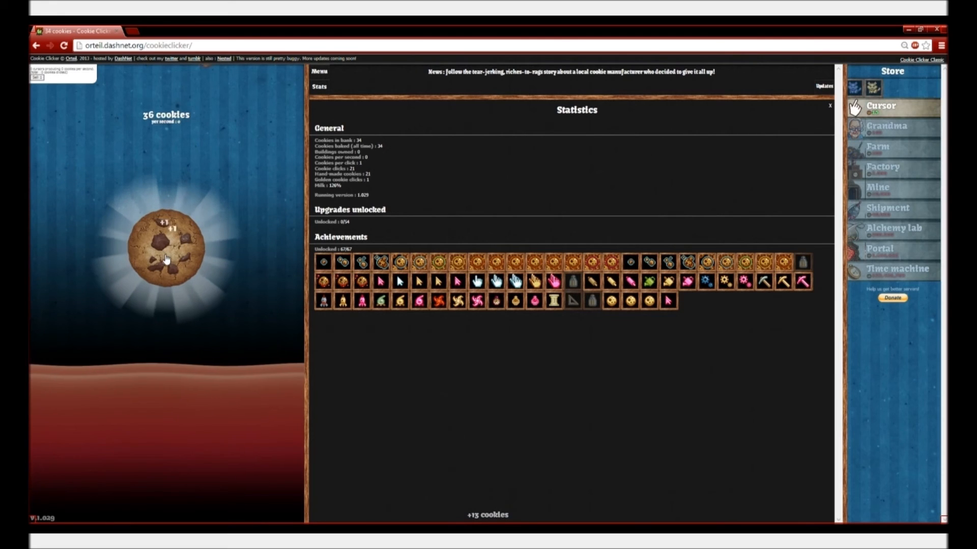
left_click(165, 257)
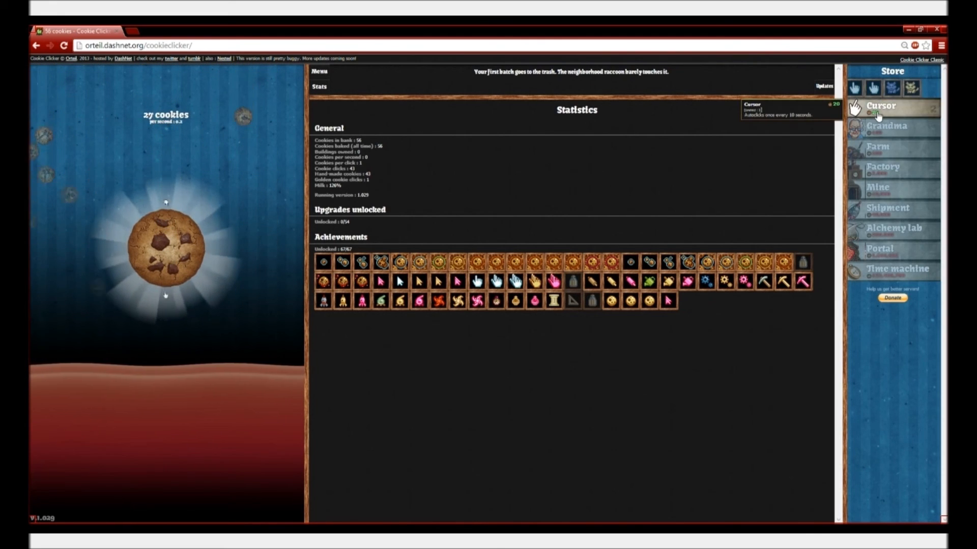
Buy the first Cursor and keep clicking the big cookie.
left_click(166, 246)
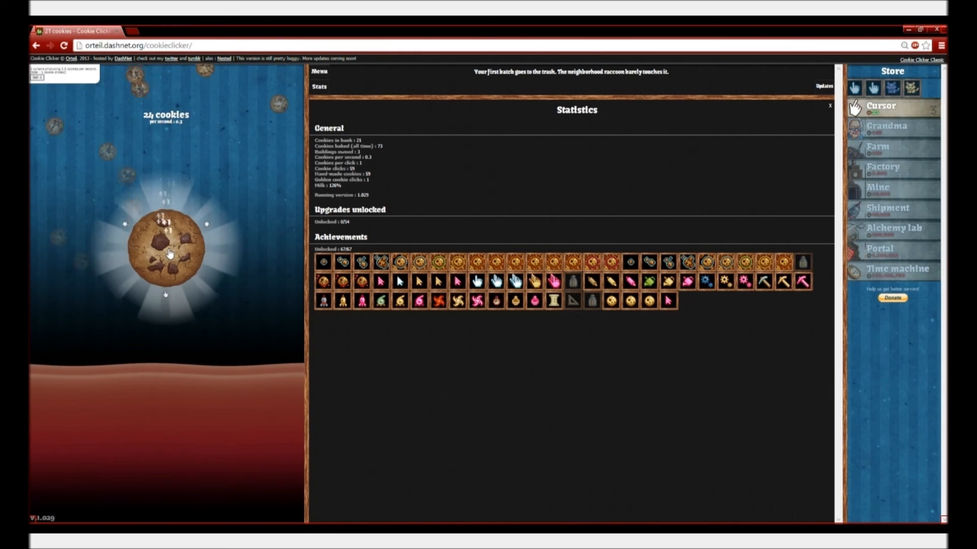
left_click(166, 247)
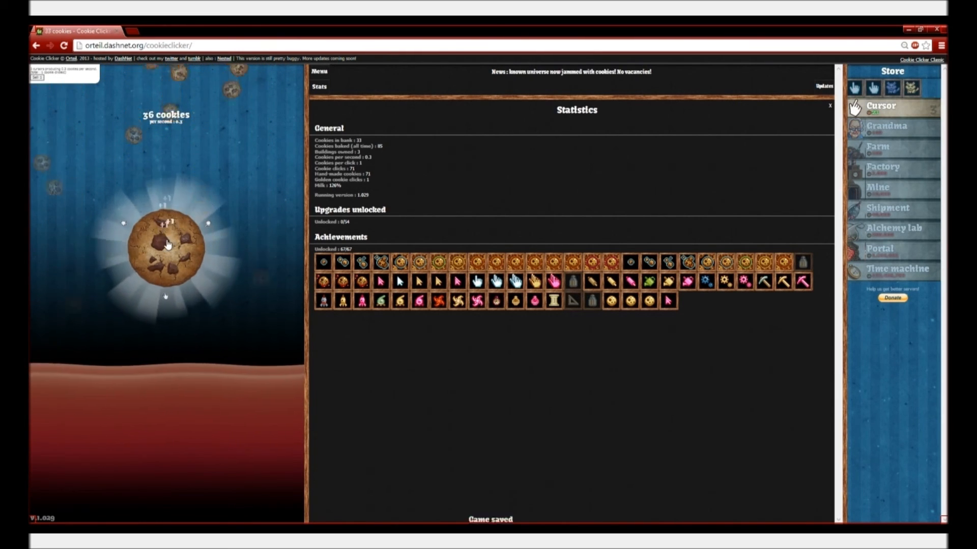
left_click(165, 245)
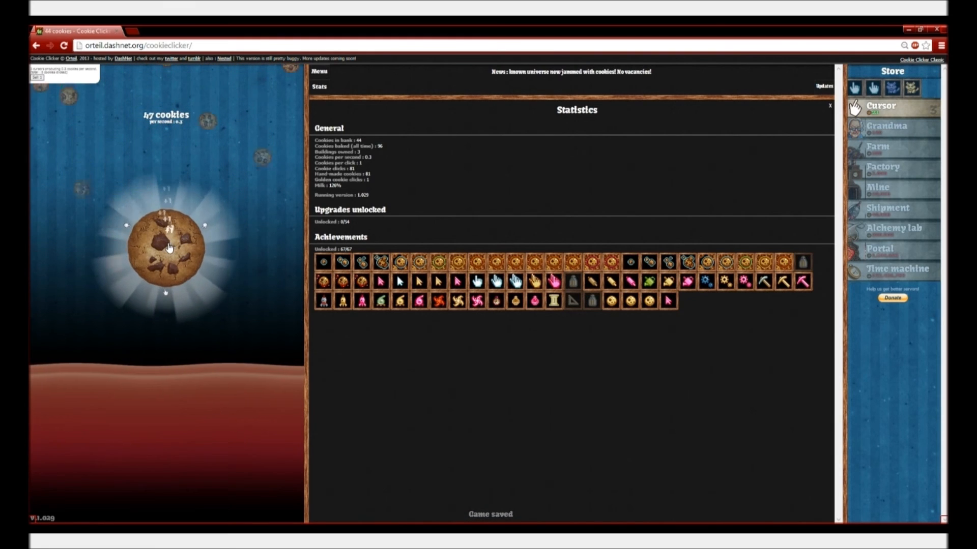
left_click(166, 247)
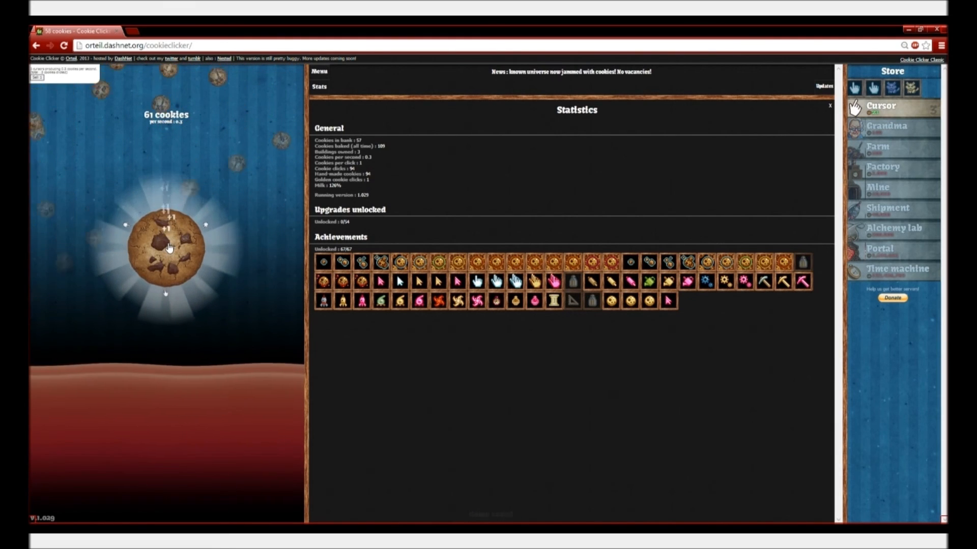
left_click(165, 246)
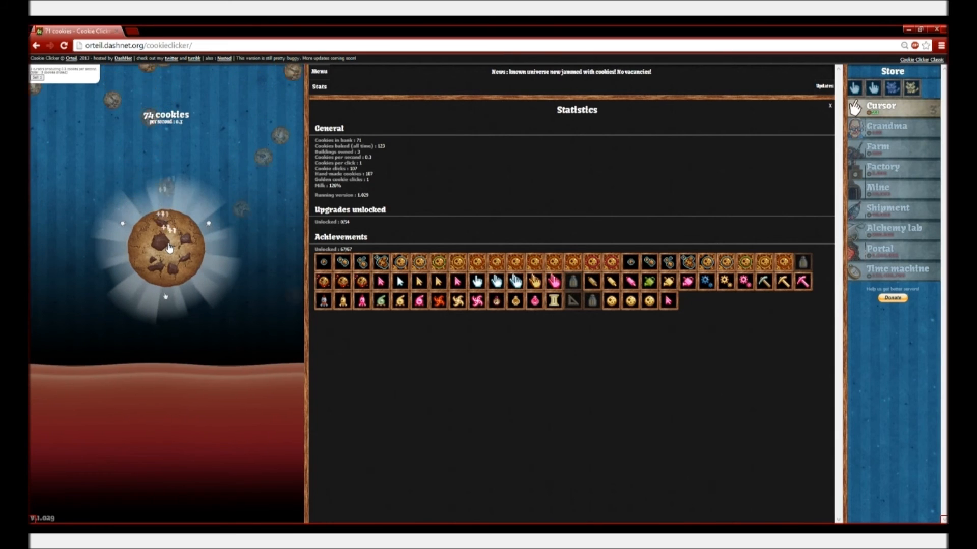
left_click(166, 248)
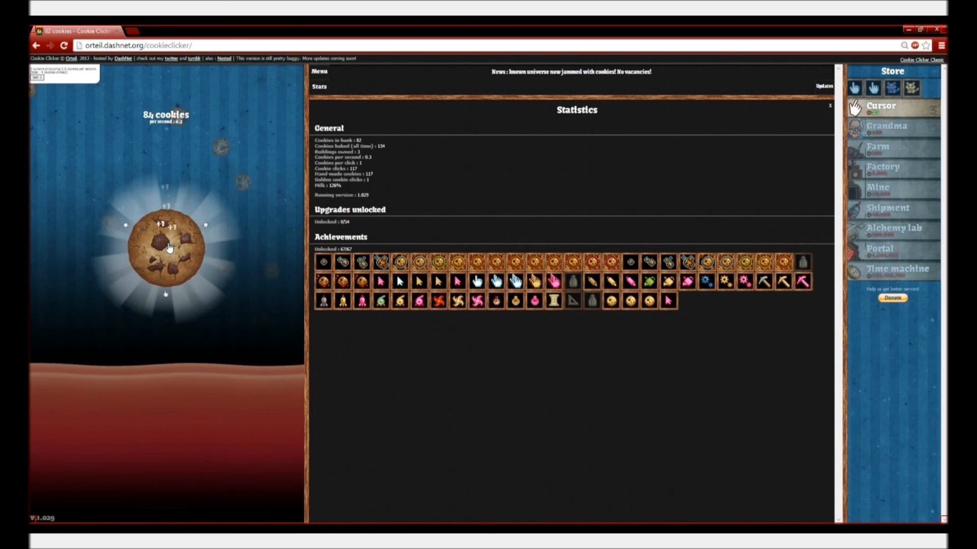
left_click(165, 246)
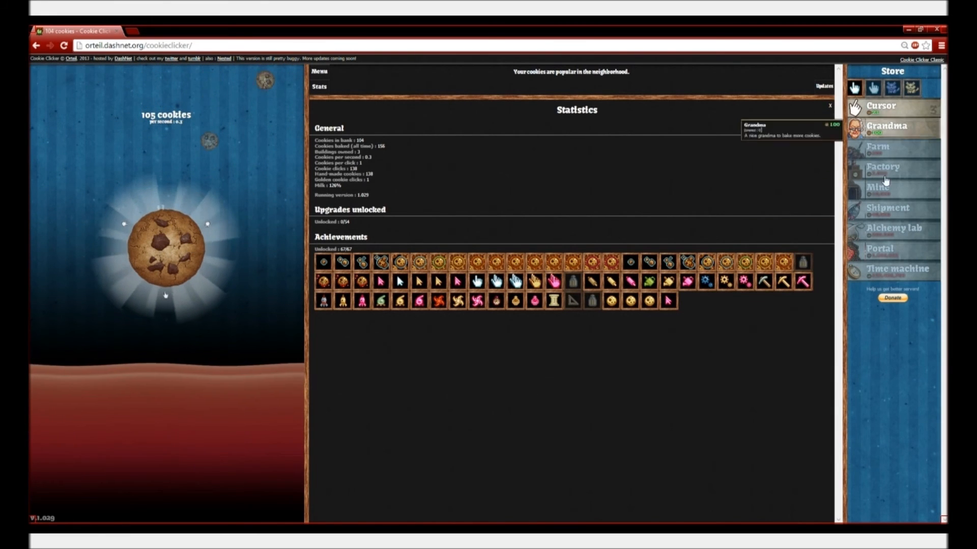
mouse_move(897, 268)
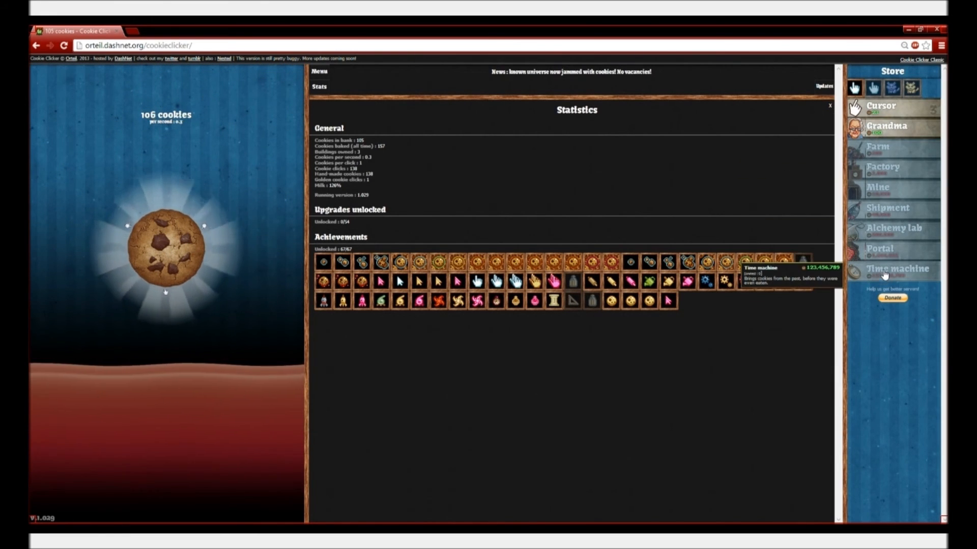
Keep clicking the big cookie until three buildings are owned, with 140 cookies banked.
left_click(165, 246)
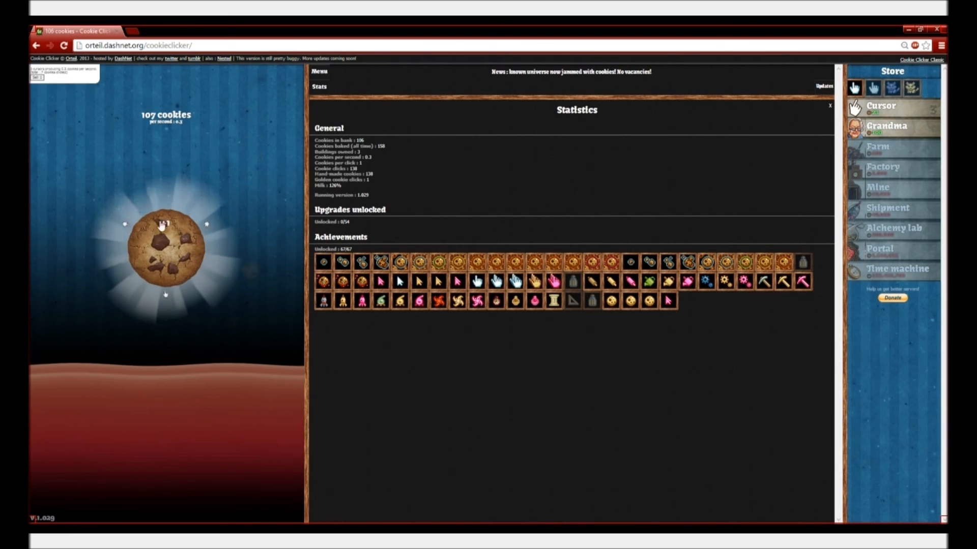
left_click(165, 245)
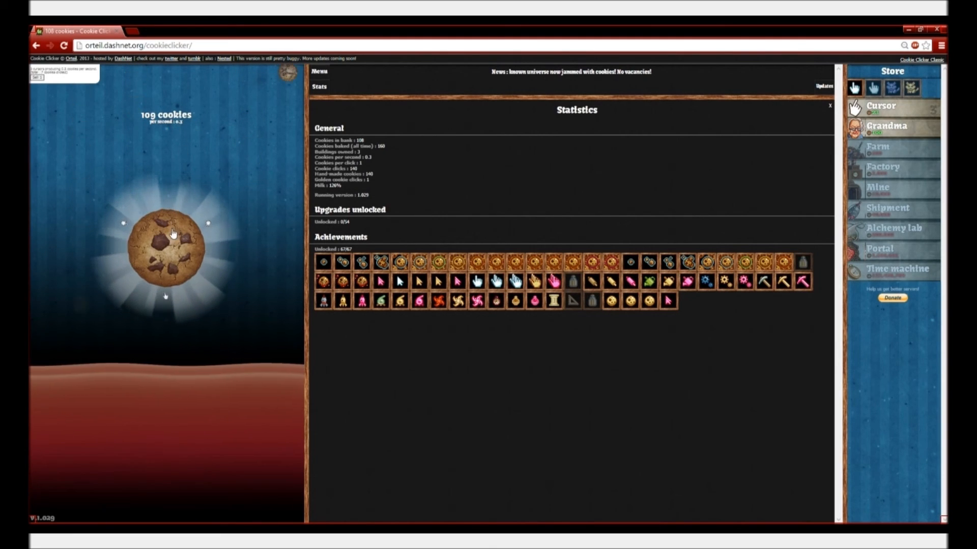
left_click(165, 243)
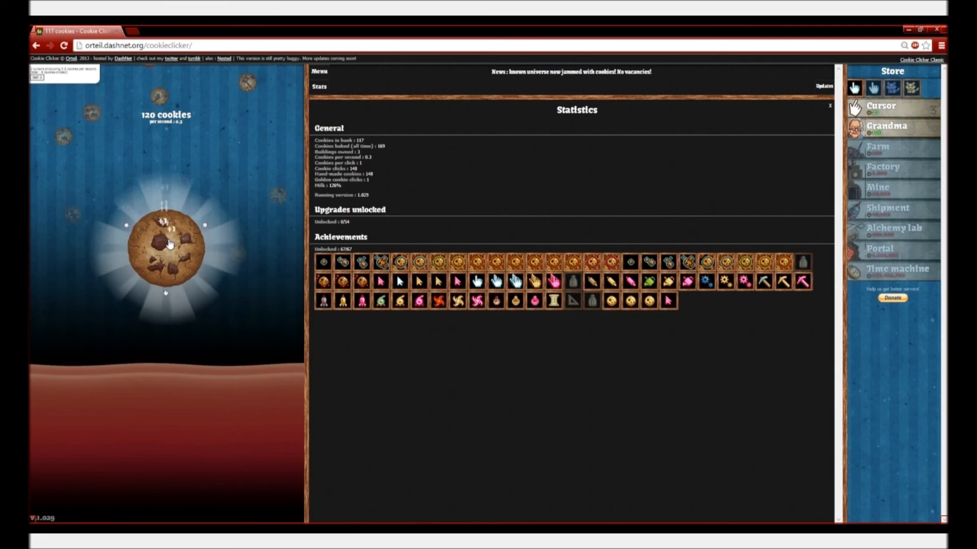
left_click(166, 245)
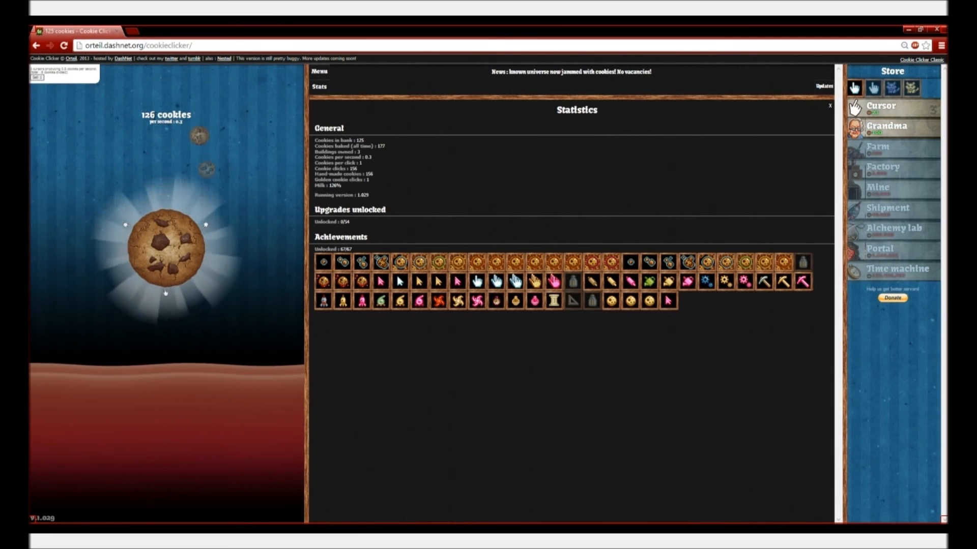
left_click(166, 247)
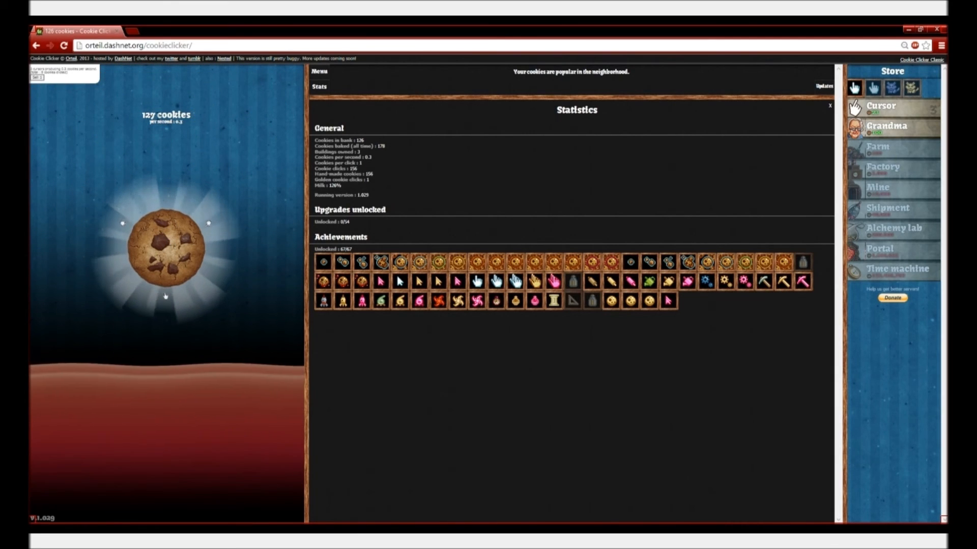
left_click(165, 249)
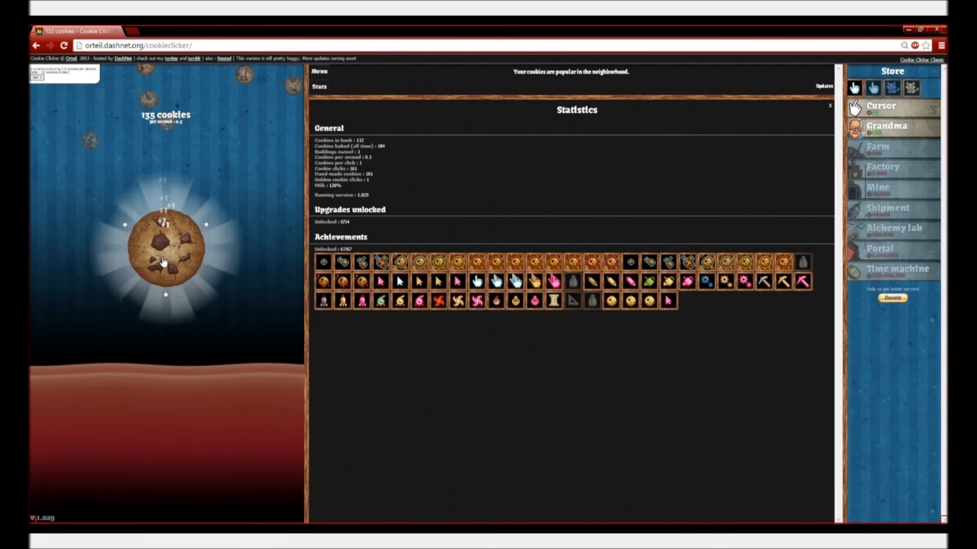
left_click(165, 248)
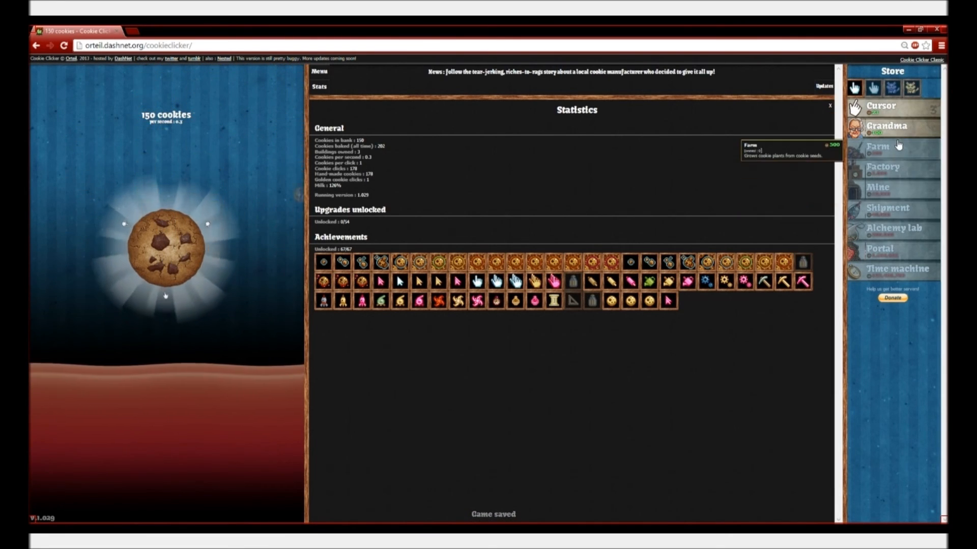
left_click(167, 247)
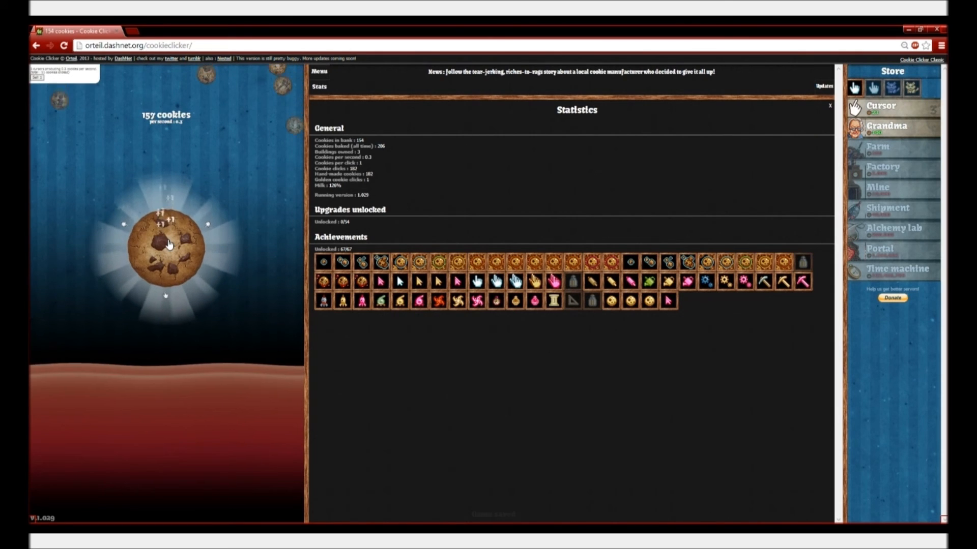
left_click(166, 243)
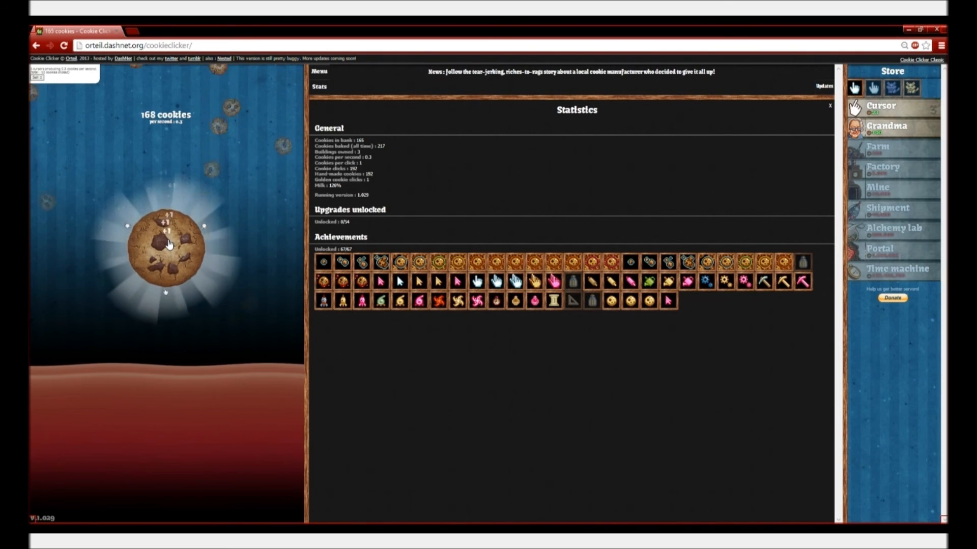
left_click(167, 245)
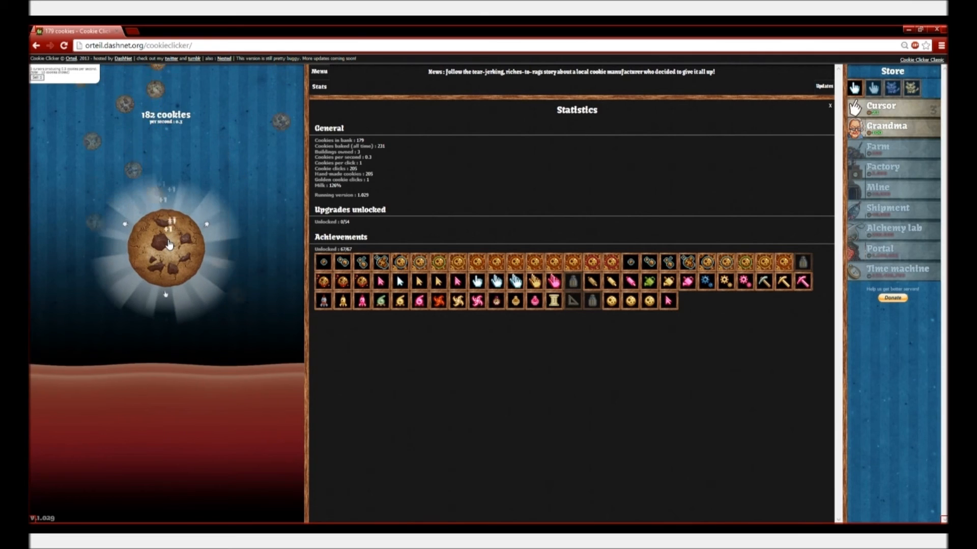
left_click(166, 247)
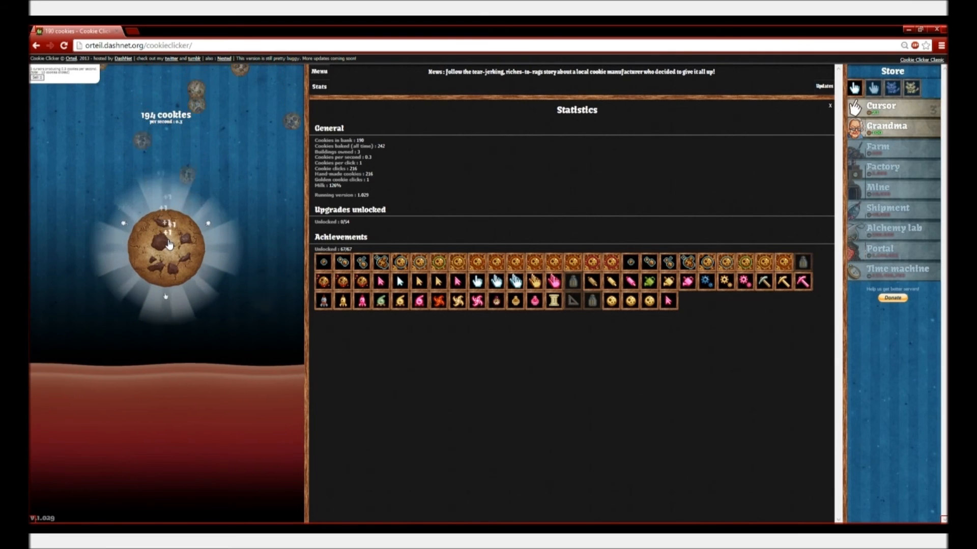
left_click(166, 244)
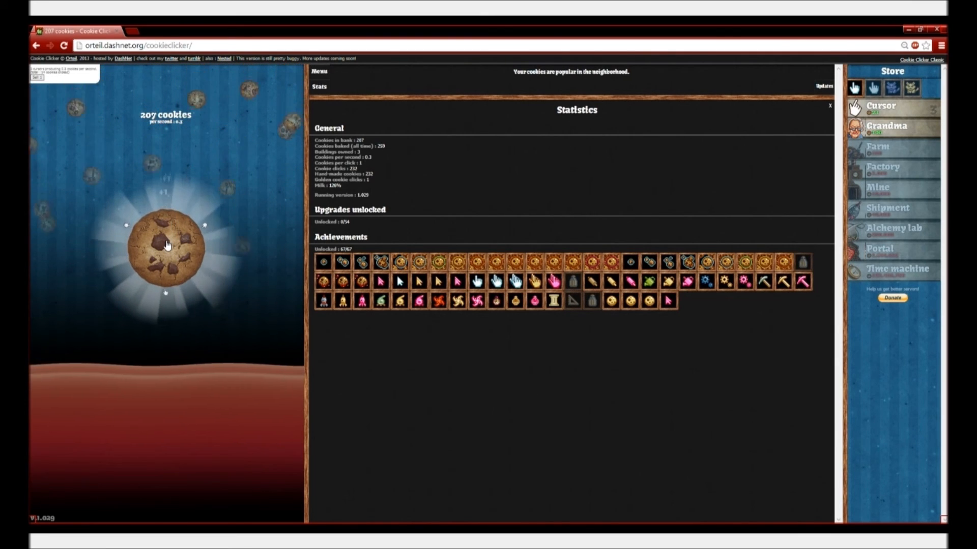
left_click(165, 246)
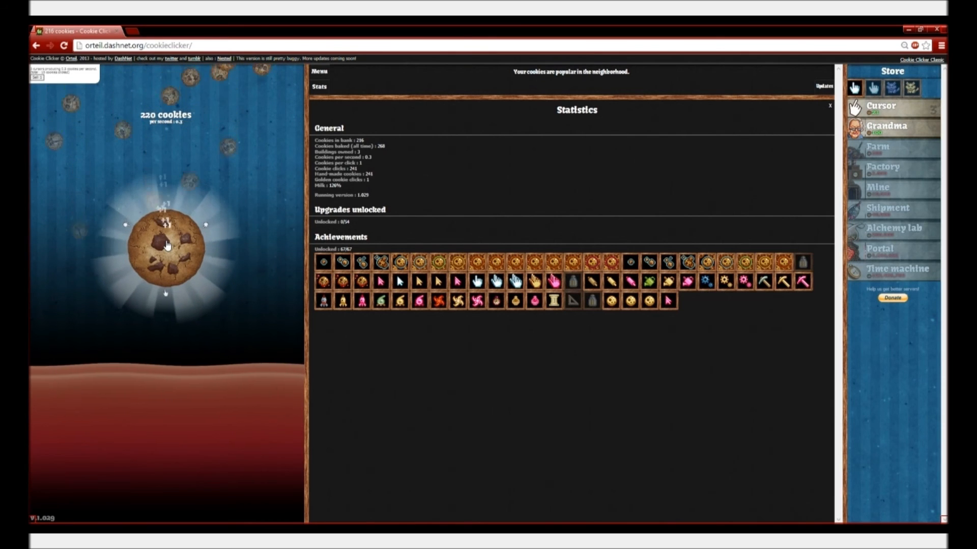
left_click(165, 245)
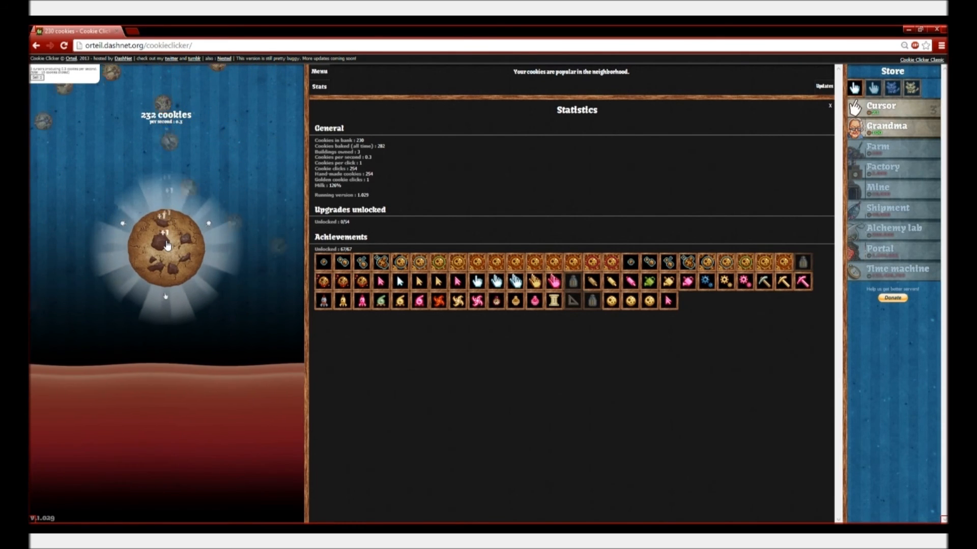
left_click(165, 243)
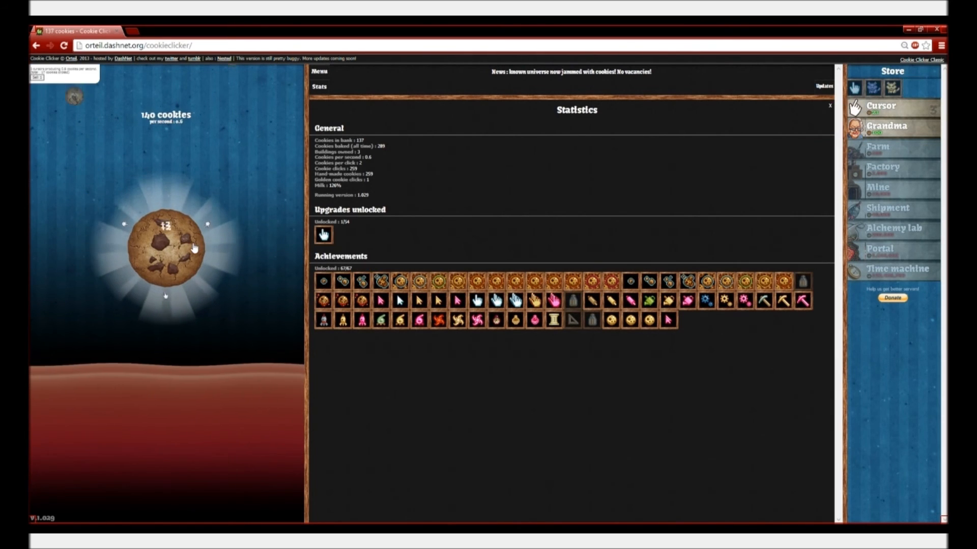
Bake three more cookies, buy the fourth building, and close the Stats panel.
left_click(166, 249)
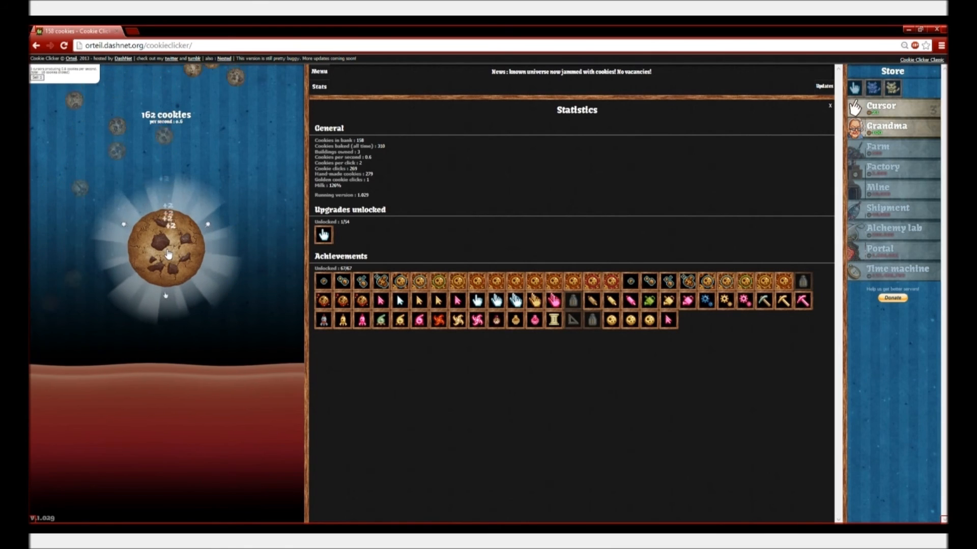
left_click(166, 247)
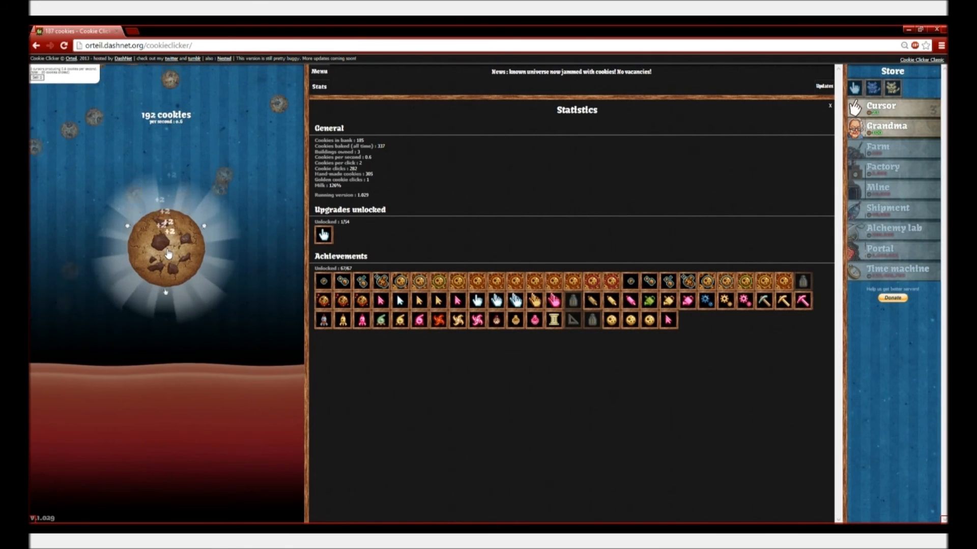
left_click(166, 247)
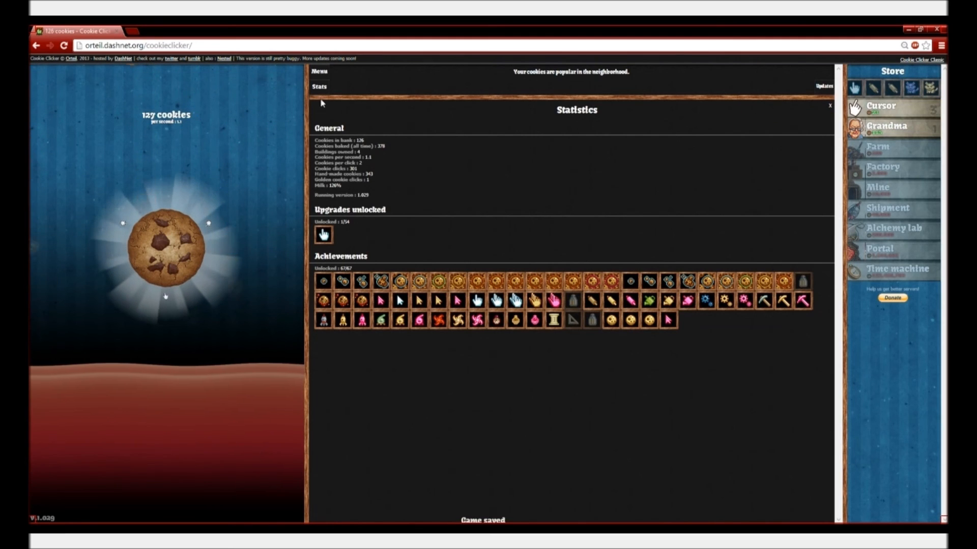
left_click(319, 71)
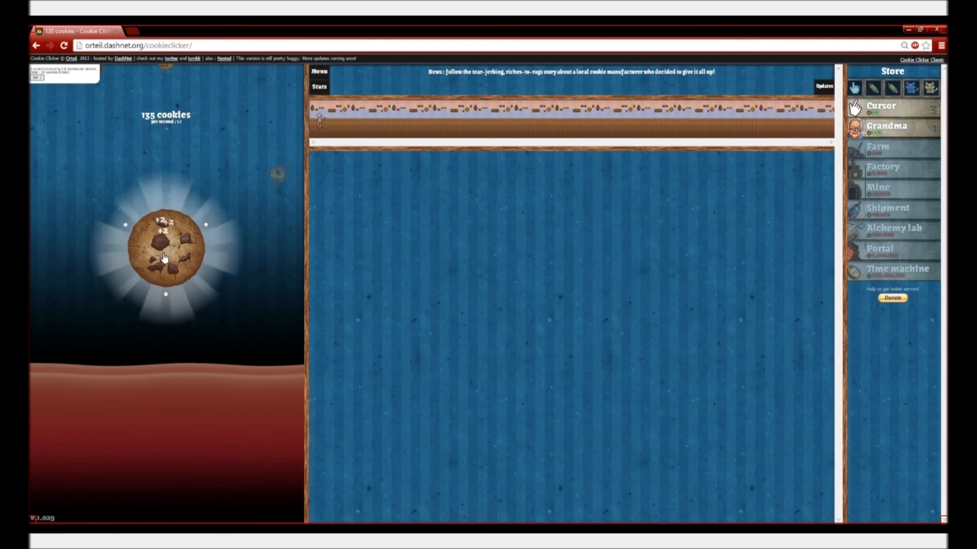
Click the big cookie repeatedly to grow the bank toward 390 cookies.
left_click(164, 255)
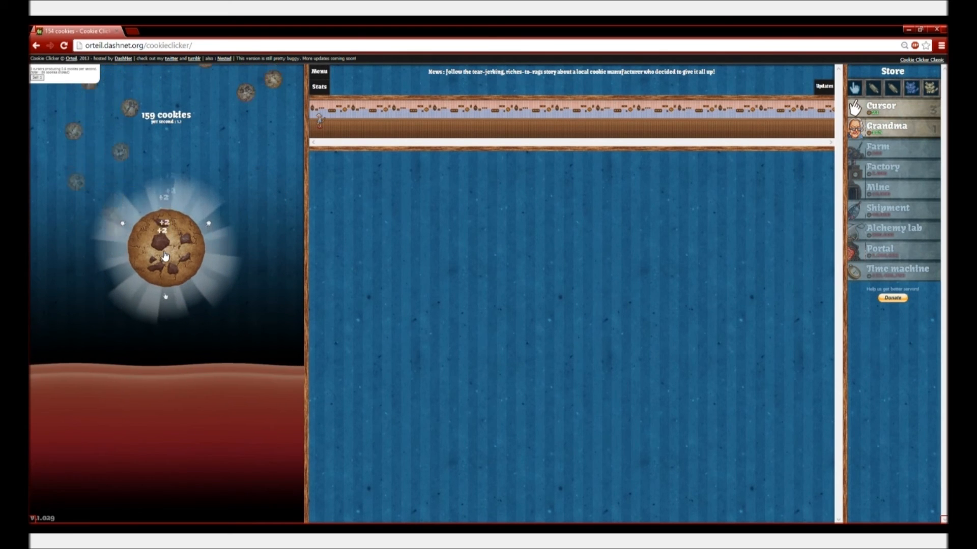
left_click(165, 246)
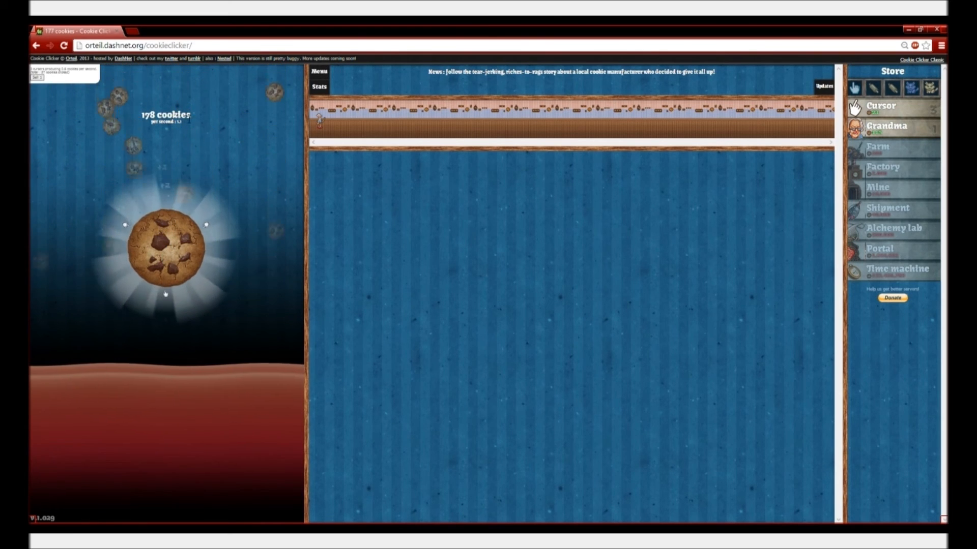
left_click(166, 250)
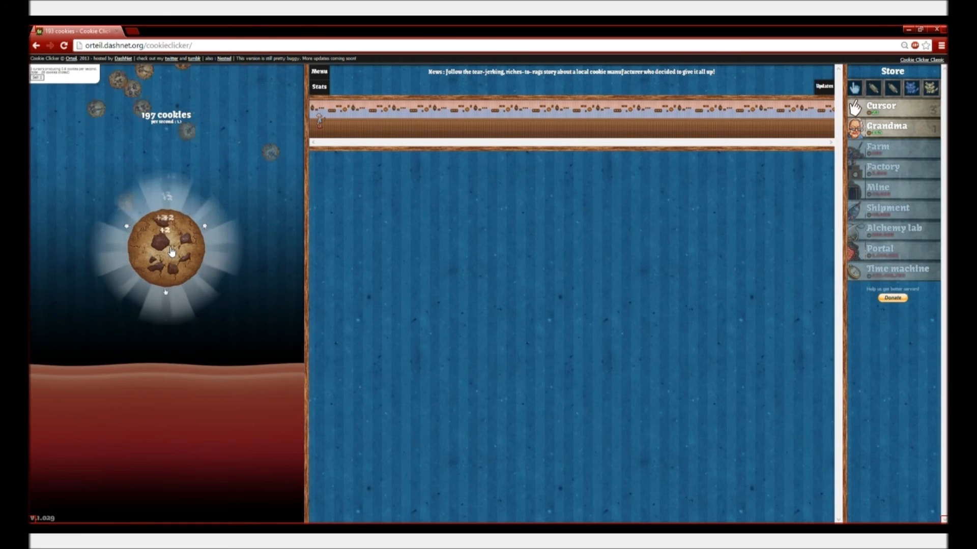
left_click(167, 247)
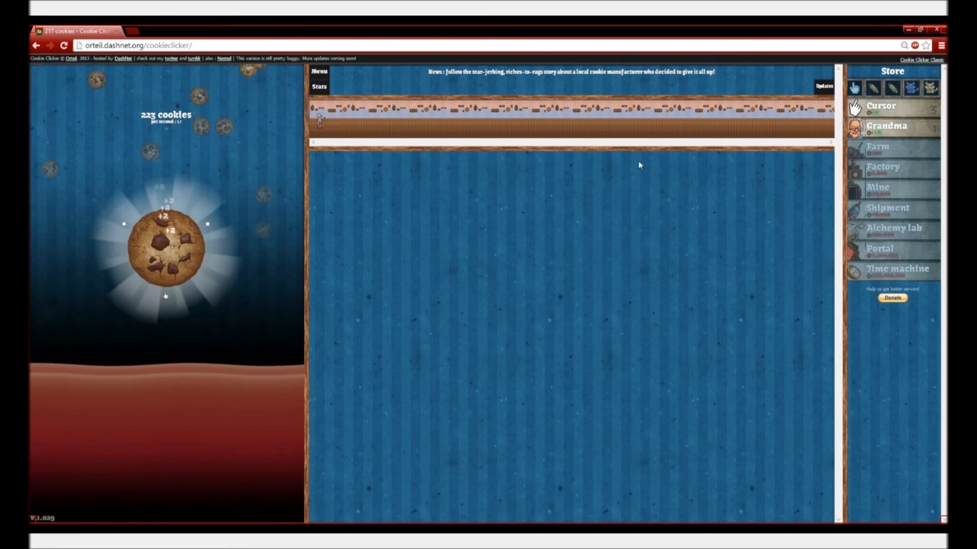
left_click(164, 250)
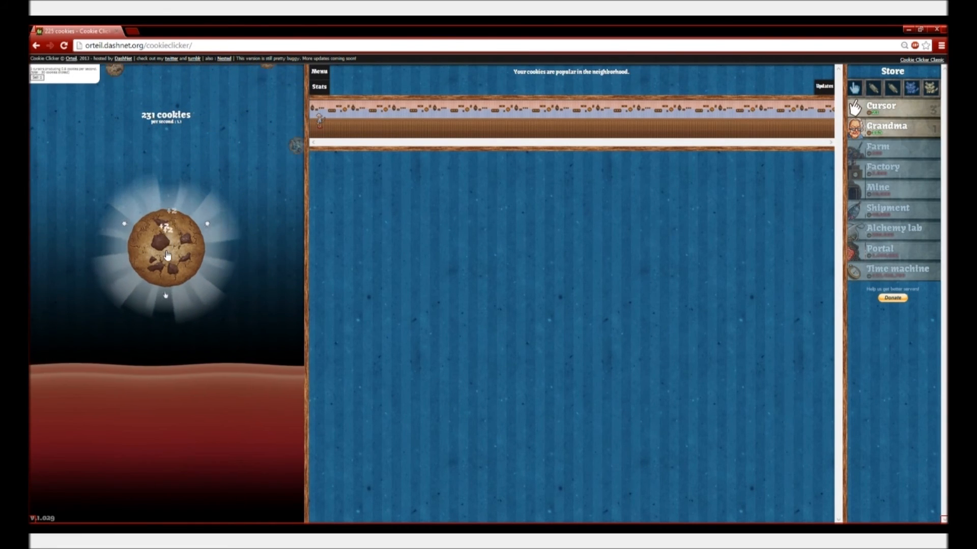
left_click(167, 248)
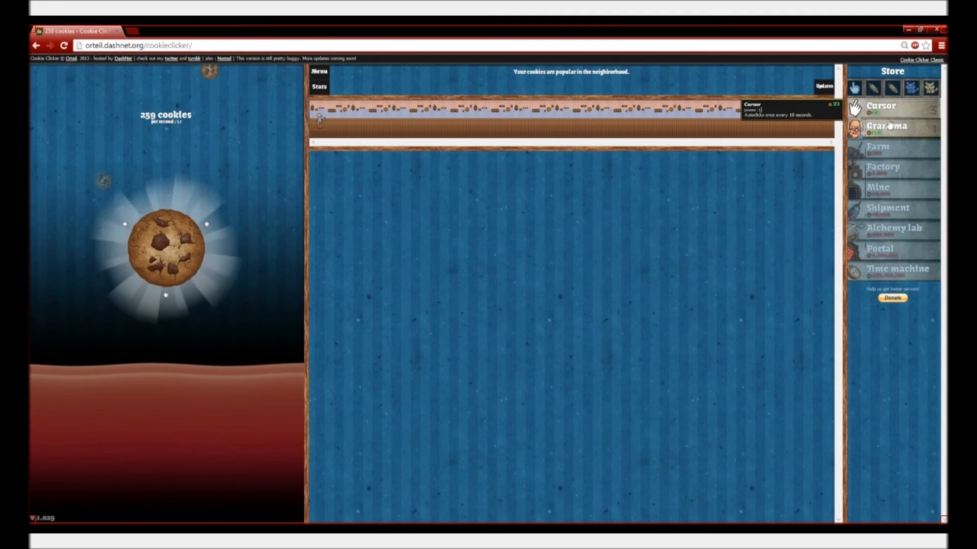
left_click(165, 248)
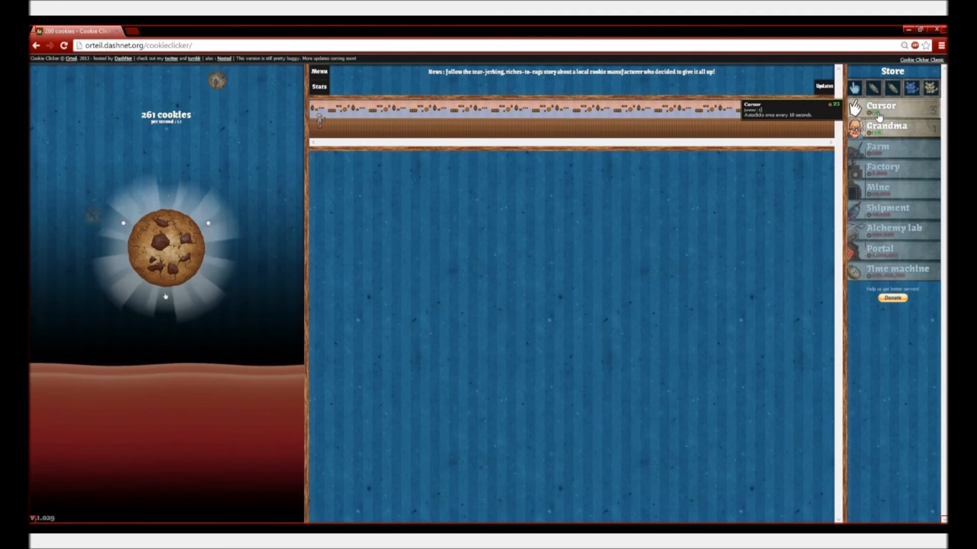
left_click(166, 249)
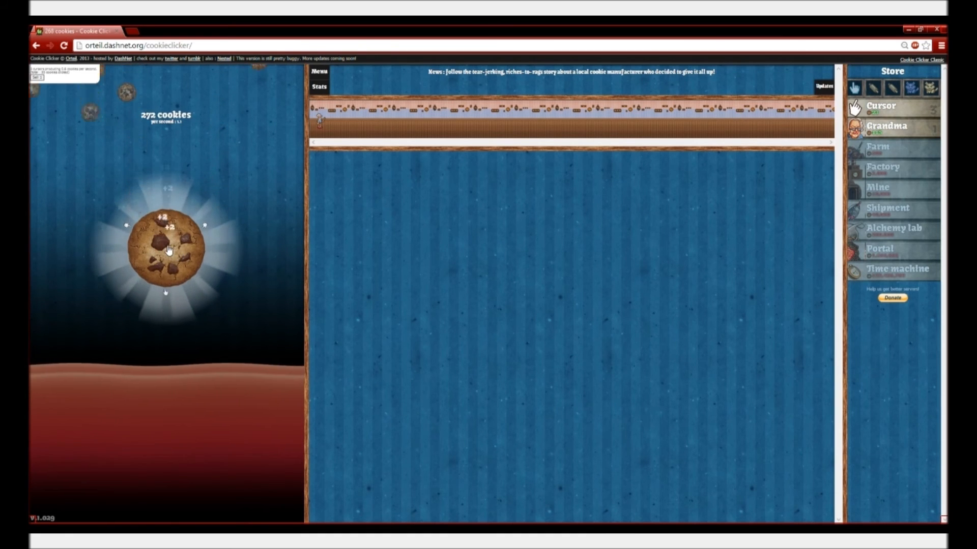
left_click(167, 250)
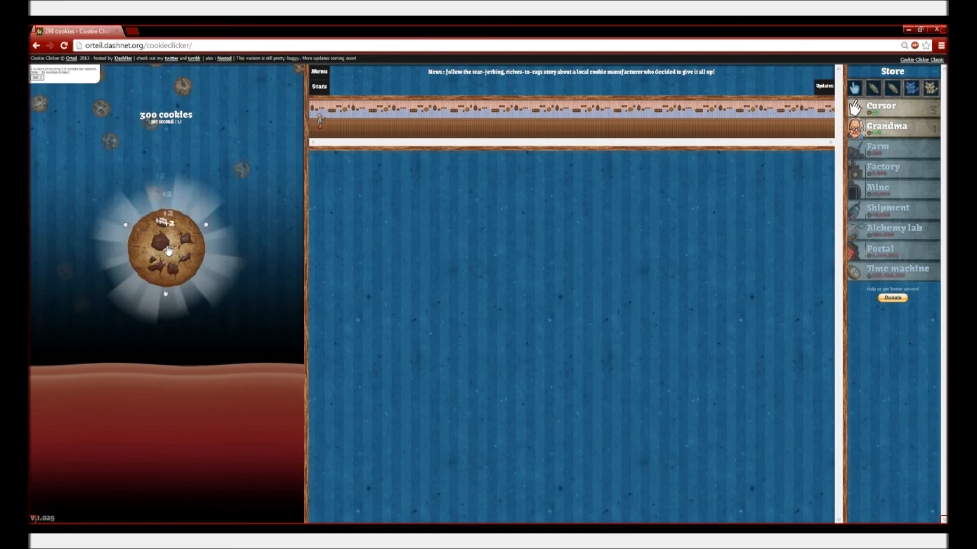
left_click(166, 246)
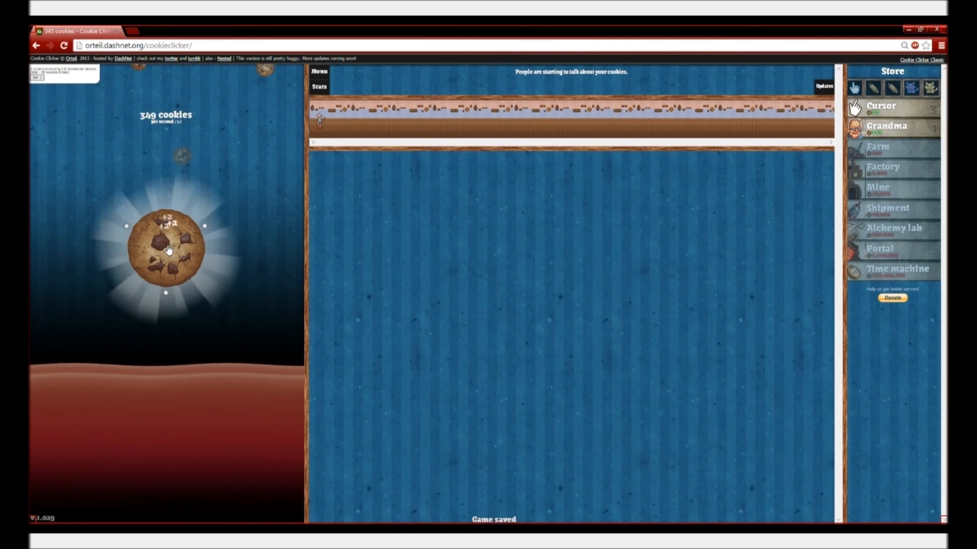
Keep baking, then buy the next Store upgrade, raising production to about 4.5/s.
left_click(166, 246)
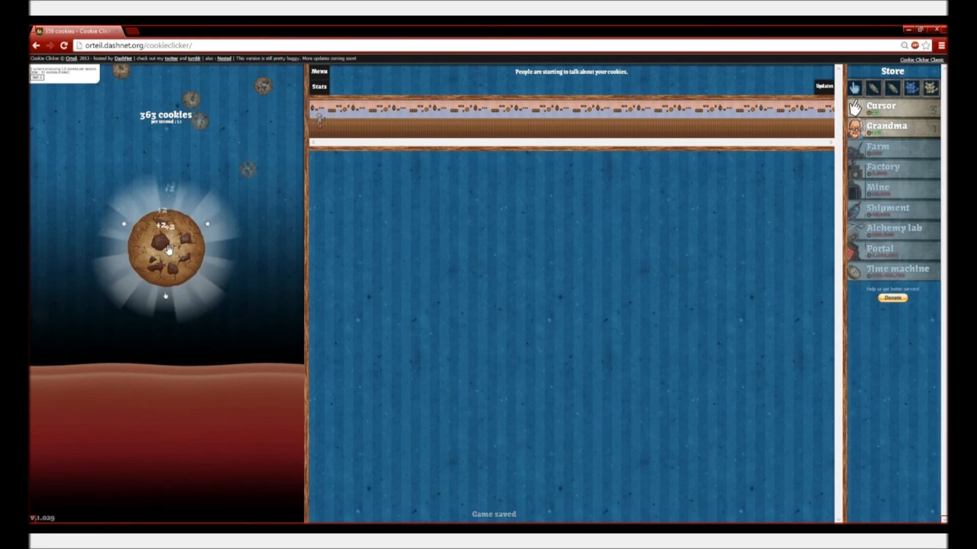
left_click(166, 248)
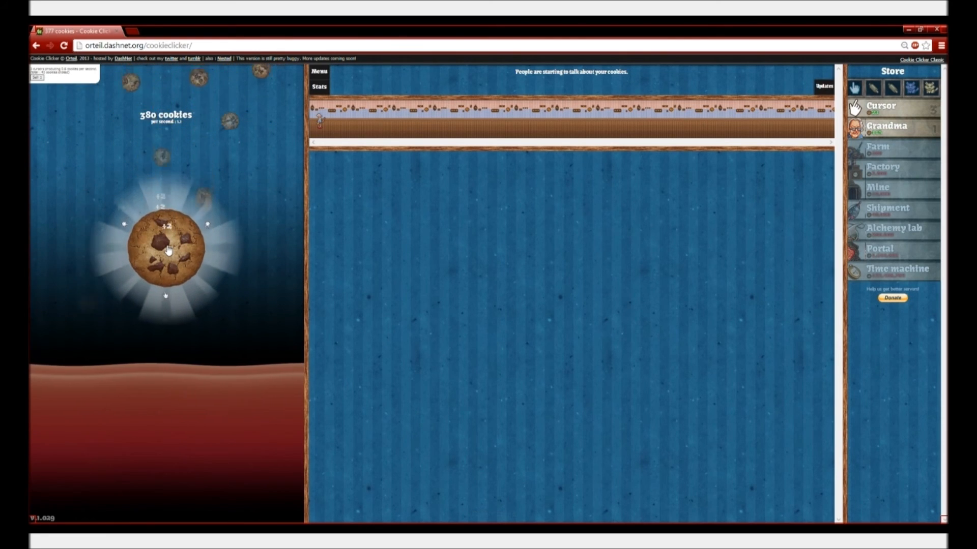
left_click(165, 249)
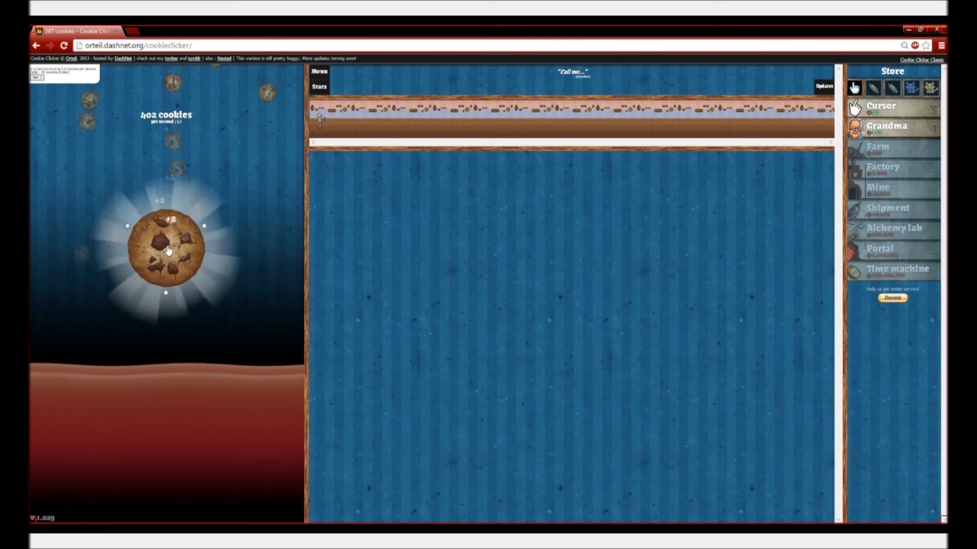
left_click(166, 246)
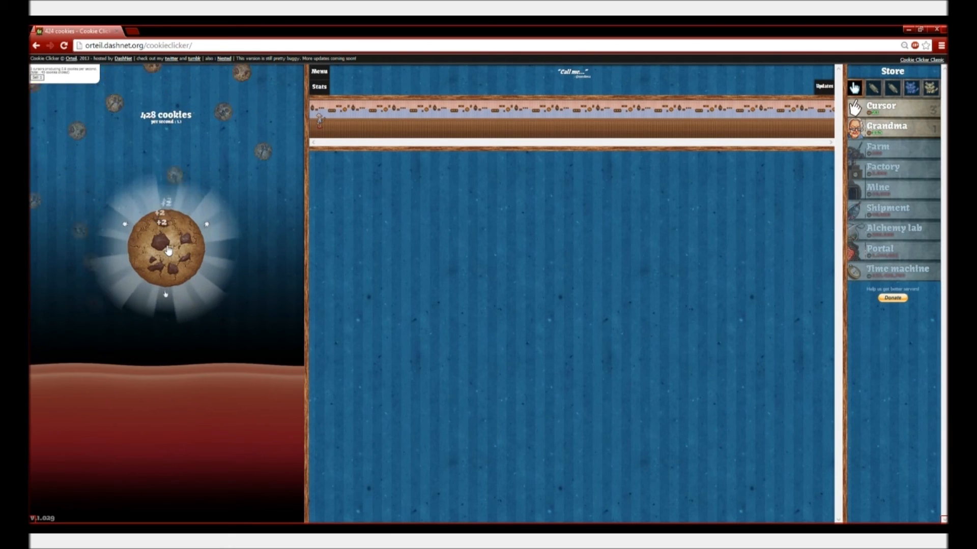
left_click(165, 246)
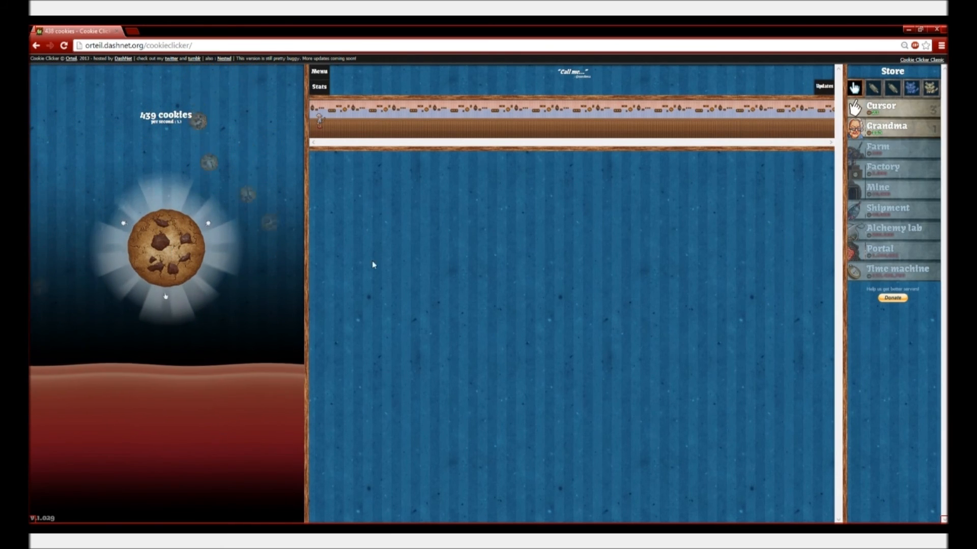
left_click(165, 246)
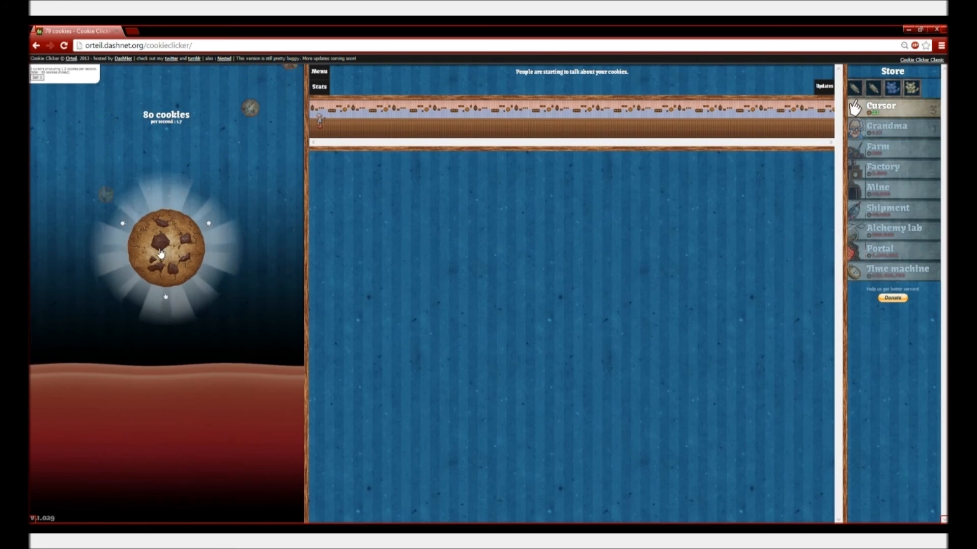
left_click(164, 249)
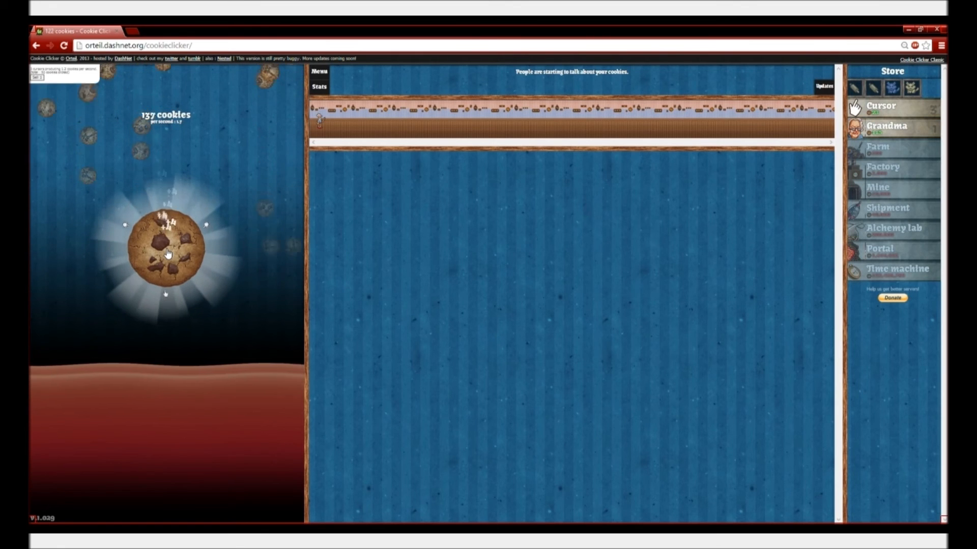
left_click(165, 249)
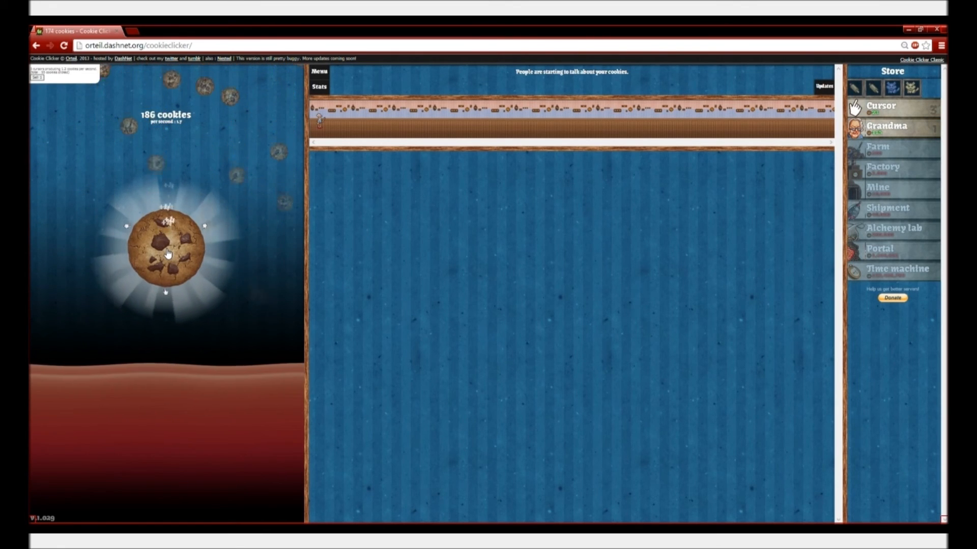
left_click(165, 249)
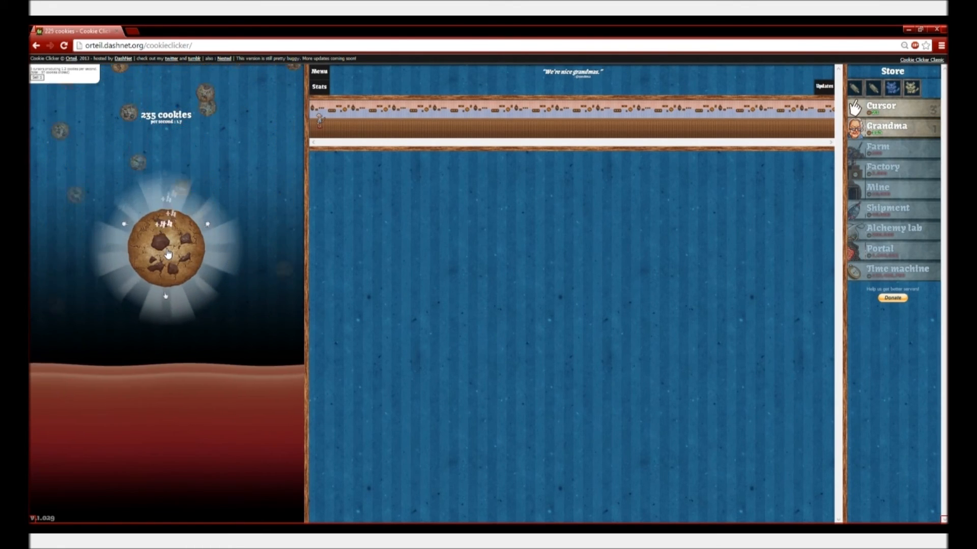
left_click(166, 250)
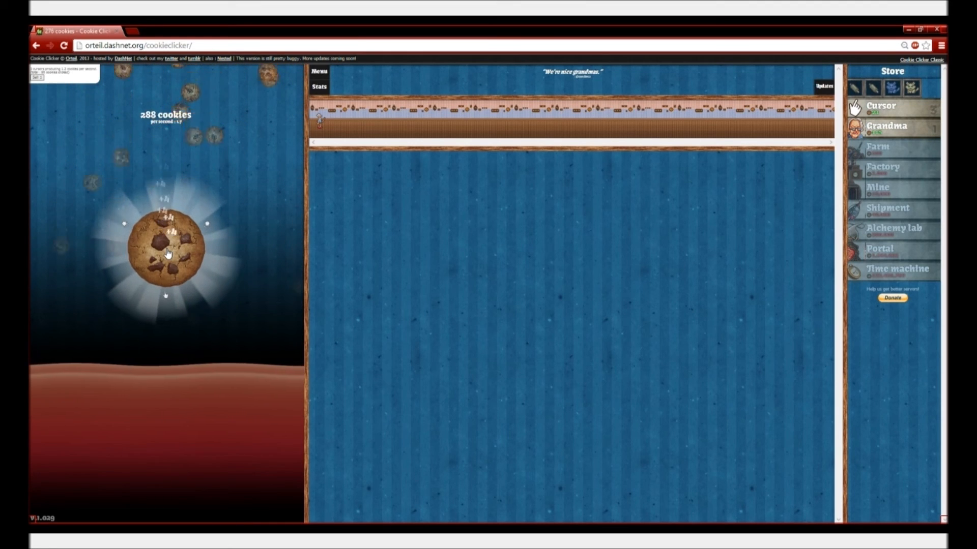
left_click(167, 248)
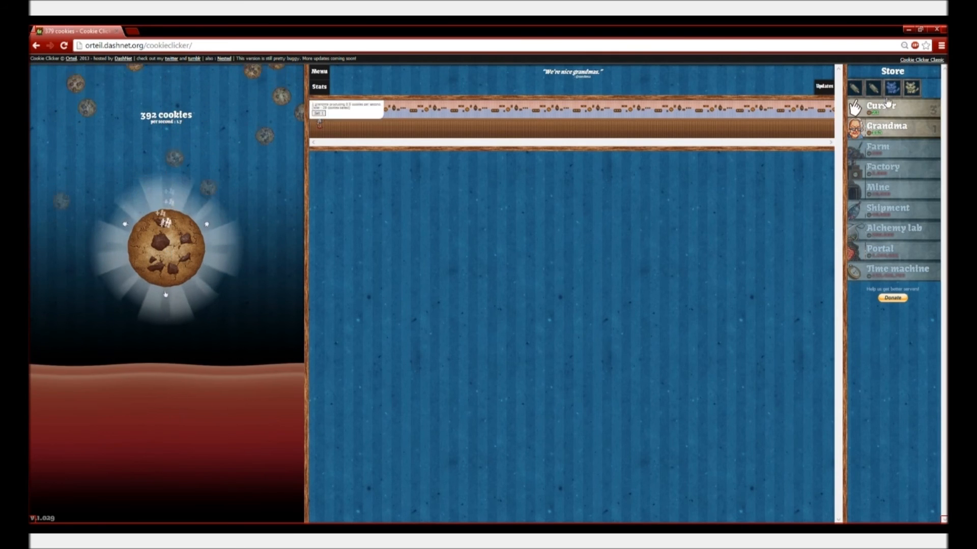
left_click(892, 106)
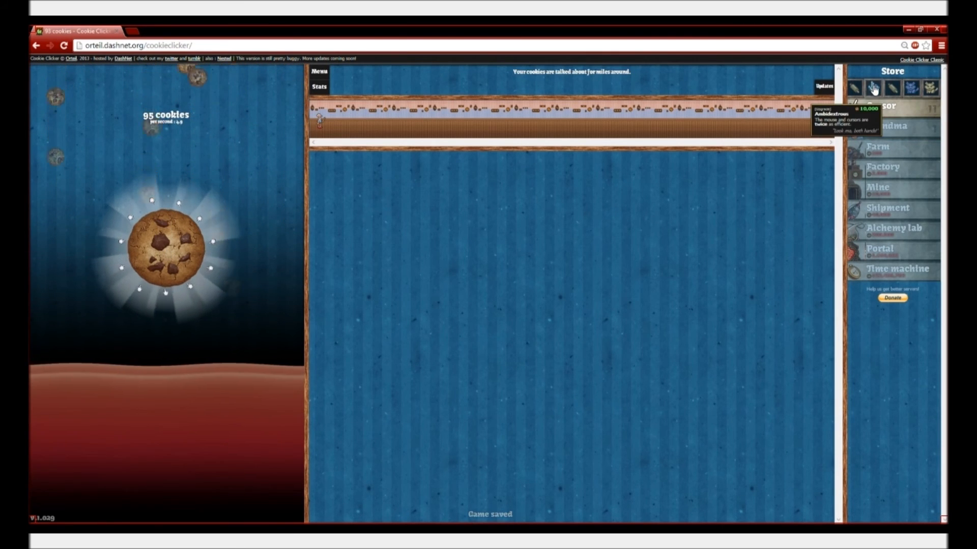
Click the big cookie about two dozen times, pushing the bank close to 1,000 cookies.
left_click(167, 241)
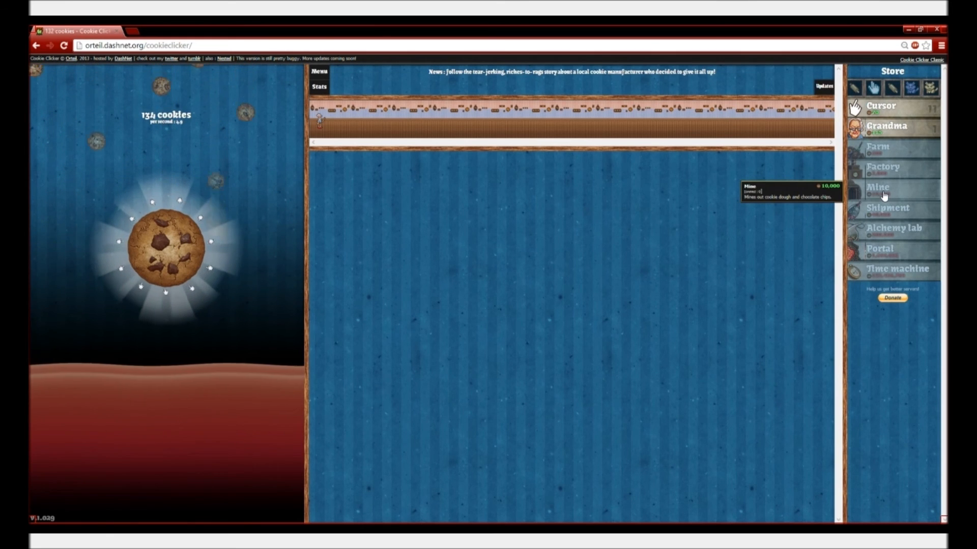
left_click(164, 246)
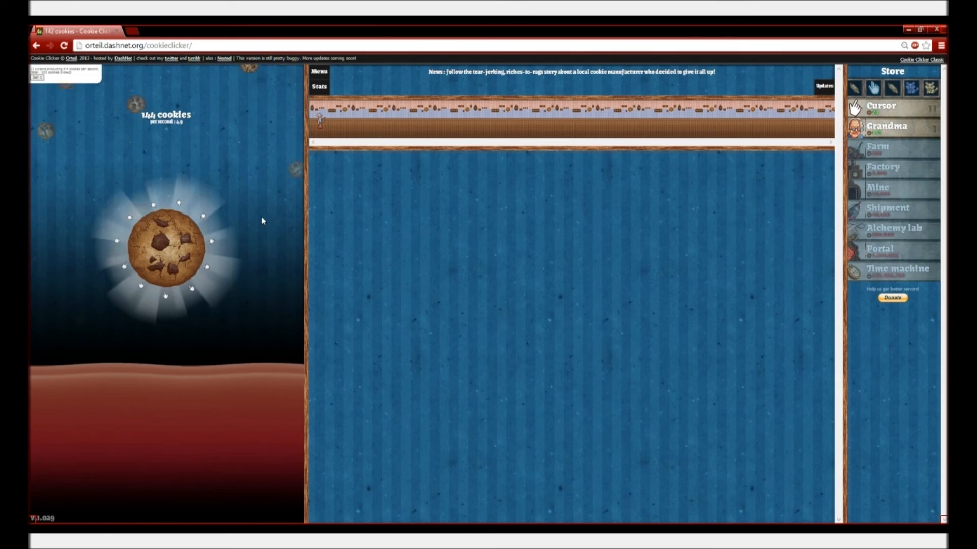
left_click(165, 246)
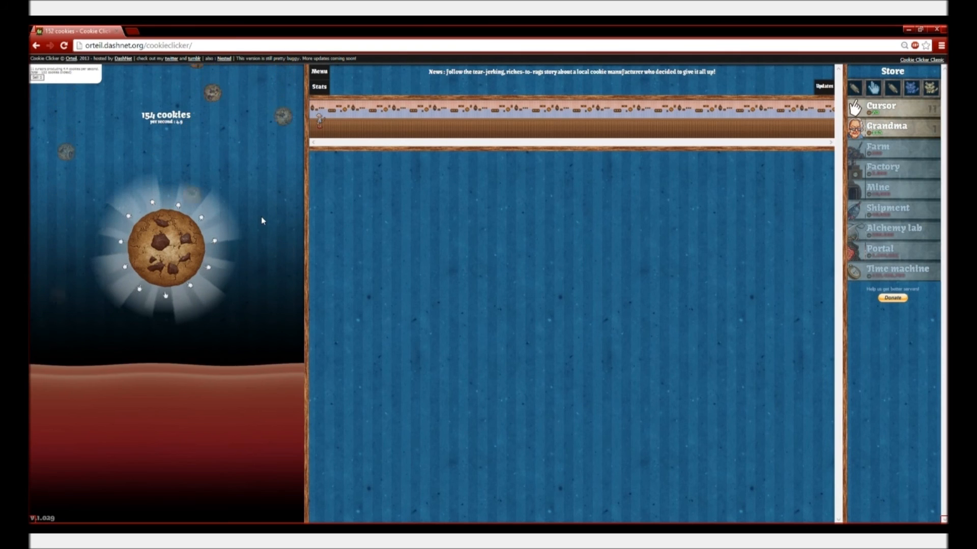
left_click(166, 245)
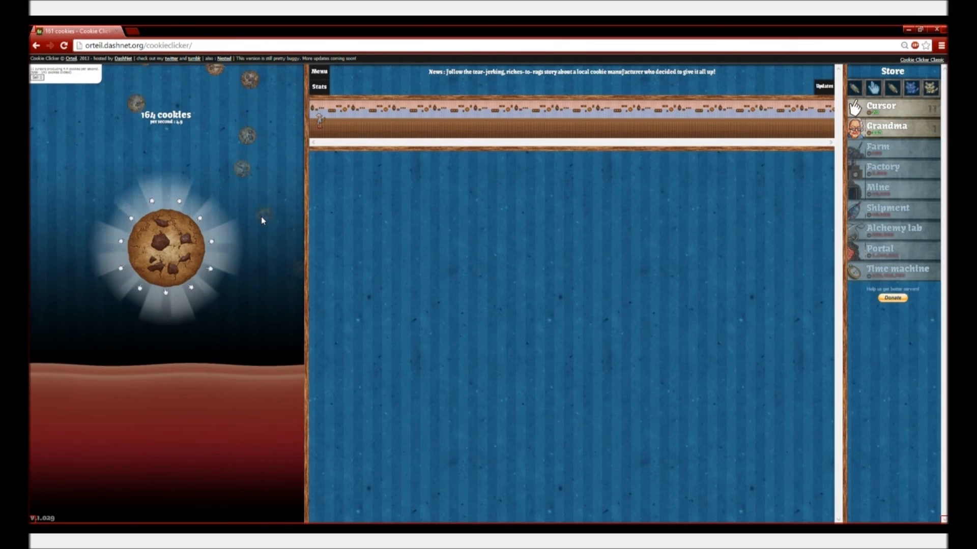
left_click(165, 246)
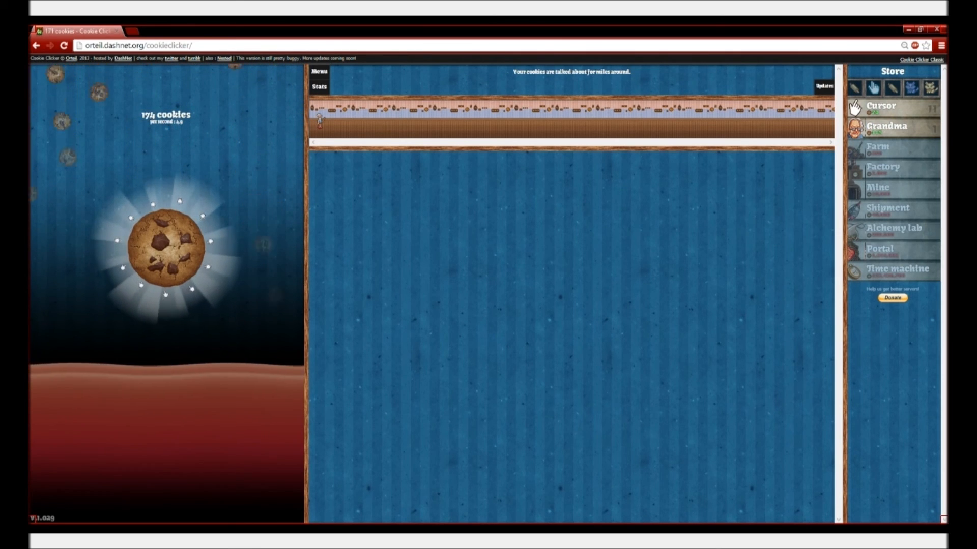
left_click(166, 244)
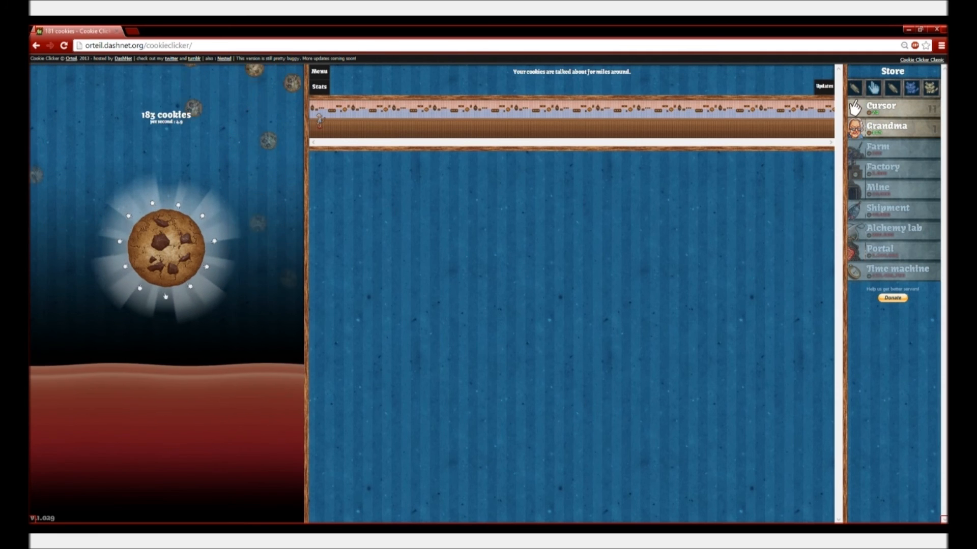
left_click(165, 249)
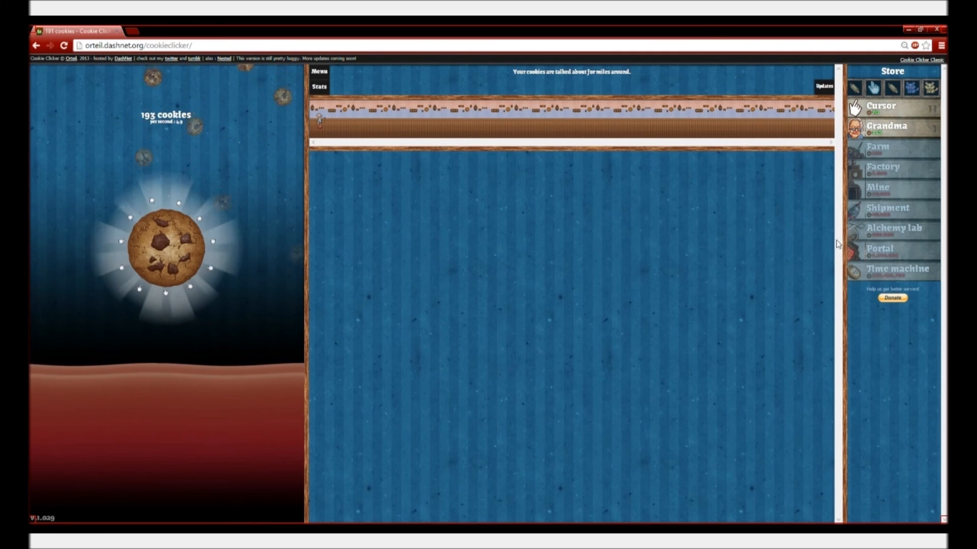
left_click(165, 243)
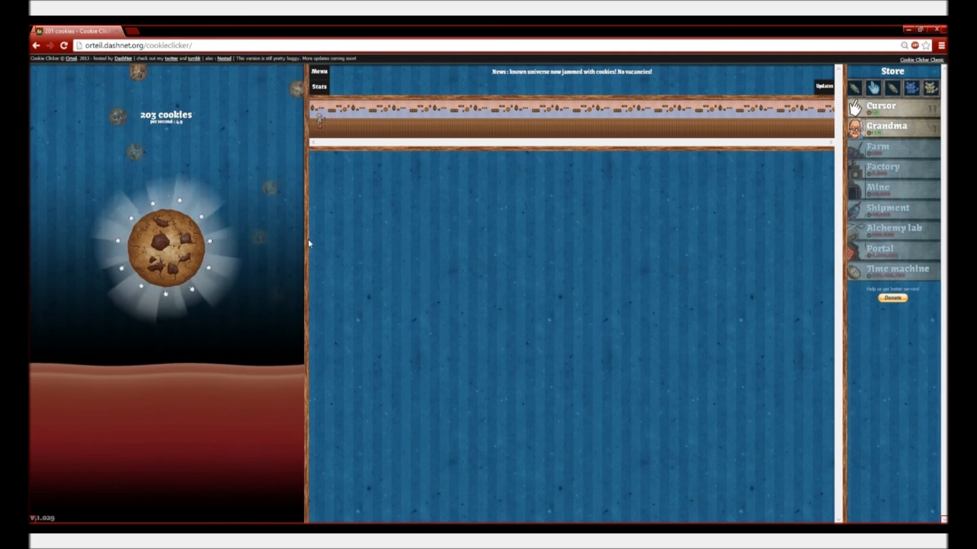
left_click(167, 243)
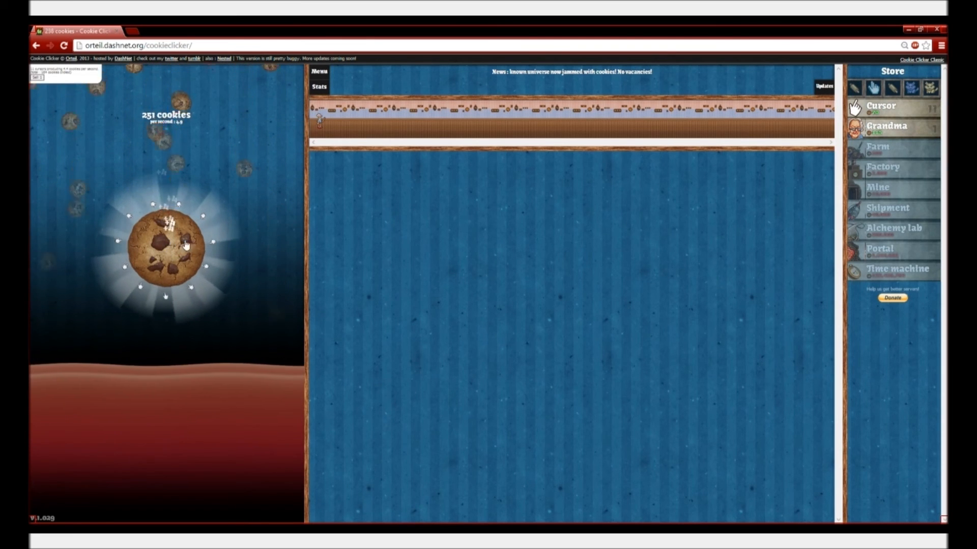
left_click(166, 248)
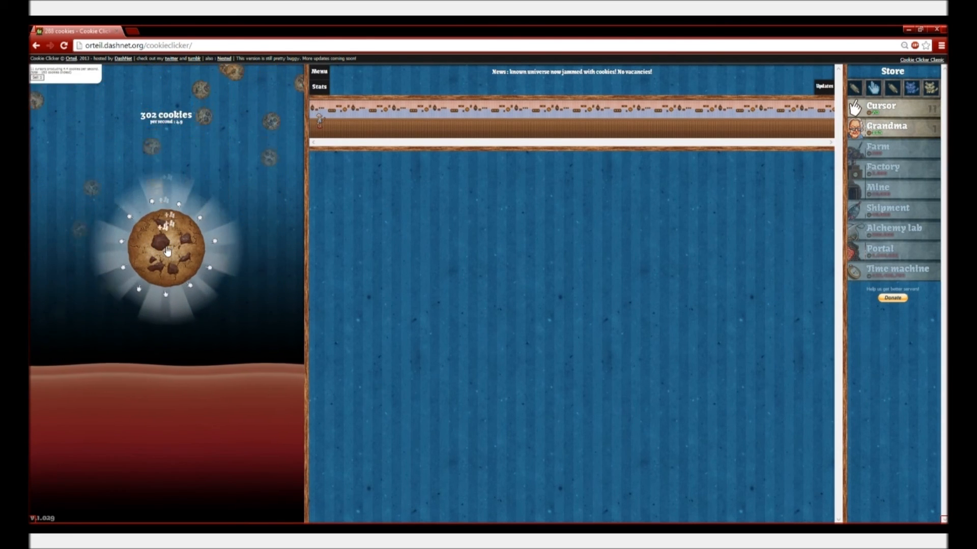
left_click(166, 249)
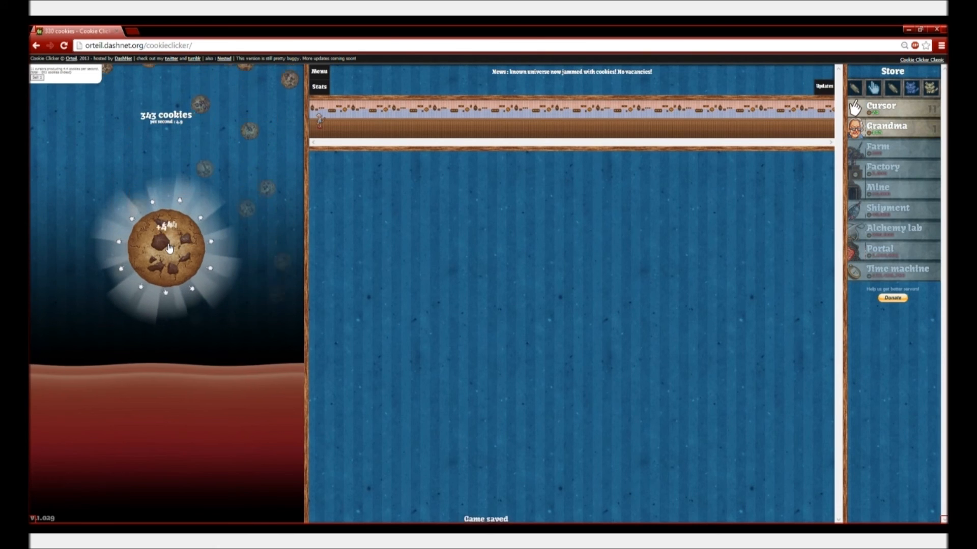
left_click(165, 246)
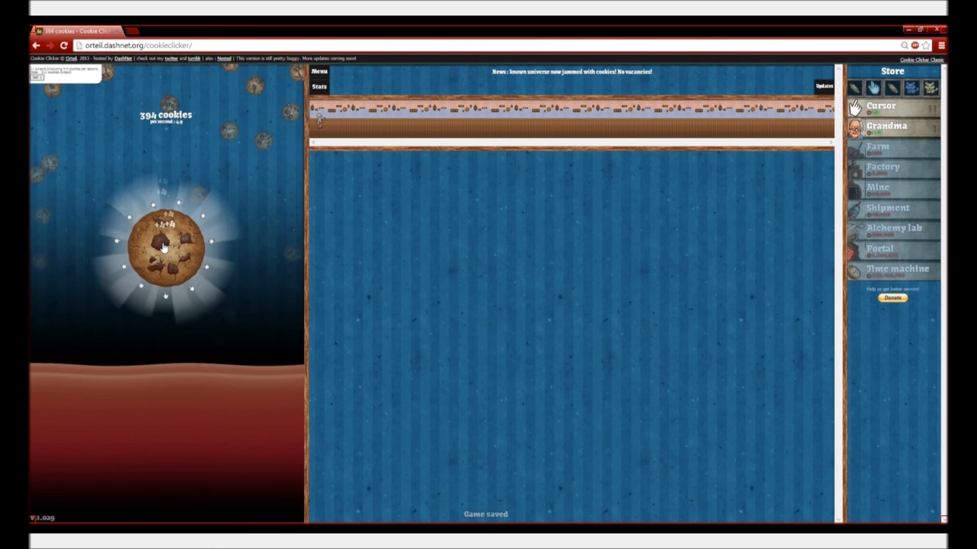
left_click(165, 249)
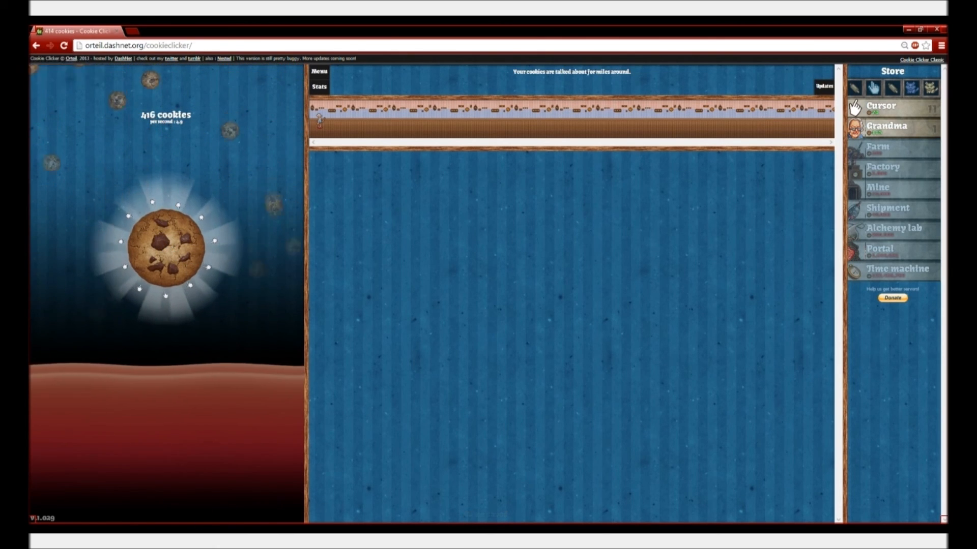
left_click(165, 249)
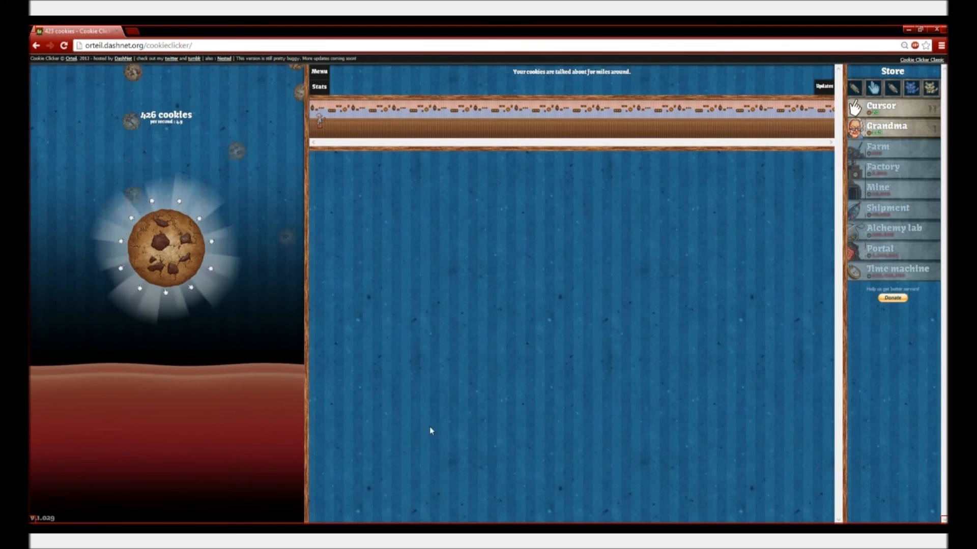
left_click(165, 250)
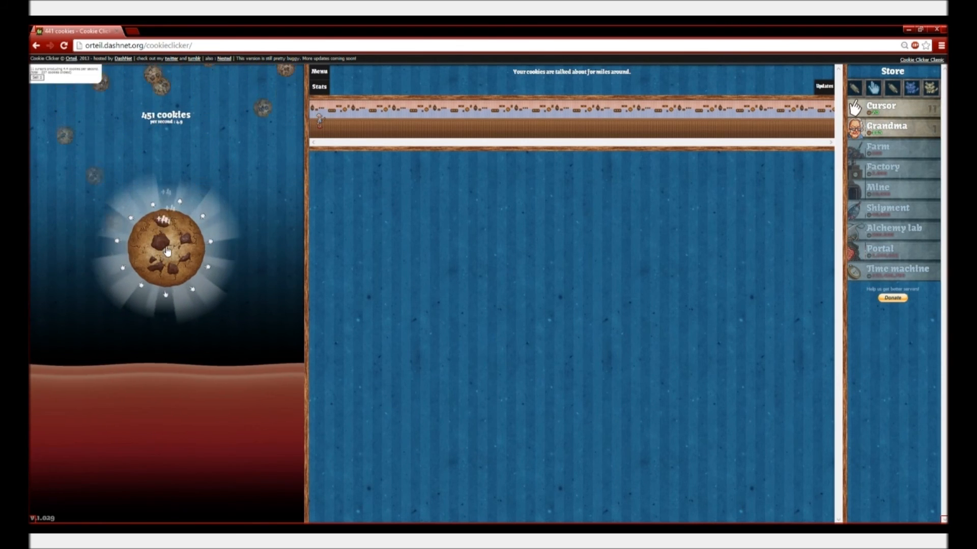
left_click(166, 247)
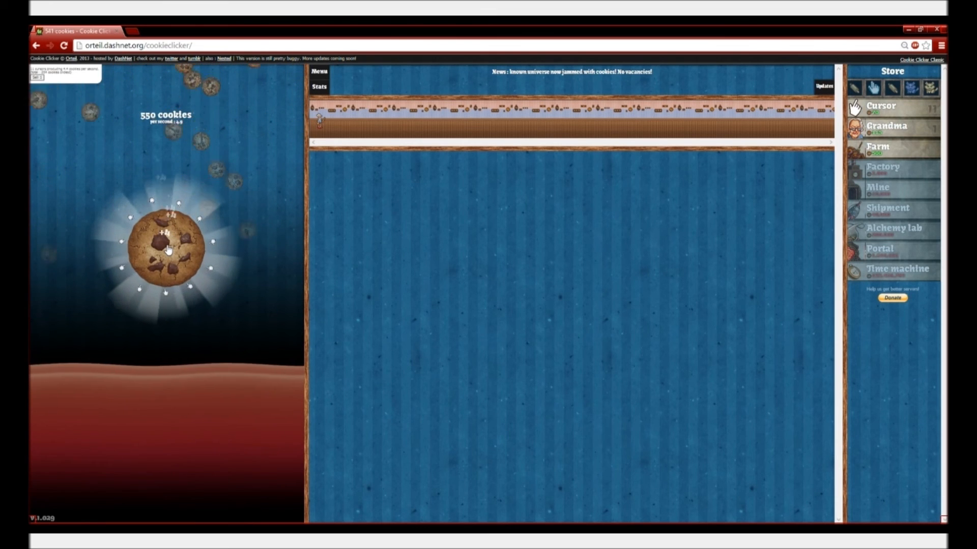
left_click(167, 244)
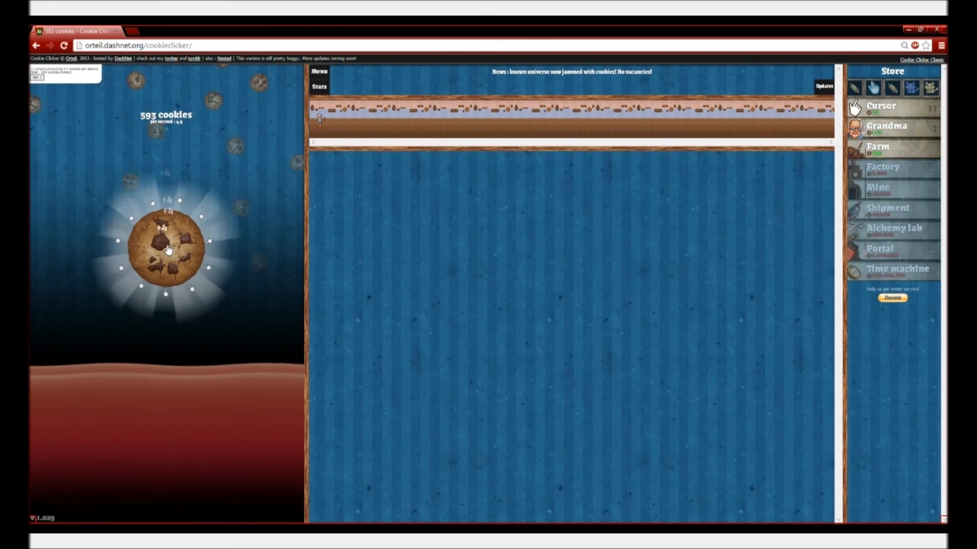
left_click(165, 243)
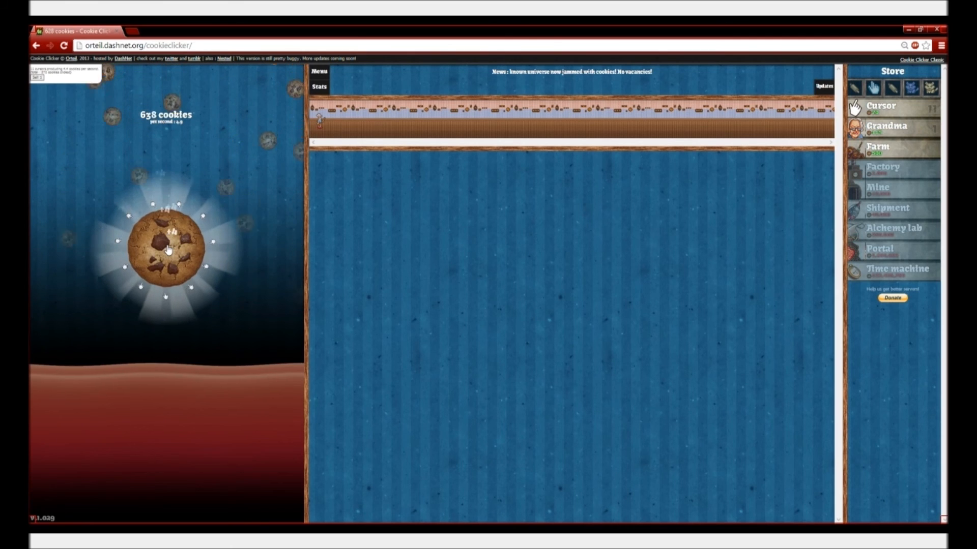
left_click(165, 249)
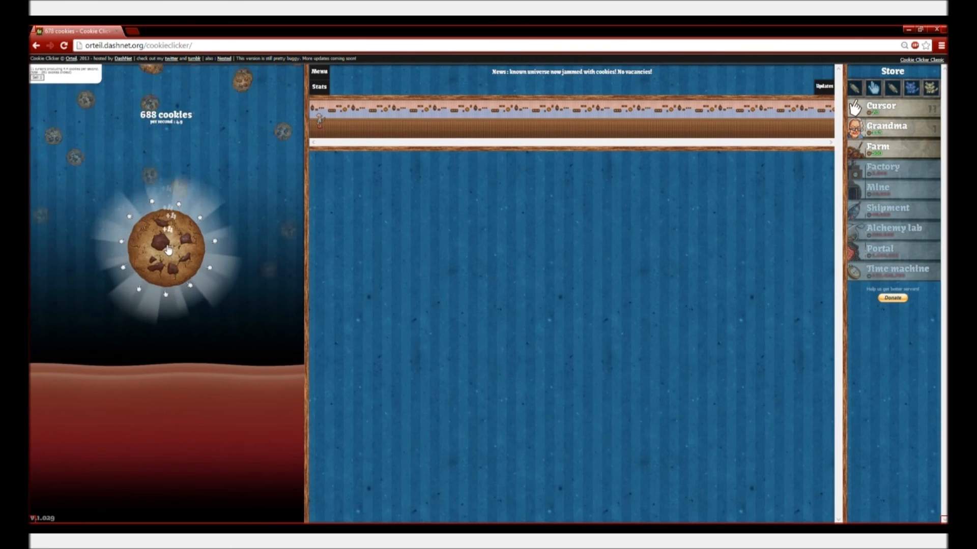
left_click(167, 249)
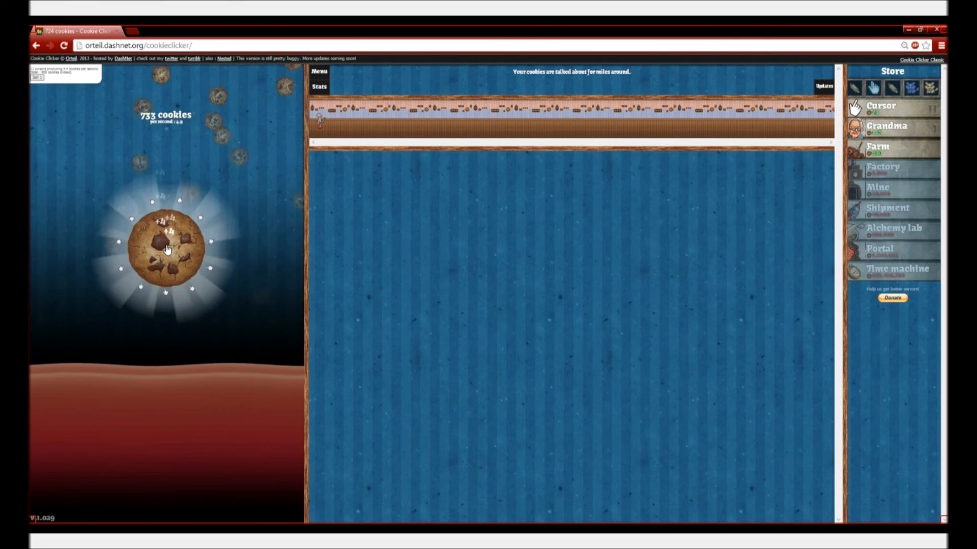
left_click(166, 247)
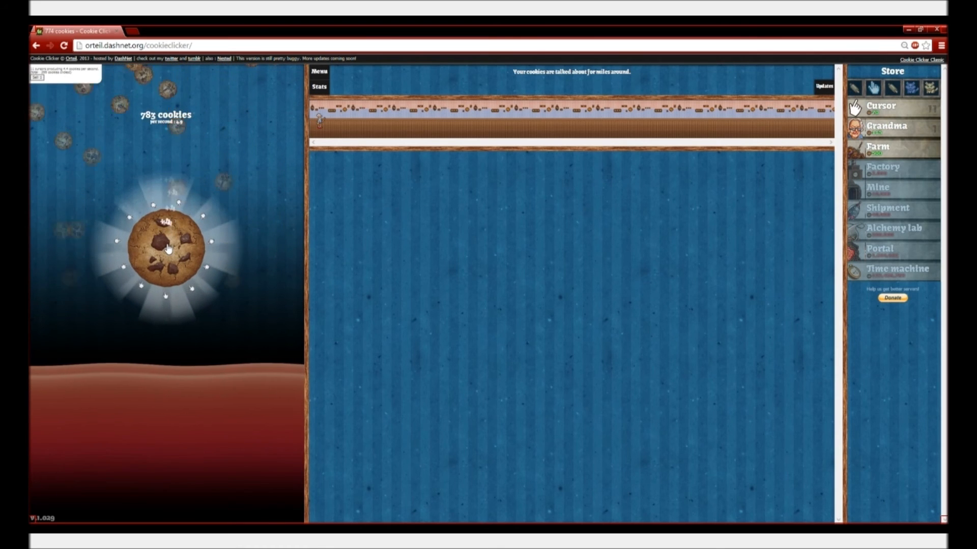
left_click(165, 248)
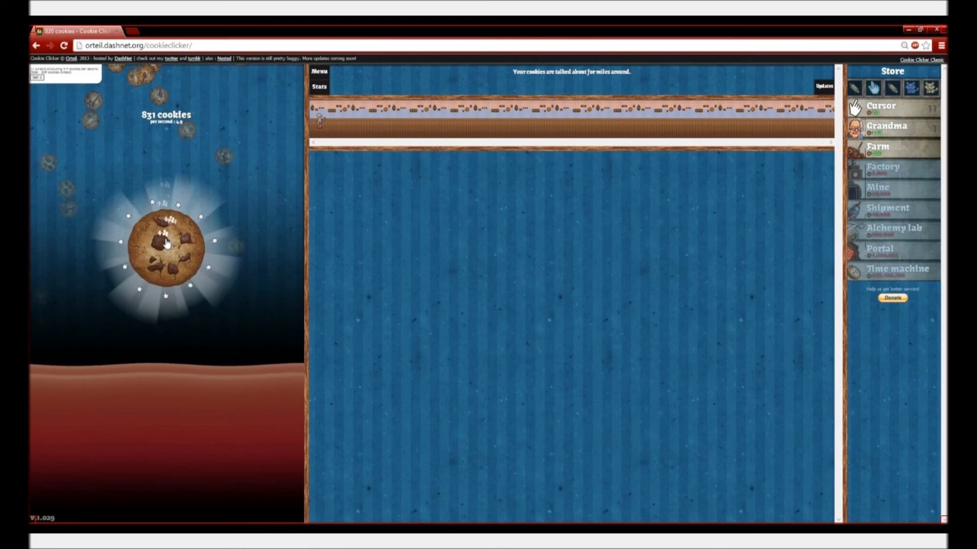
left_click(166, 245)
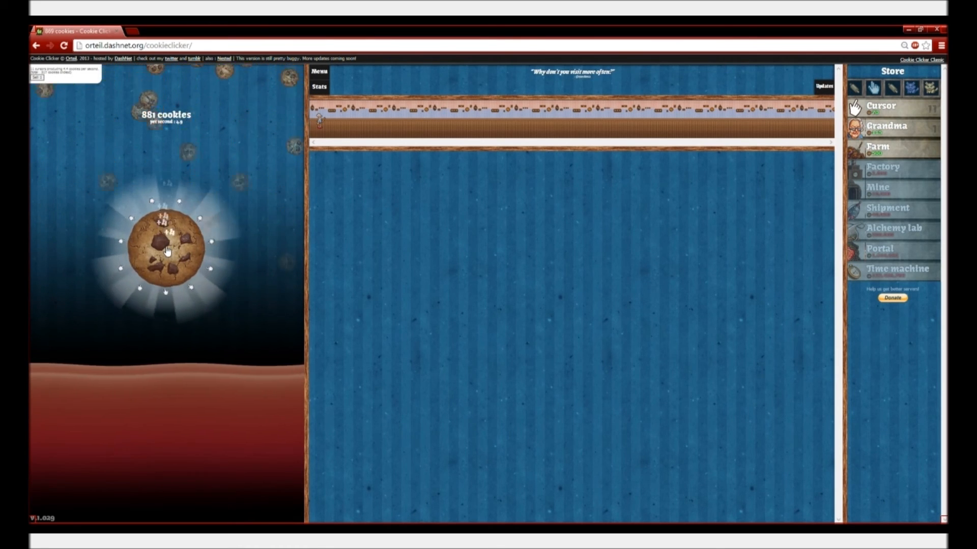
left_click(167, 249)
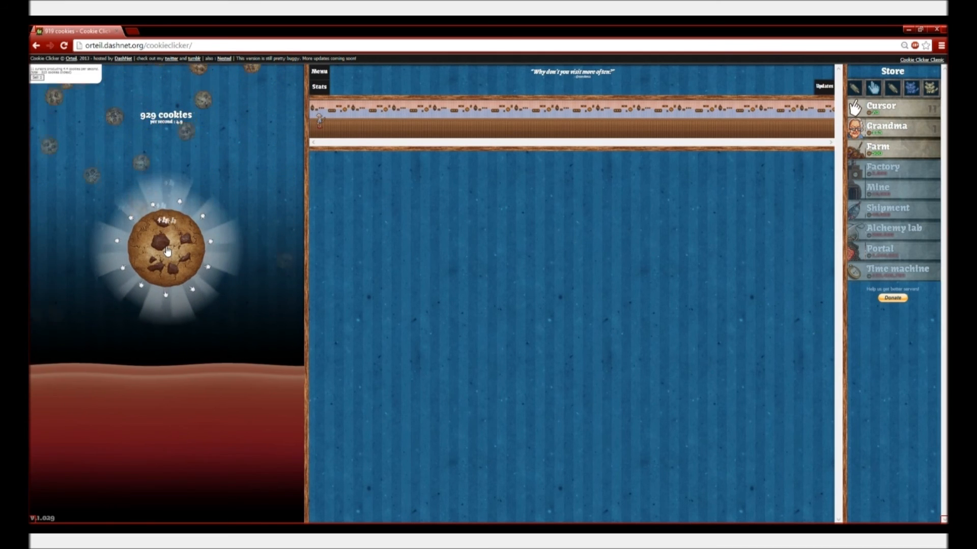
left_click(167, 249)
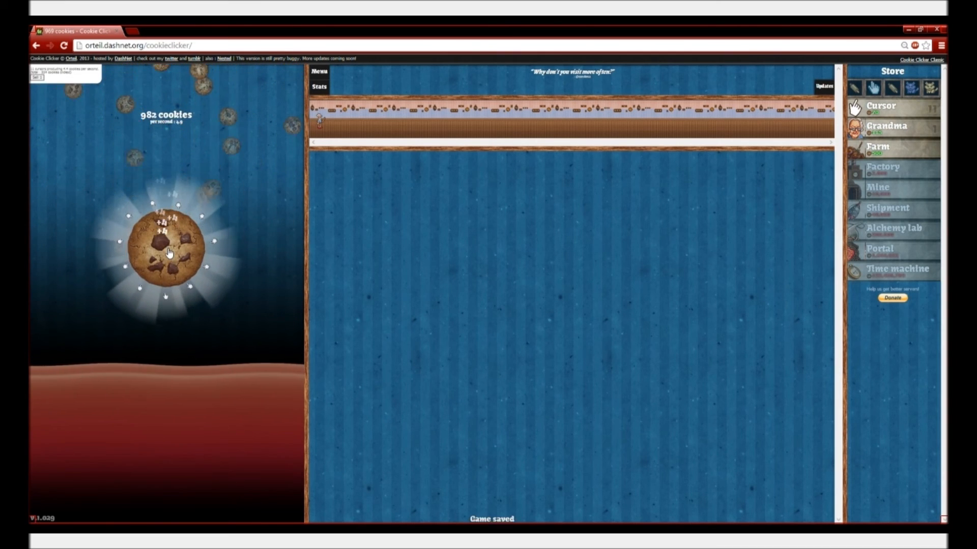
left_click(167, 250)
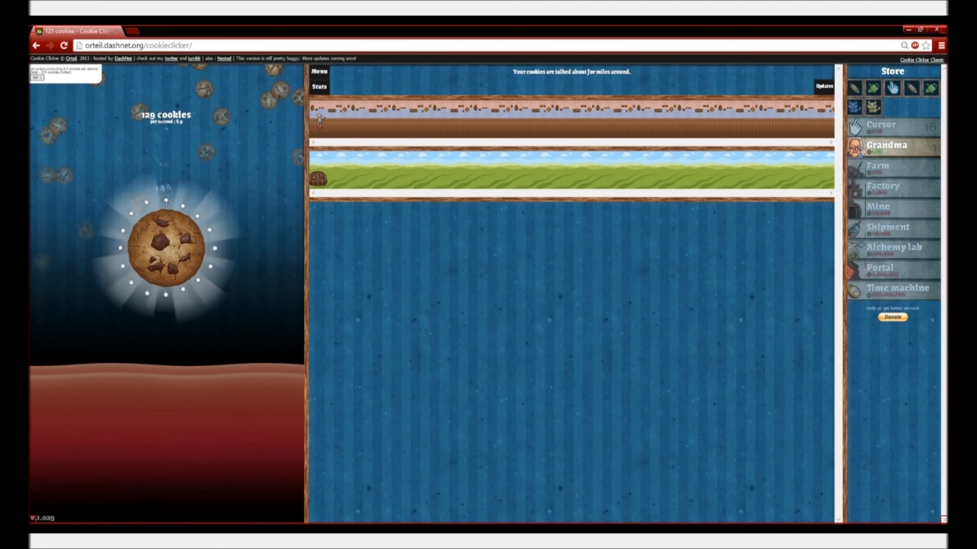
Buy a Grandma, then click the big cookie to rebuild the bank from 147 to 361.
left_click(164, 246)
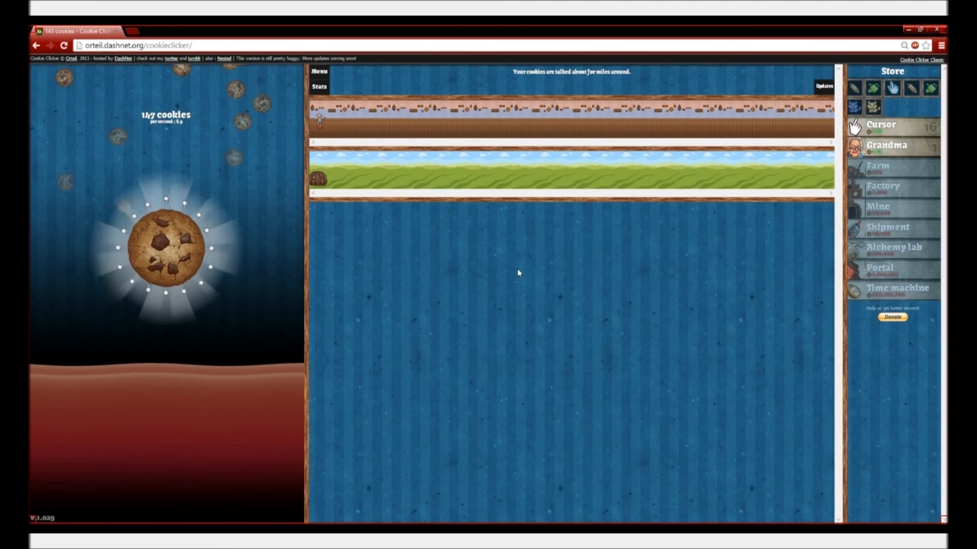
left_click(164, 246)
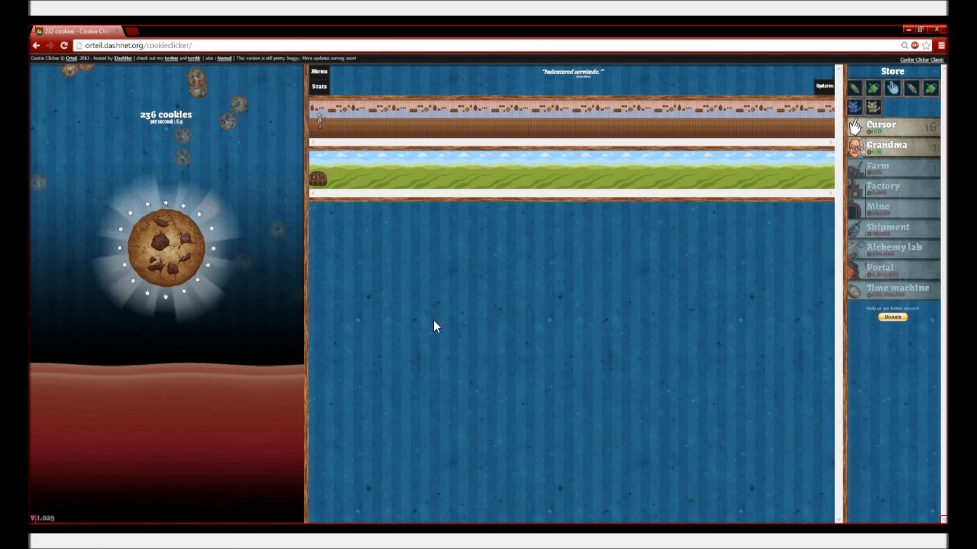
left_click(165, 246)
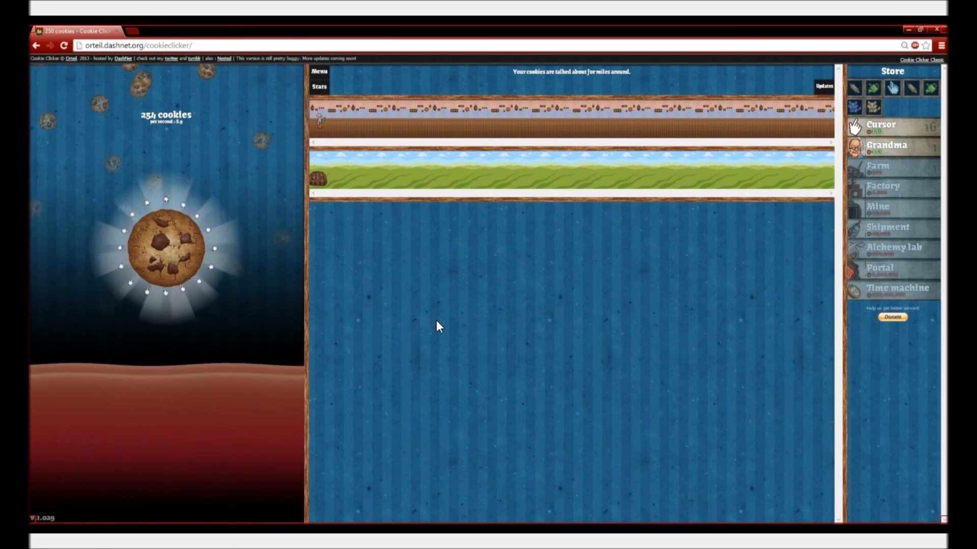
left_click(166, 247)
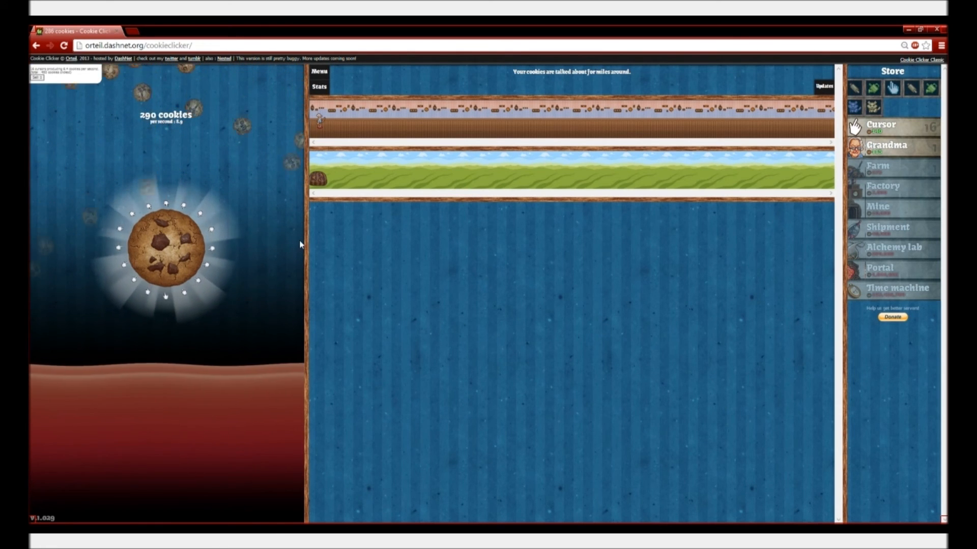
left_click(165, 244)
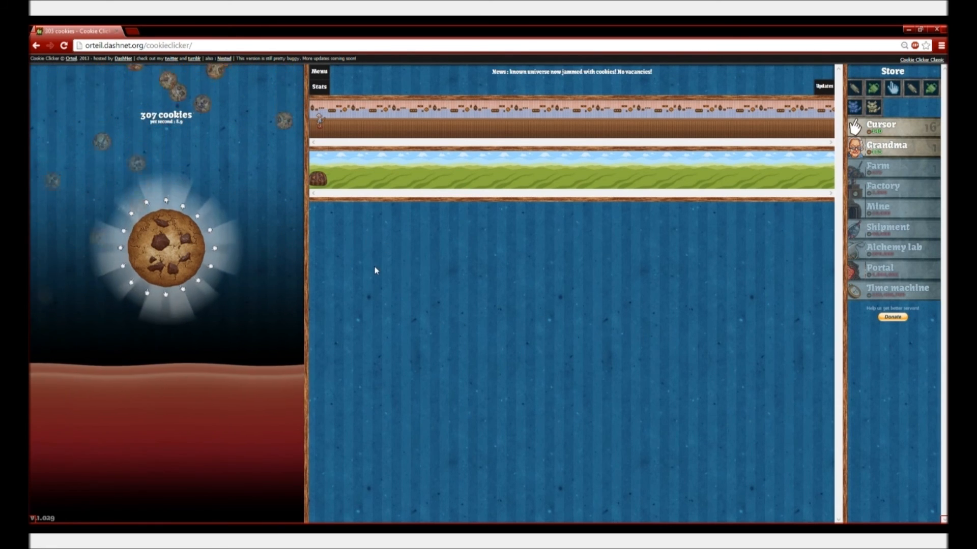
left_click(165, 246)
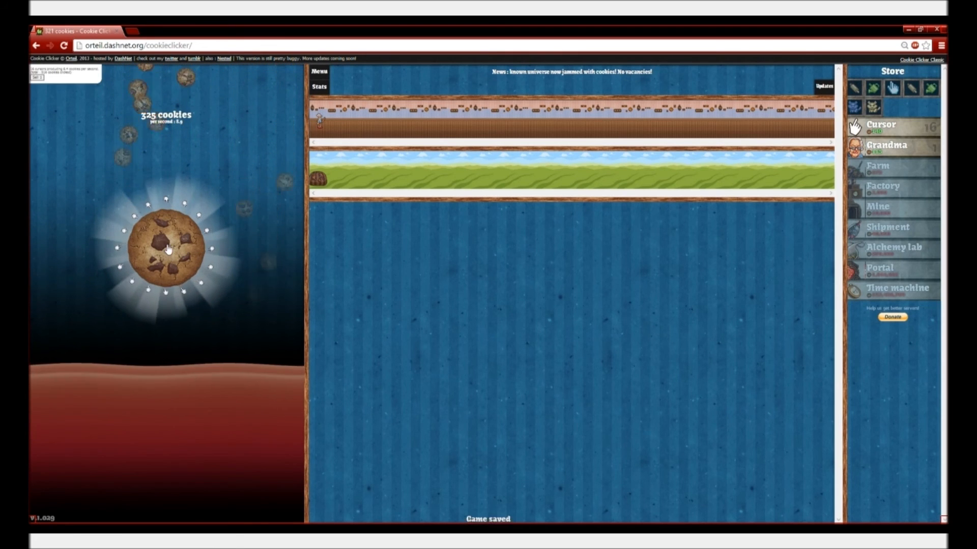
left_click(167, 246)
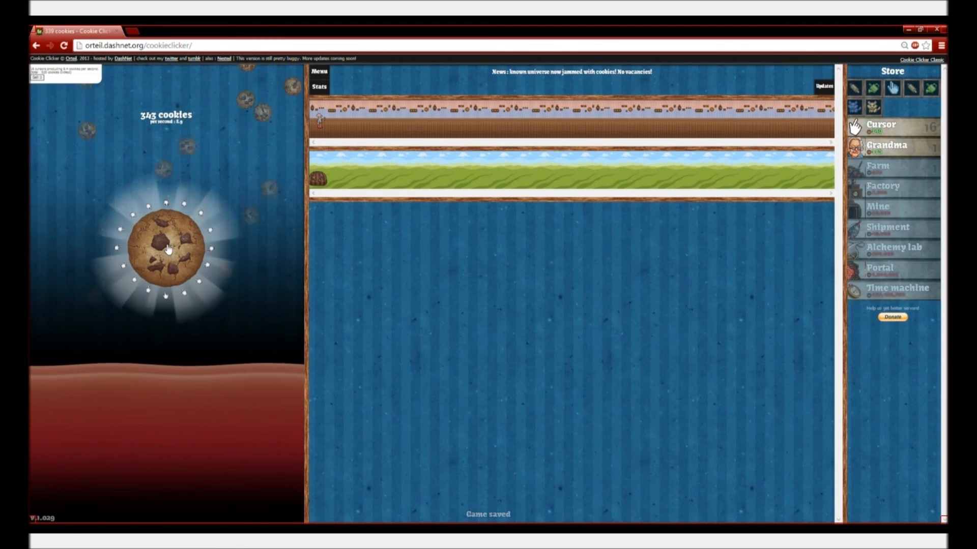
left_click(166, 246)
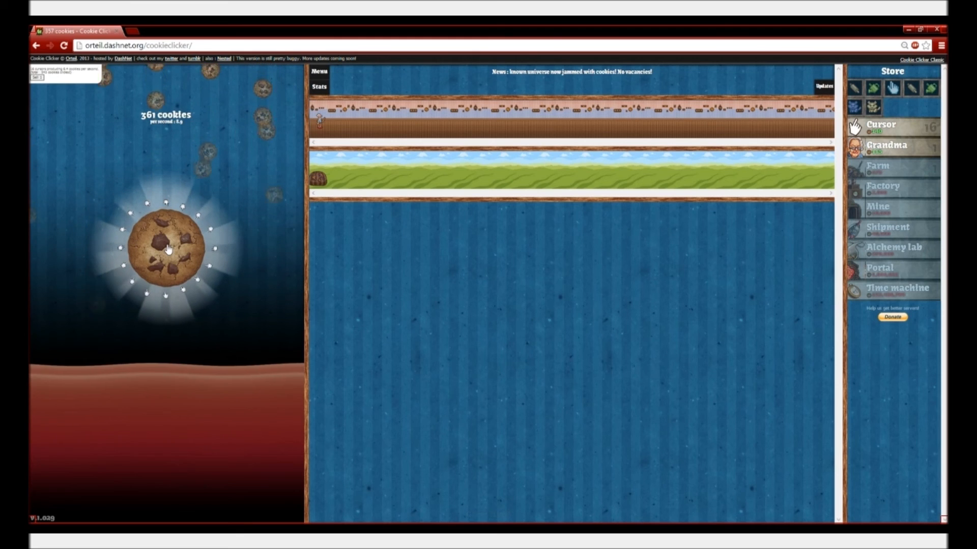
Click the big cookie repeatedly until the bank reaches 5,090 cookies.
left_click(167, 248)
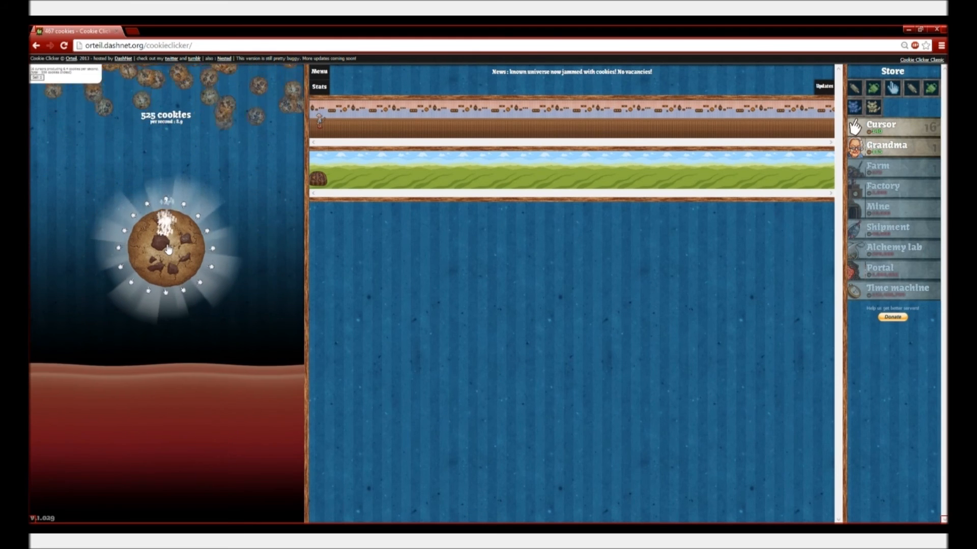
left_click(164, 248)
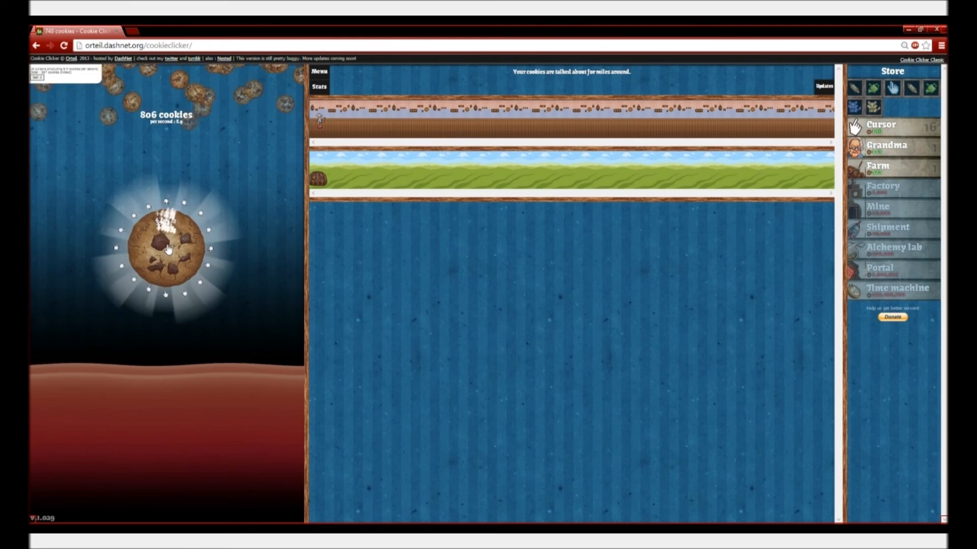
left_click(166, 249)
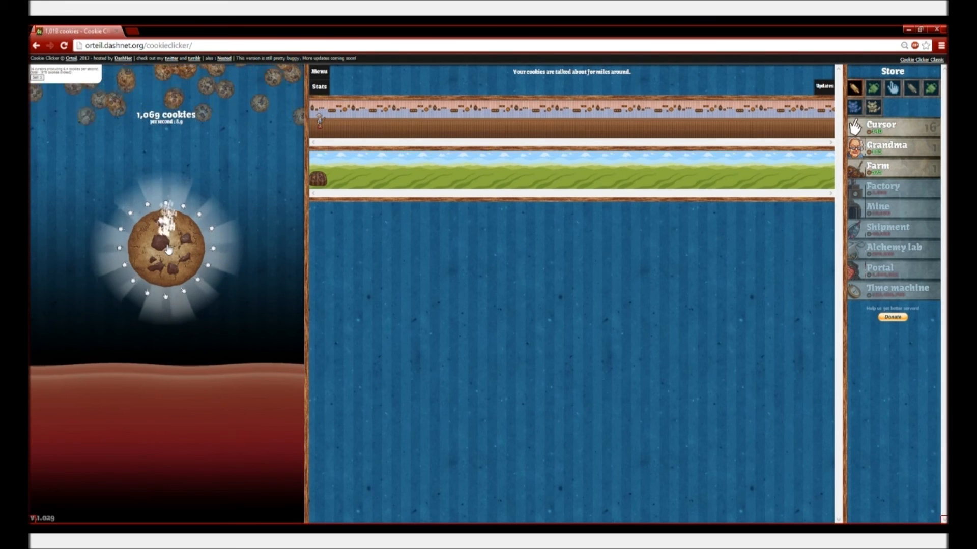
left_click(165, 245)
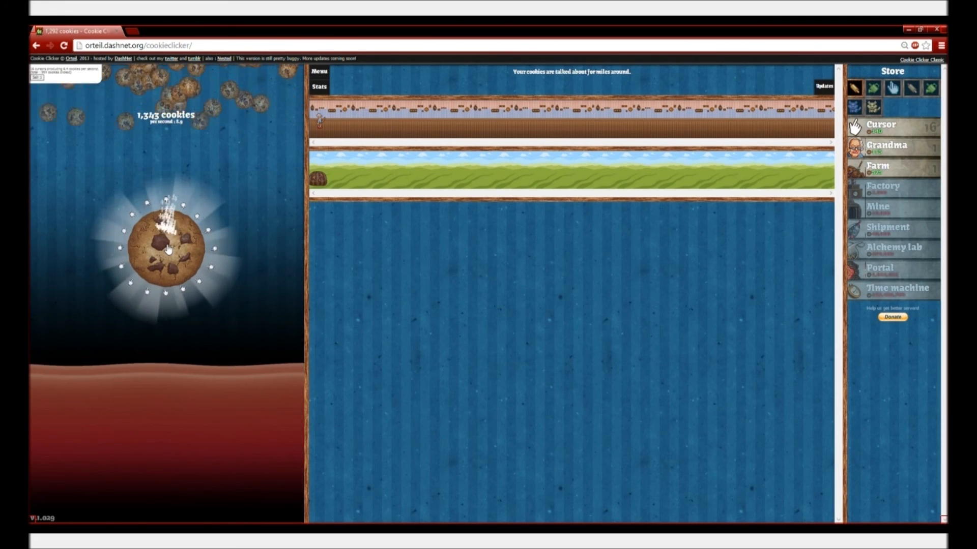
left_click(163, 246)
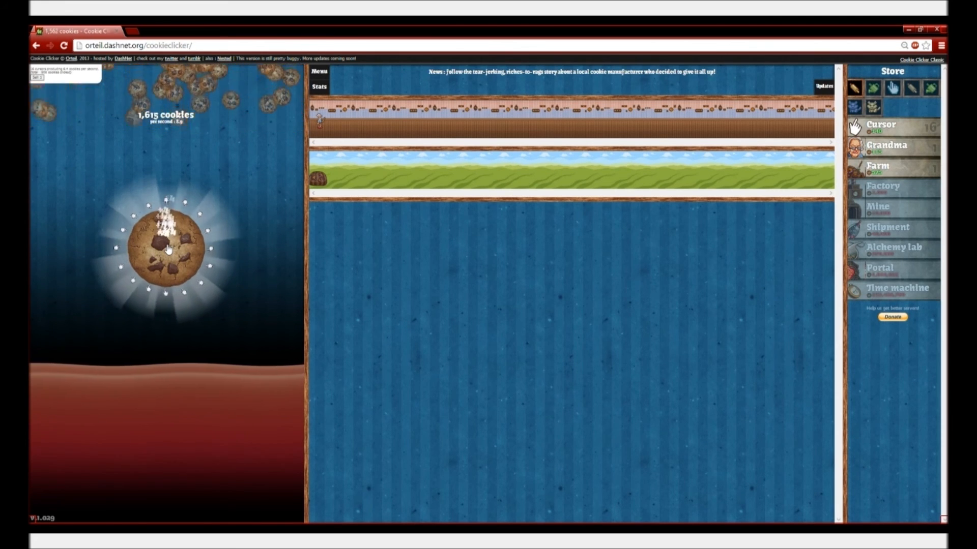
left_click(164, 246)
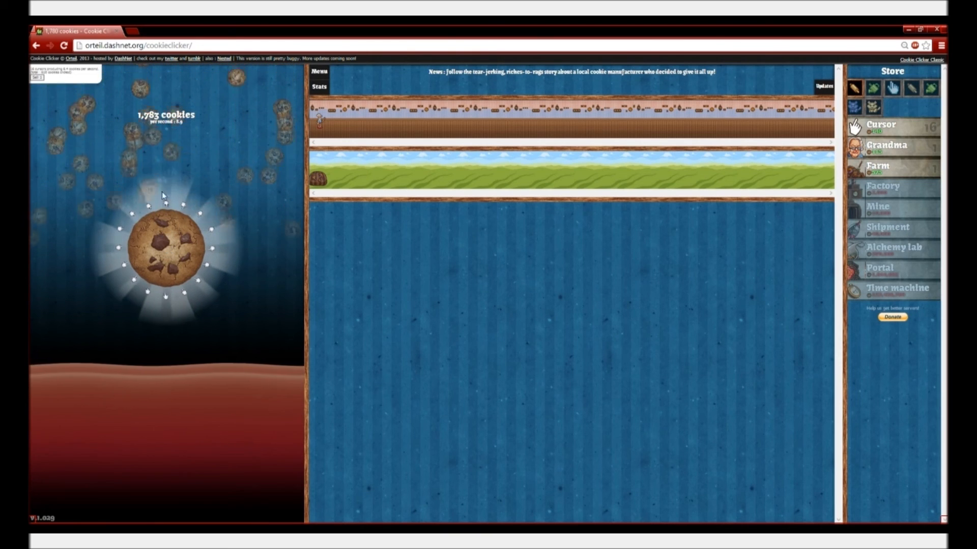
left_click(166, 246)
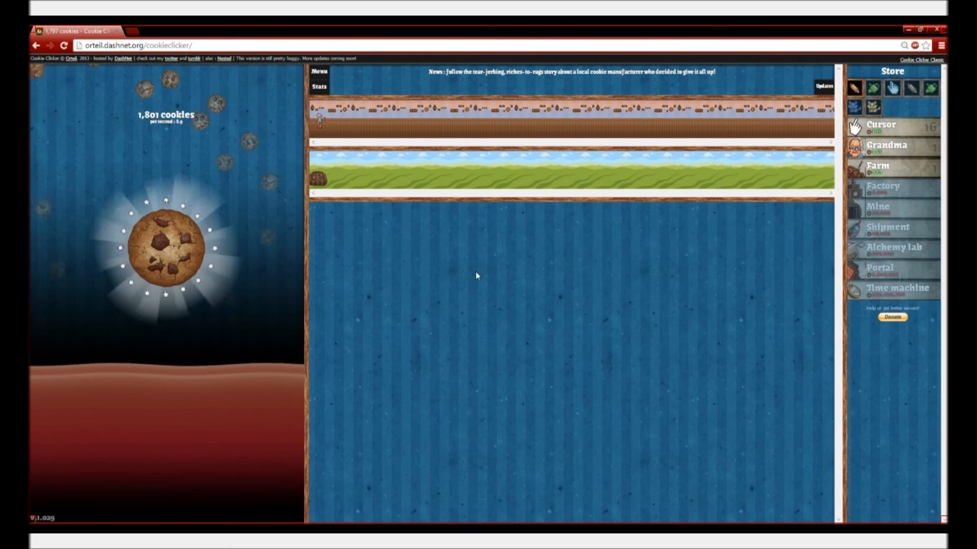
left_click(165, 246)
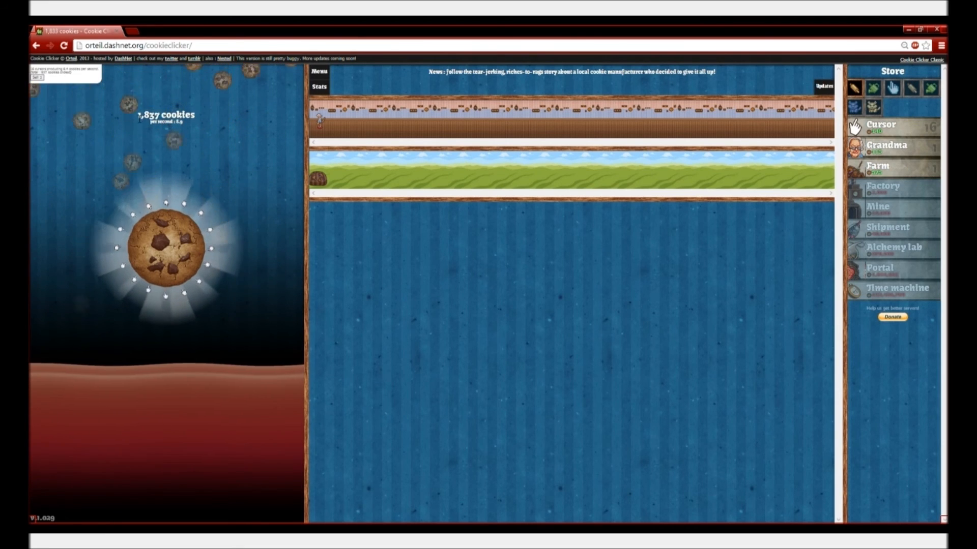
left_click(166, 247)
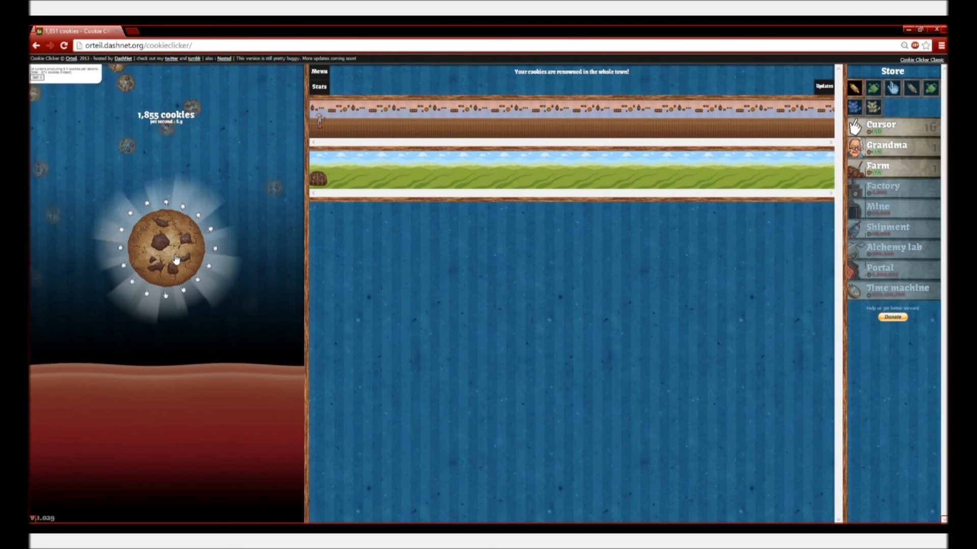
left_click(165, 246)
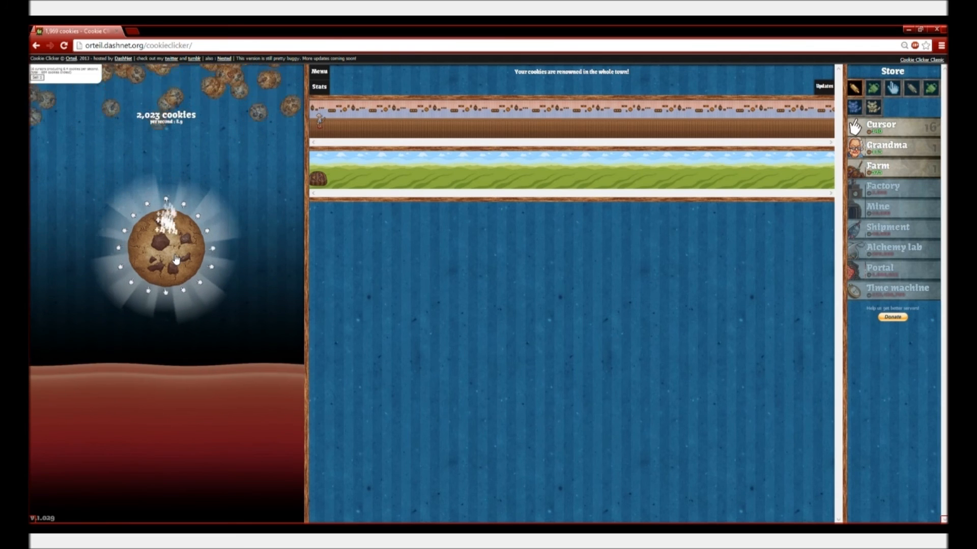
left_click(165, 248)
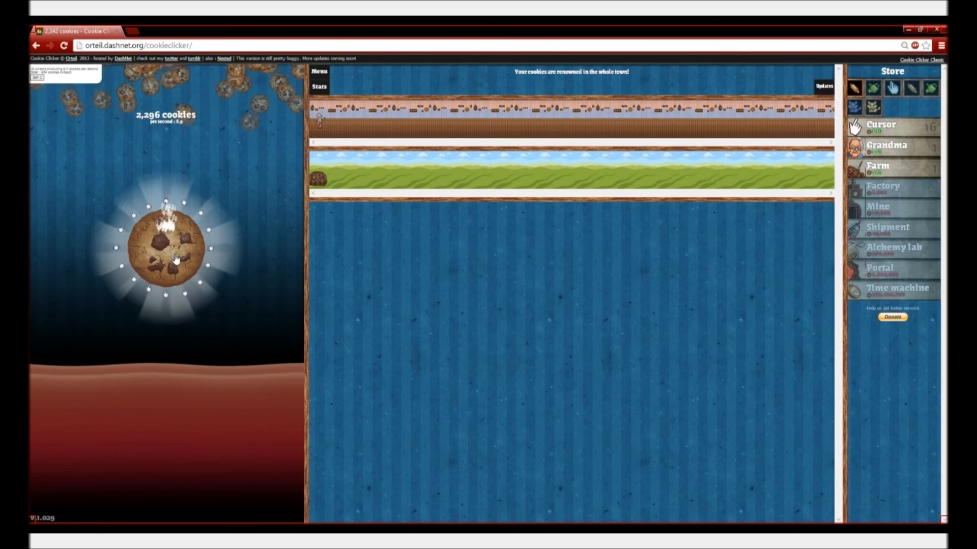
left_click(164, 248)
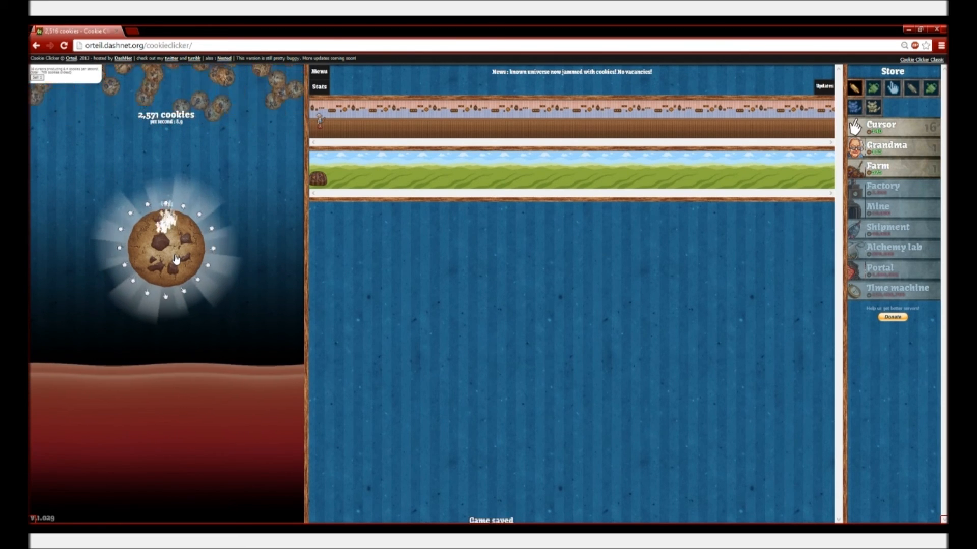
left_click(166, 247)
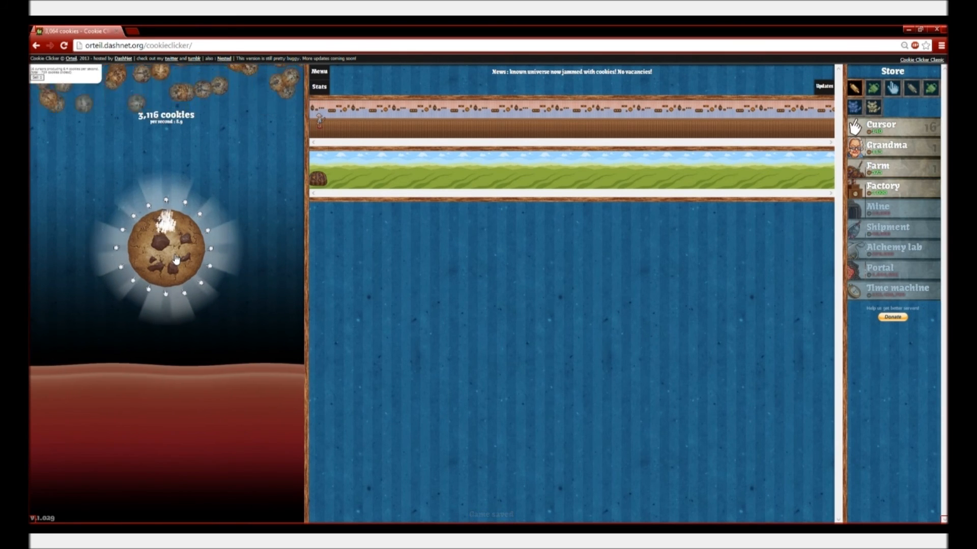
left_click(166, 247)
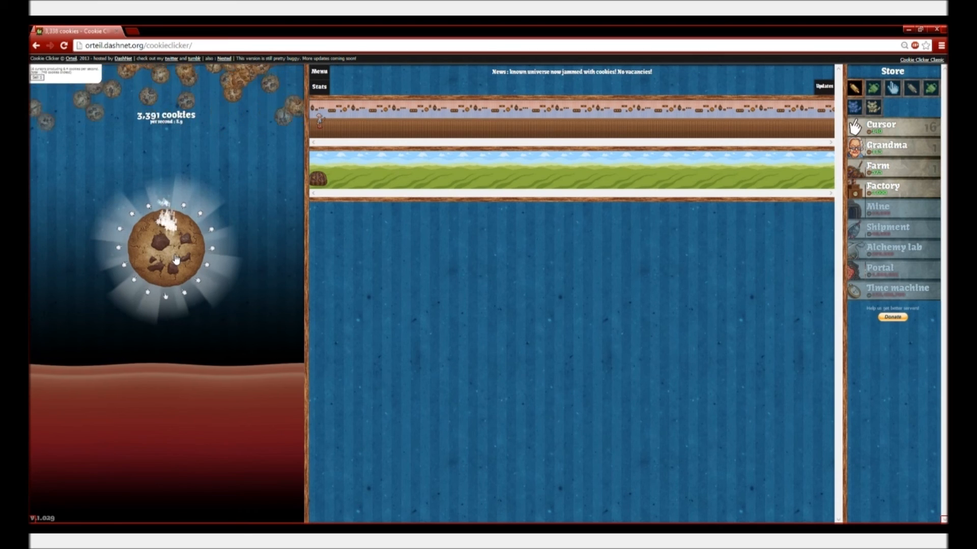
left_click(165, 246)
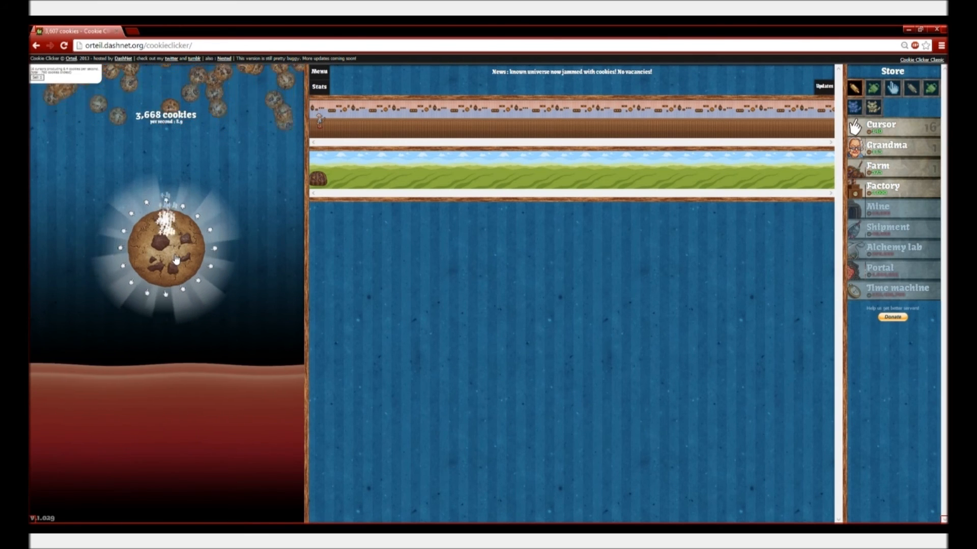
left_click(174, 247)
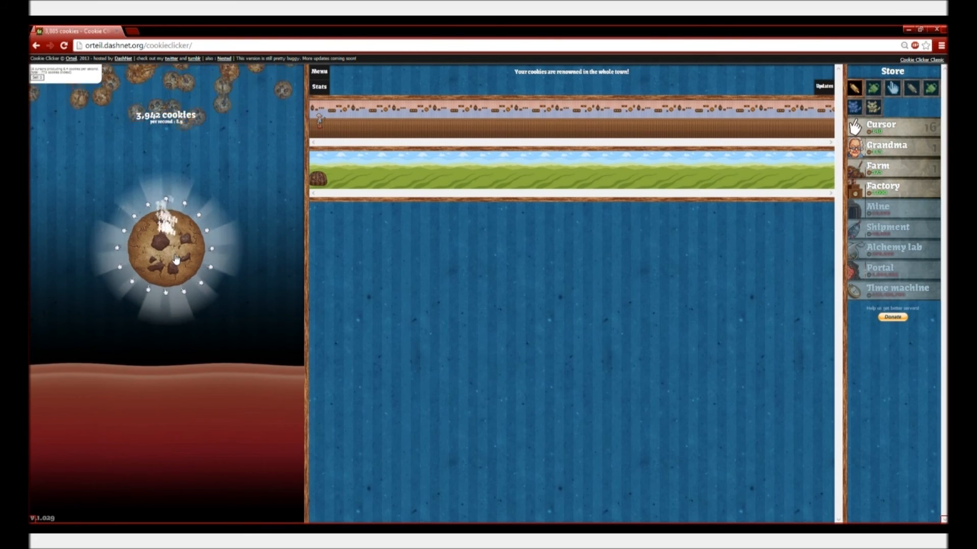
left_click(166, 246)
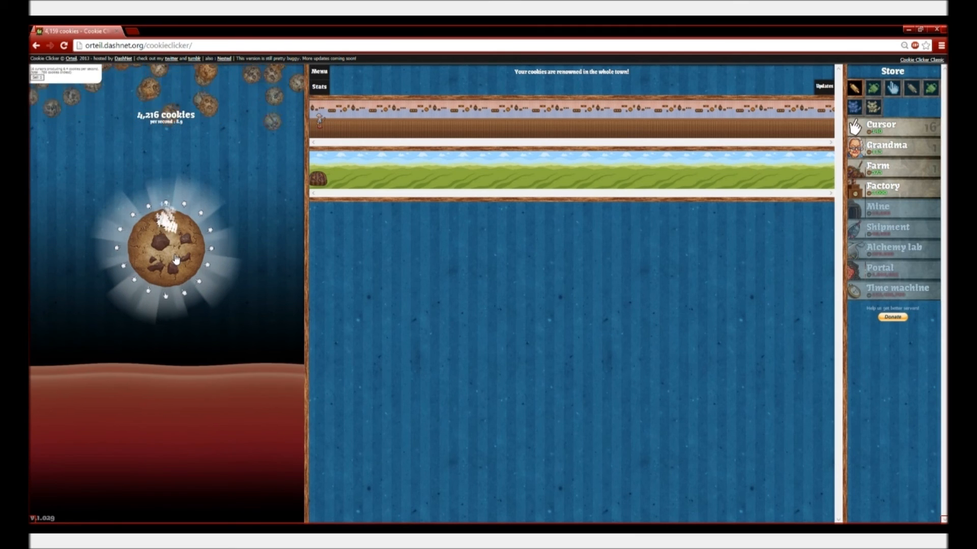
left_click(166, 247)
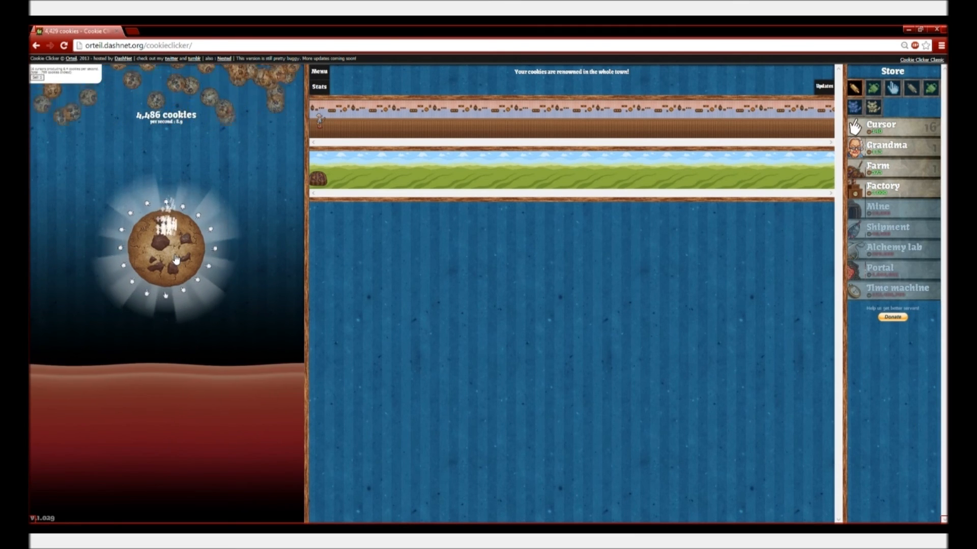
left_click(167, 248)
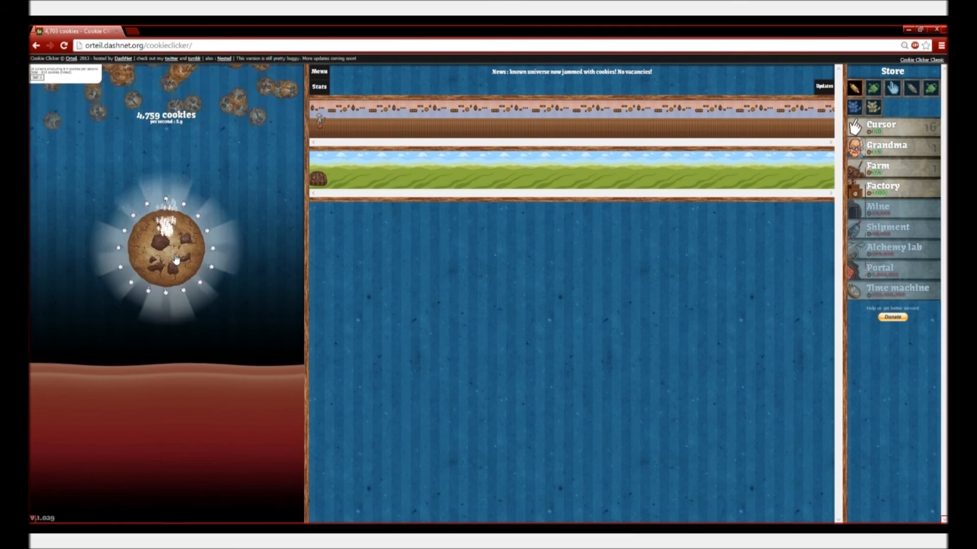
left_click(176, 248)
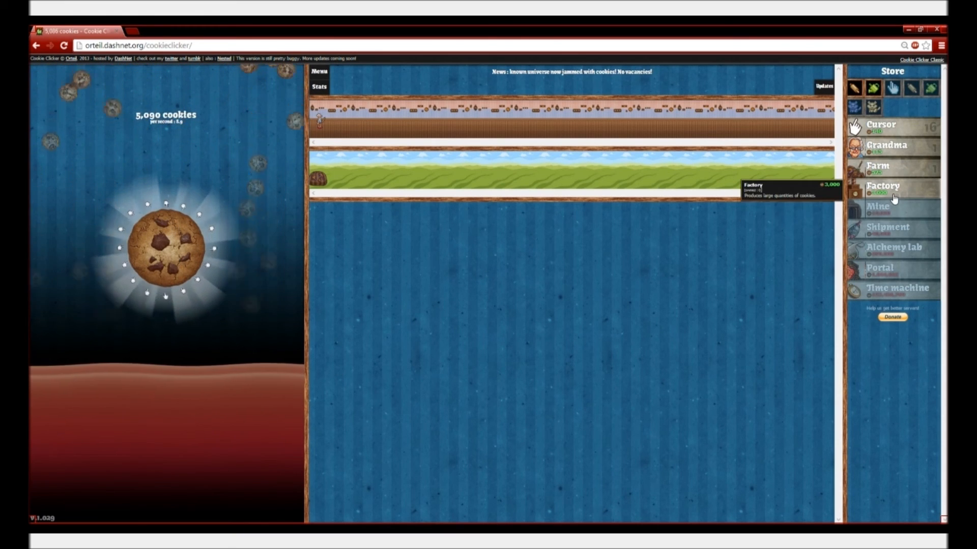
Buy a Factory, then click the big cookie to recover the bank to 3,469 cookies.
left_click(892, 186)
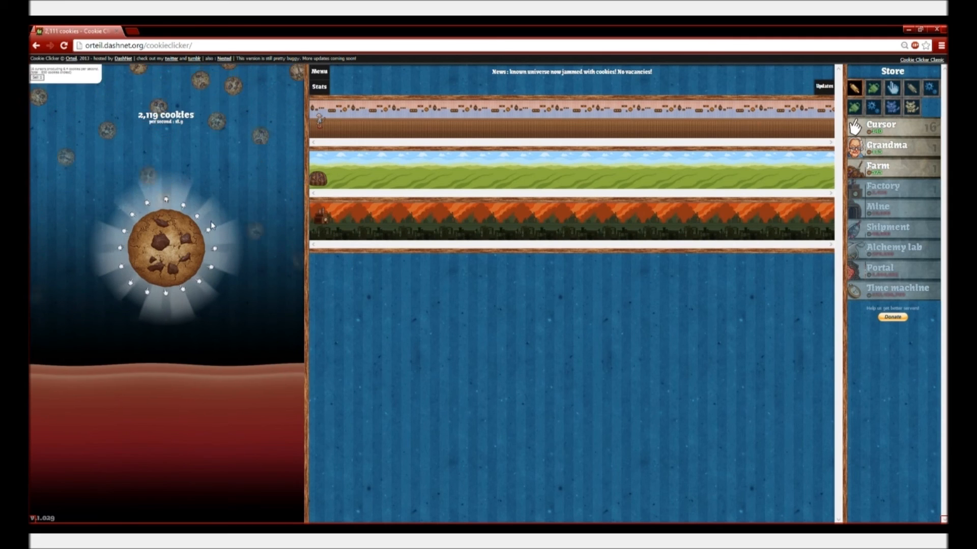
left_click(174, 248)
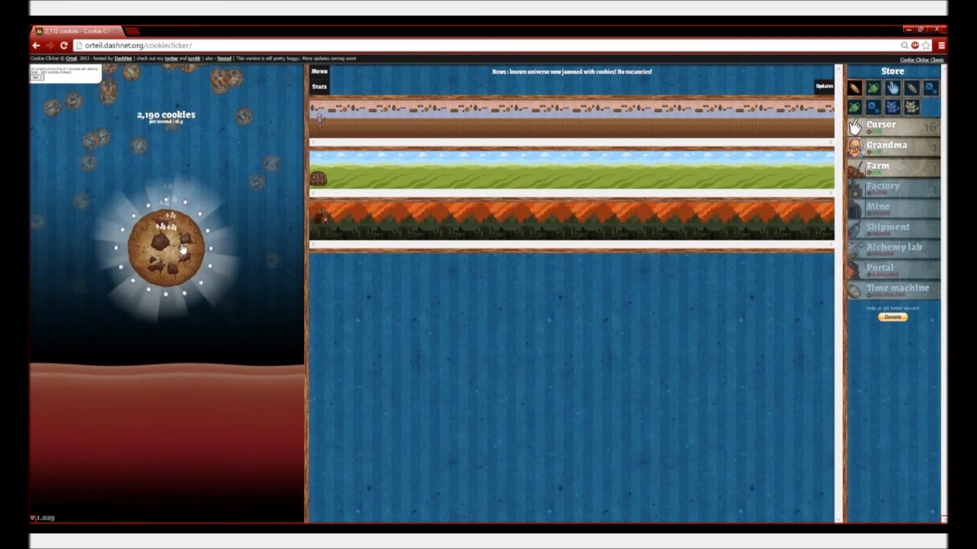
left_click(176, 247)
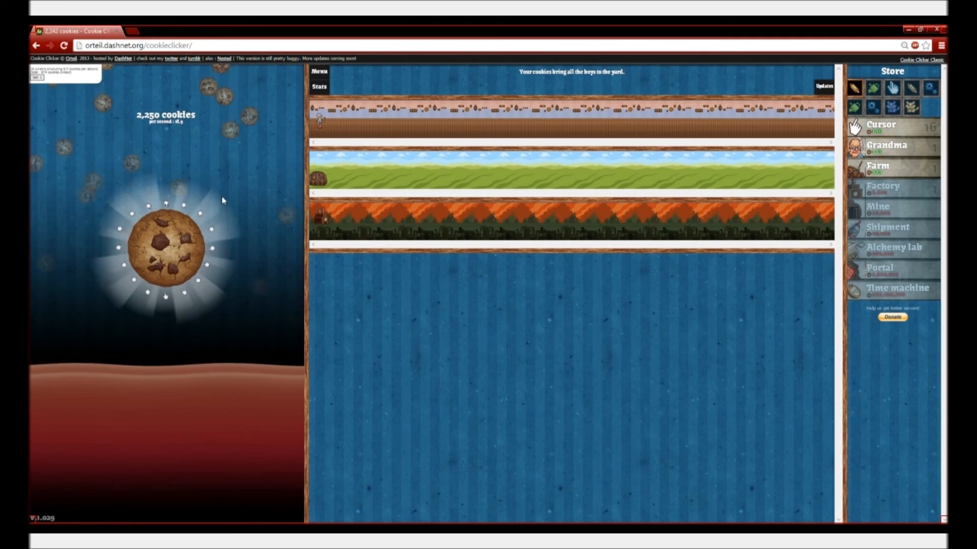
left_click(164, 246)
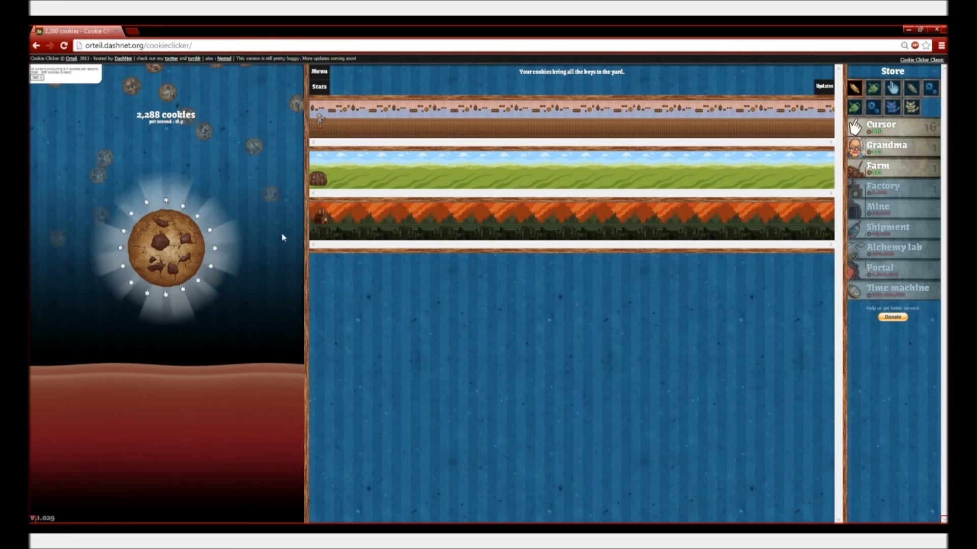
left_click(166, 246)
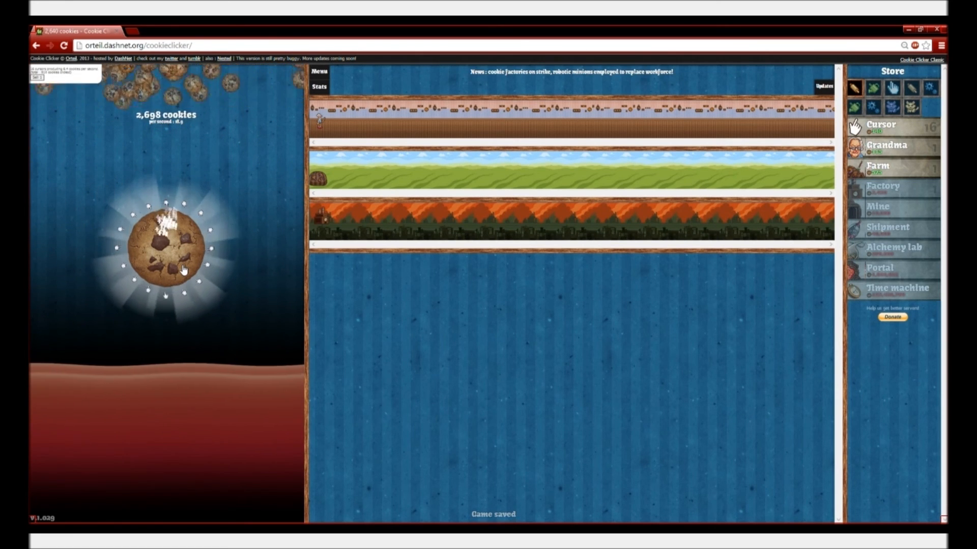
left_click(164, 246)
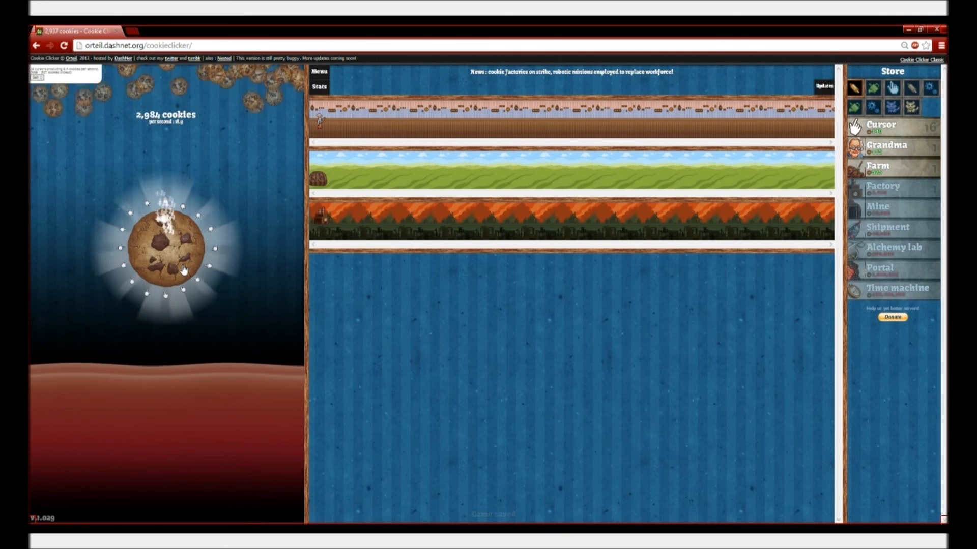
left_click(164, 247)
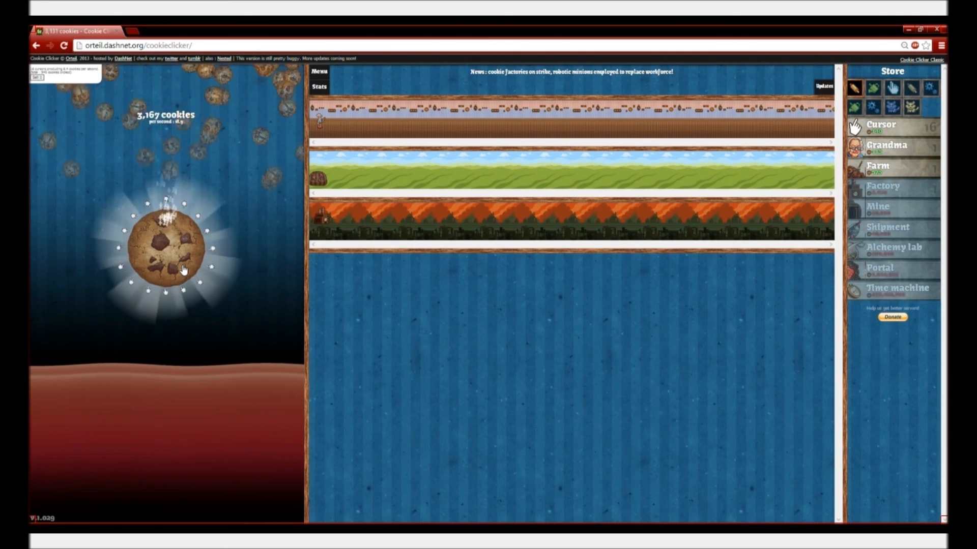
left_click(165, 246)
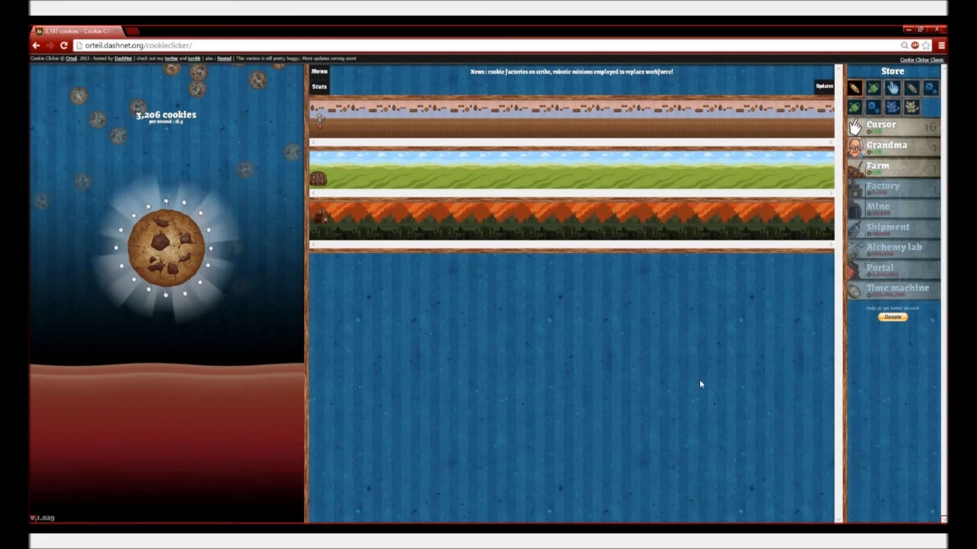
left_click(165, 246)
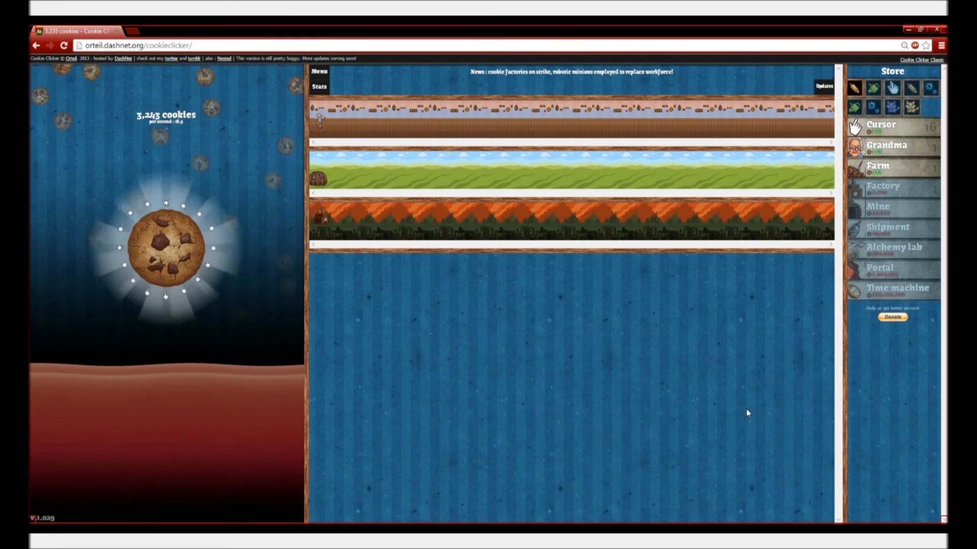
left_click(165, 248)
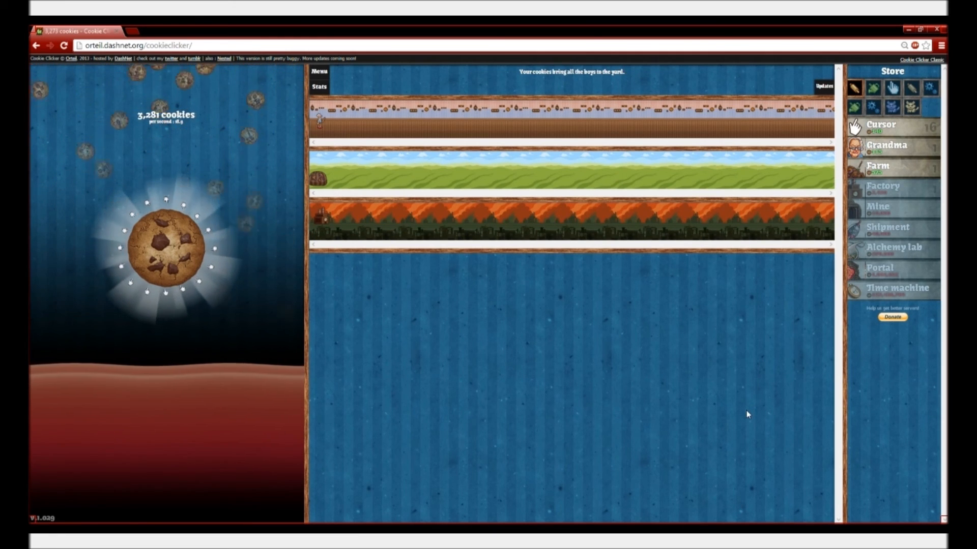
left_click(164, 248)
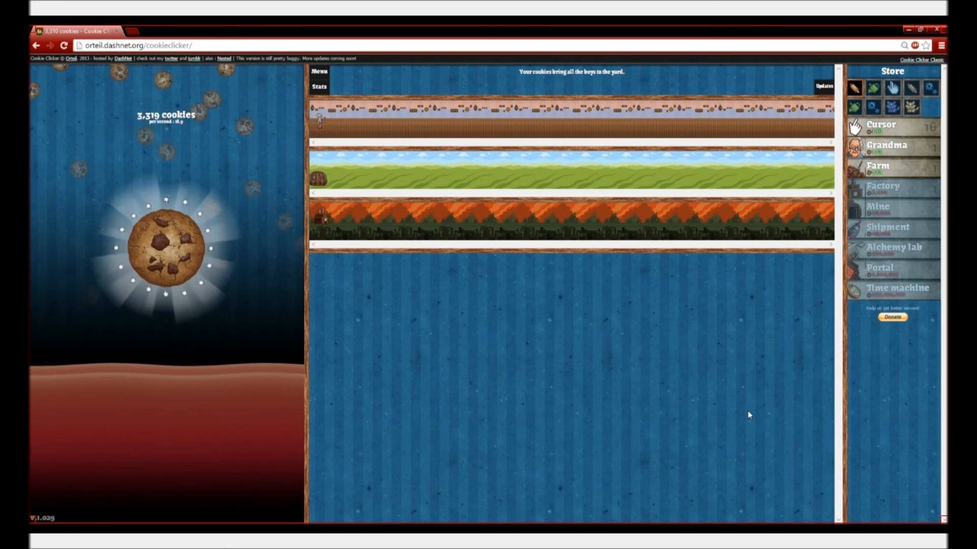
left_click(166, 246)
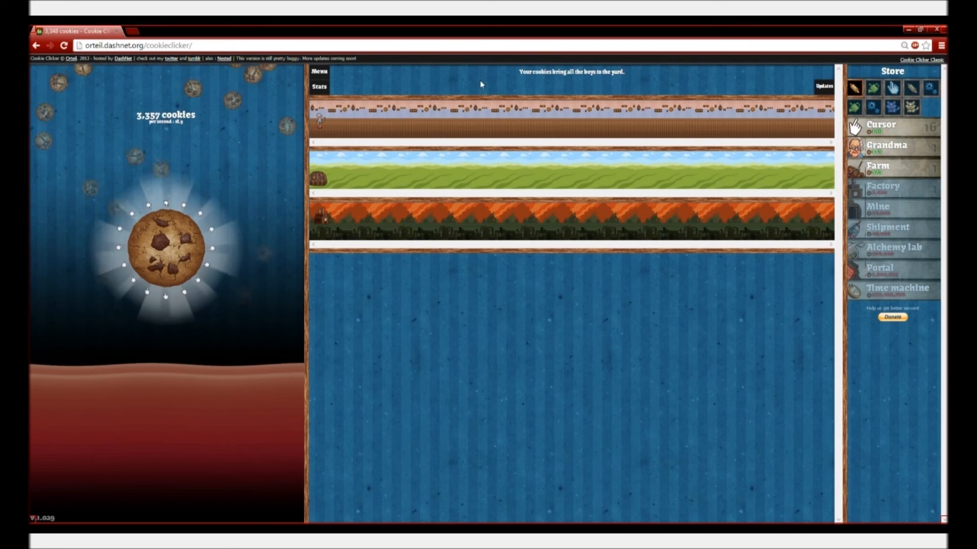
left_click(165, 246)
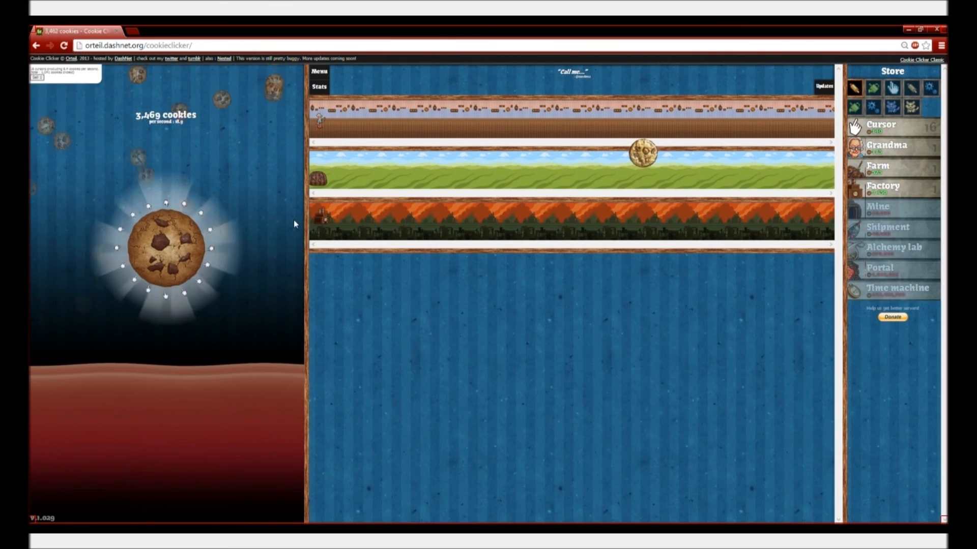
Grab the golden cookie over the middle building row for +366, bringing the bank to 3,987.
left_click(641, 153)
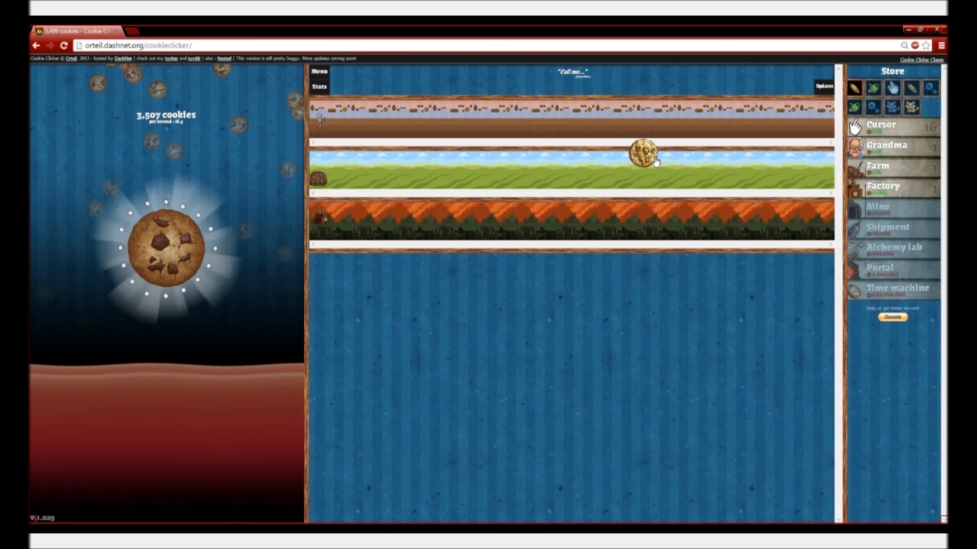
left_click(648, 156)
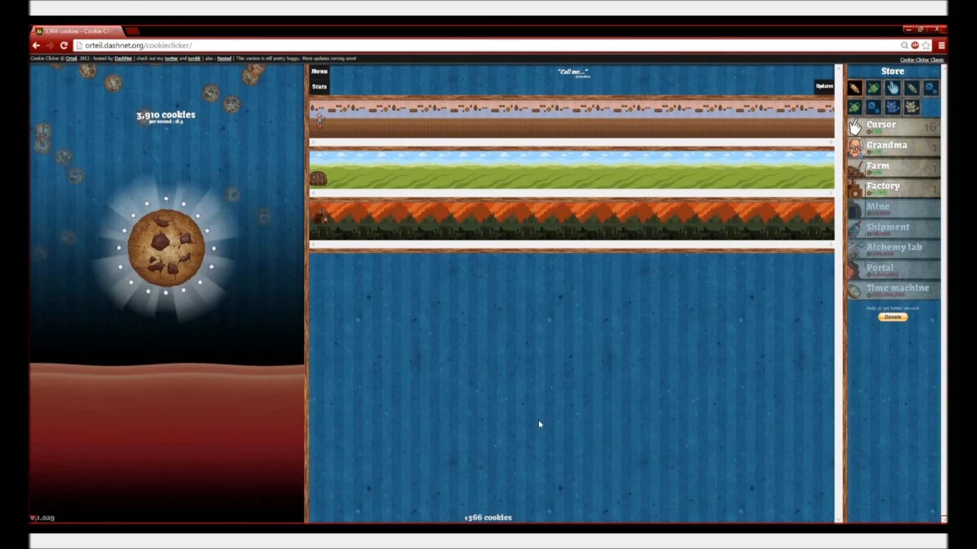
left_click(165, 247)
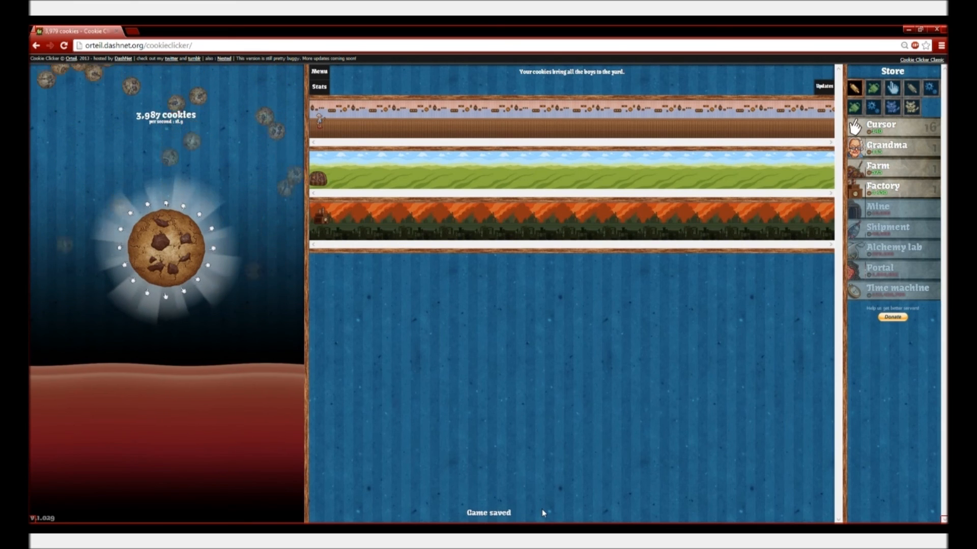
left_click(165, 246)
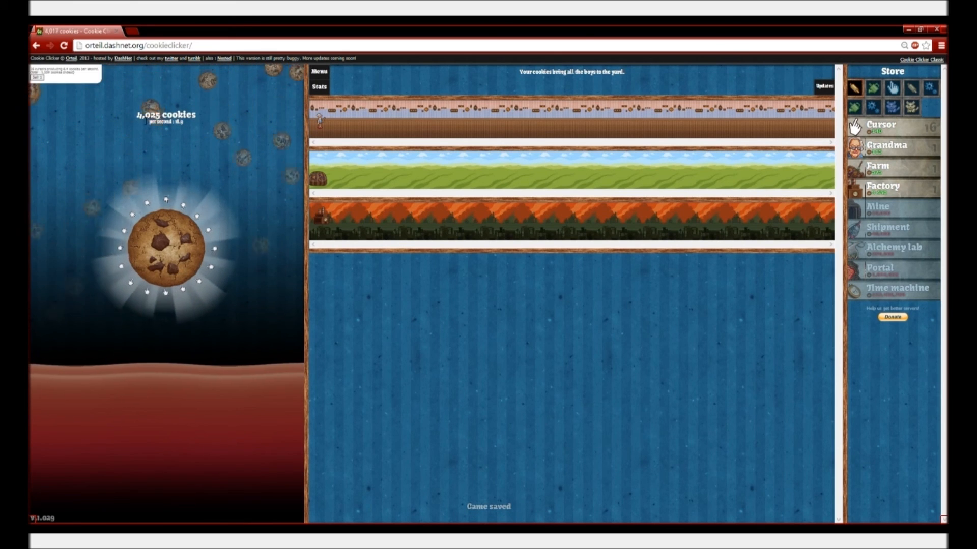
left_click(165, 246)
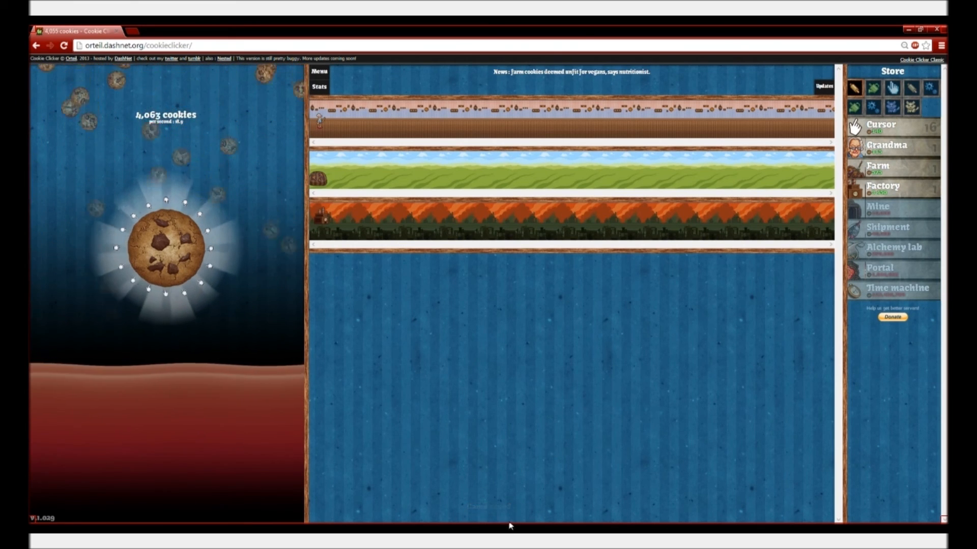
left_click(164, 247)
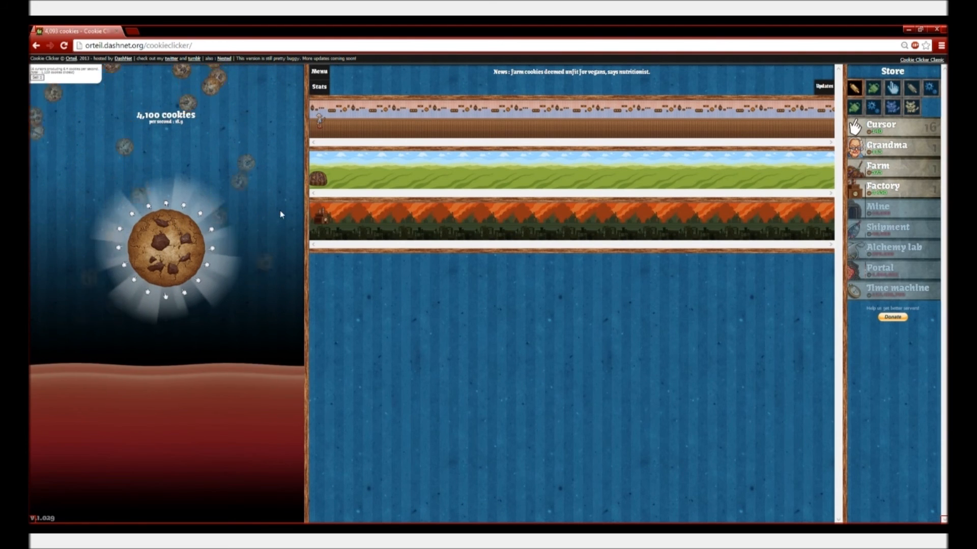
left_click(165, 246)
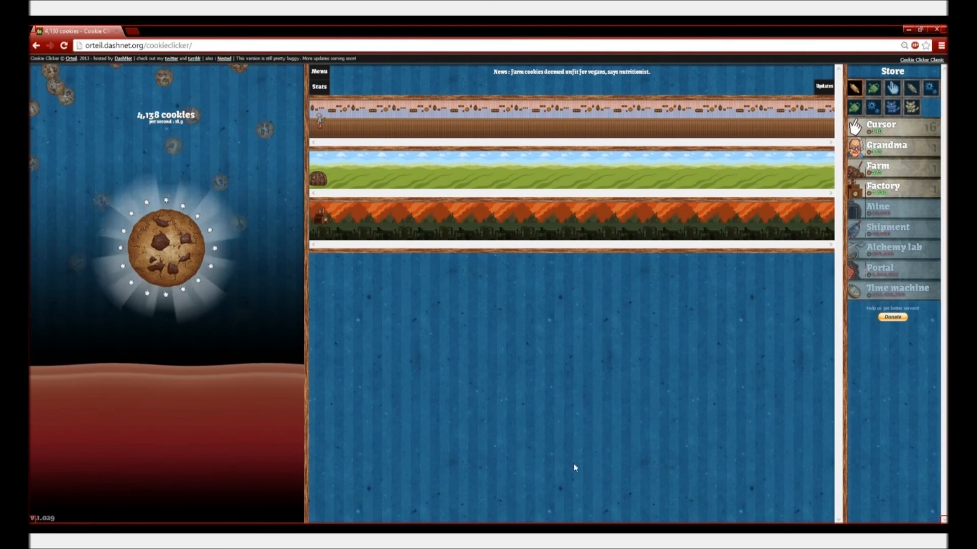
left_click(164, 246)
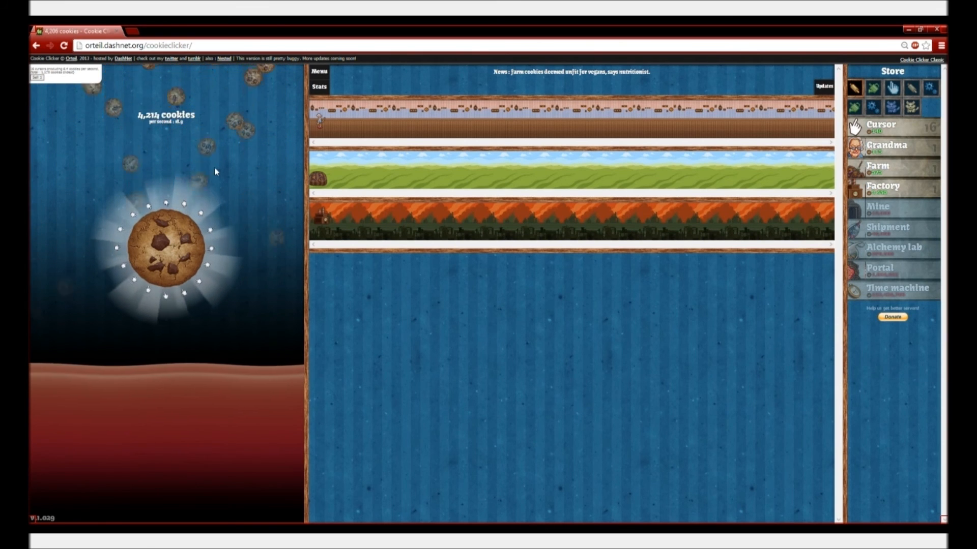
left_click(165, 246)
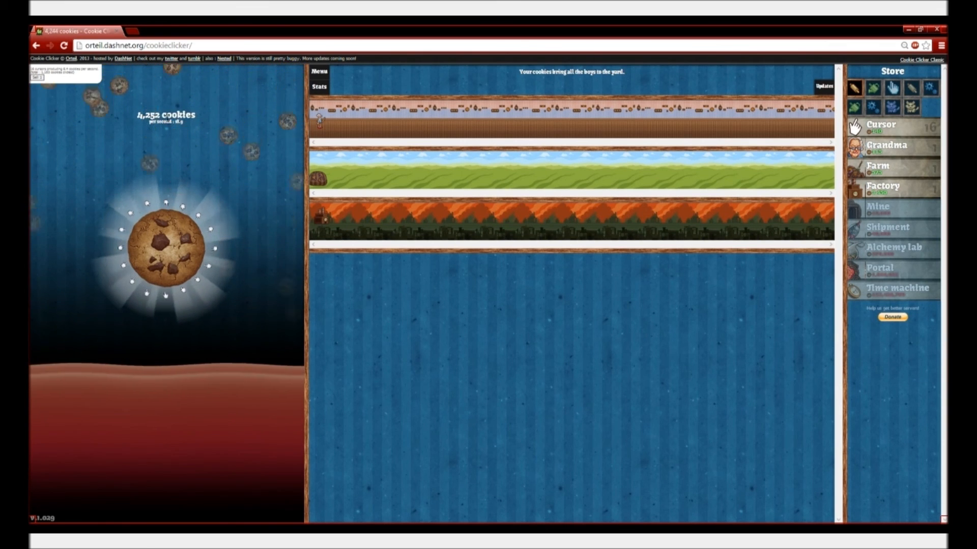
left_click(164, 248)
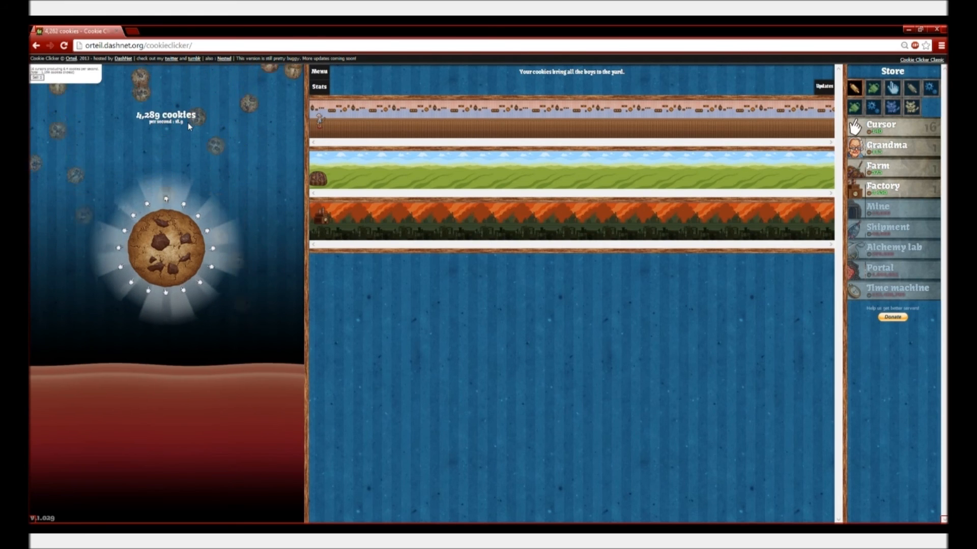
left_click(166, 247)
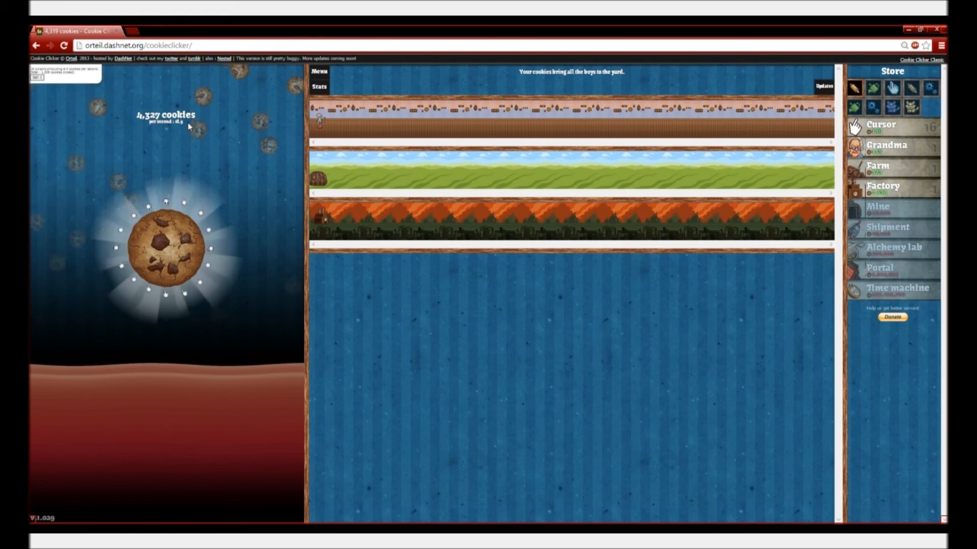
left_click(164, 247)
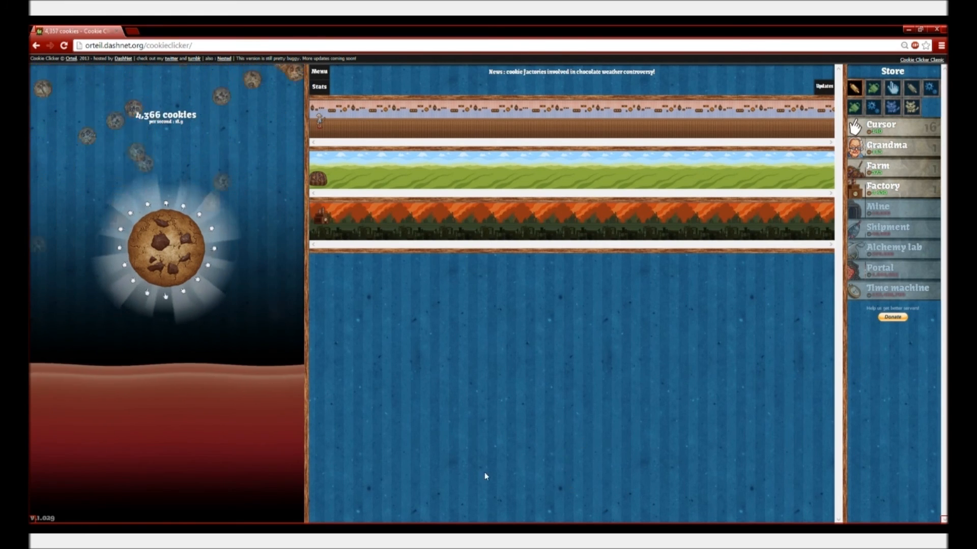
left_click(165, 249)
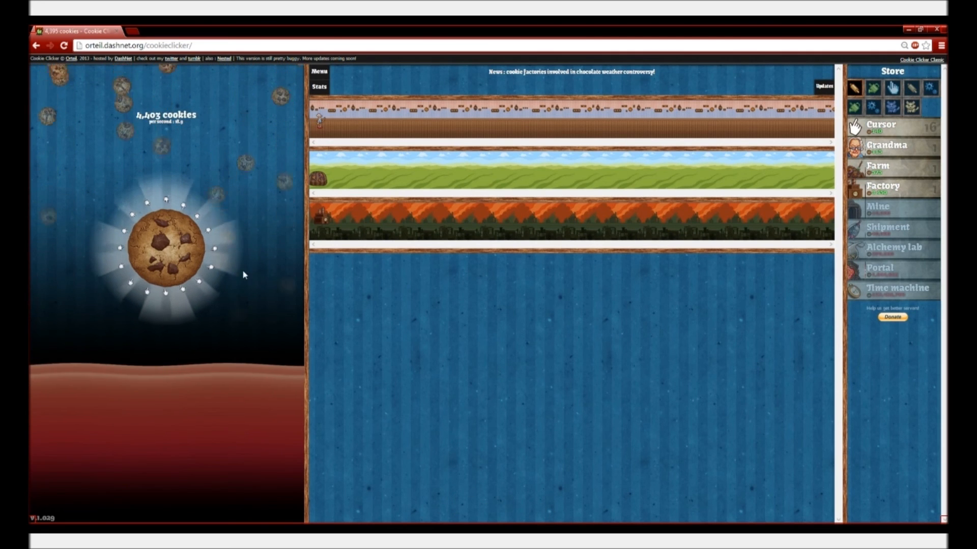
left_click(163, 246)
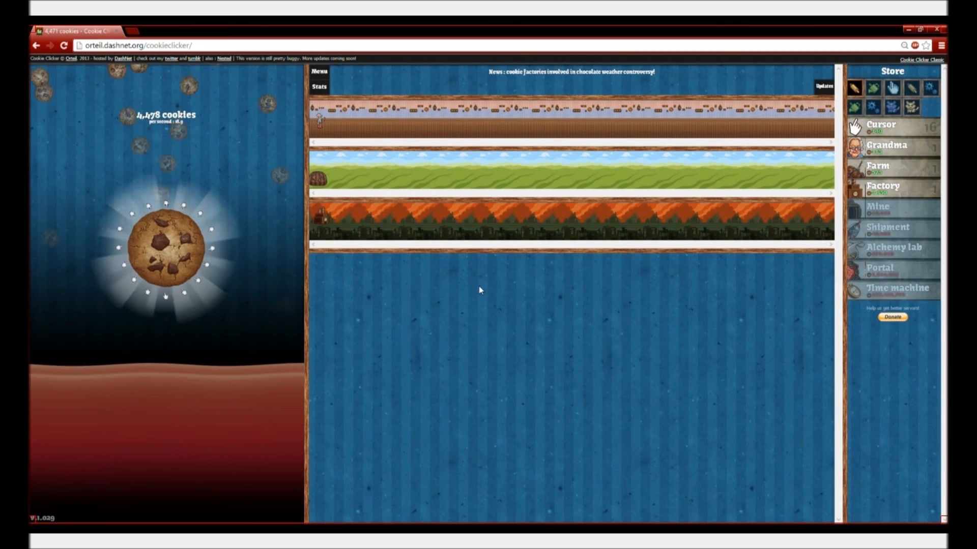
left_click(165, 248)
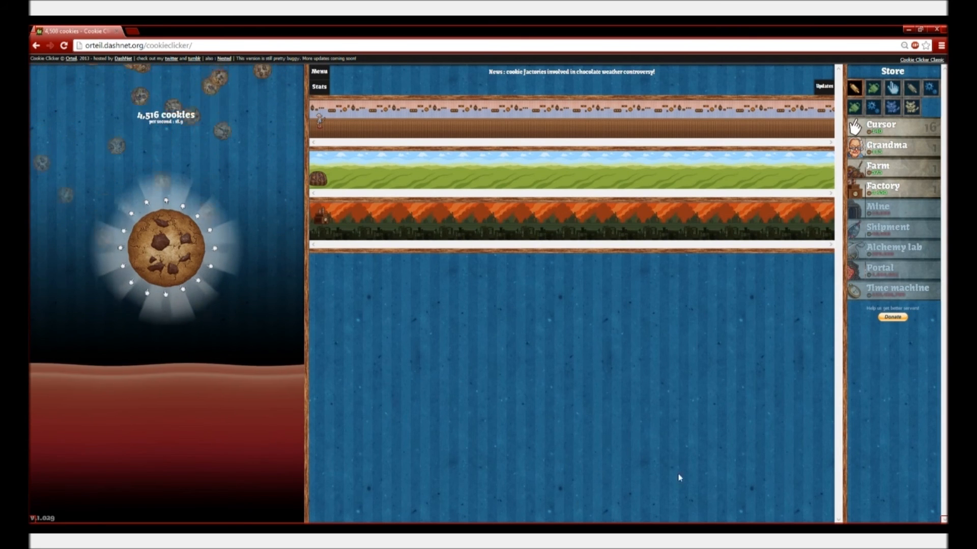
left_click(166, 247)
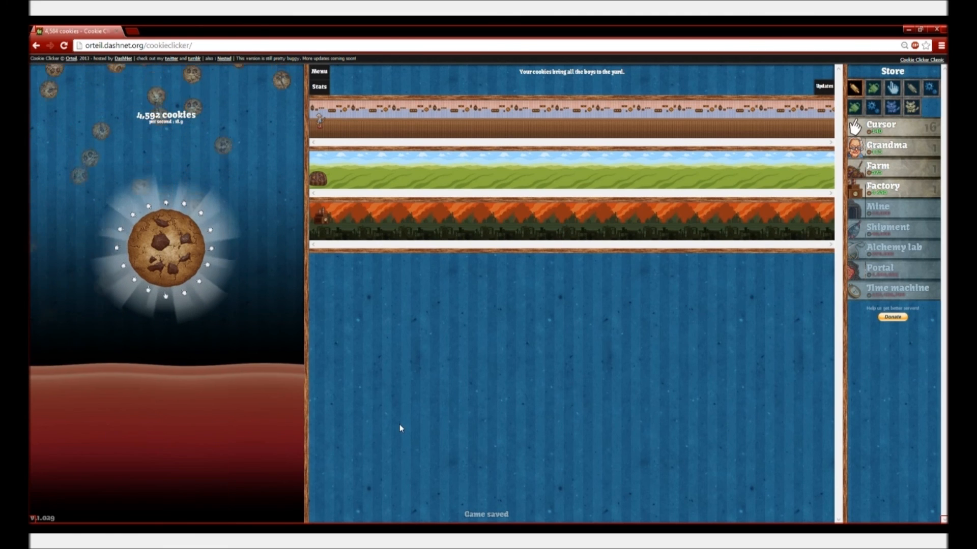
left_click(164, 246)
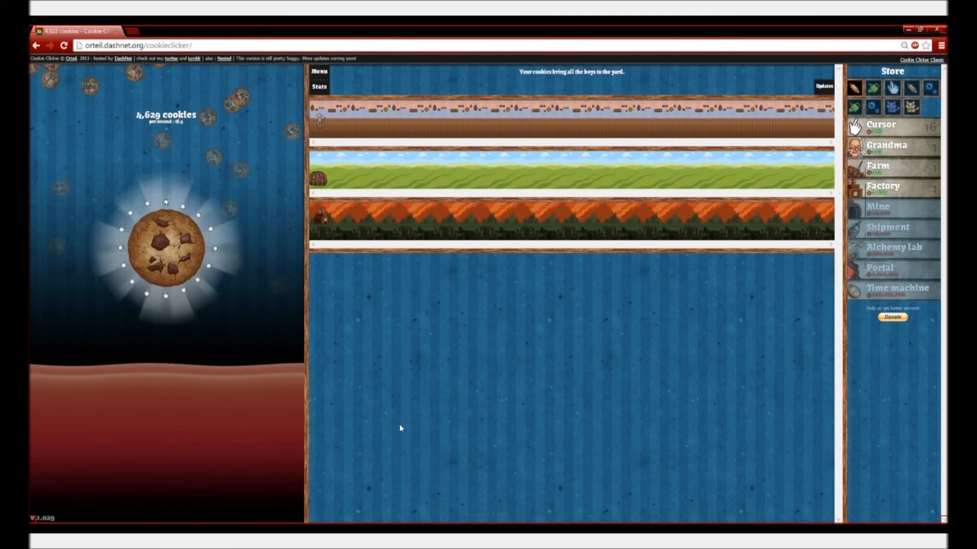
Click the big cookie twice, then drag the Notepad++ click_cookie script window up over the game.
left_click(166, 246)
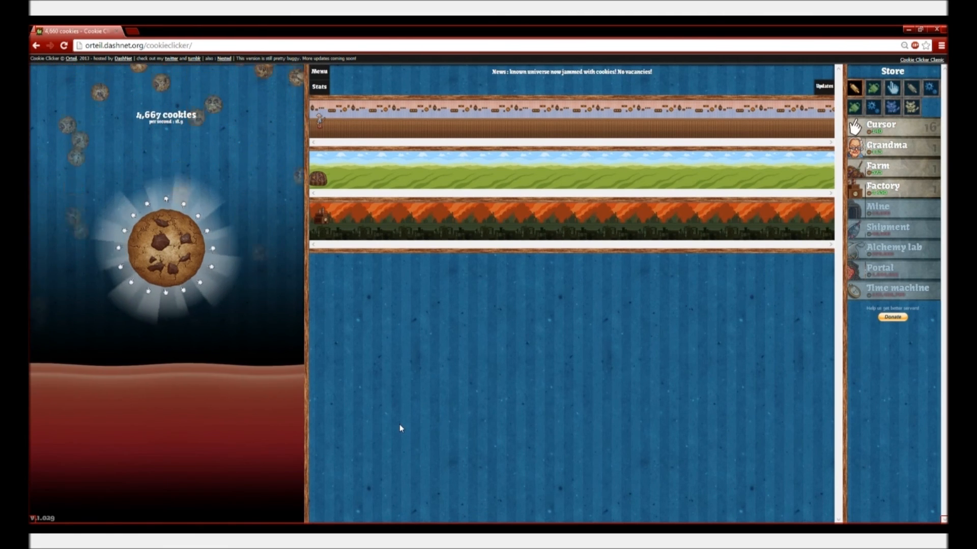
left_click(166, 248)
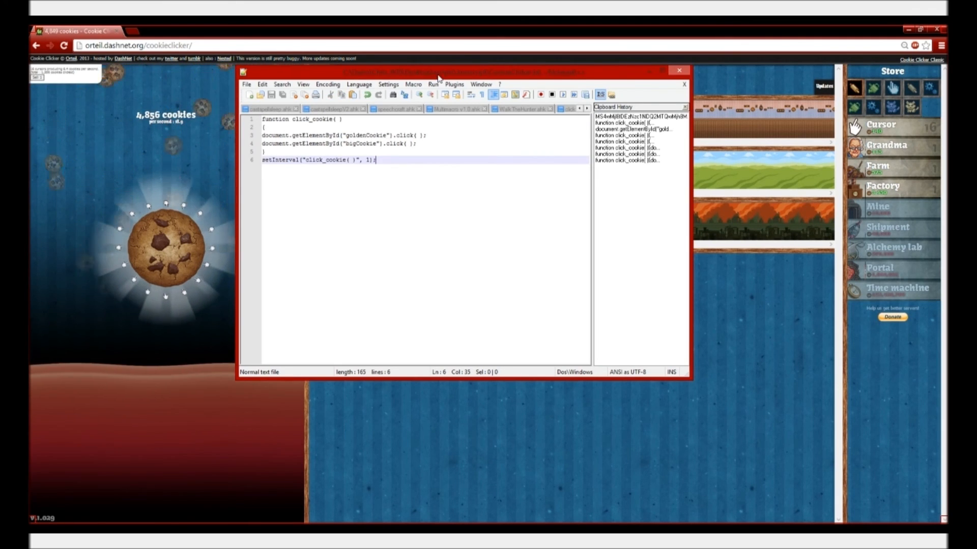
left_click_drag(436, 70, 236, 55)
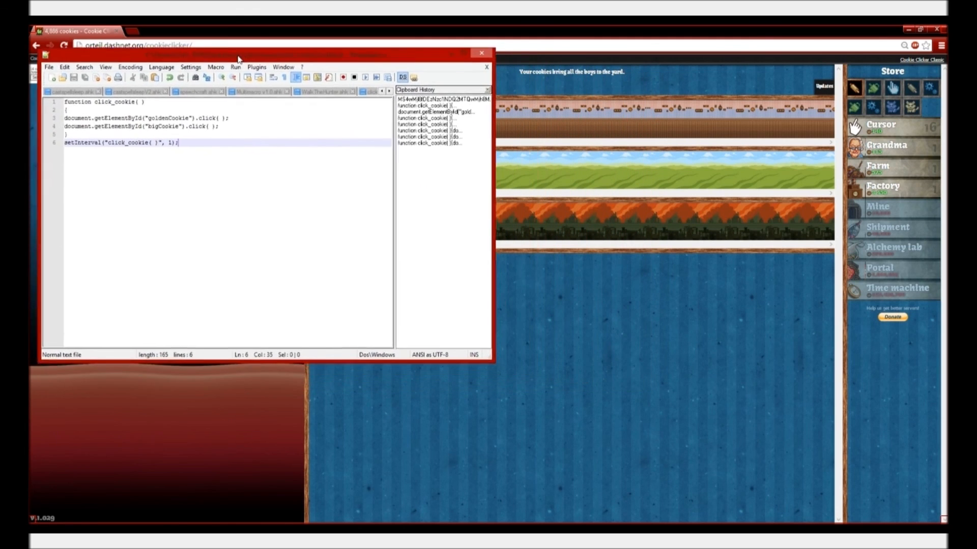
left_click_drag(237, 54, 227, 30)
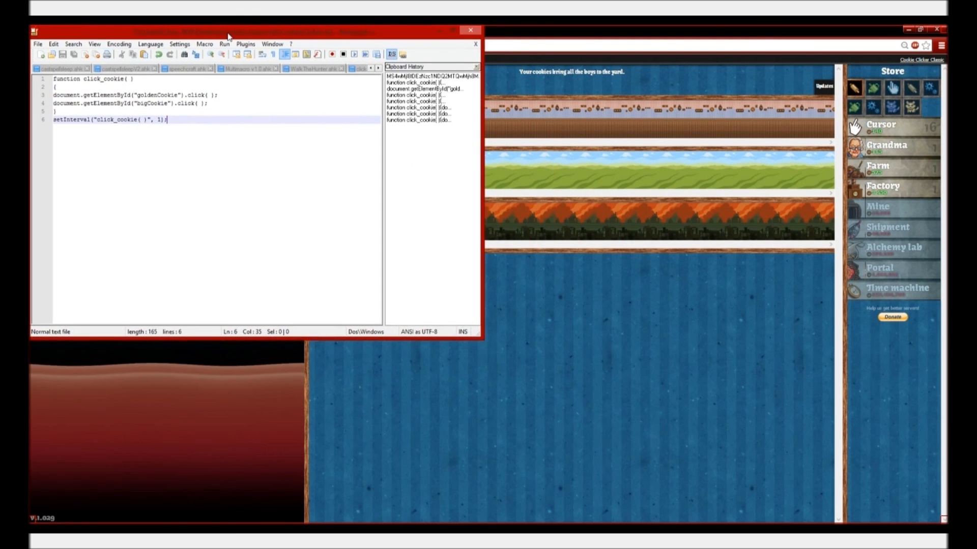
mouse_move(281, 55)
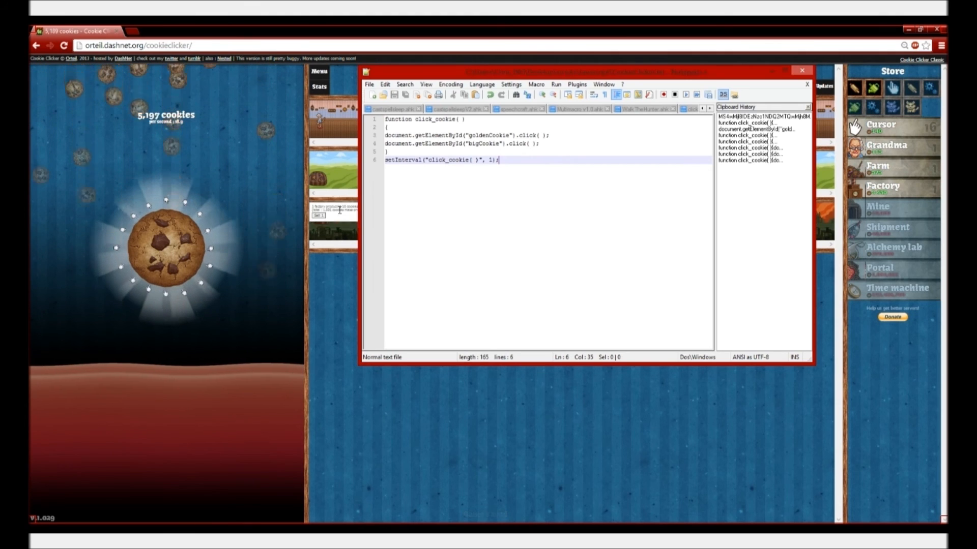
Inspect the big cookie's bigCookie element in DevTools, then close DevTools.
right_click(164, 250)
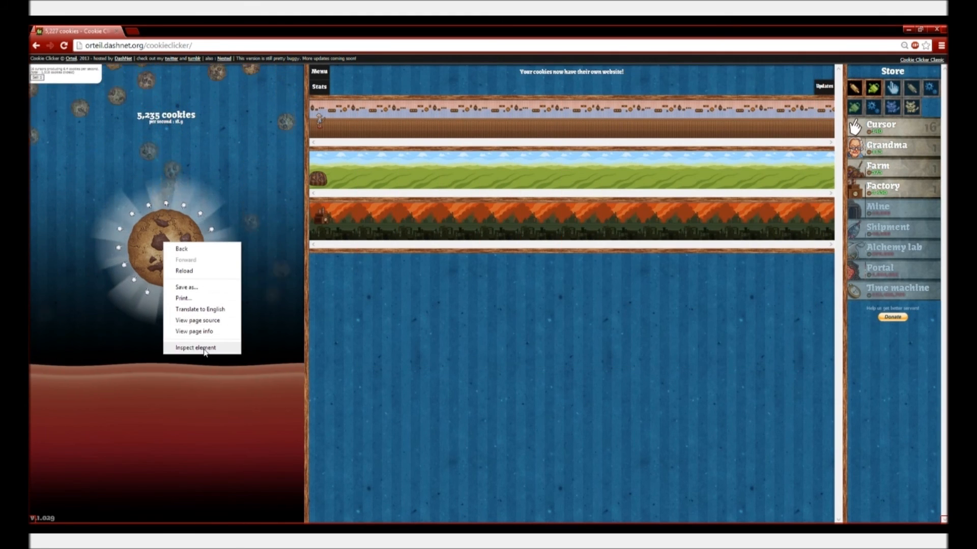
left_click(195, 348)
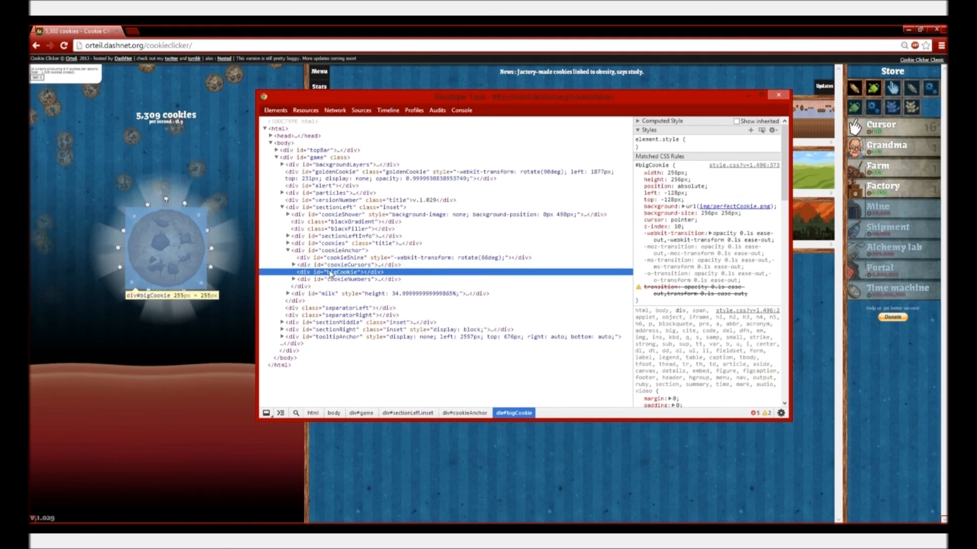
left_click(164, 246)
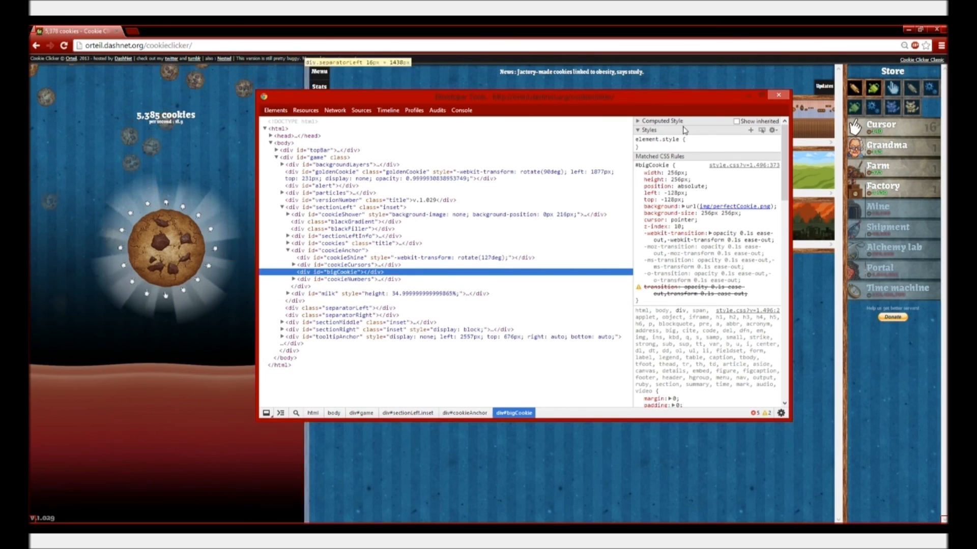
left_click(777, 95)
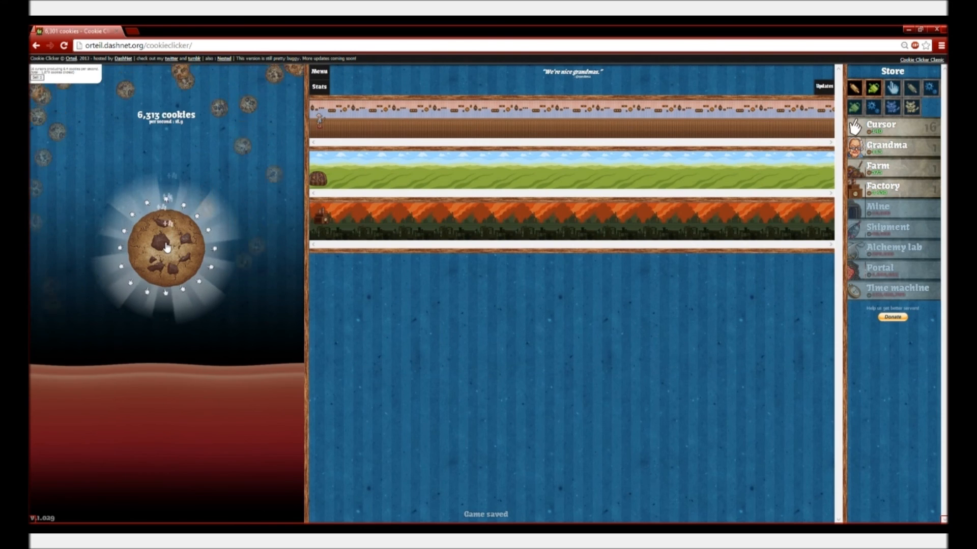
Click the big cookie to build the bank, then minimize Developer Tools.
left_click(166, 247)
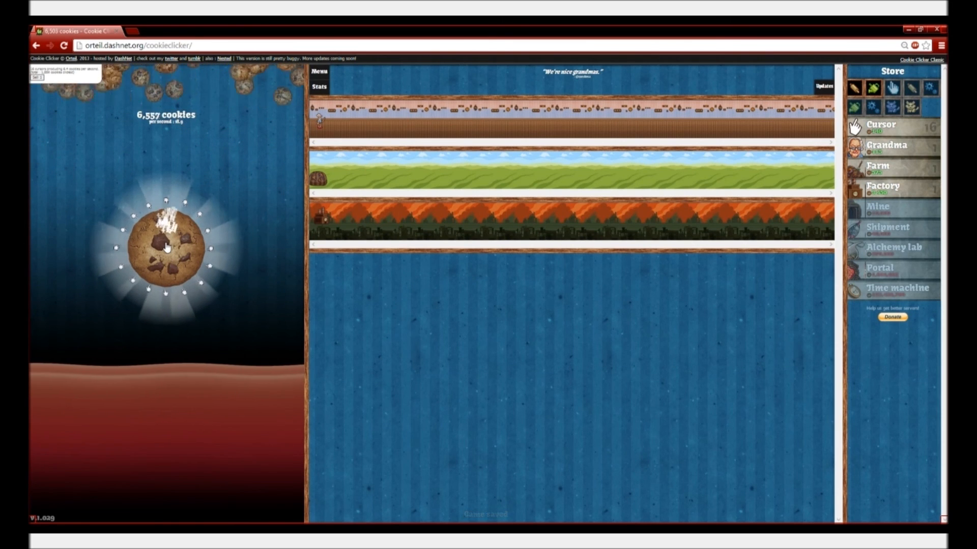
left_click(165, 248)
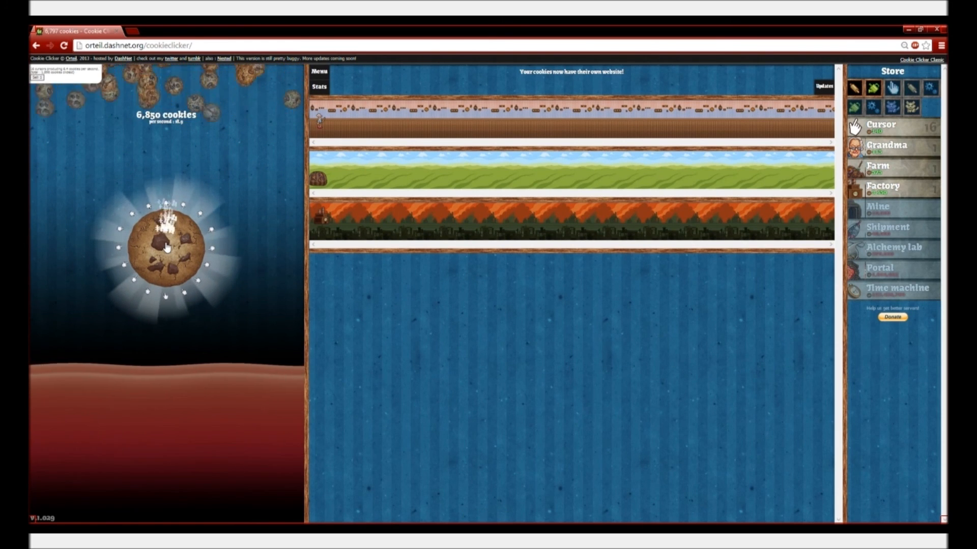
left_click(164, 246)
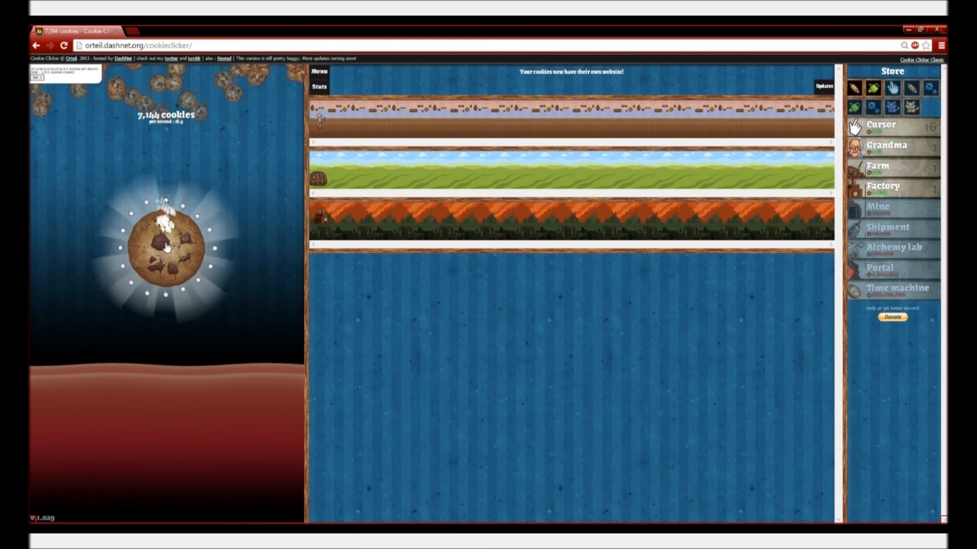
left_click(164, 248)
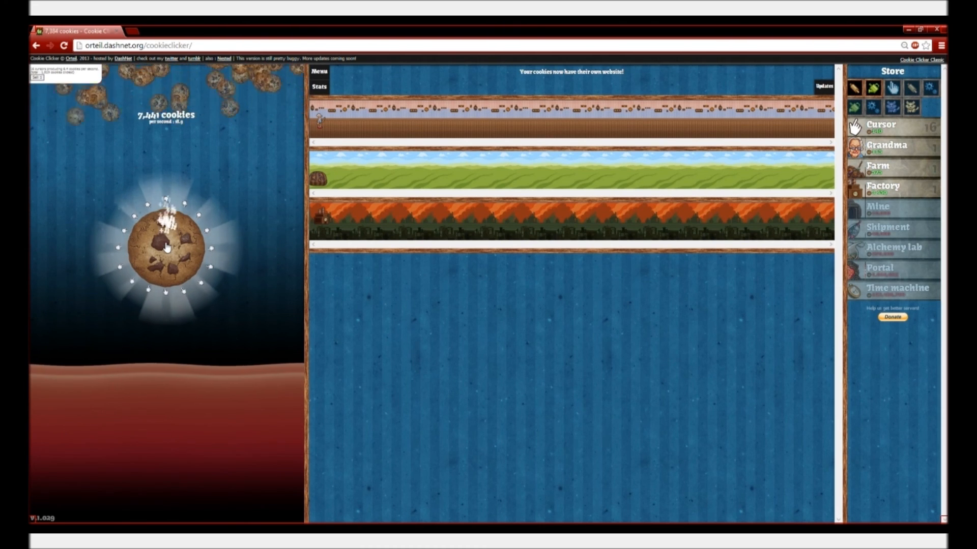
left_click(165, 246)
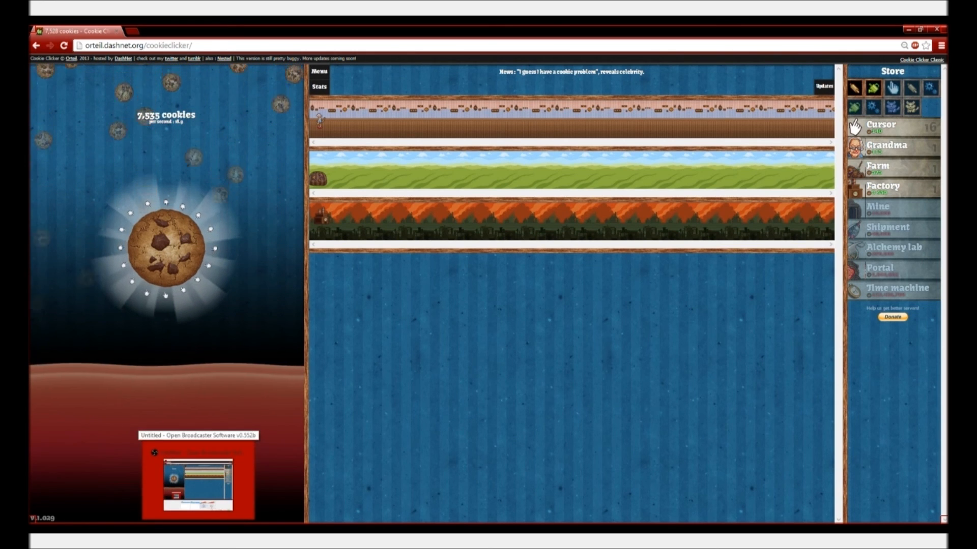
left_click(166, 247)
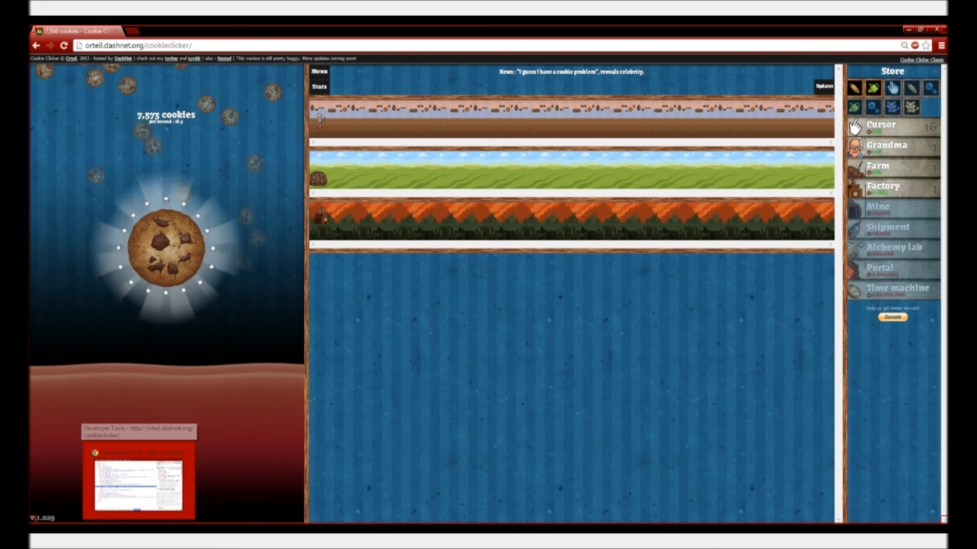
left_click(164, 248)
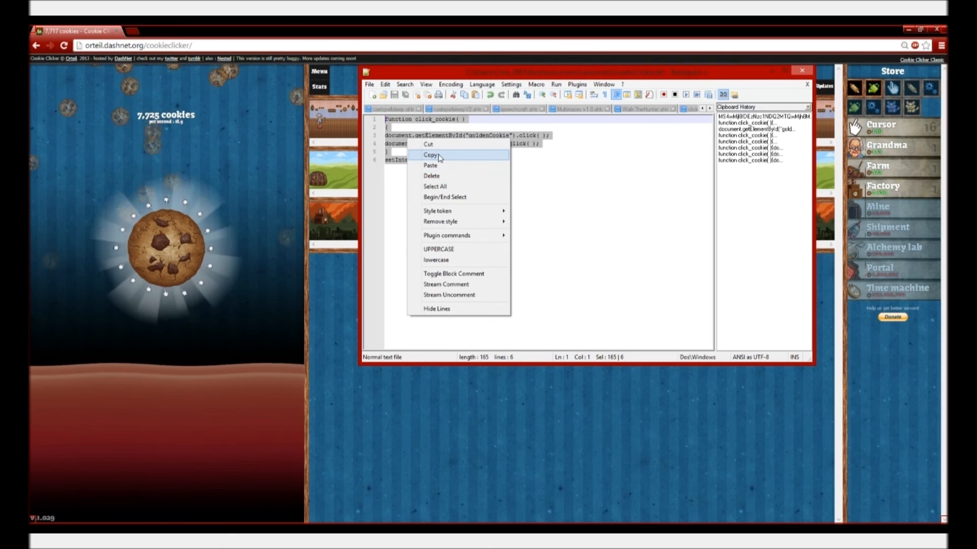
Copy the click_cookie auto-click script from Notepad++ and minimize the editor.
left_click(430, 155)
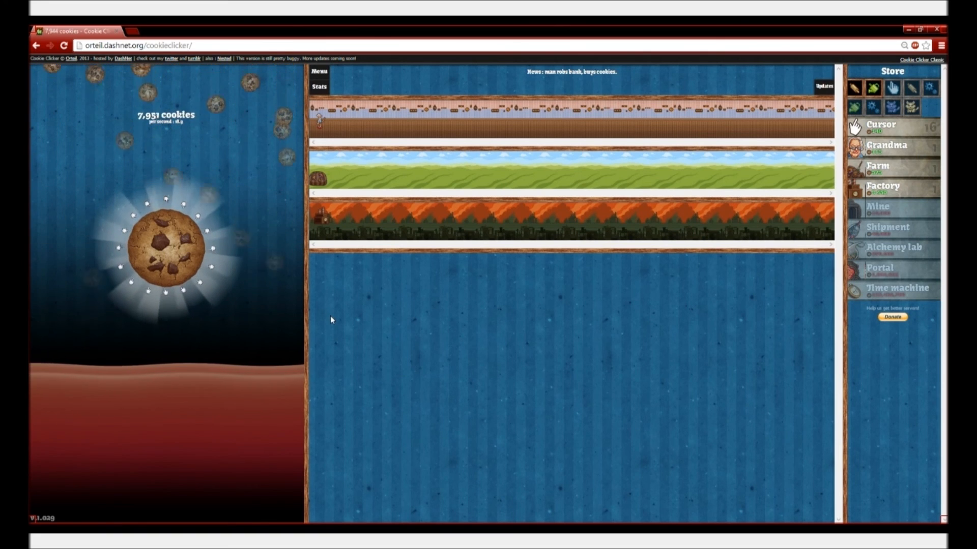
left_click(167, 247)
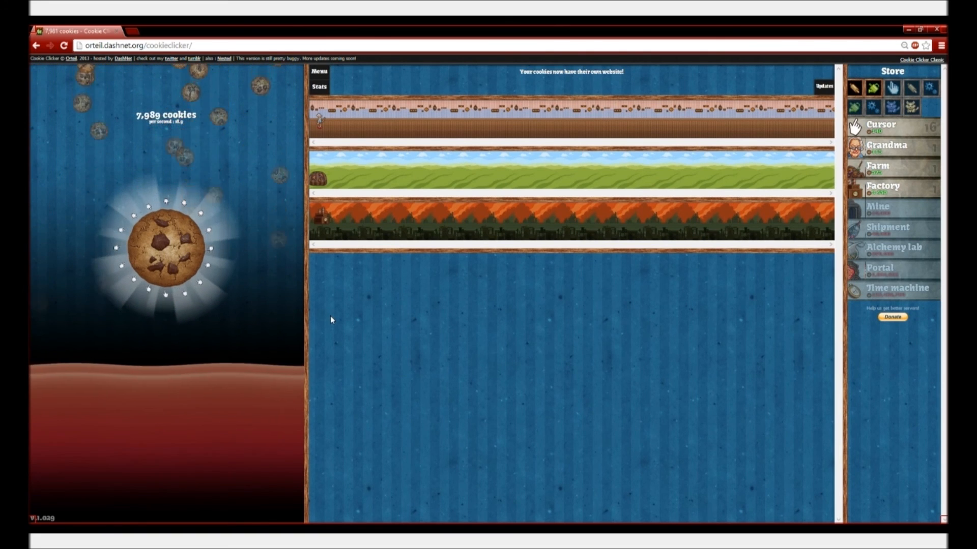
left_click(165, 246)
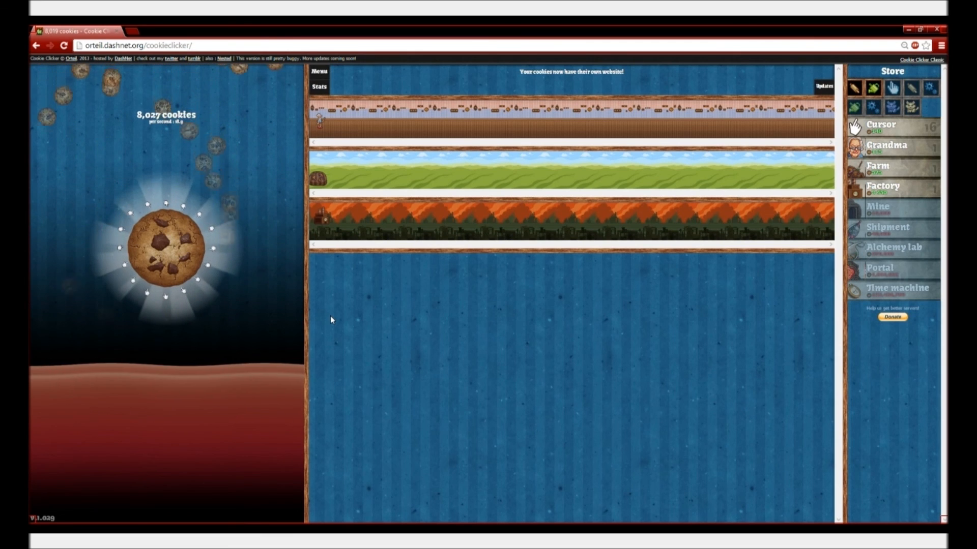
left_click(165, 246)
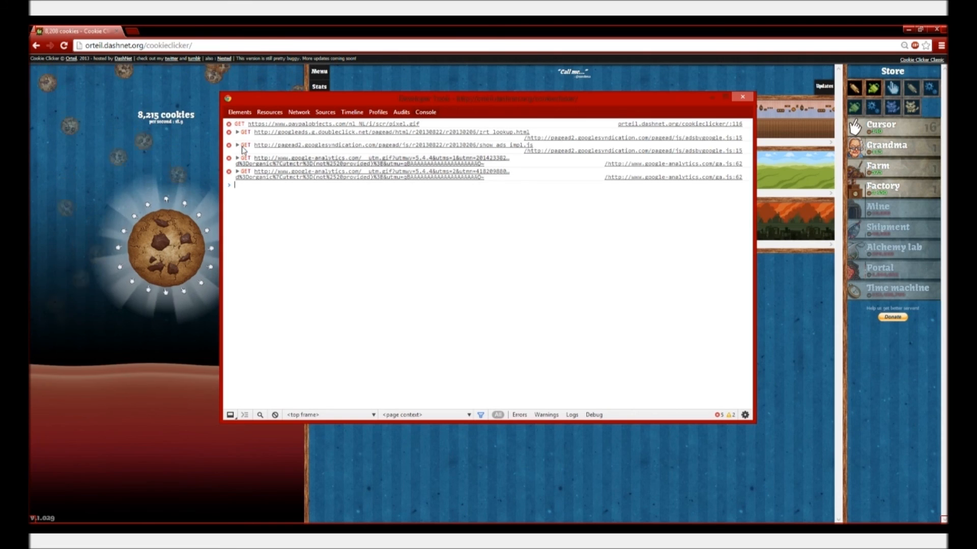
Paste and run the auto-click script in the DevTools Console, then close DevTools.
left_click(239, 112)
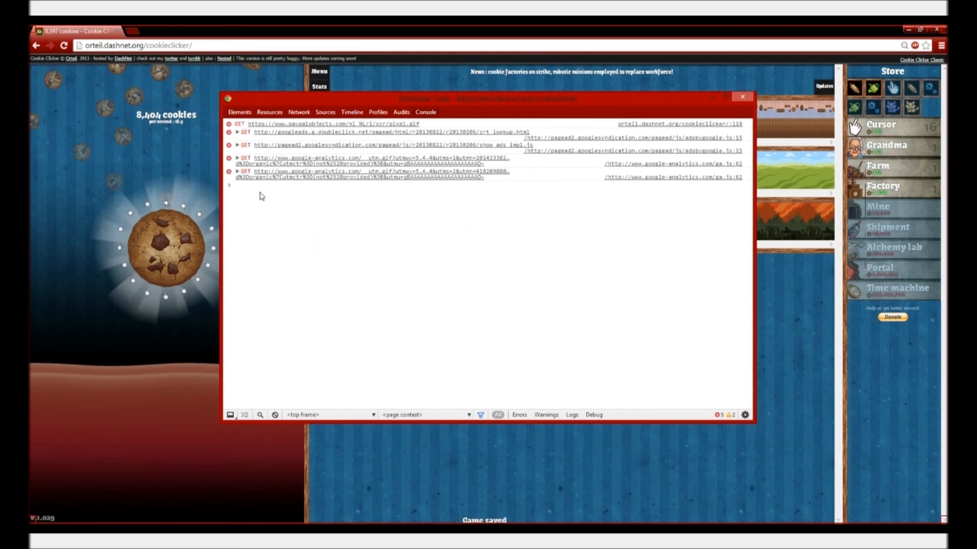
left_click(165, 247)
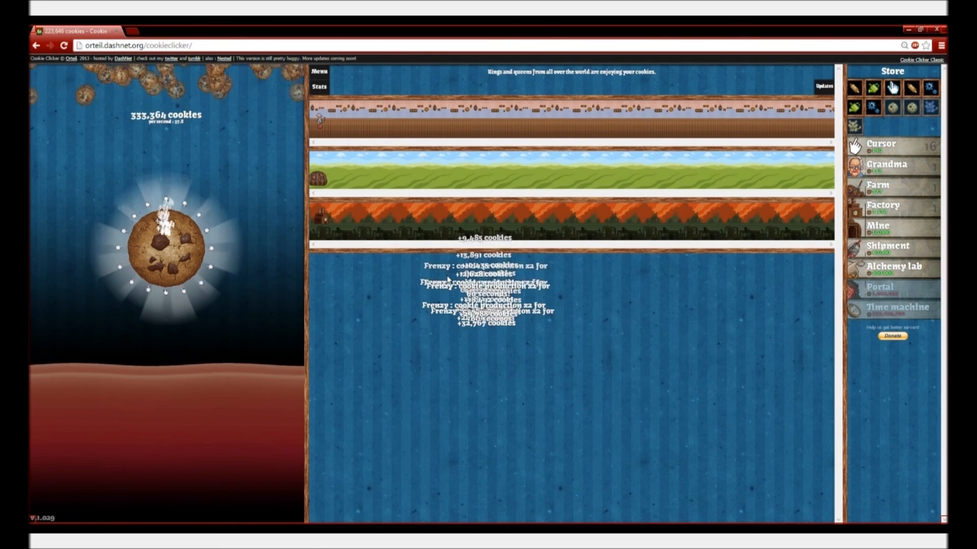
Click the big cookie repeatedly while the auto-clicker boosts production.
left_click(166, 247)
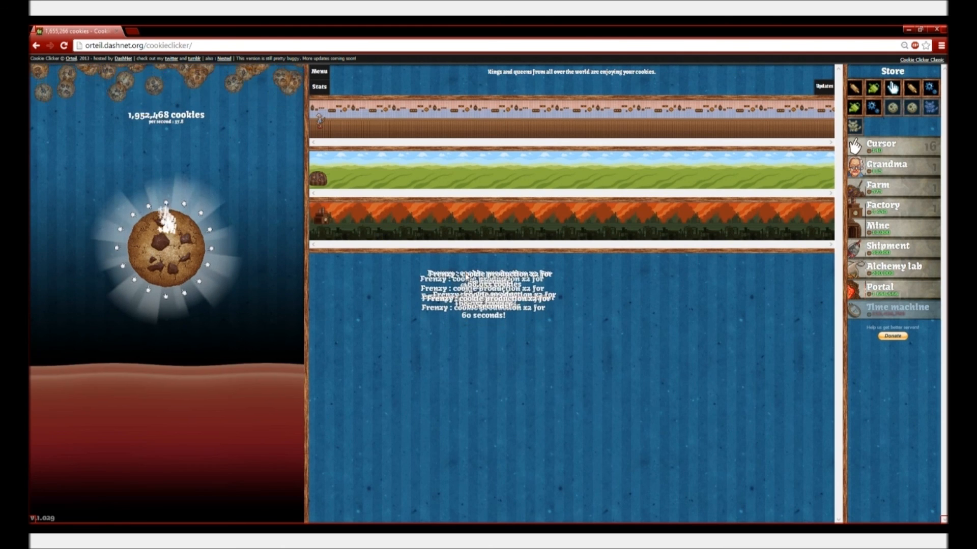
left_click(165, 247)
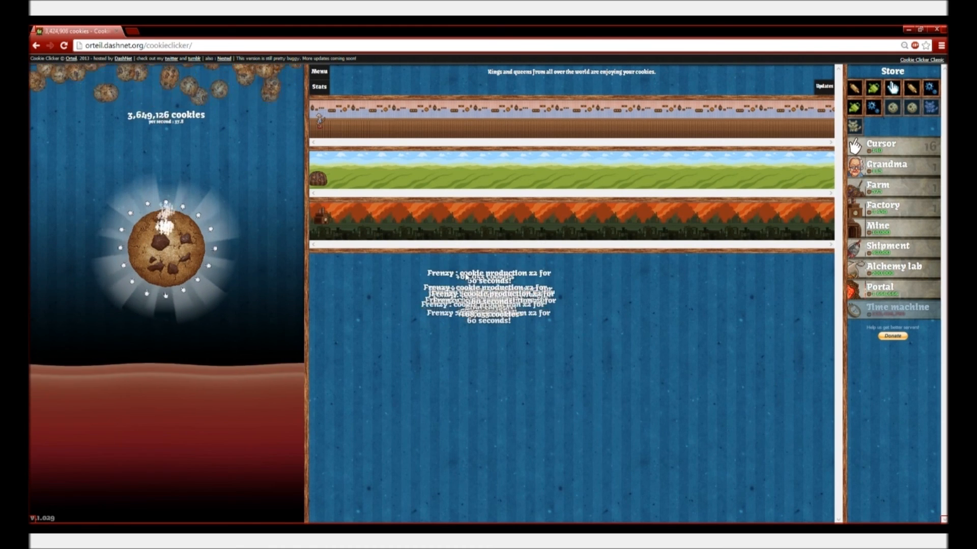
left_click(167, 244)
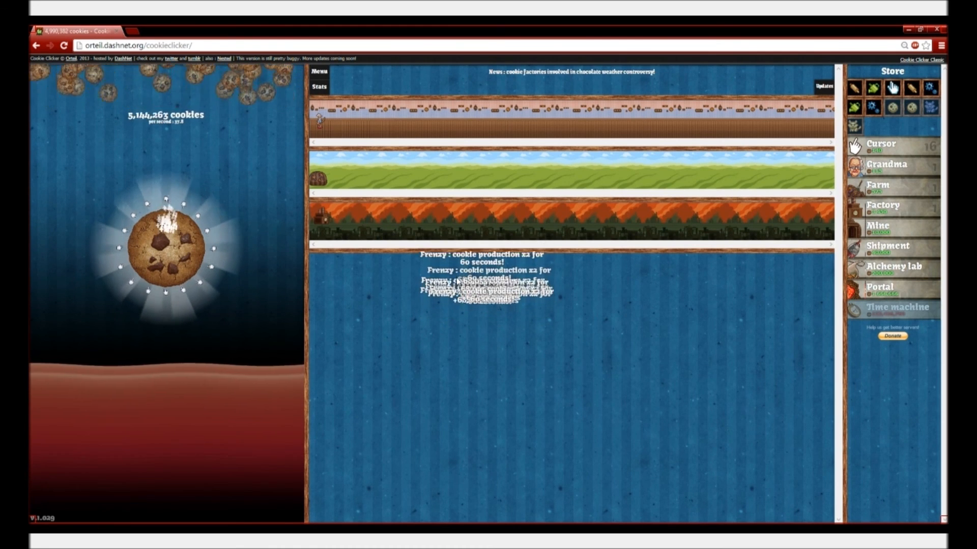
left_click(167, 247)
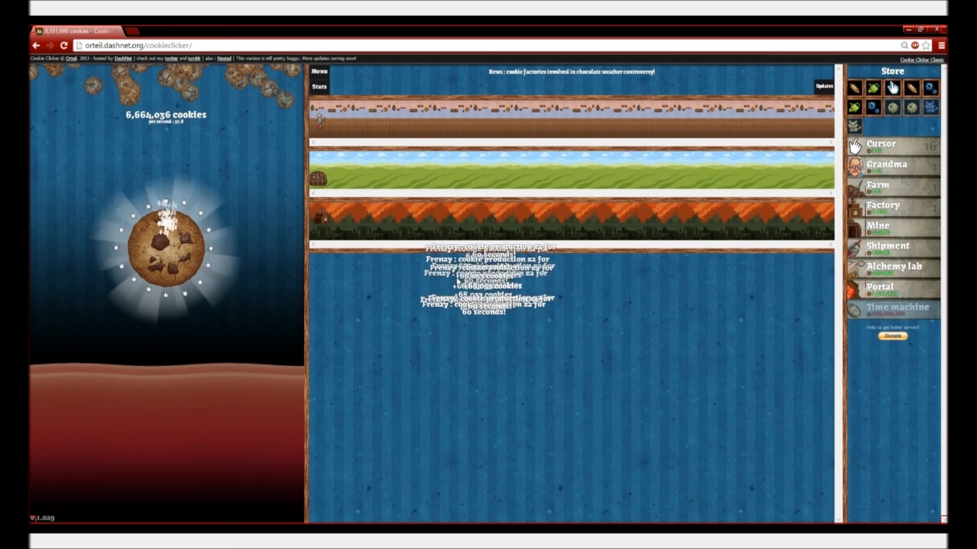
left_click(165, 246)
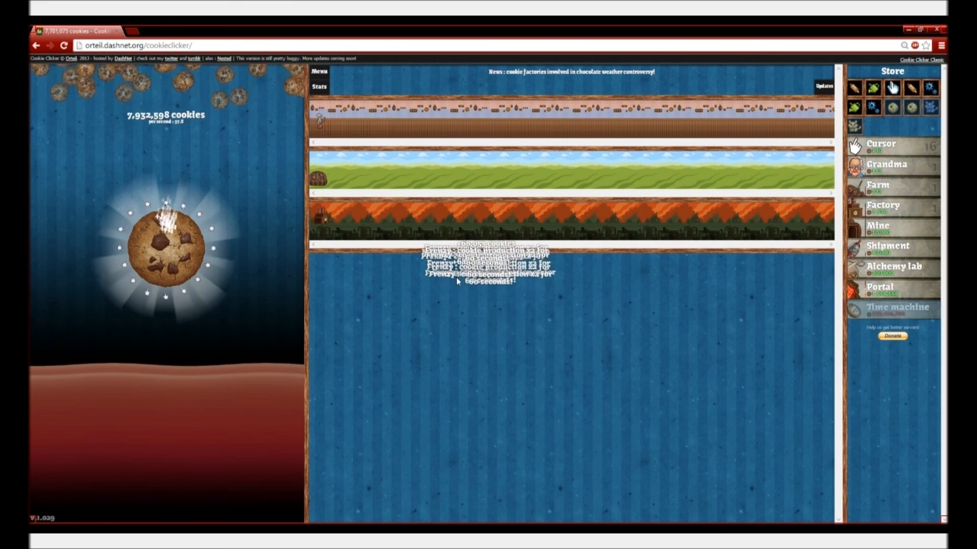
left_click(164, 245)
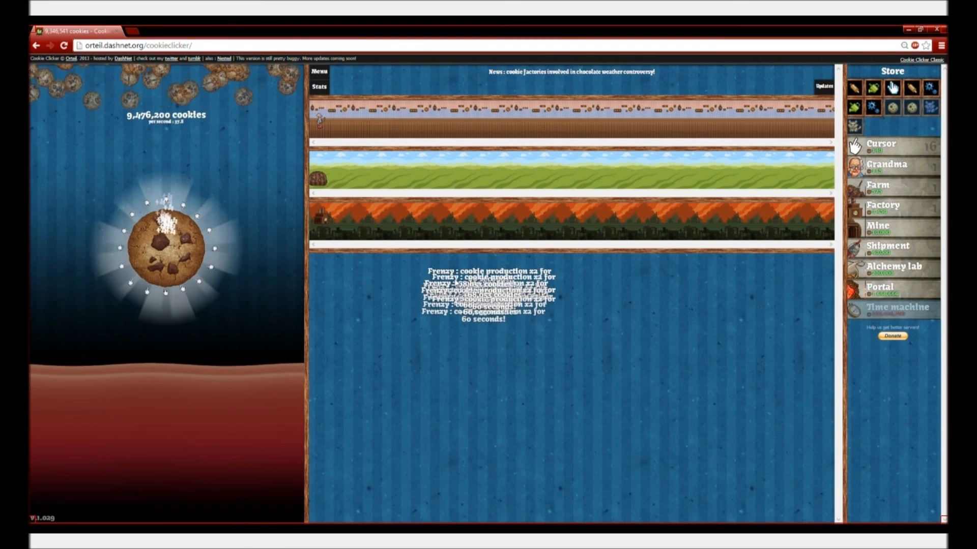
left_click(165, 246)
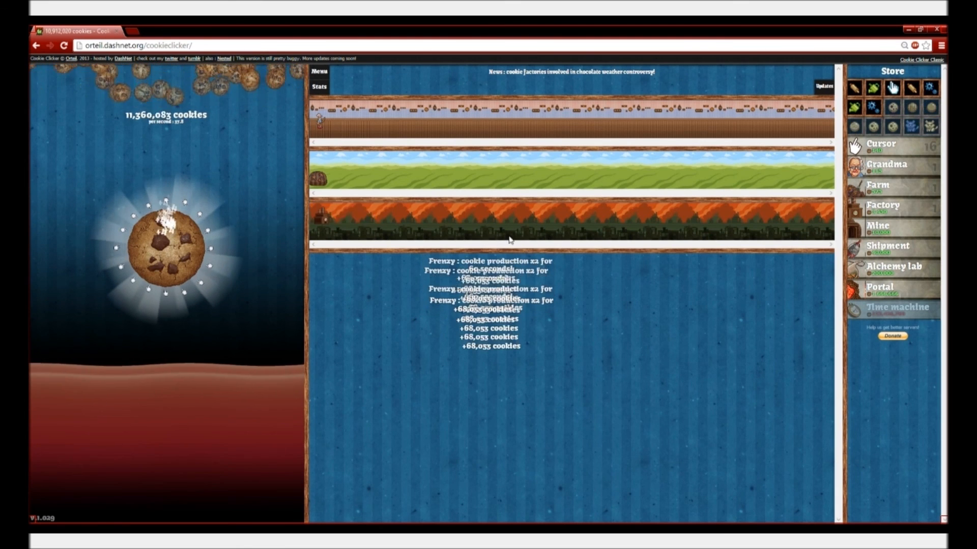
left_click(165, 246)
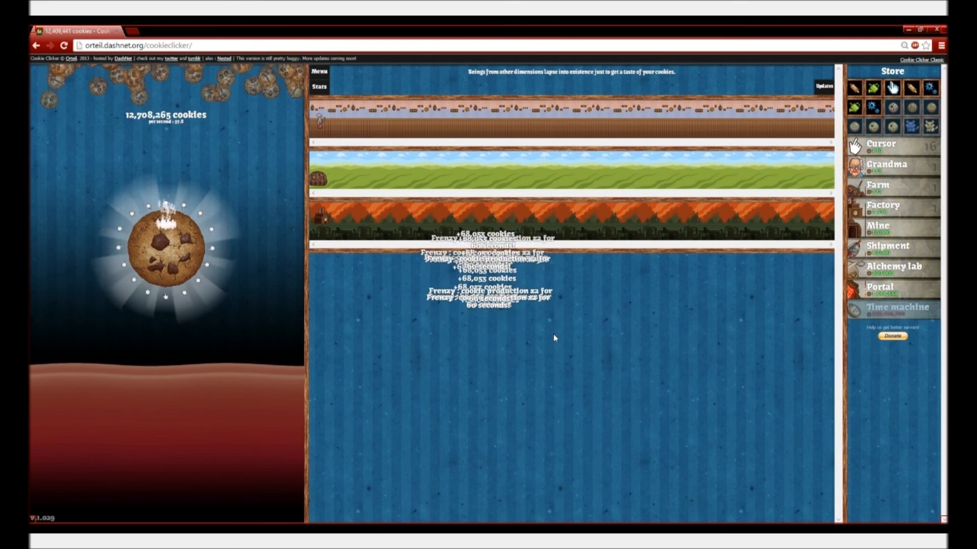
left_click(165, 246)
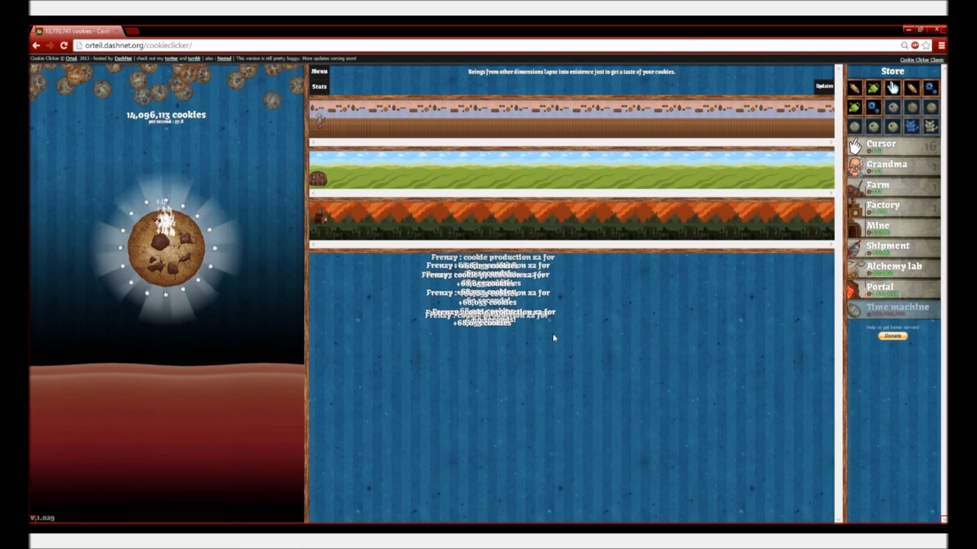
left_click(167, 246)
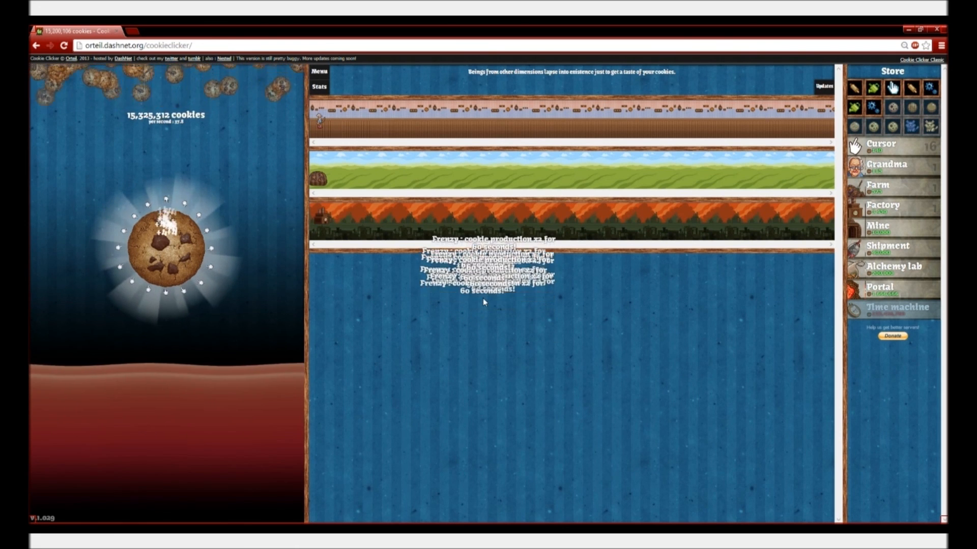
left_click(164, 245)
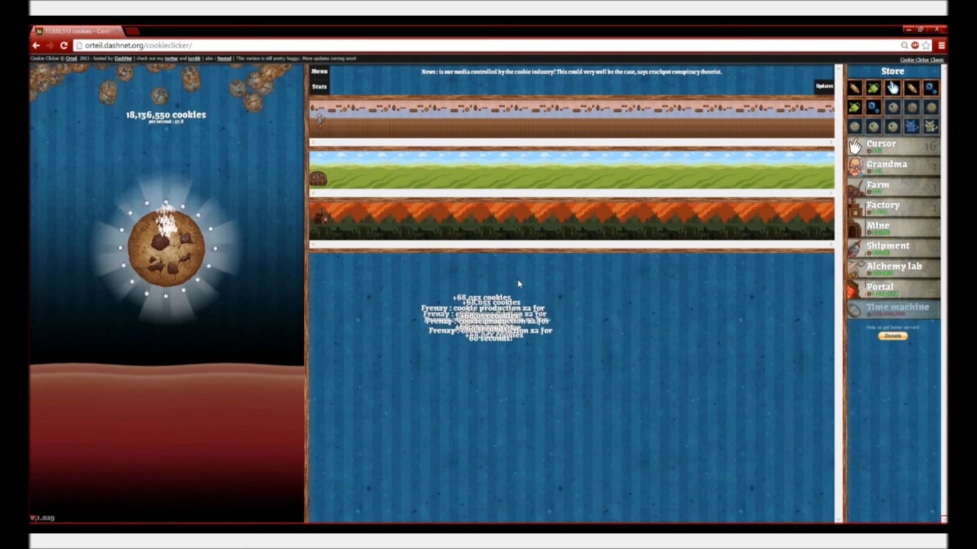
Keep clicking the big cookie as the cookie bank keeps climbing.
left_click(167, 248)
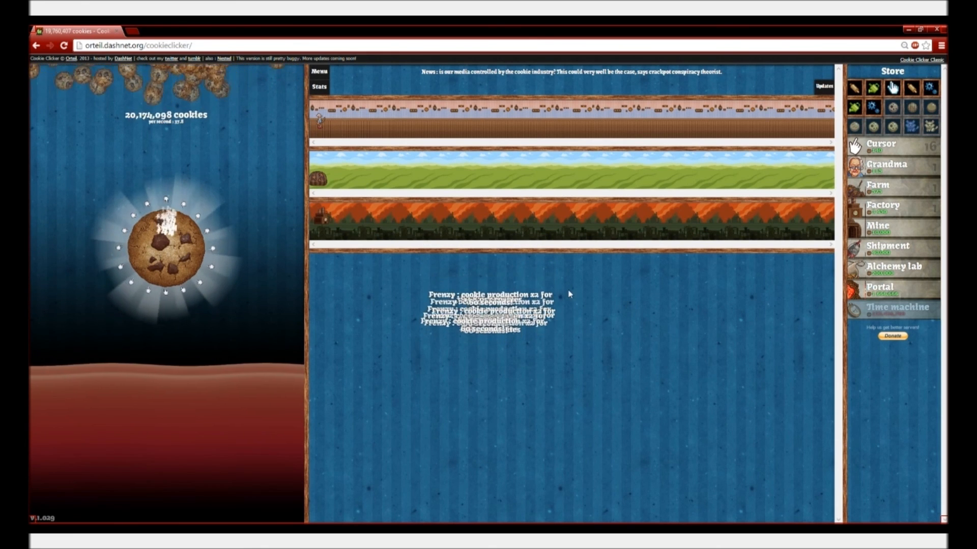
left_click(164, 244)
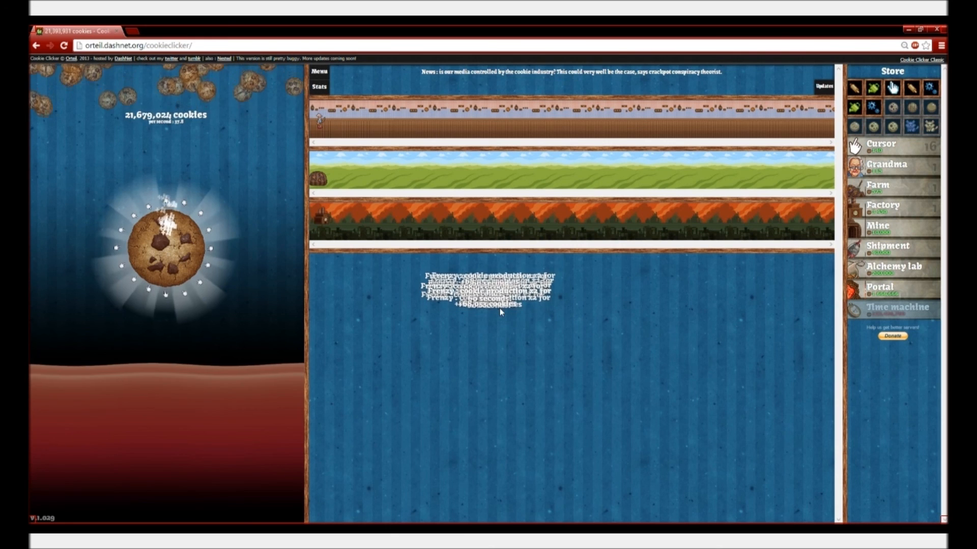
left_click(165, 246)
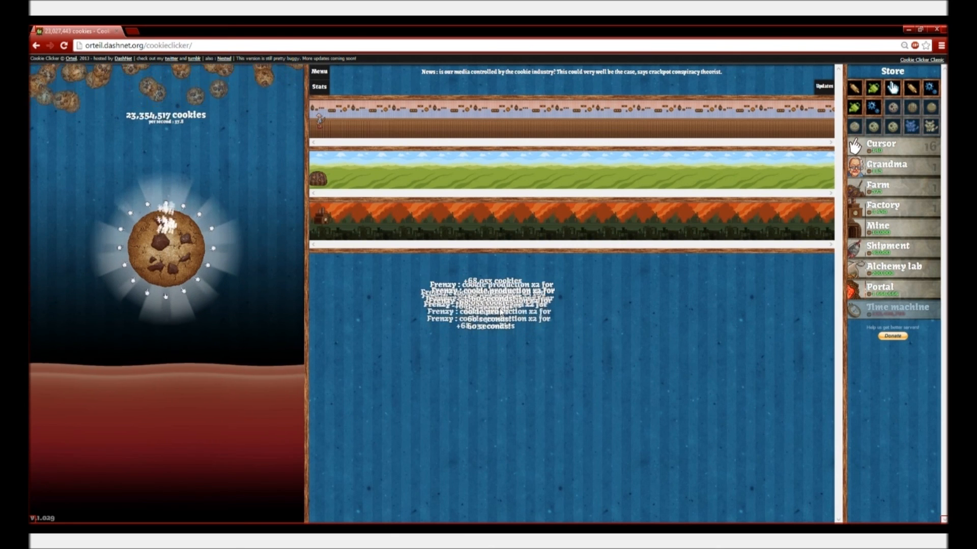
left_click(167, 245)
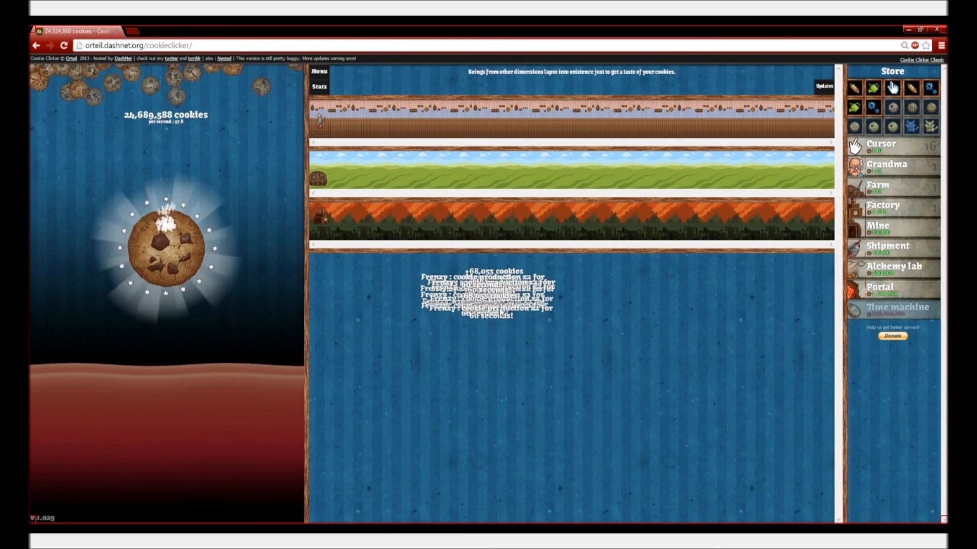
left_click(168, 246)
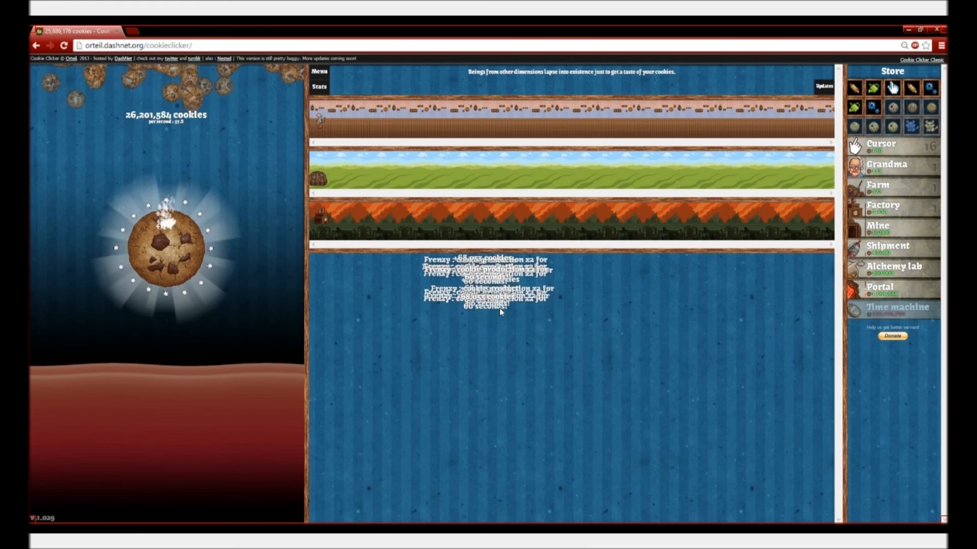
left_click(165, 246)
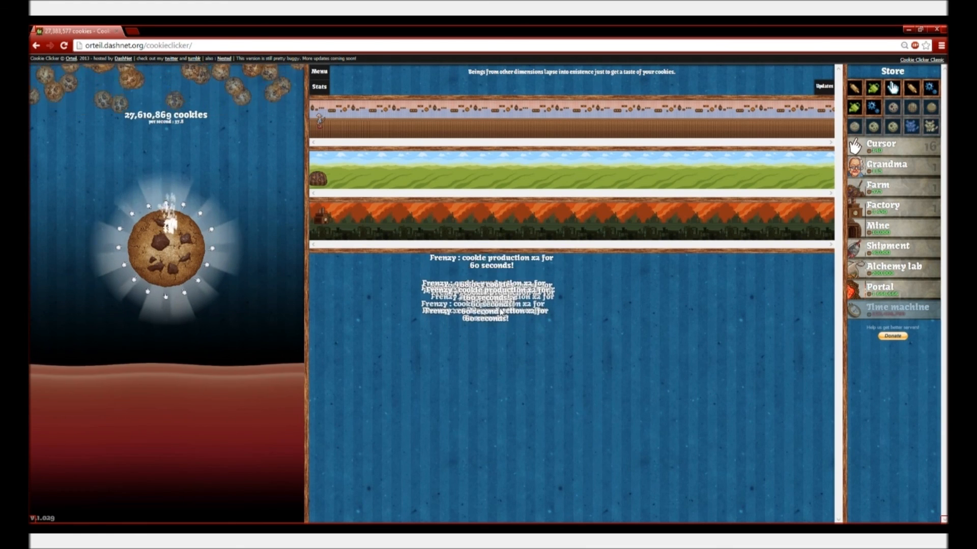
left_click(164, 250)
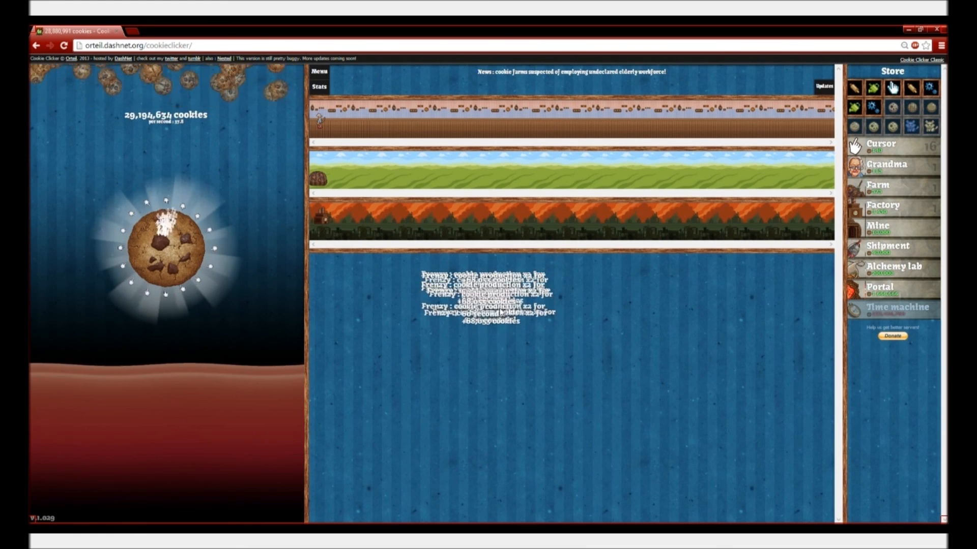
left_click(165, 247)
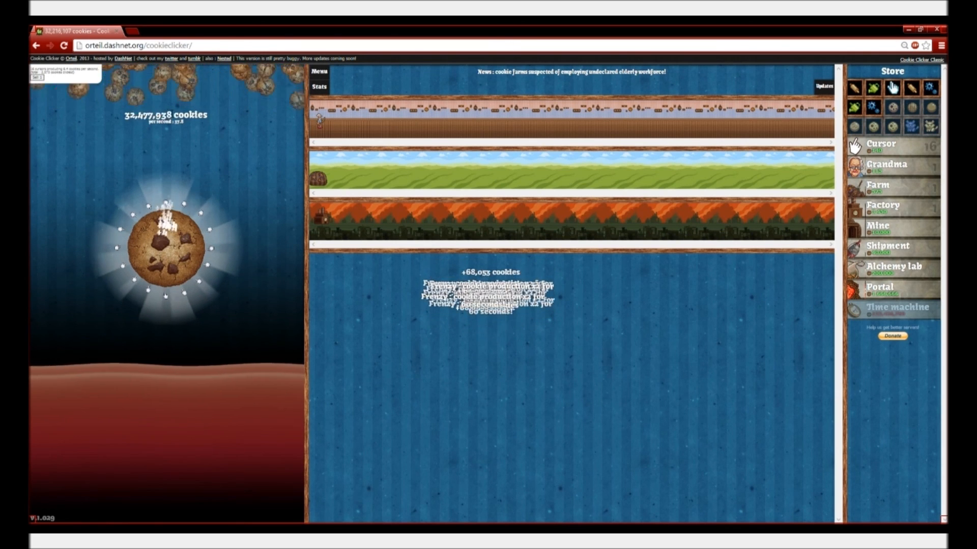
left_click(169, 246)
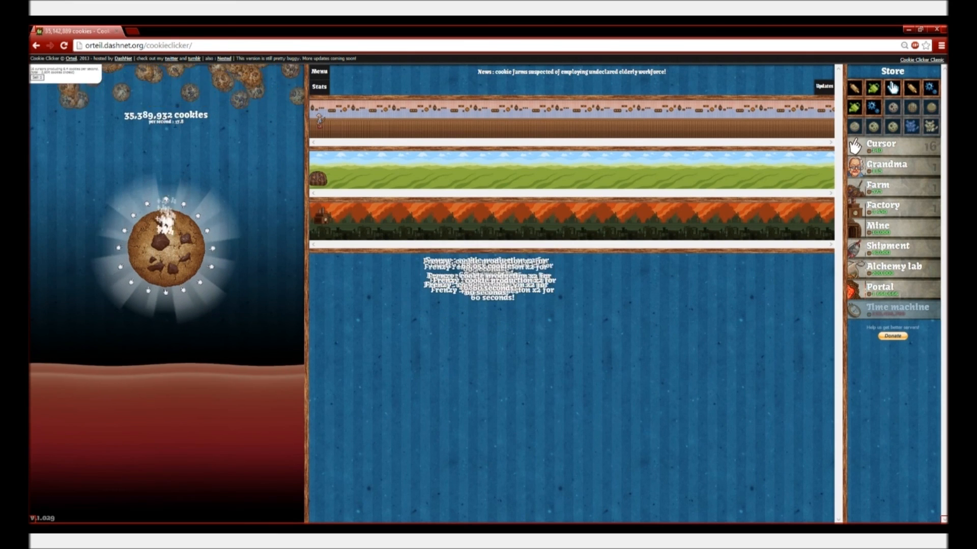
left_click(166, 244)
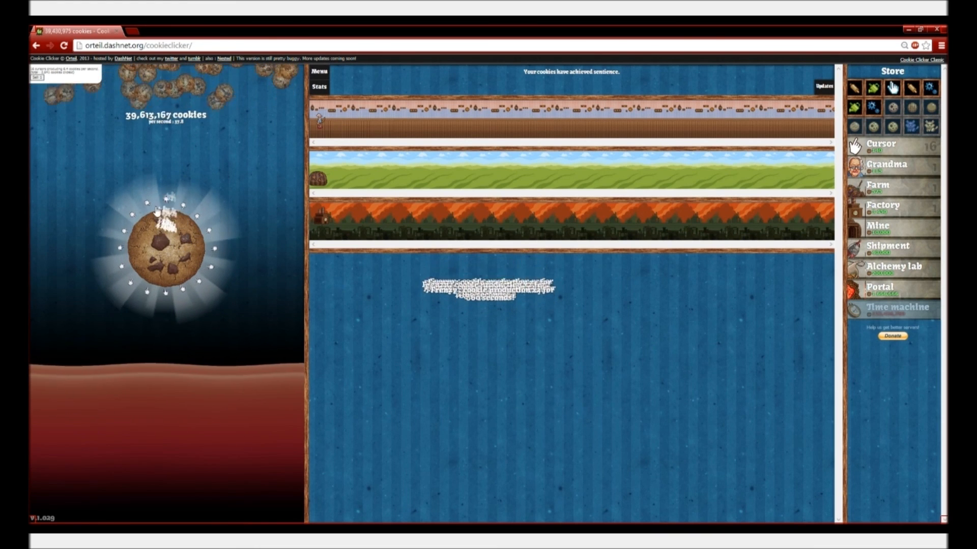
left_click(167, 247)
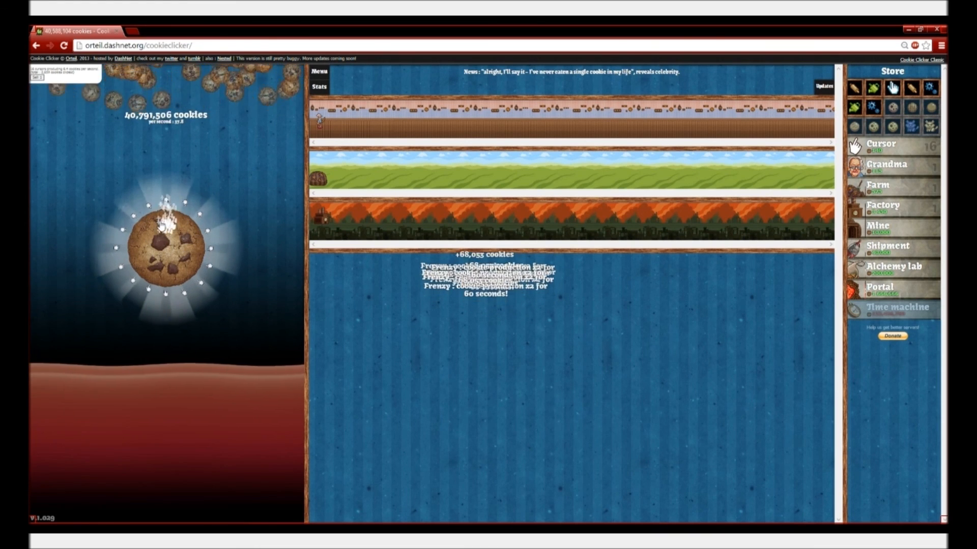
left_click(177, 246)
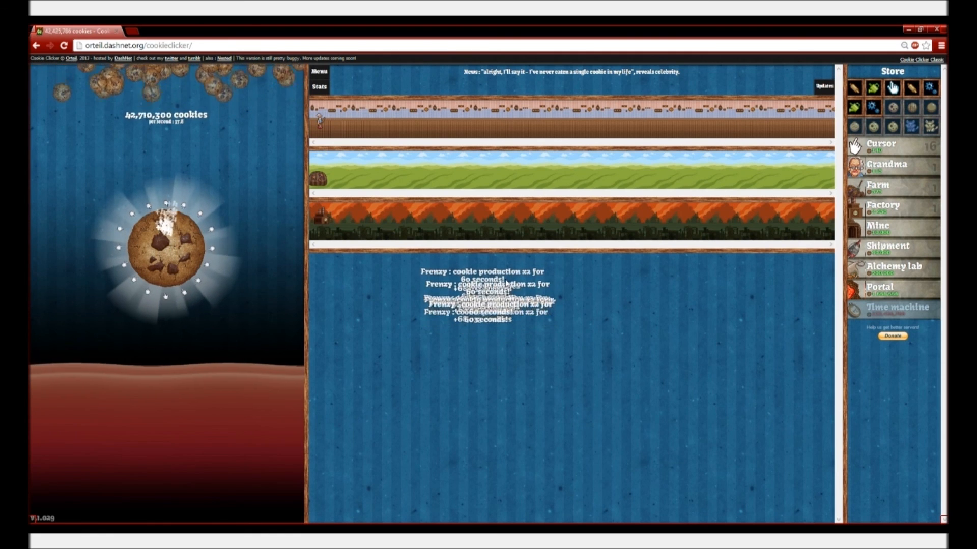
Catch golden cookies for Frenzy and buy store upgrades as they unlock.
left_click(167, 246)
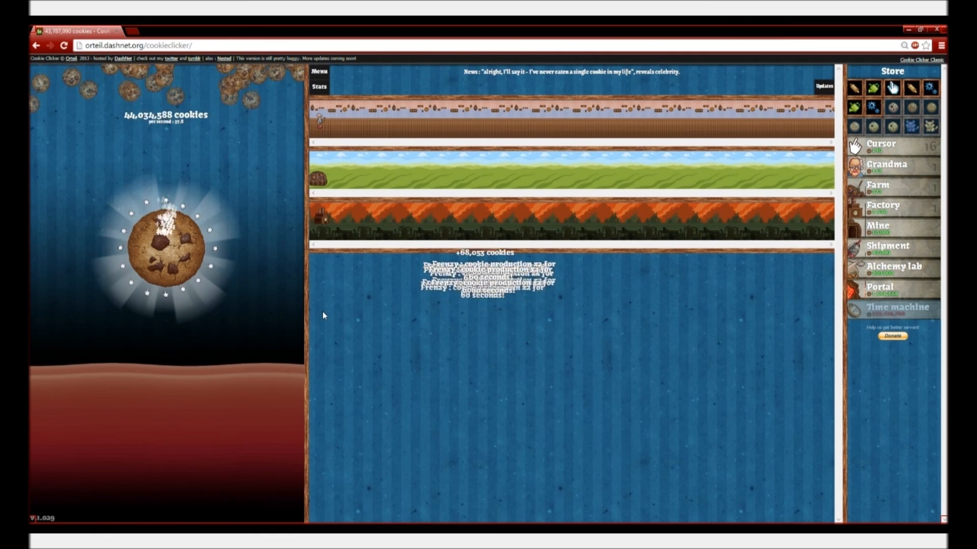
left_click(167, 244)
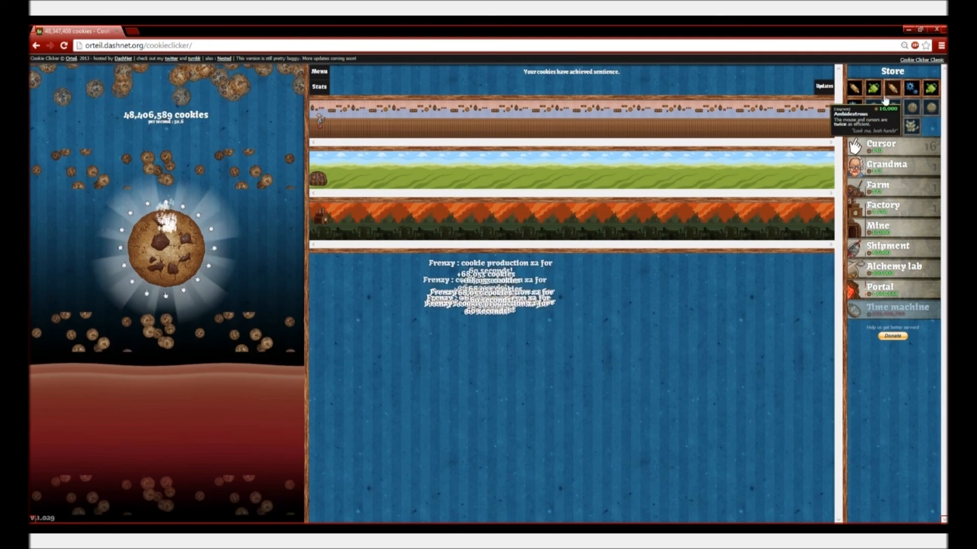
left_click(174, 246)
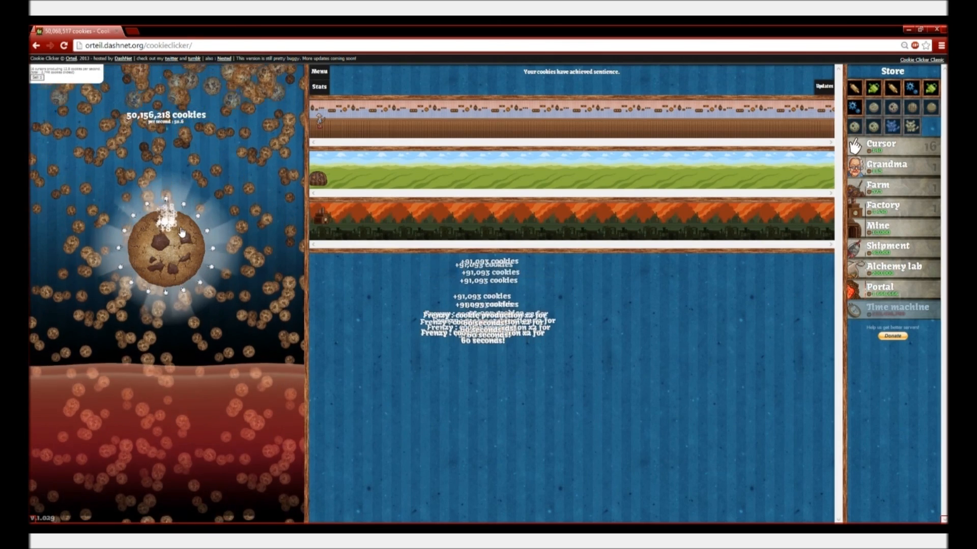
left_click(166, 246)
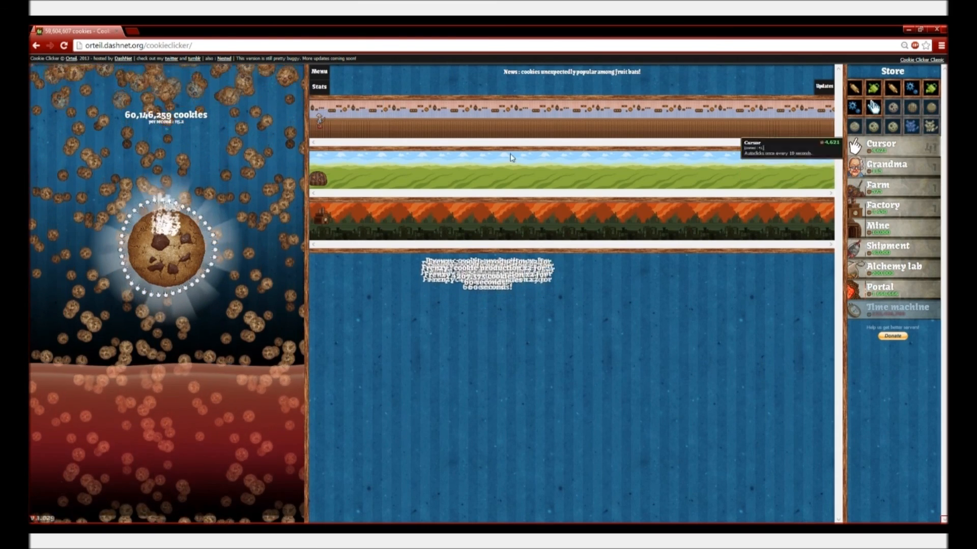
left_click(173, 243)
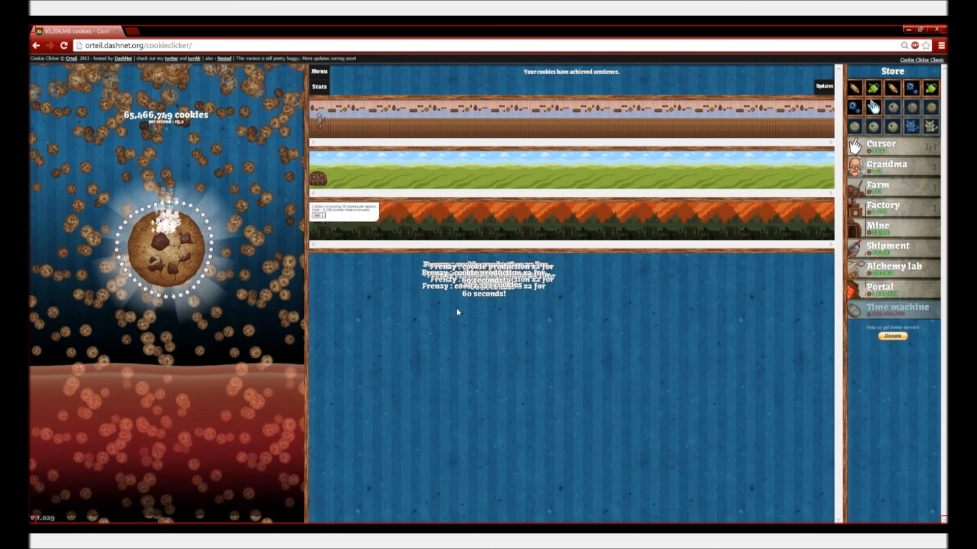
left_click(166, 245)
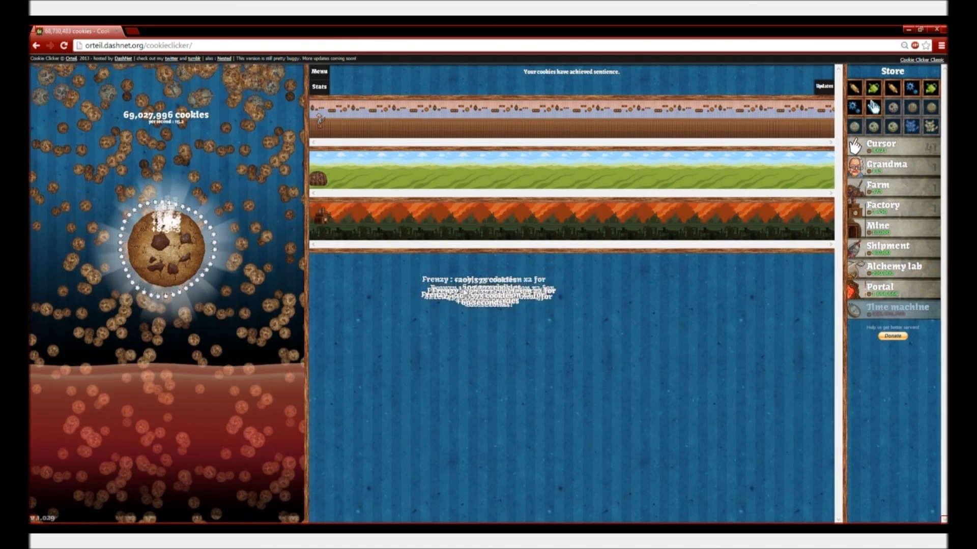
left_click(166, 245)
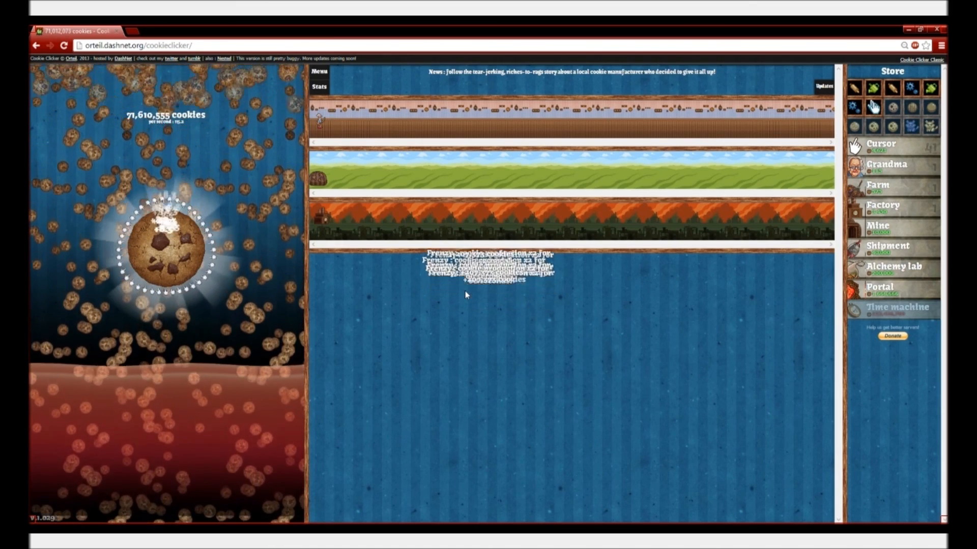
left_click(167, 246)
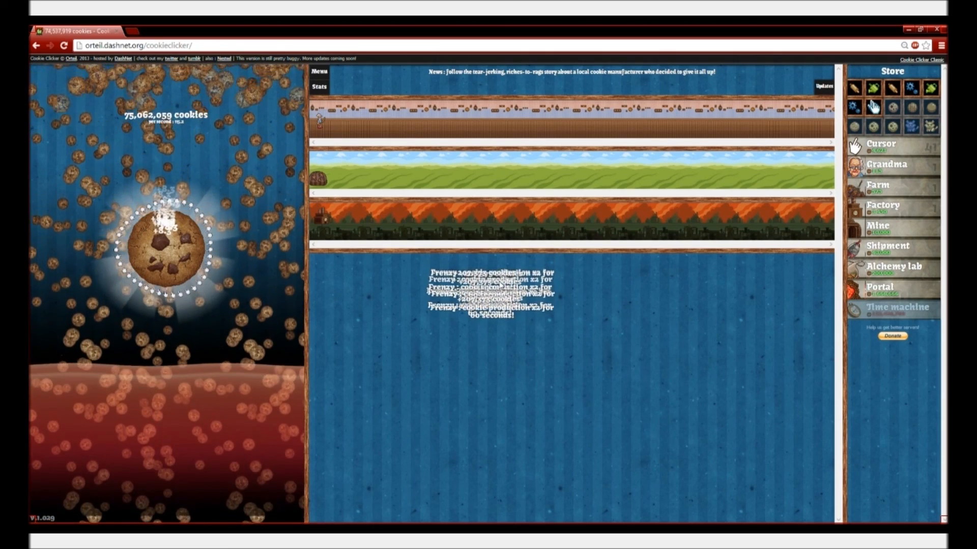
left_click(167, 248)
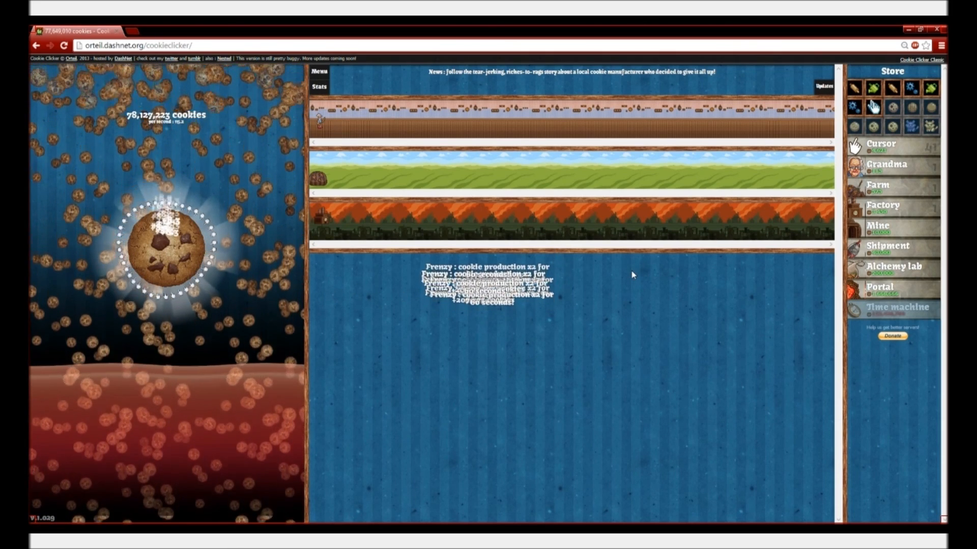
left_click(168, 243)
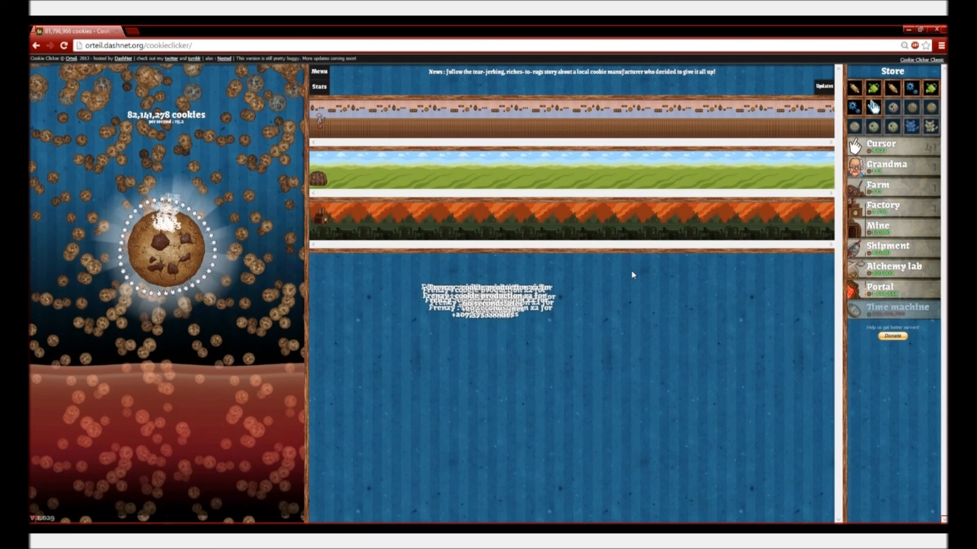
left_click(167, 246)
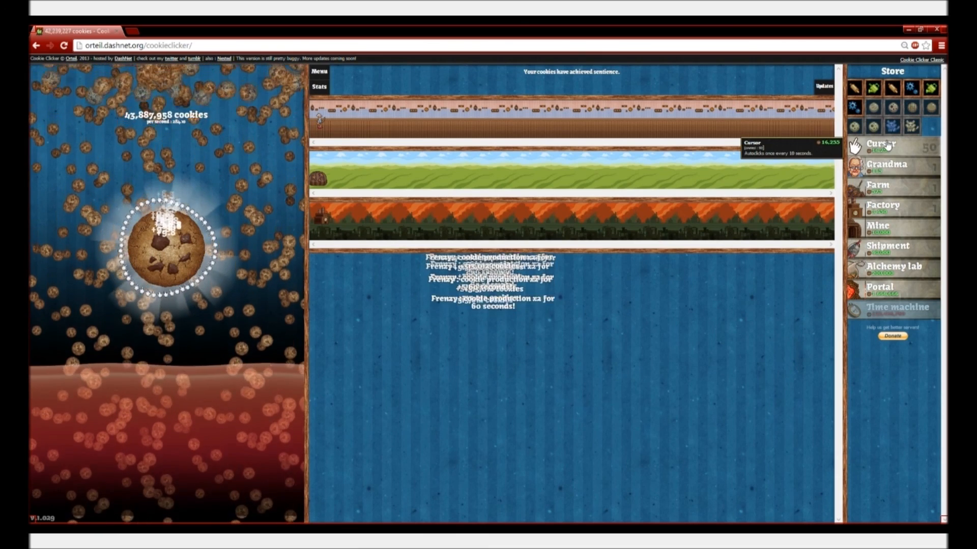
Buy more cursors, bringing the cursor count up to 96.
left_click(169, 243)
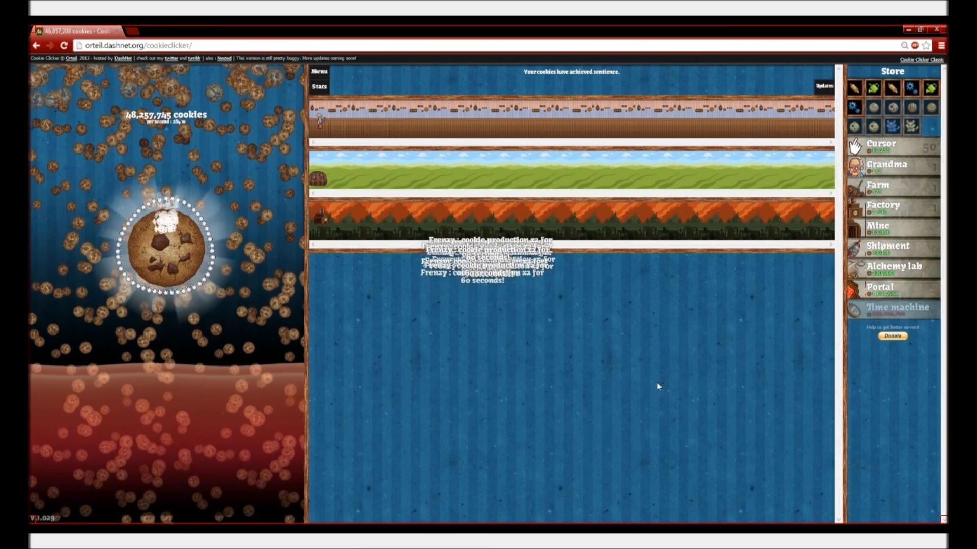
left_click(165, 243)
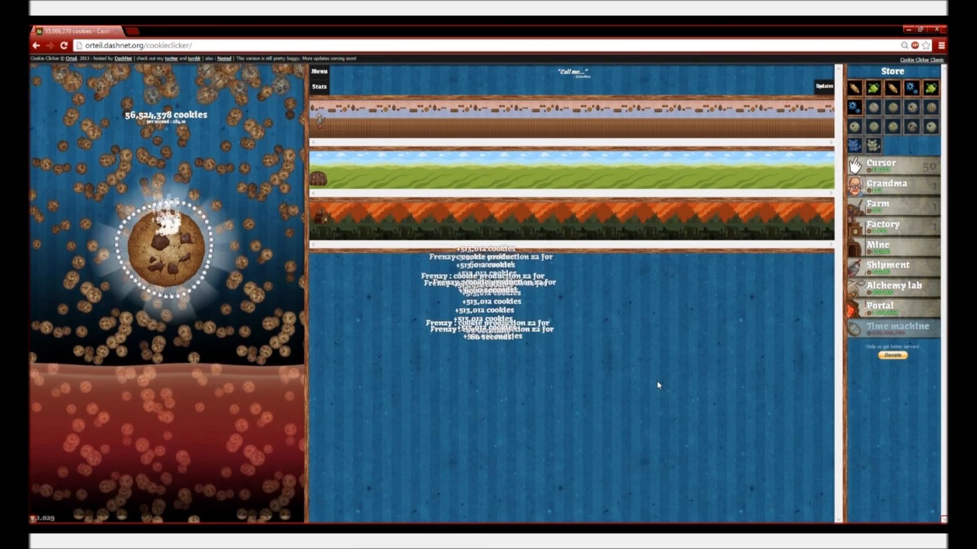
left_click(167, 244)
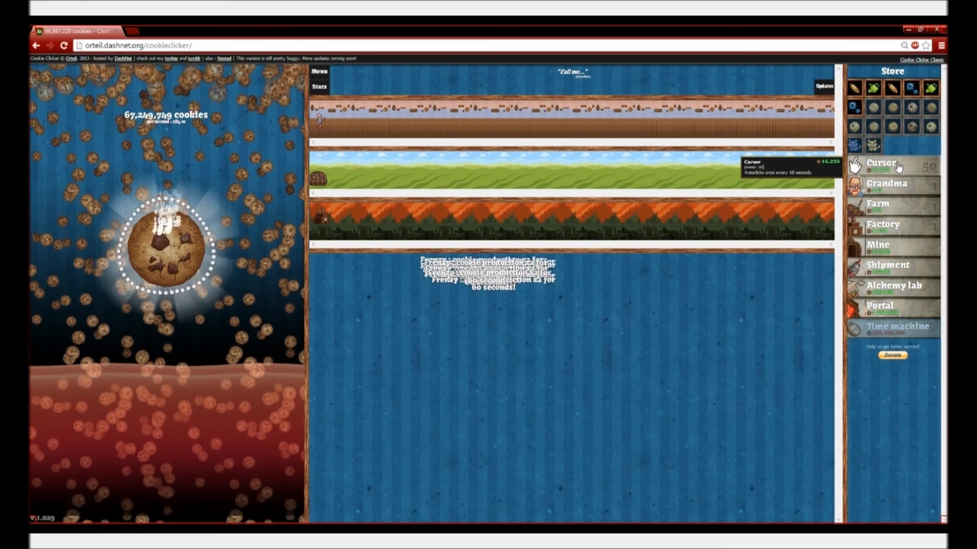
left_click(165, 244)
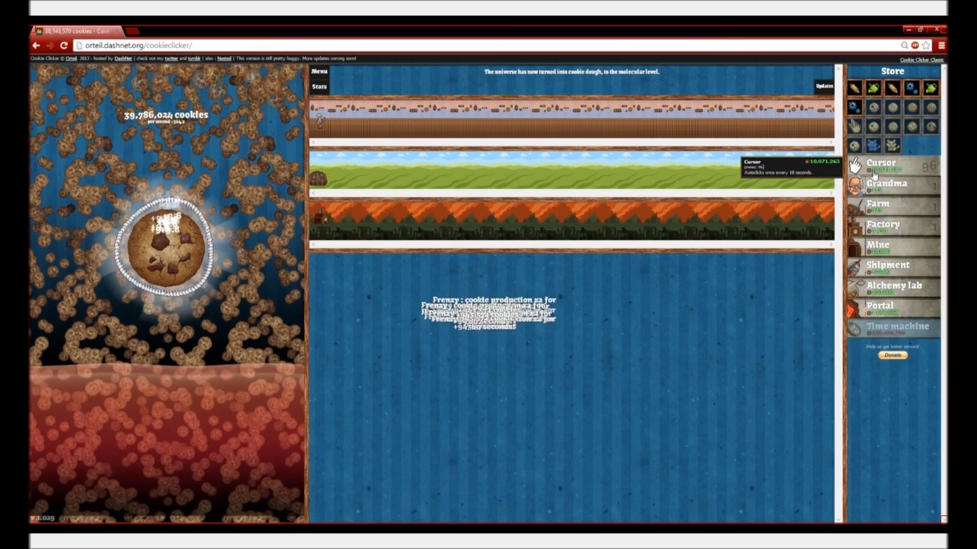
left_click(169, 243)
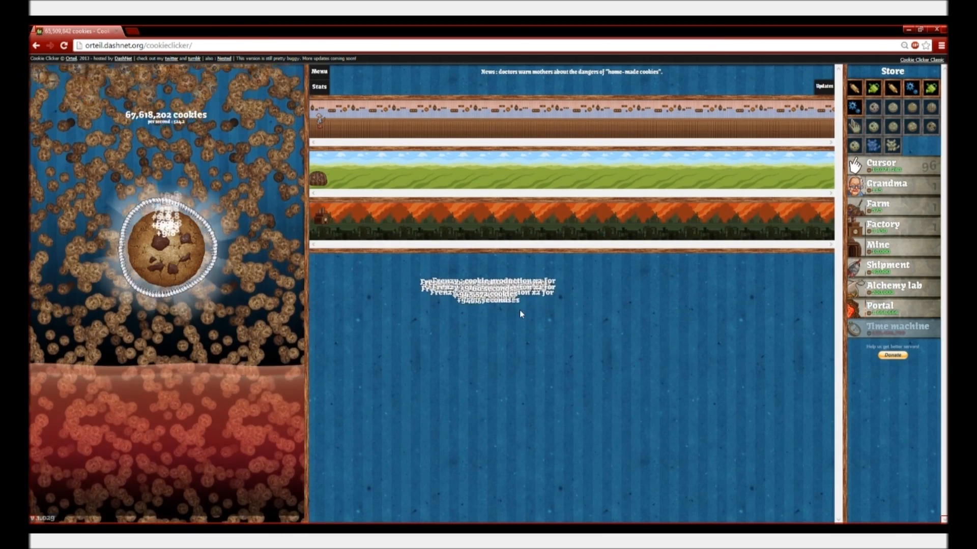
Catch a golden cookie and buy a new store upgrade.
left_click(166, 239)
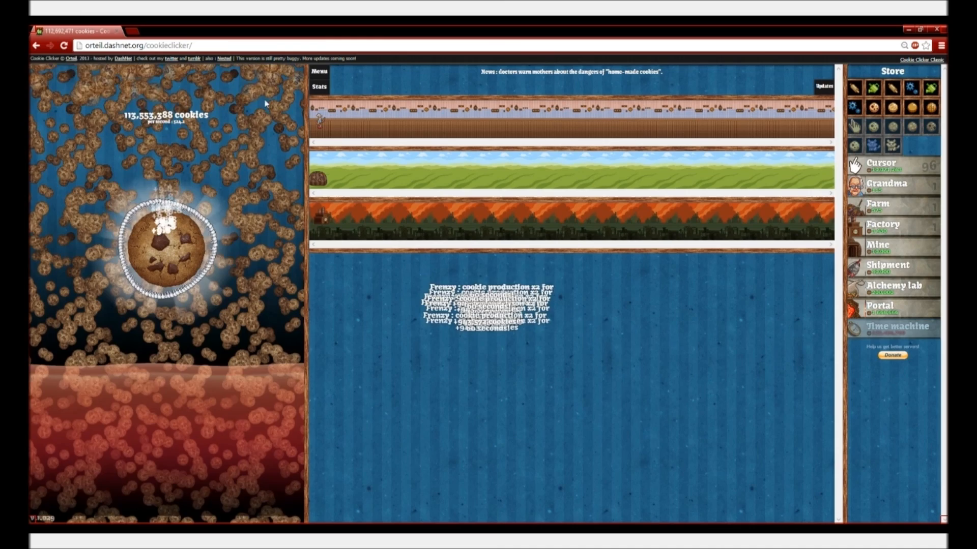
left_click(168, 243)
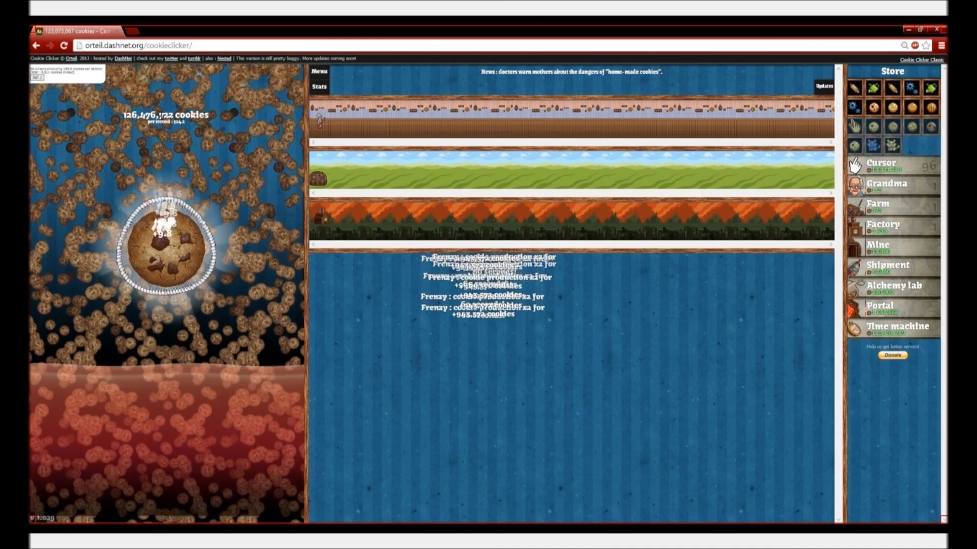
left_click(167, 244)
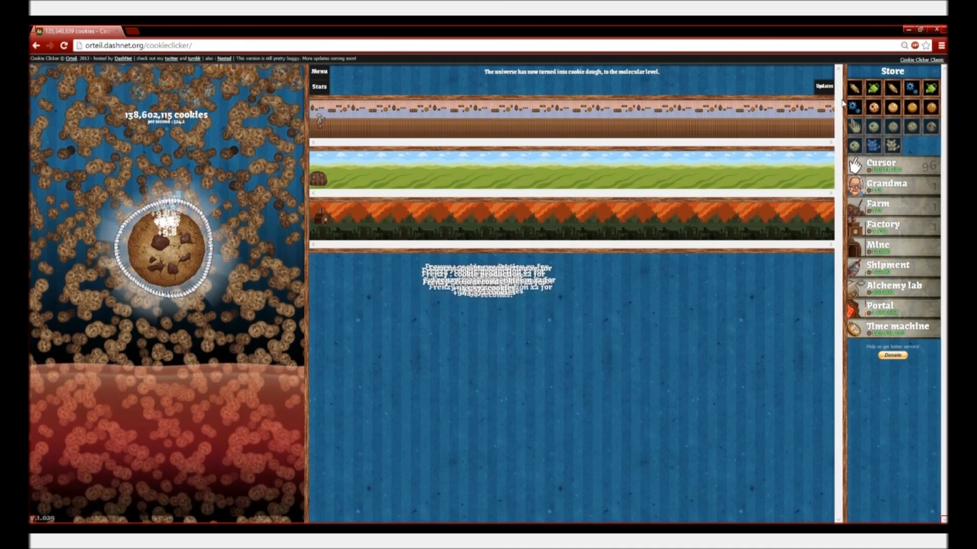
left_click(167, 243)
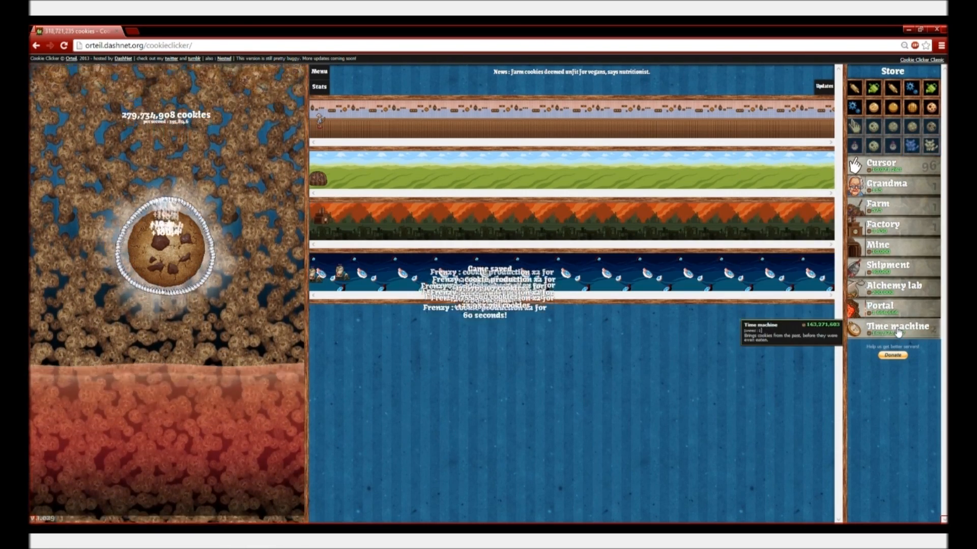
Buy two time machines, then more cursors to pass 140 cursors.
left_click(891, 329)
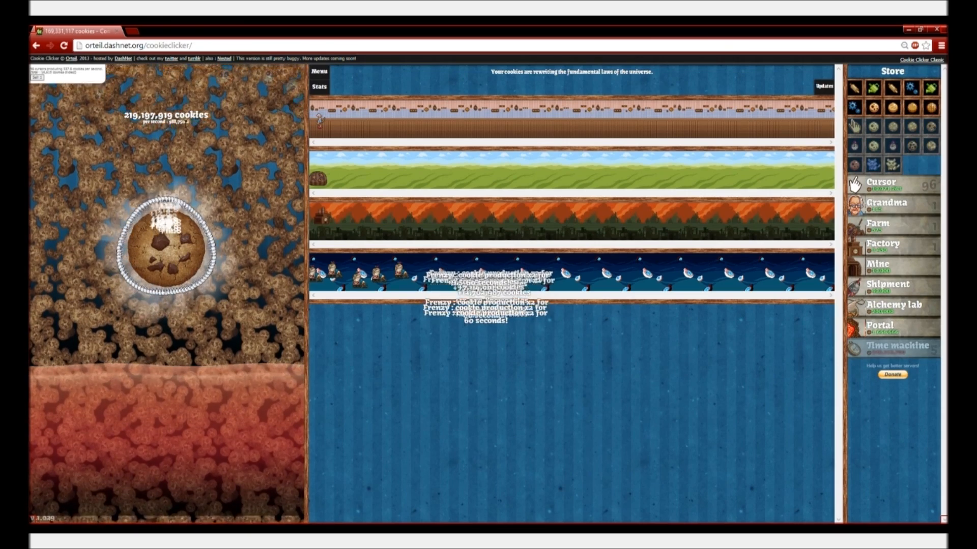
left_click(166, 239)
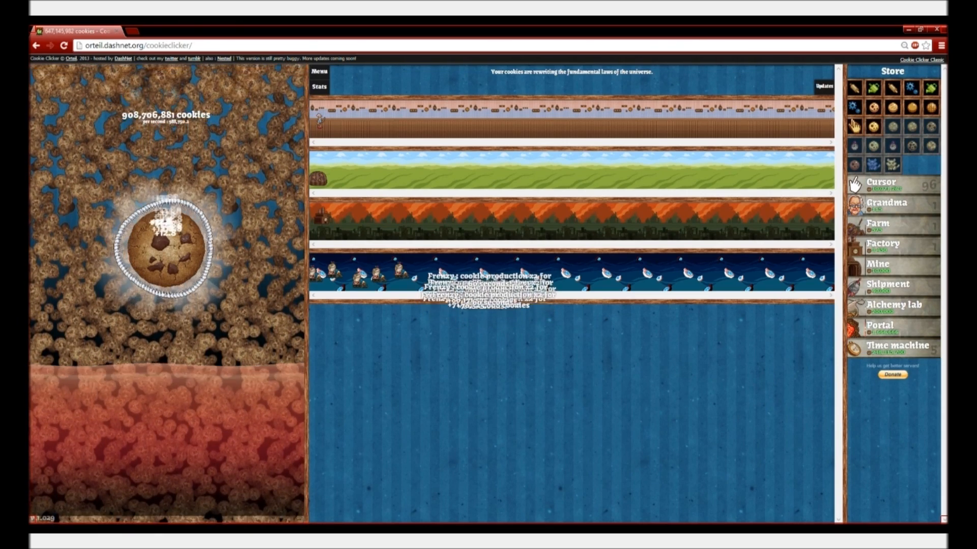
mouse_move(891, 347)
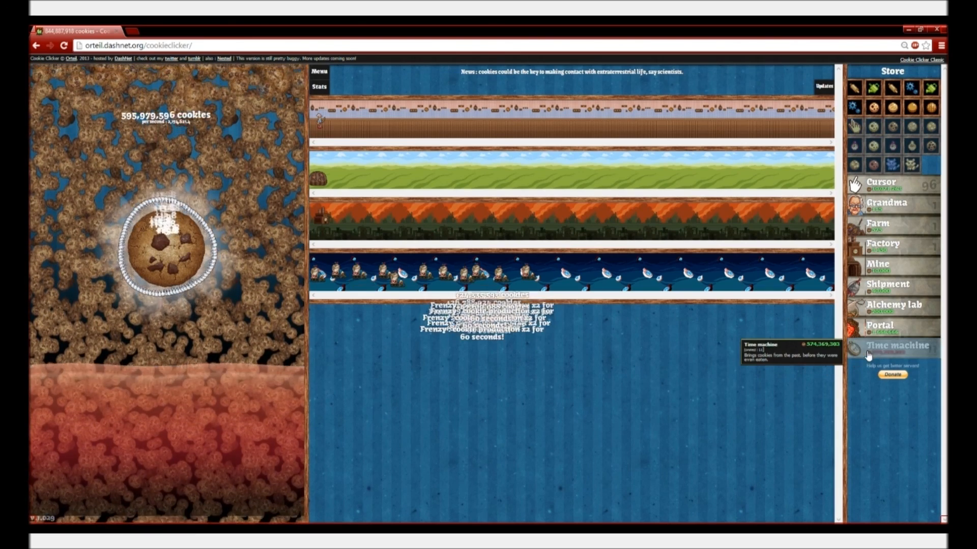
left_click(894, 349)
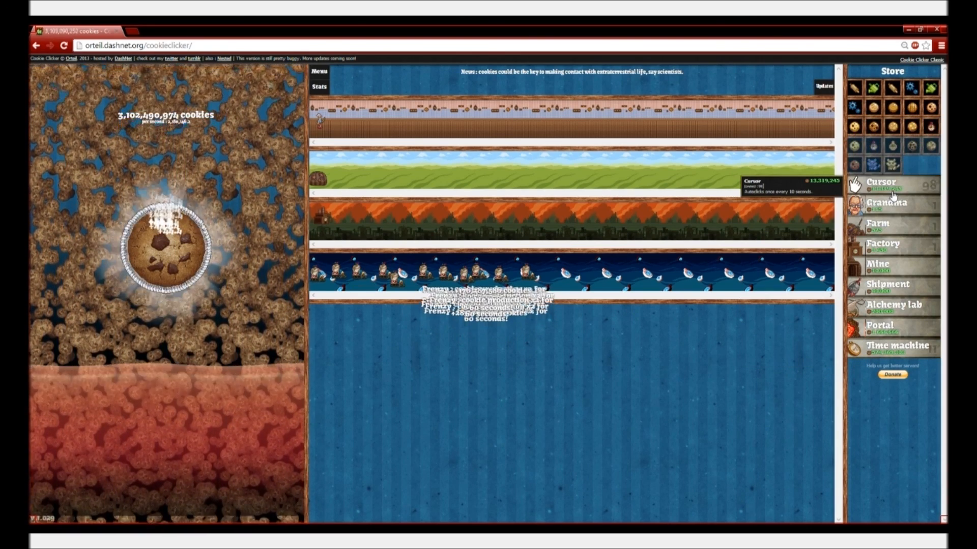
left_click(165, 243)
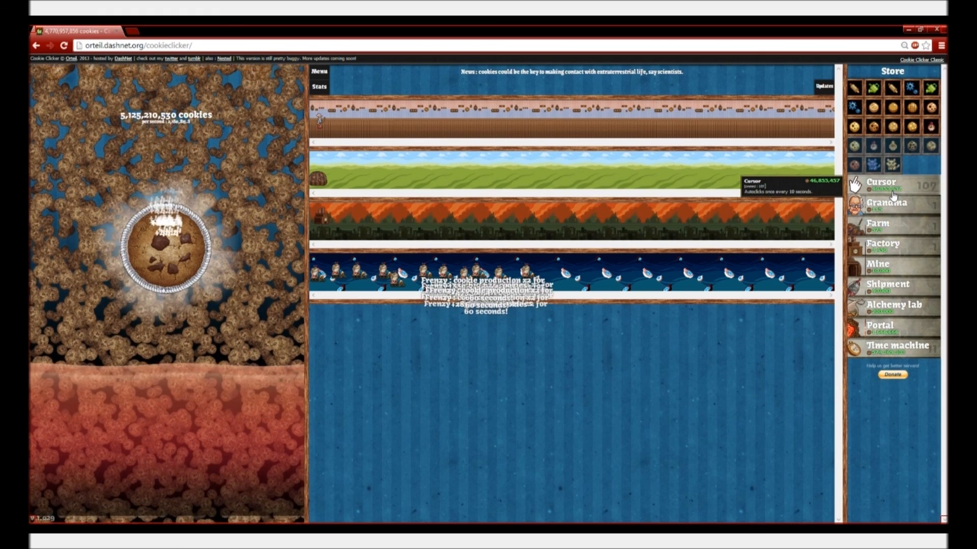
left_click(166, 249)
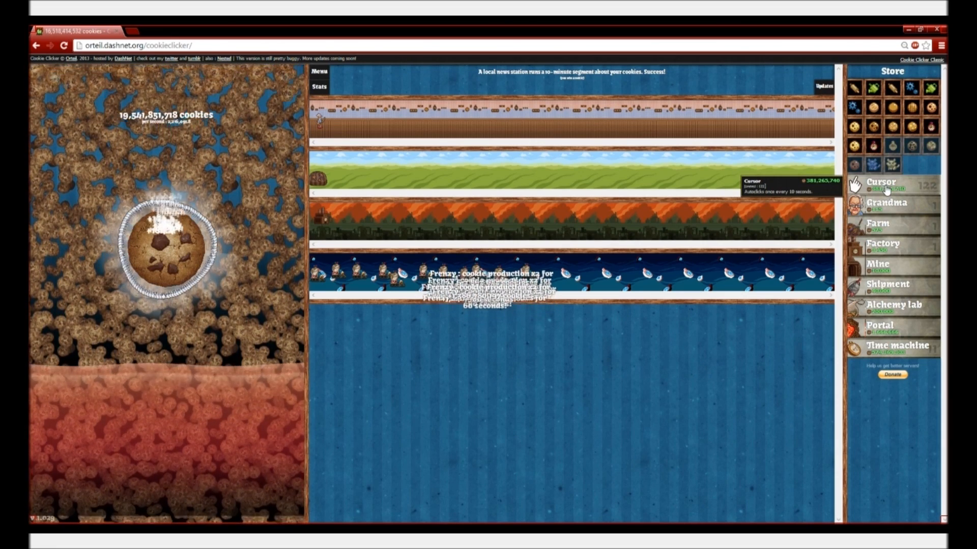
left_click(171, 246)
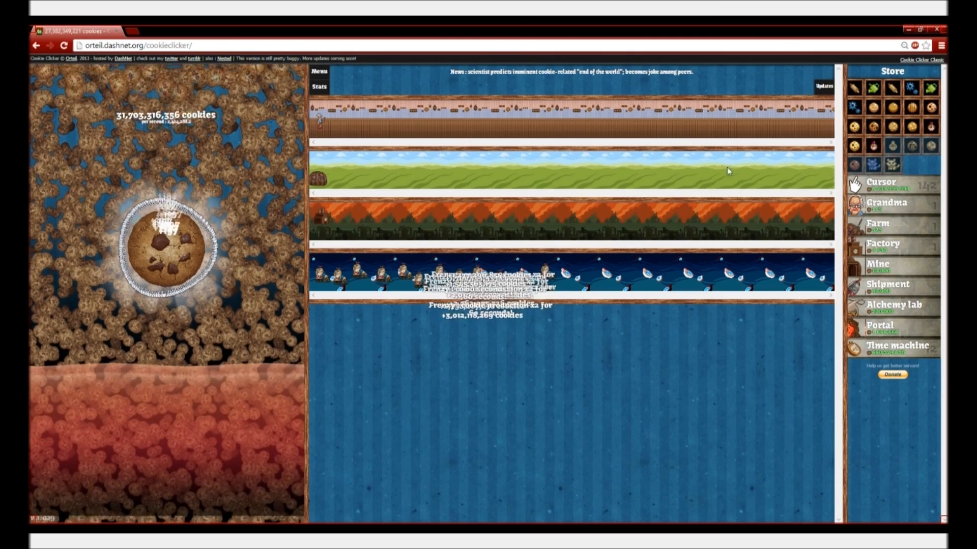
Click the big cookie and claim golden cookies for production frenzies.
left_click(165, 239)
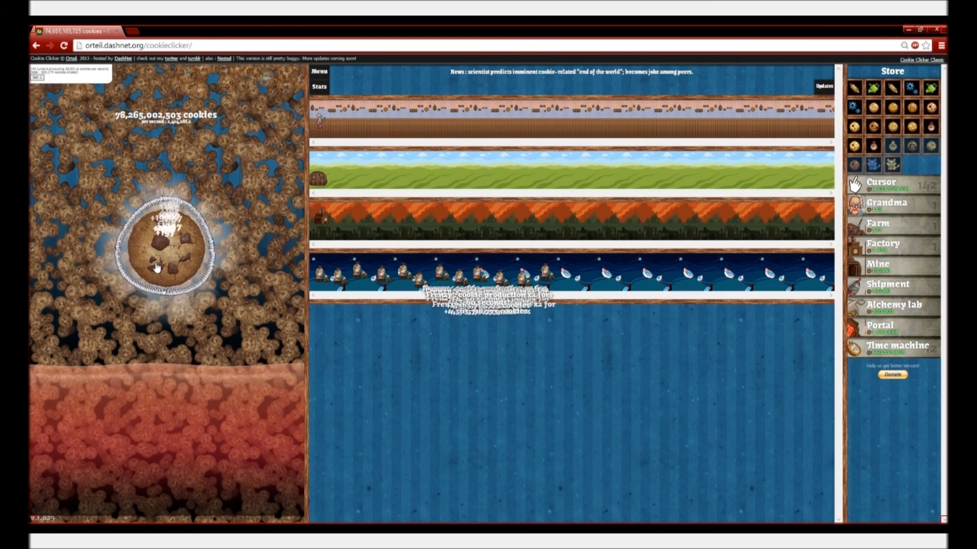
left_click(164, 249)
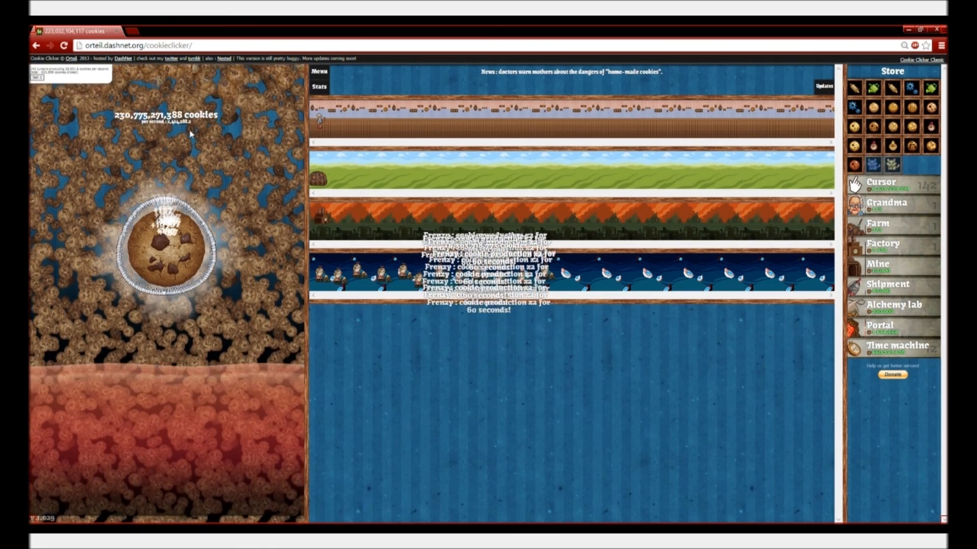
left_click(169, 243)
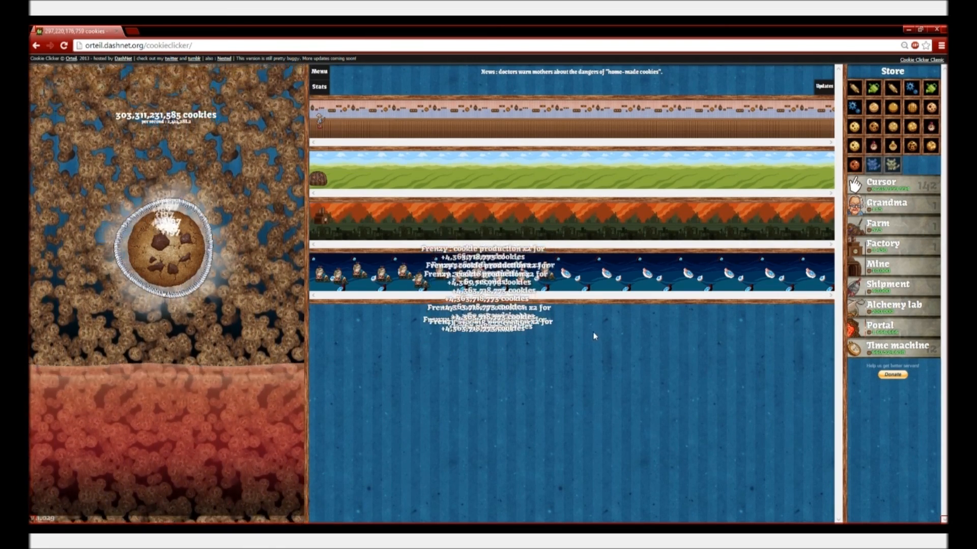
left_click(169, 243)
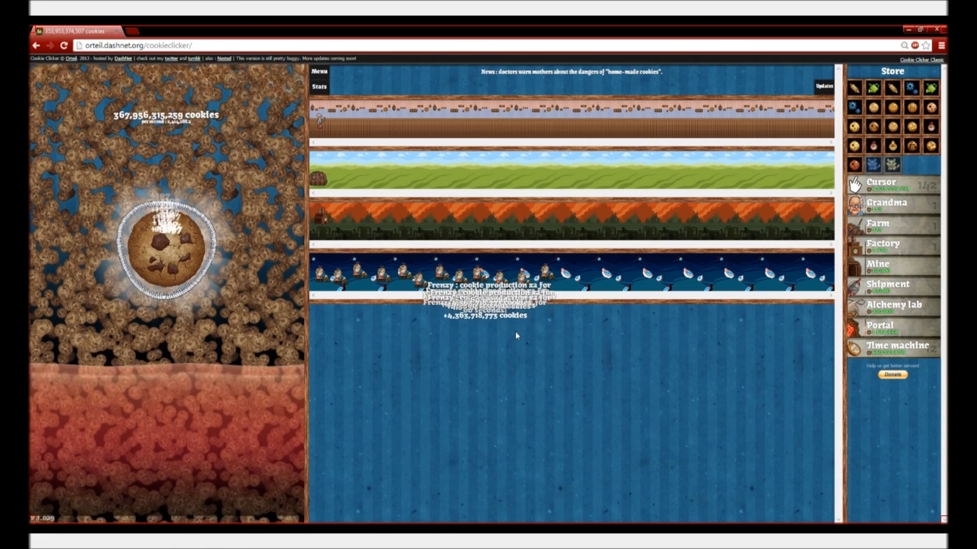
left_click(167, 243)
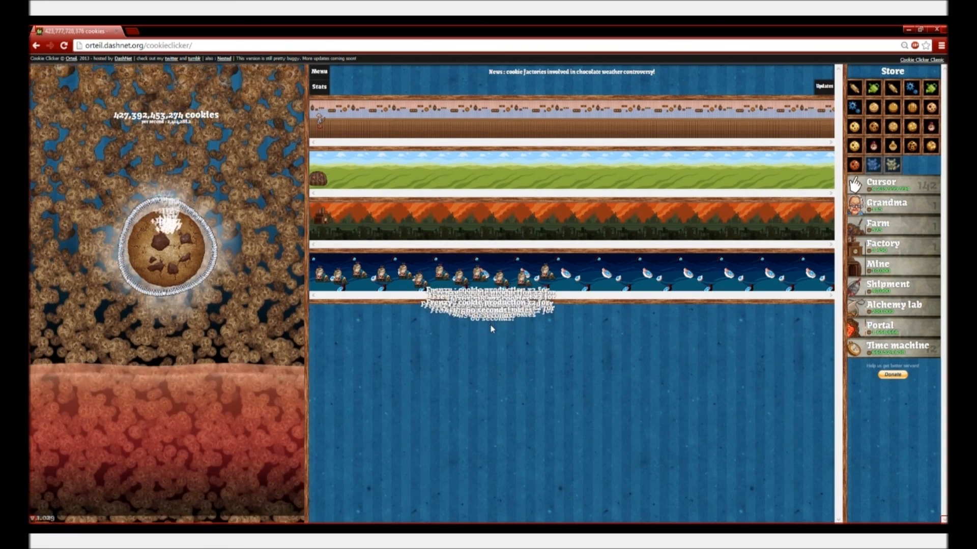
left_click(165, 240)
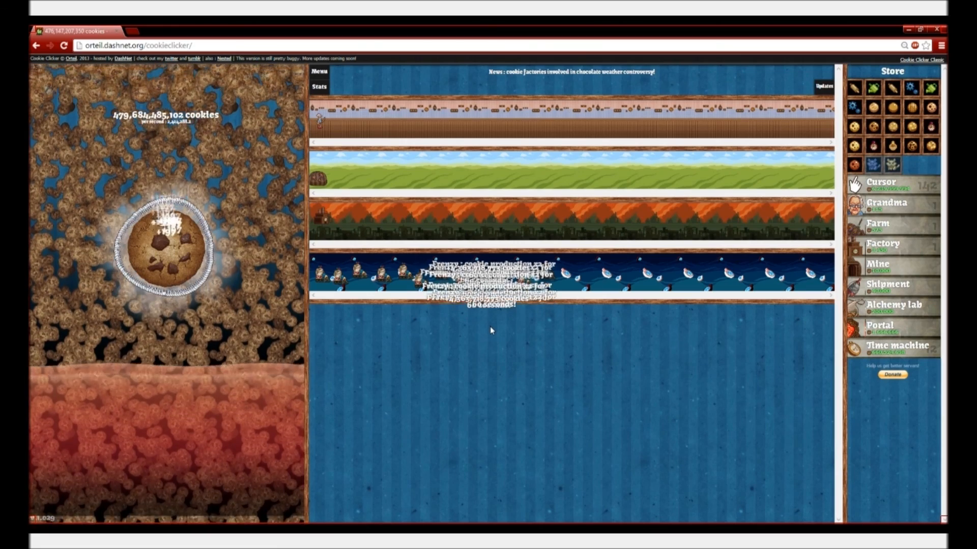
Buy five more time machines, dropping the bank to about 262.7 billion.
left_click(164, 243)
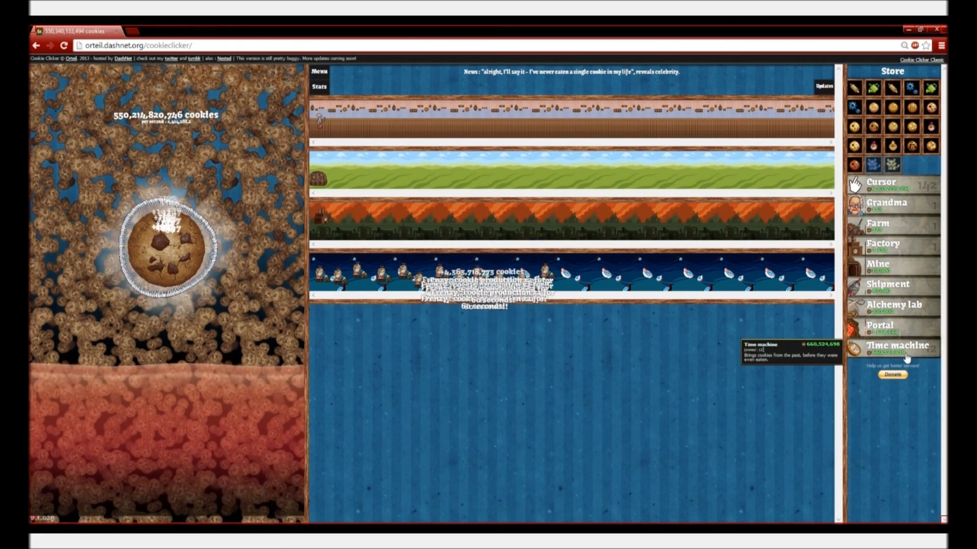
left_click(169, 243)
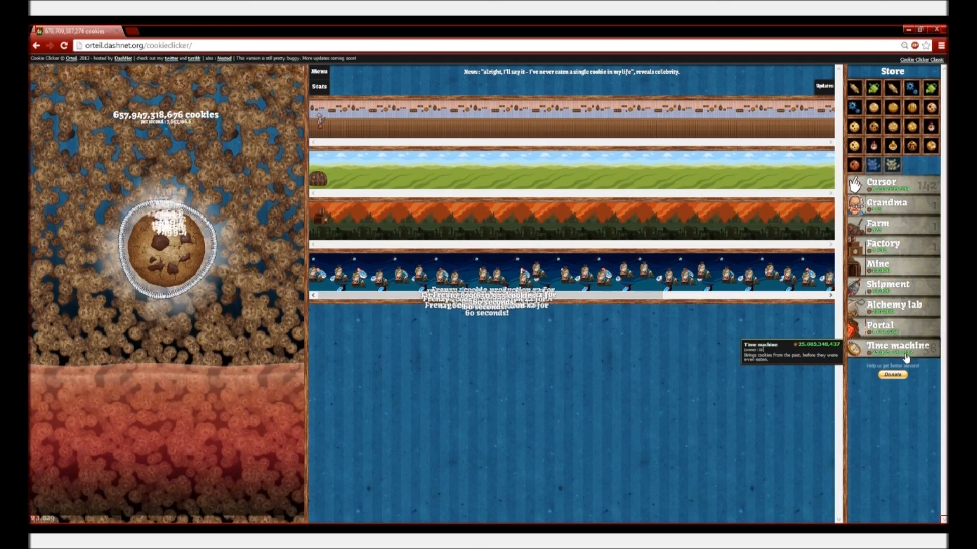
left_click(167, 243)
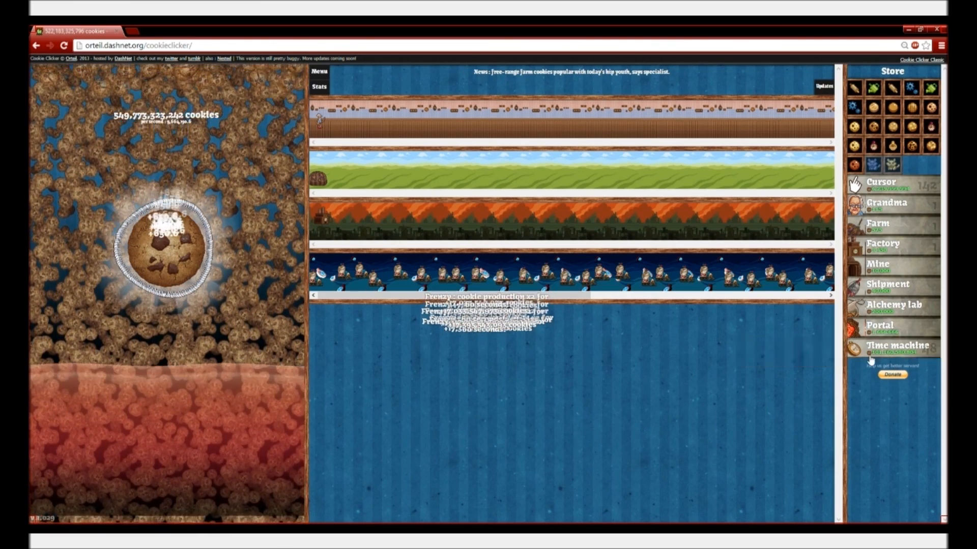
mouse_move(892, 349)
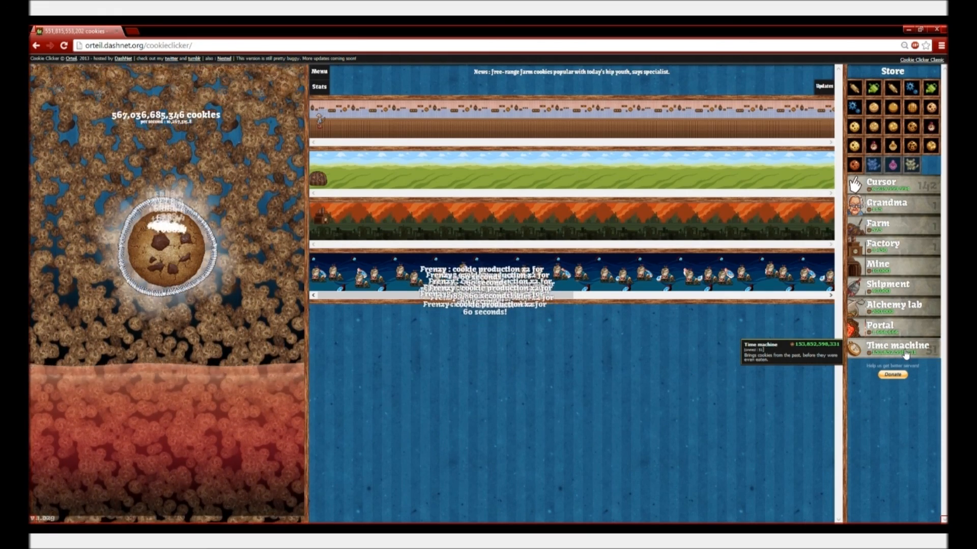
left_click(167, 241)
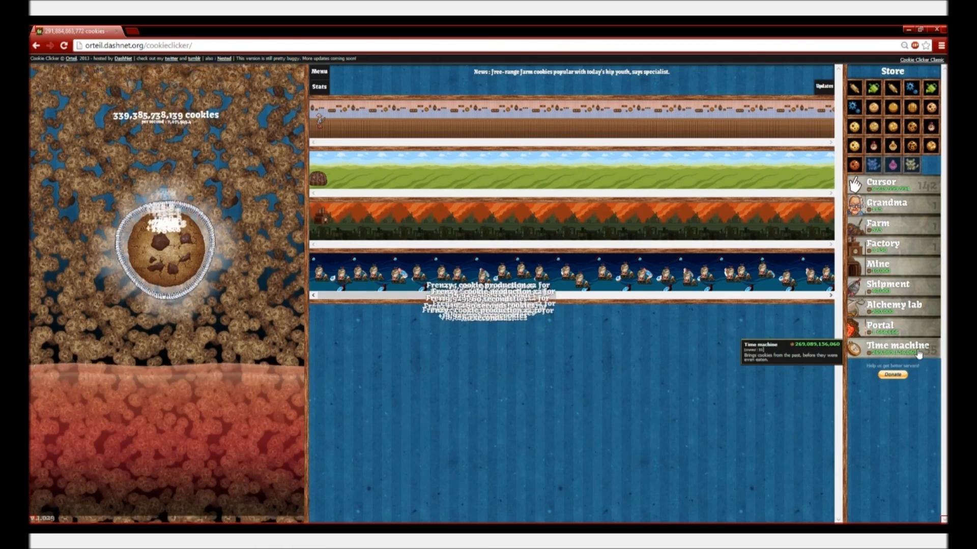
left_click(167, 243)
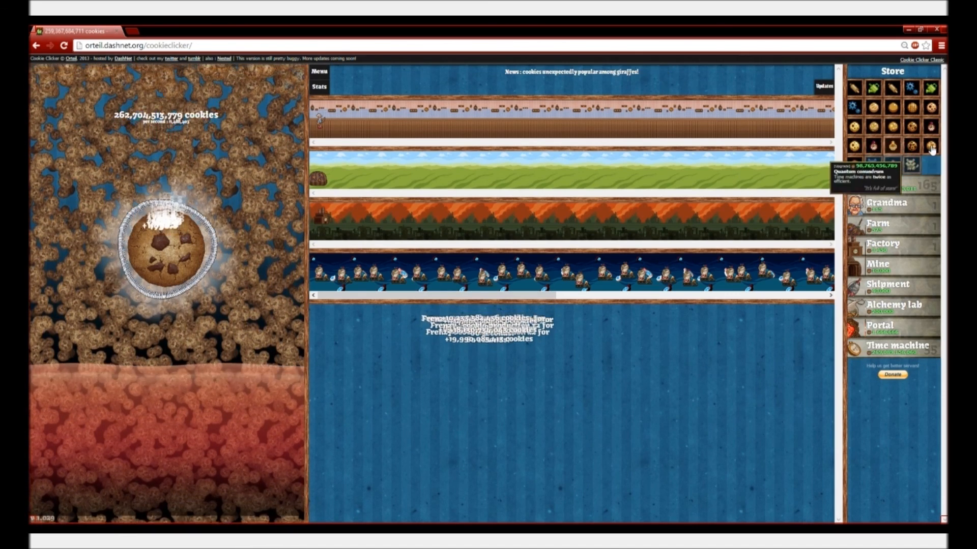
Buy the time machine doubling upgrade and click the cookie past 3.73 trillion.
left_click(164, 243)
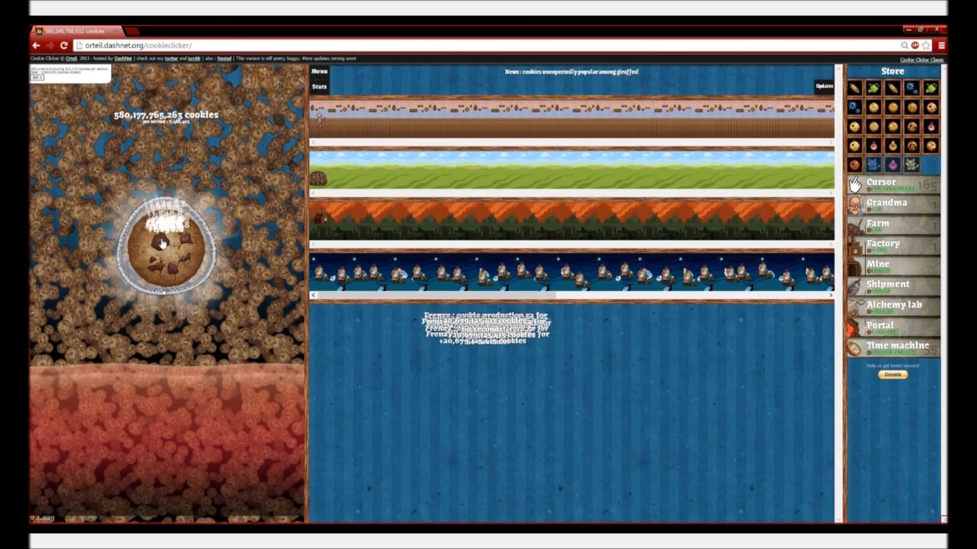
left_click(164, 244)
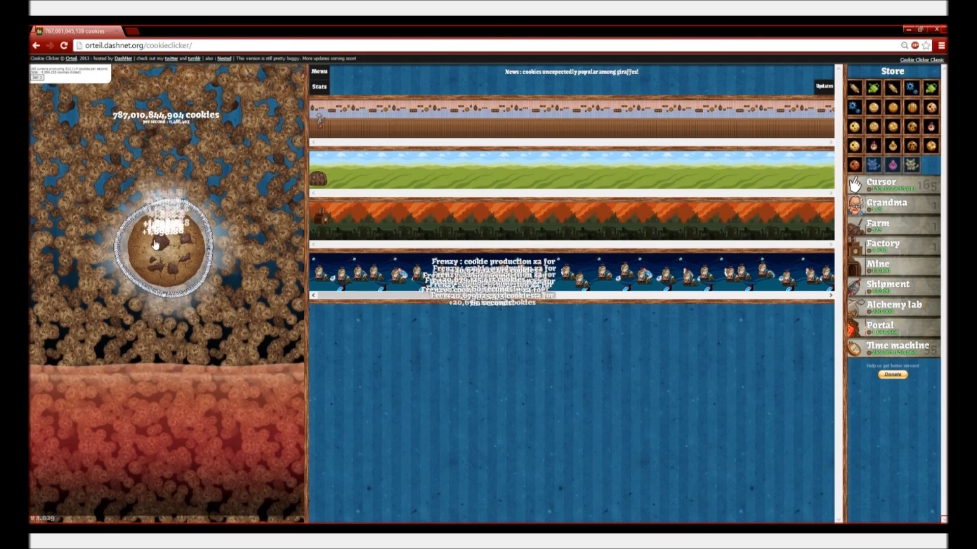
left_click(164, 243)
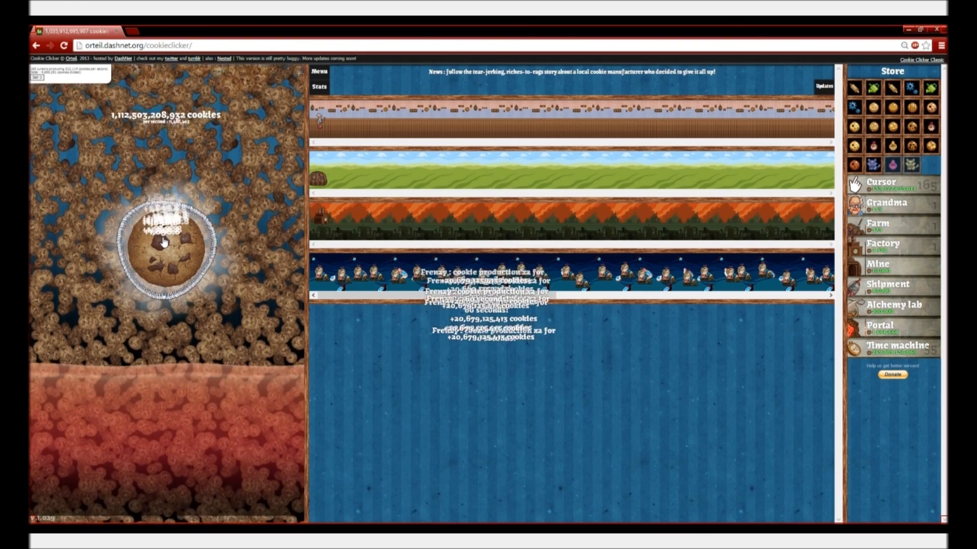
left_click(168, 243)
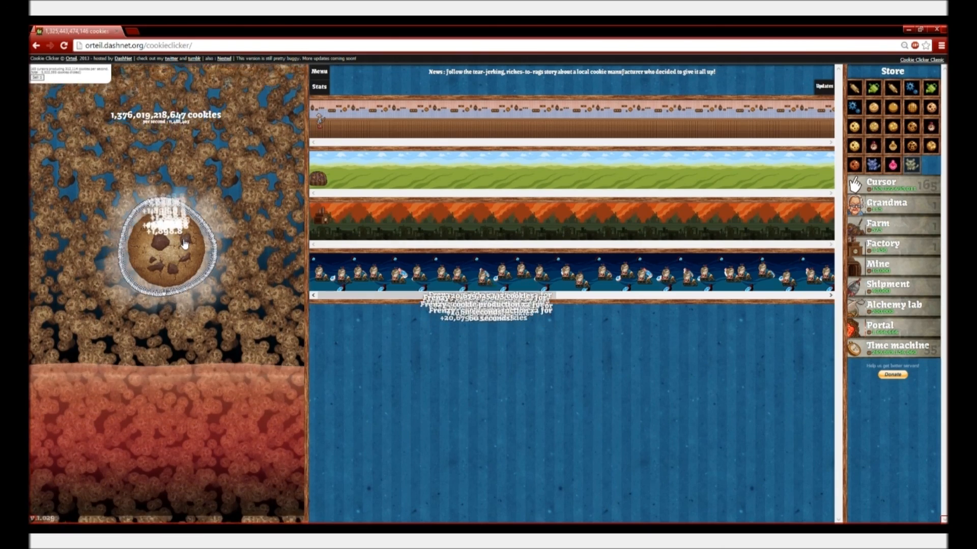
left_click(167, 243)
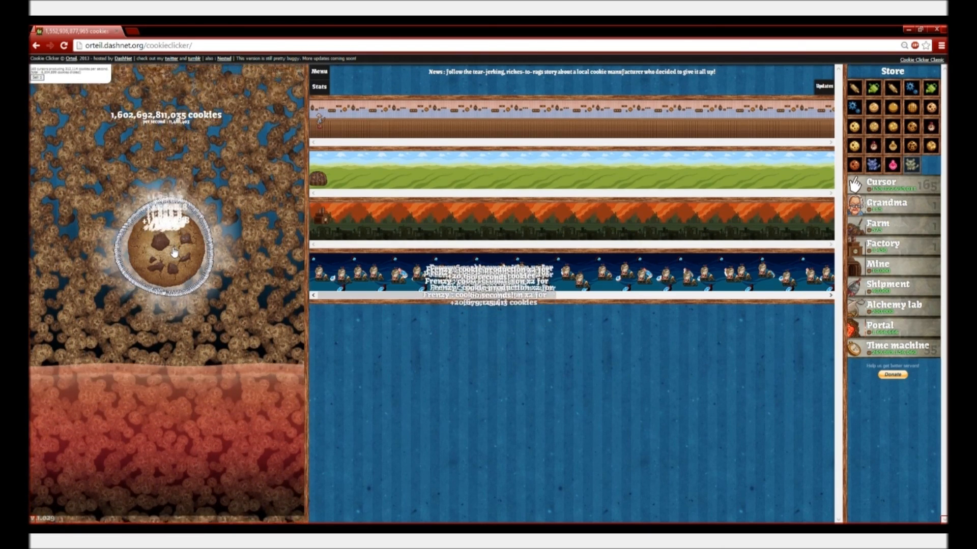
left_click(170, 243)
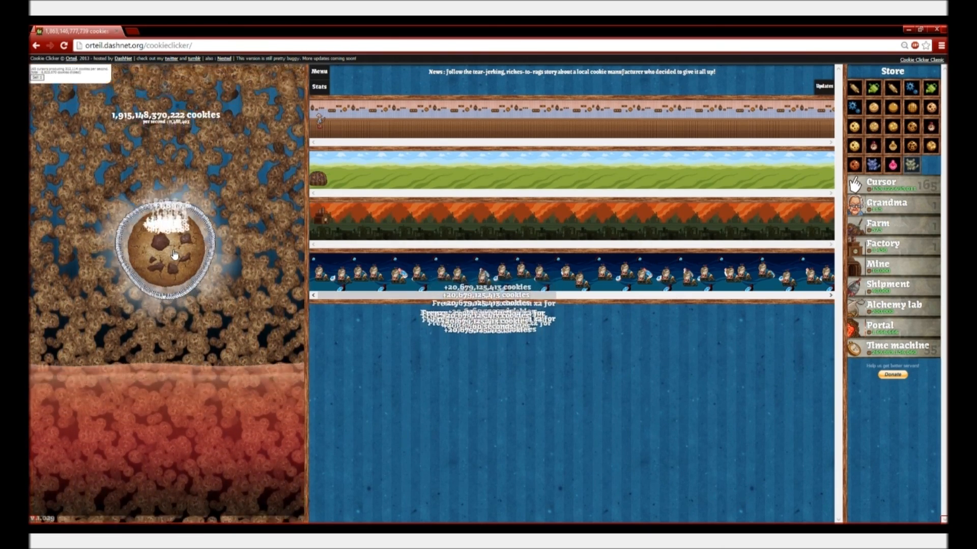
left_click(167, 246)
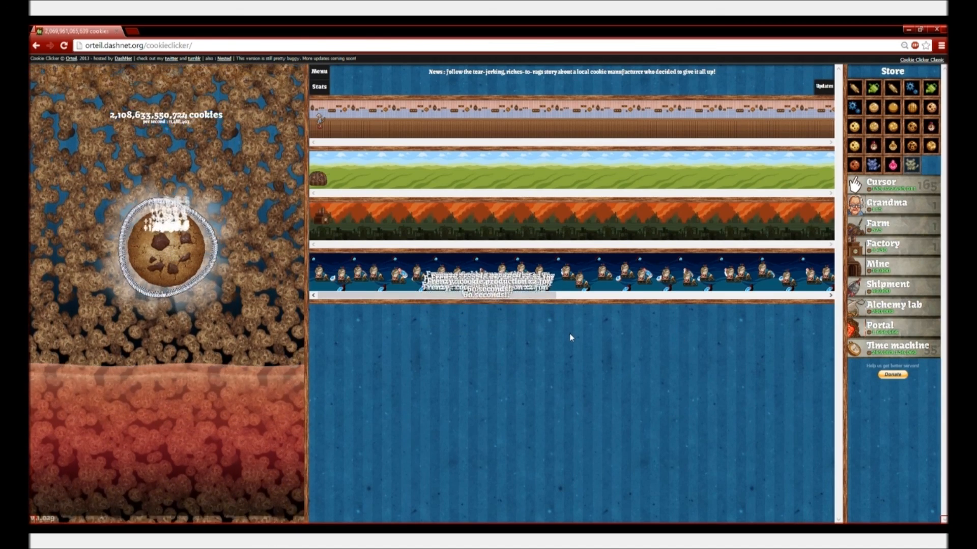
left_click(164, 243)
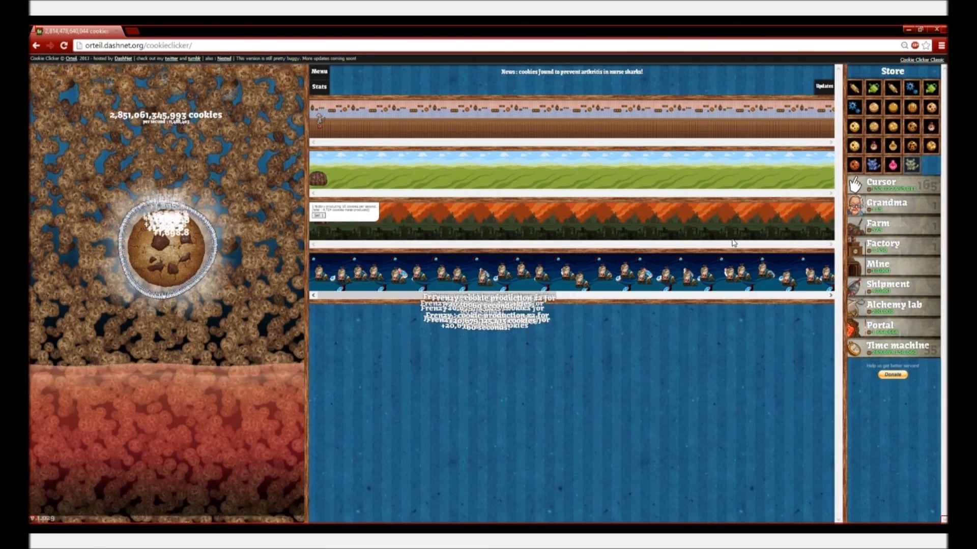
left_click(167, 243)
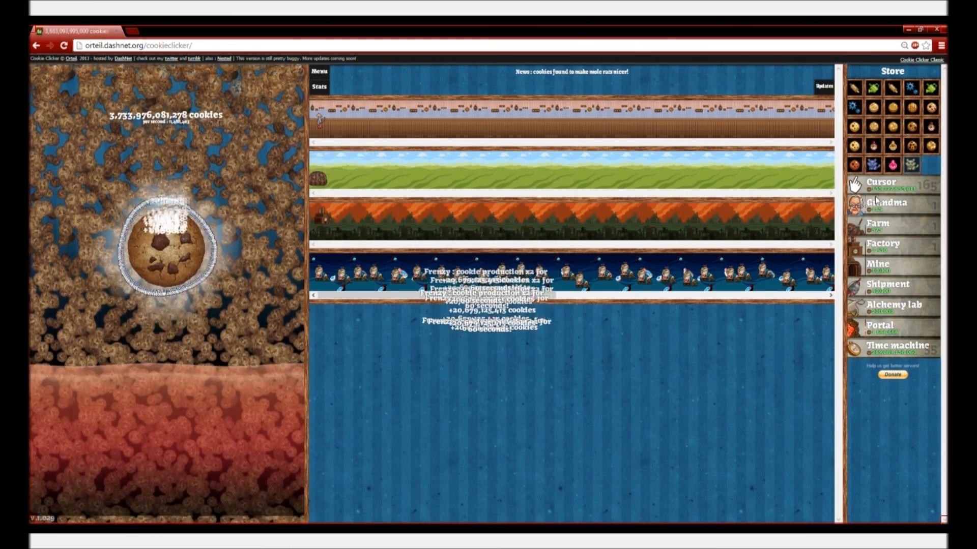
mouse_move(890, 206)
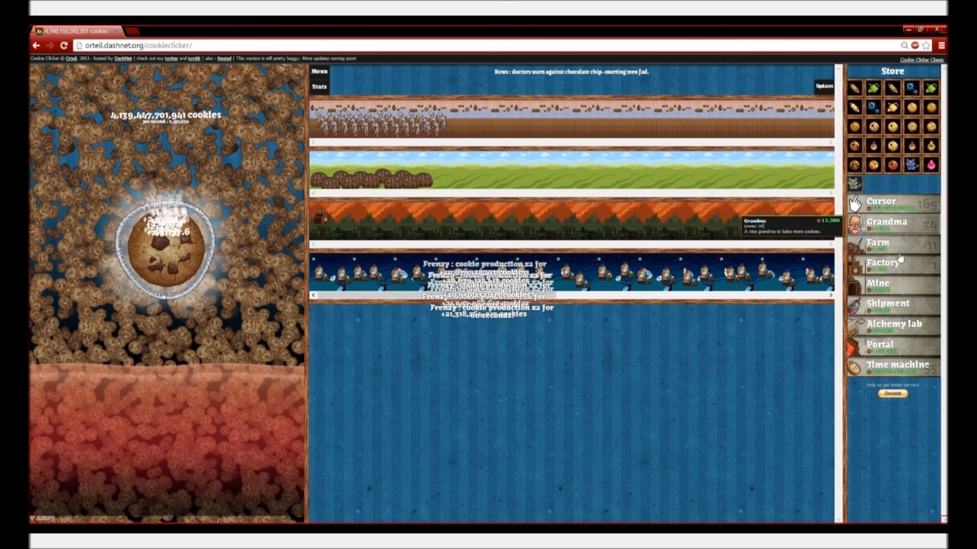
mouse_move(890, 288)
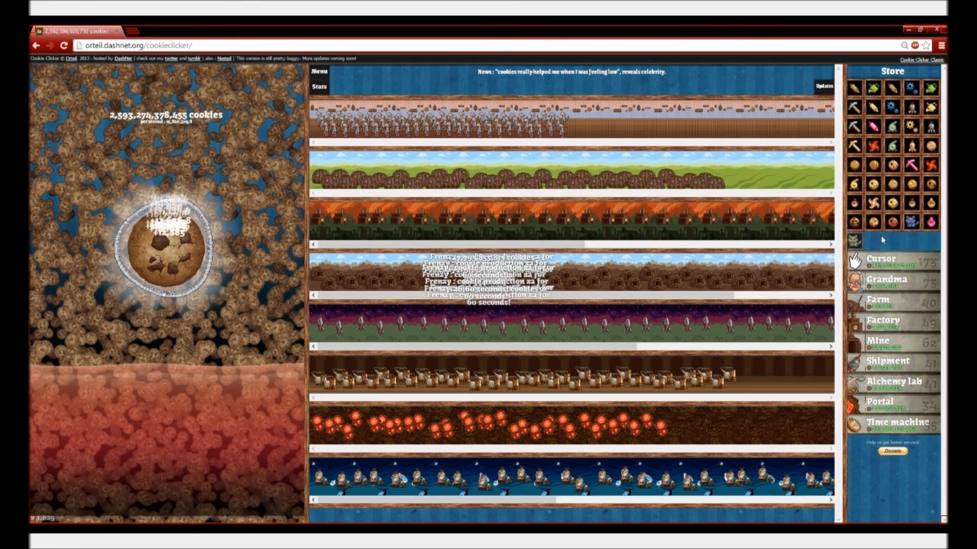
Buy more time machines from the Store list.
left_click(165, 240)
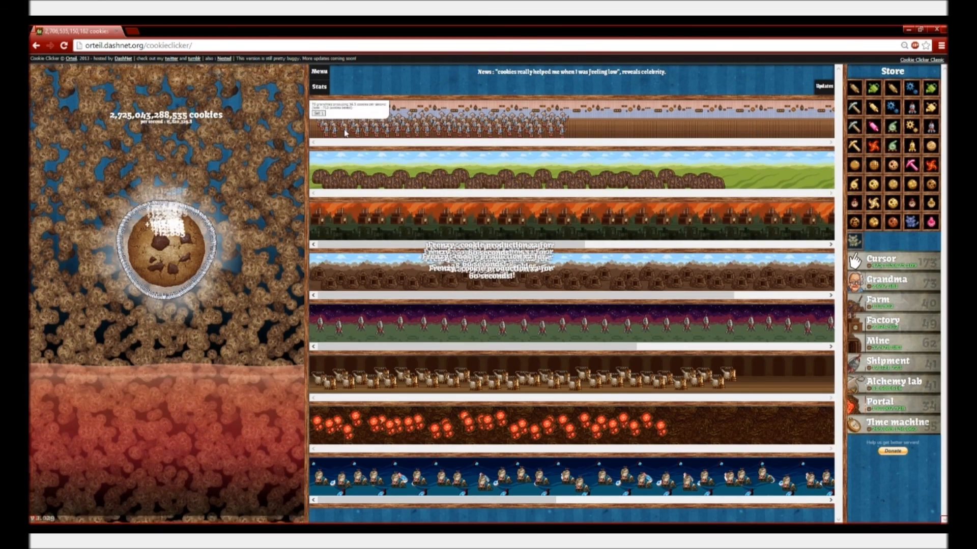
left_click(167, 243)
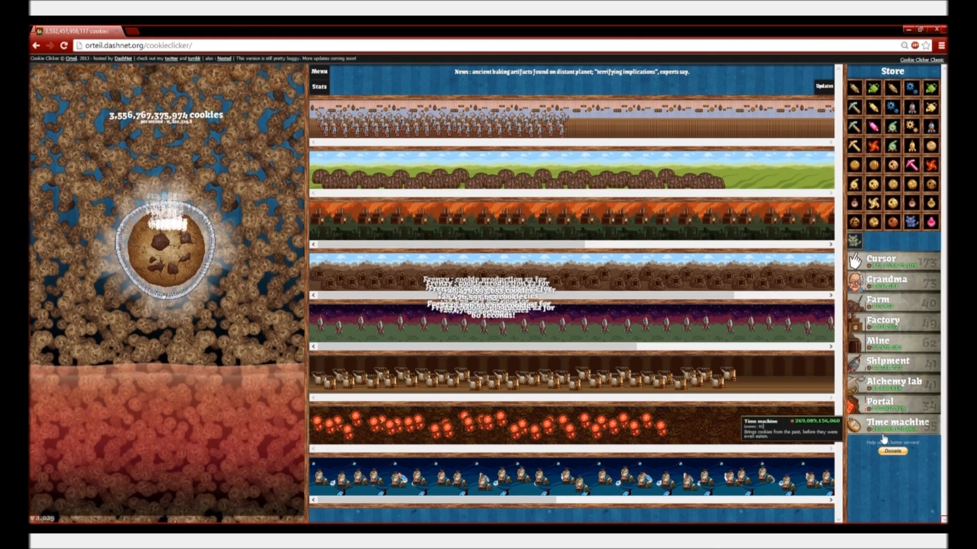
left_click(167, 243)
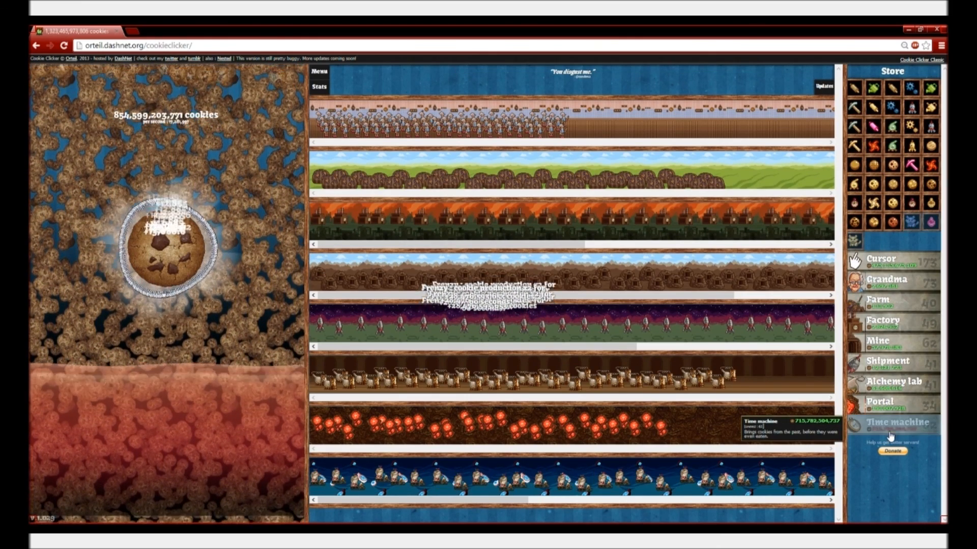
left_click(890, 423)
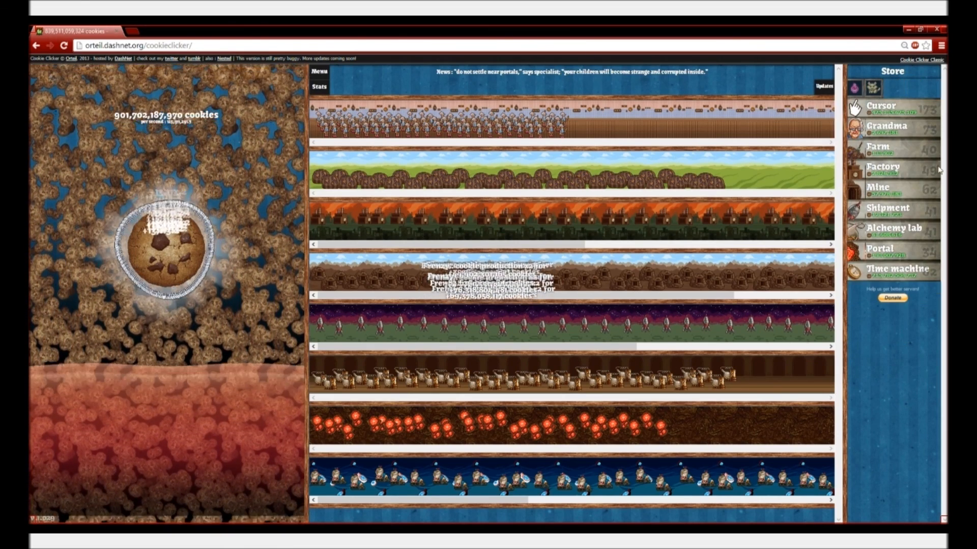
Buy the remaining upgrades, including the Causality enforcer time machine upgrade.
left_click(167, 244)
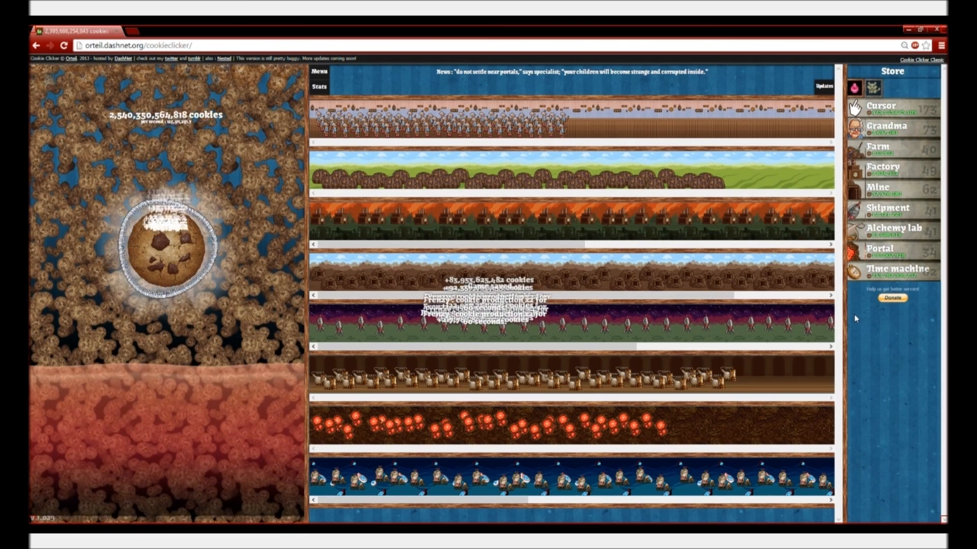
left_click(171, 246)
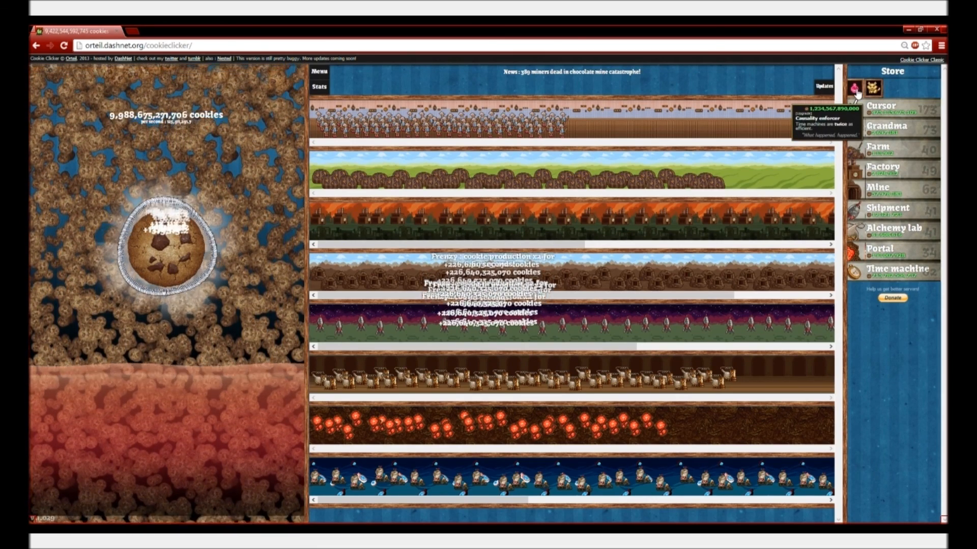
left_click(166, 243)
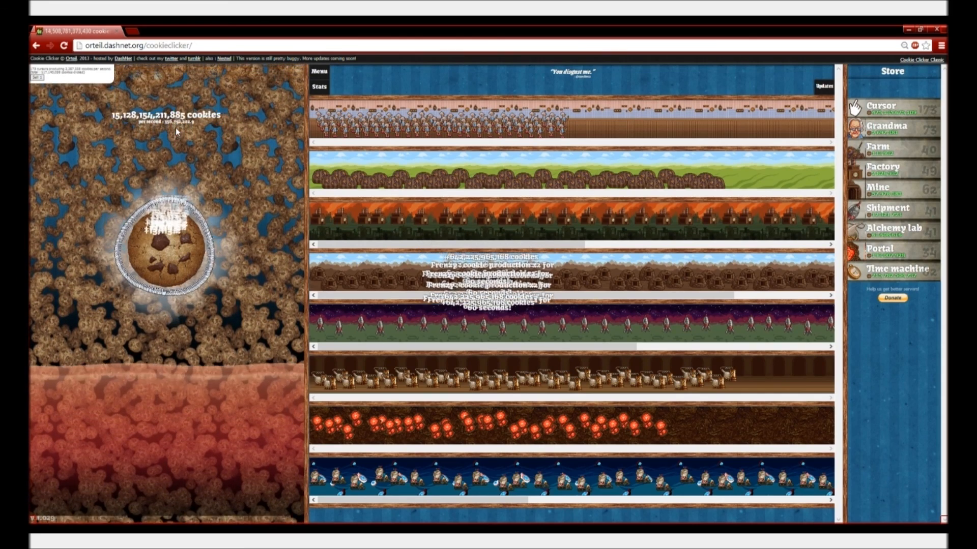
left_click(166, 245)
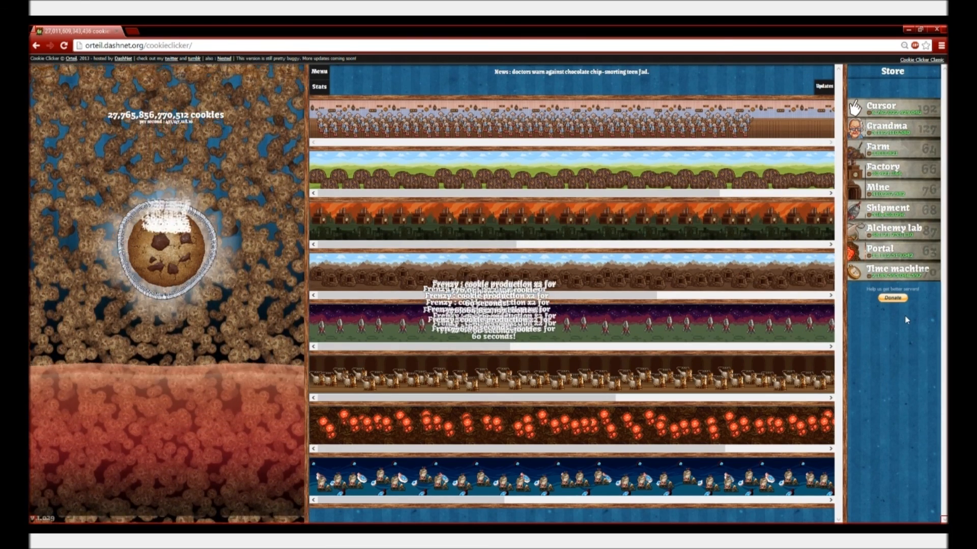
Buy more buildings from the Store as the bank passes 87.4 trillion.
left_click(165, 243)
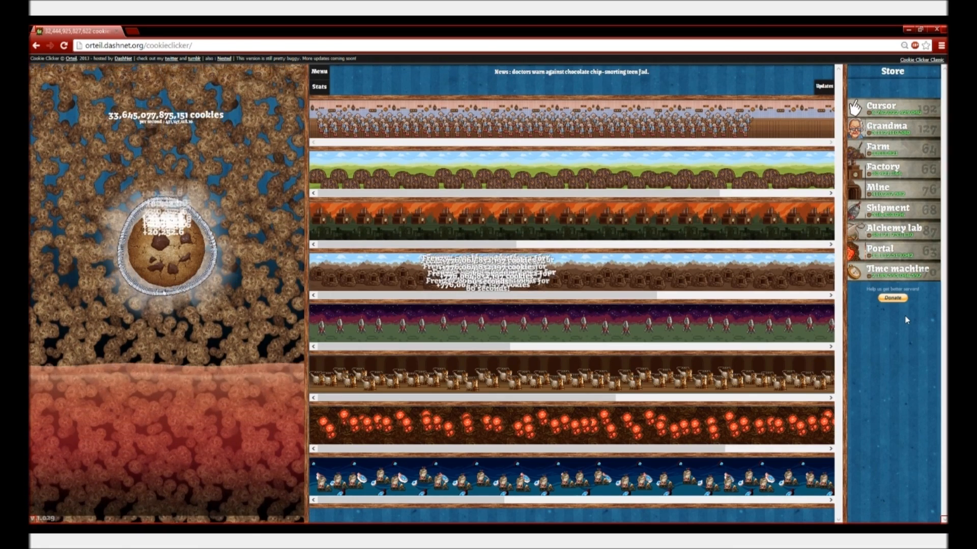
left_click(166, 247)
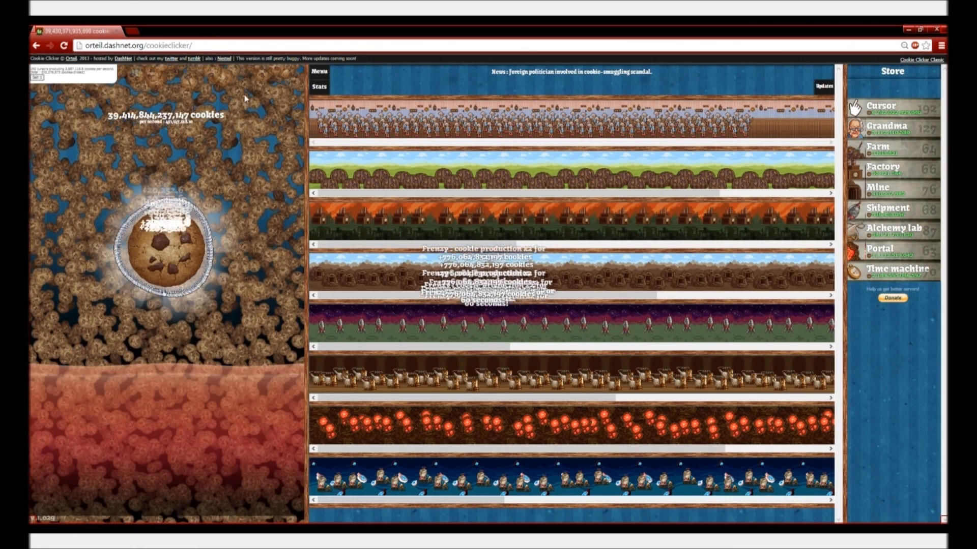
left_click(167, 243)
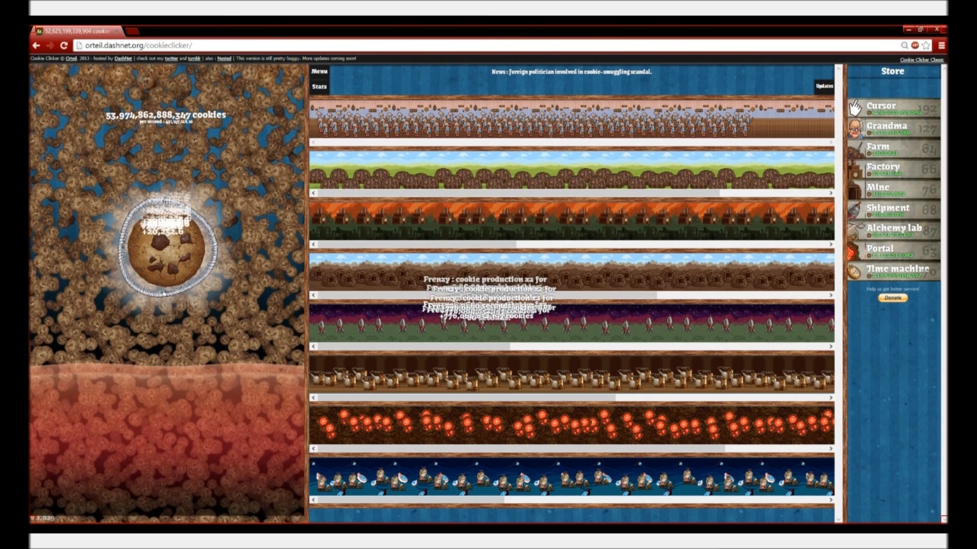
left_click(165, 246)
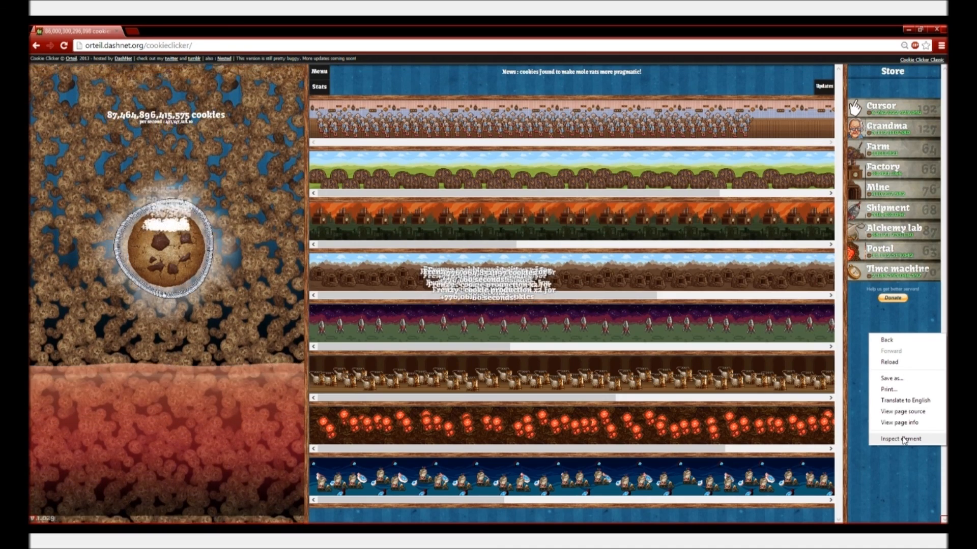
Open the game page's developer tools to view the console, then close them.
left_click(164, 243)
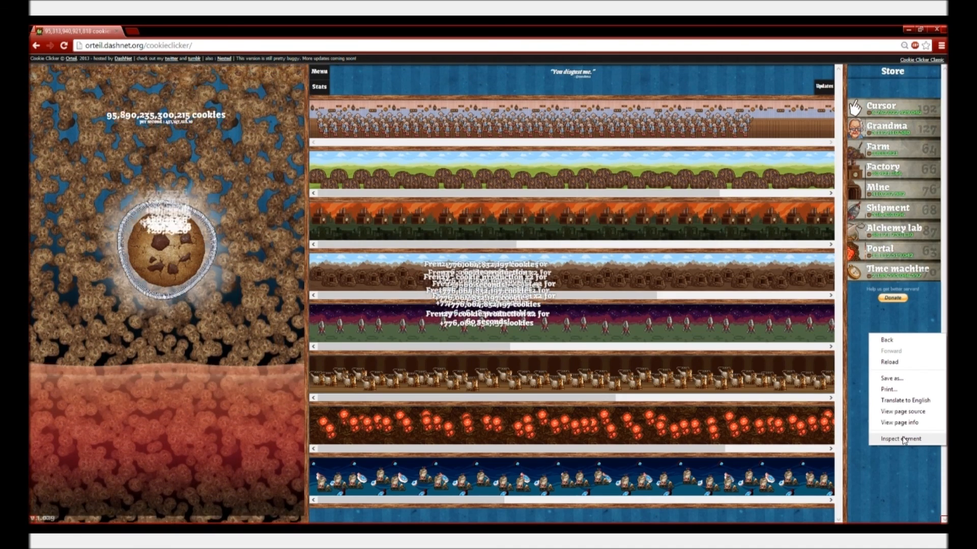
left_click(900, 439)
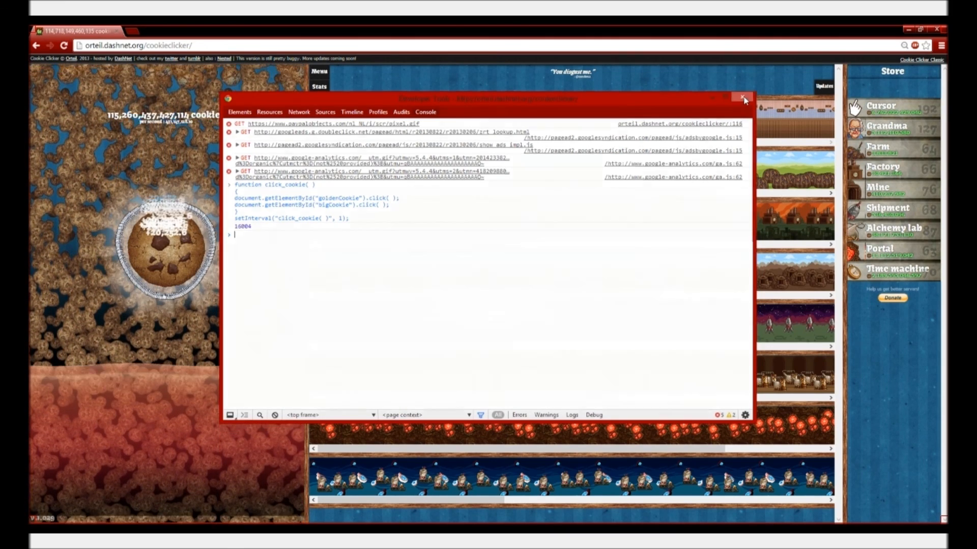
left_click(743, 99)
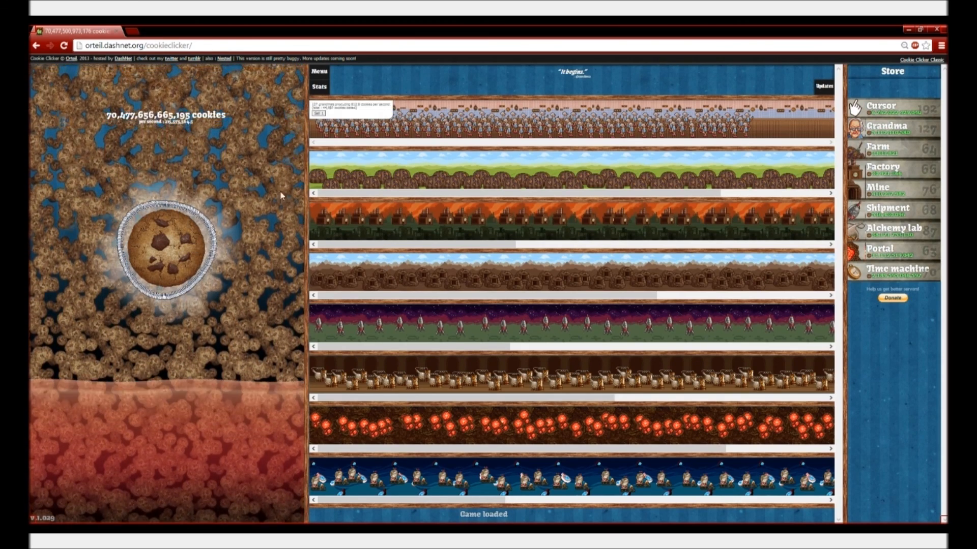
Click the big cookie ten times, then buy another time machine from the Store.
left_click(168, 244)
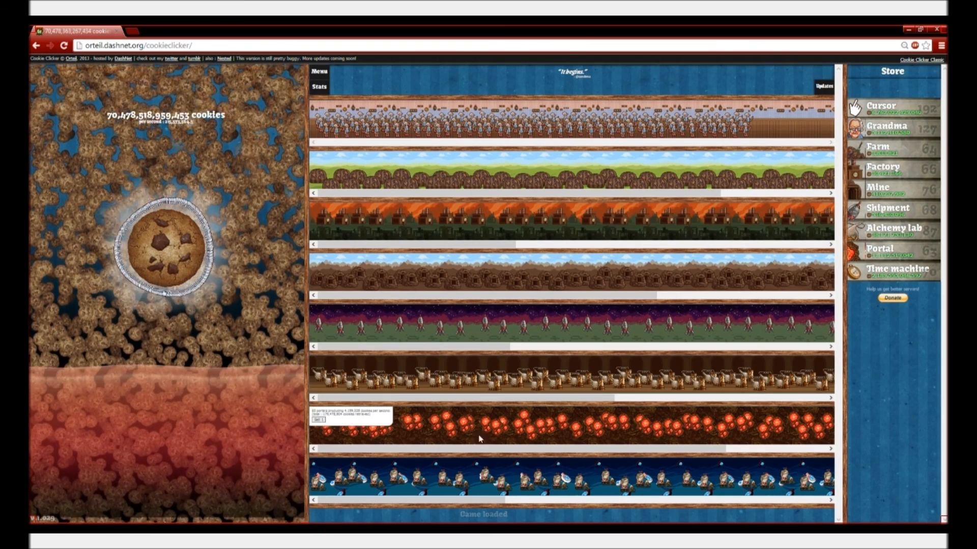
left_click(167, 243)
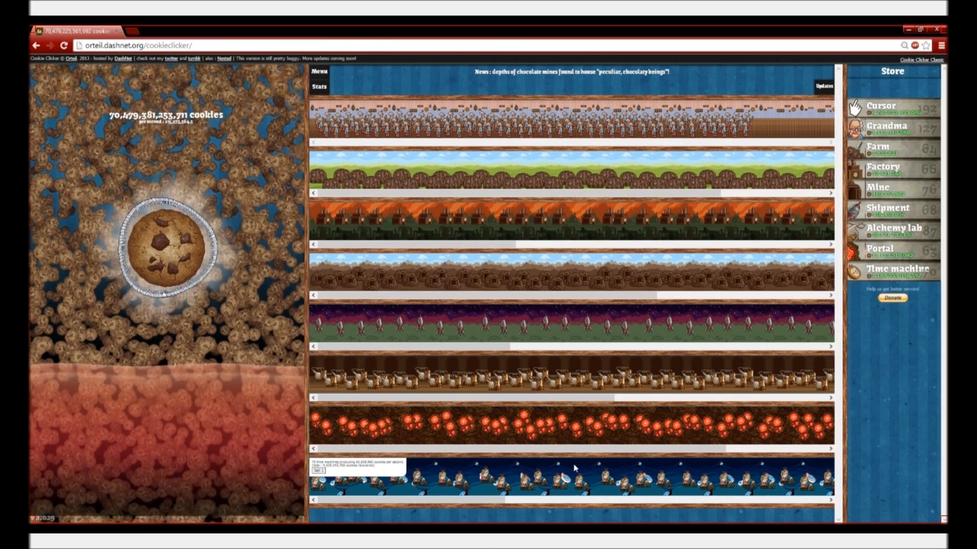
left_click(168, 243)
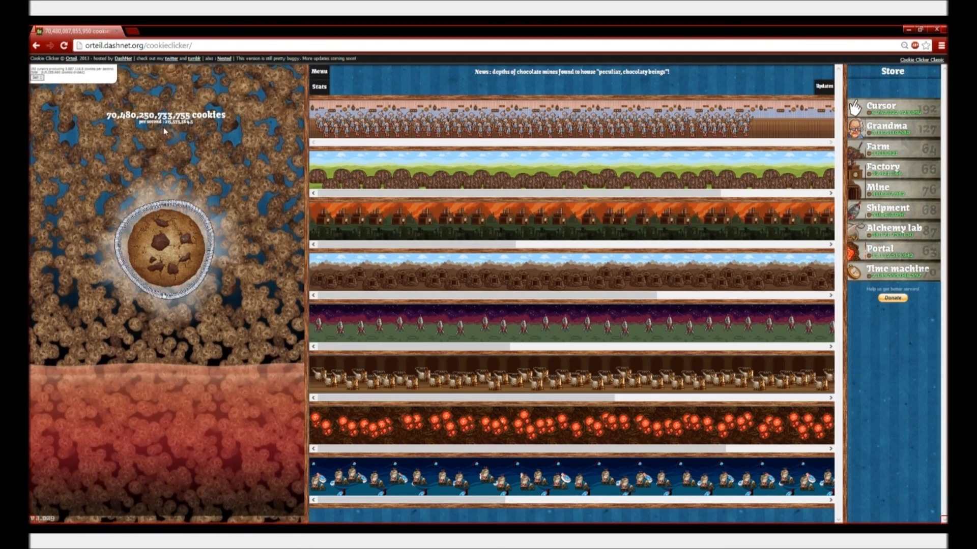
left_click(165, 243)
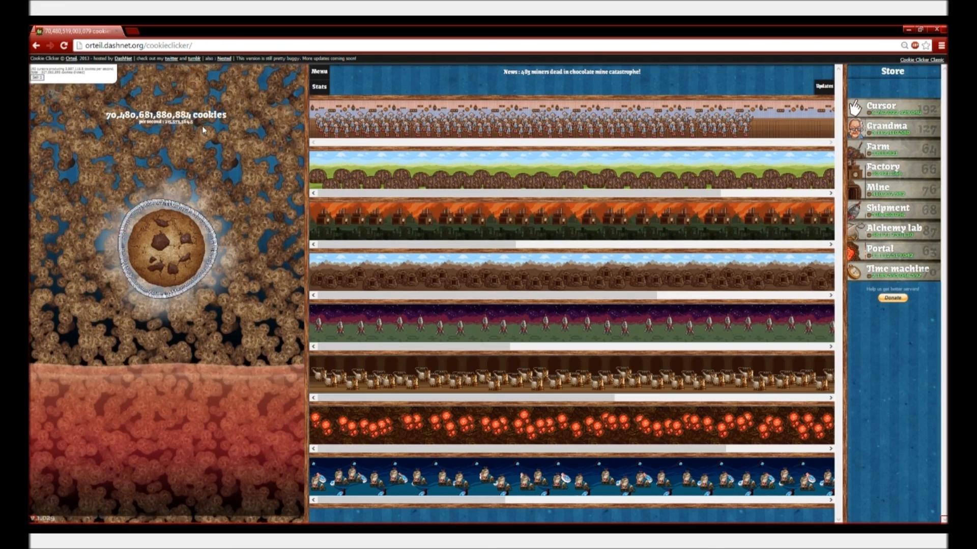
left_click(168, 245)
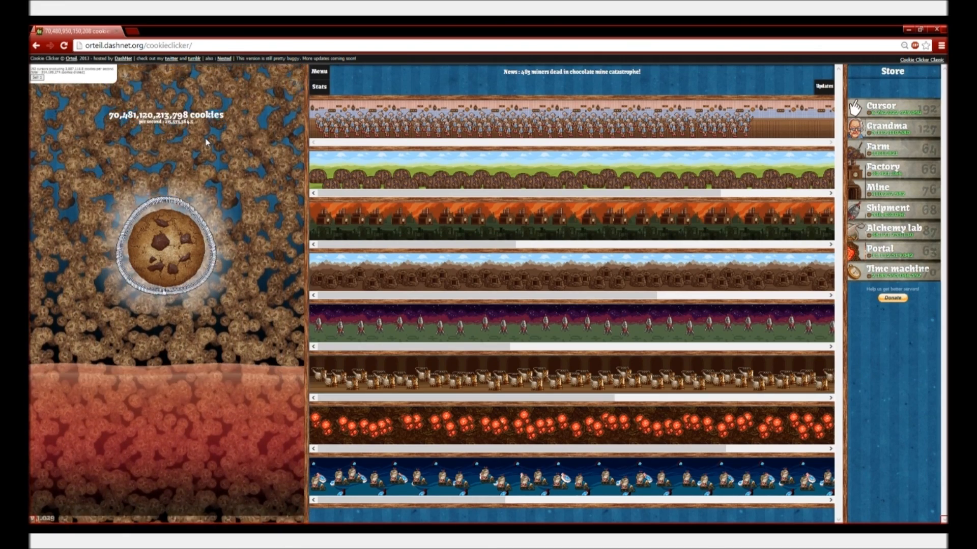
left_click(167, 245)
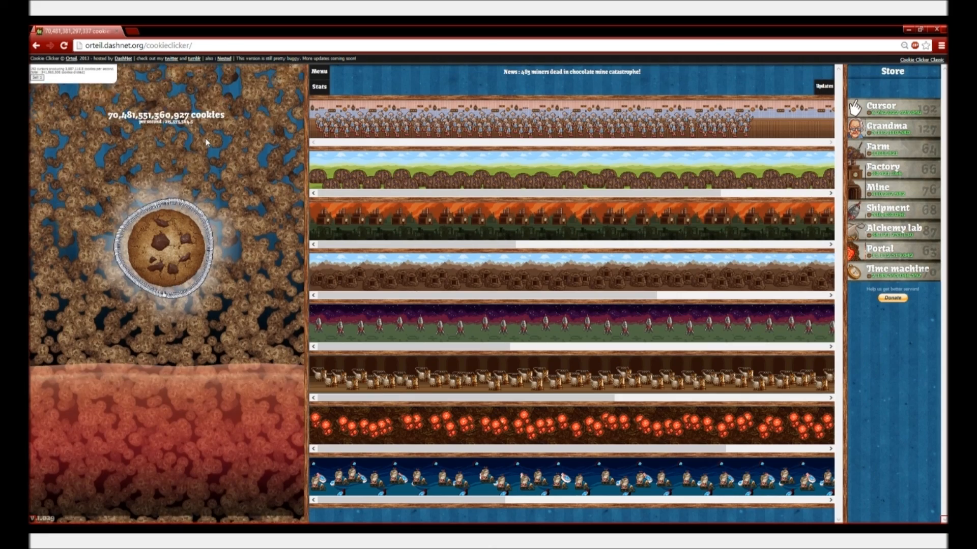
left_click(167, 244)
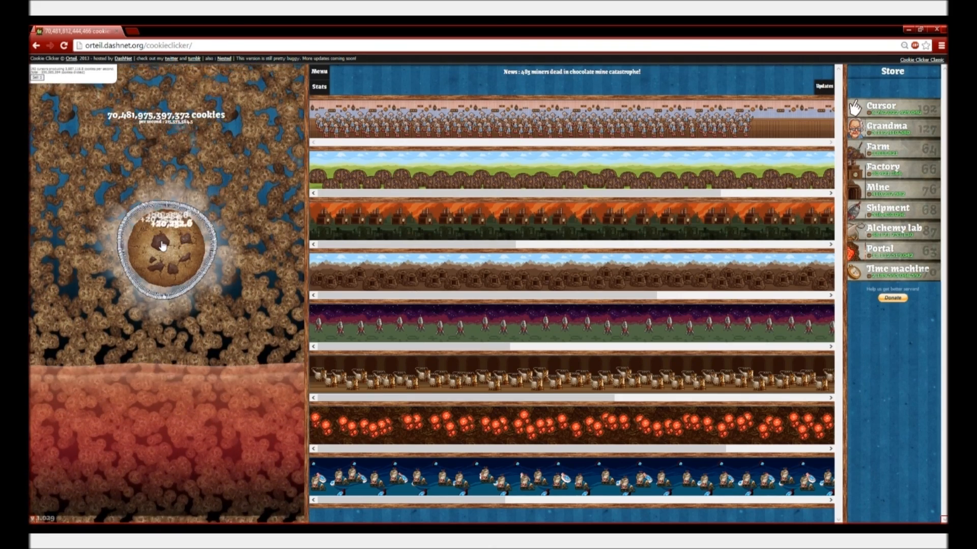
left_click(167, 246)
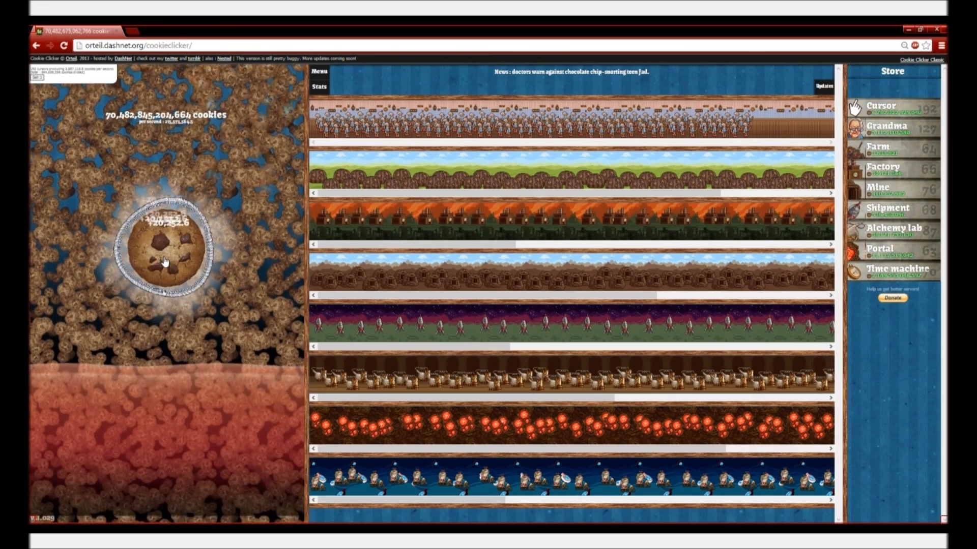
left_click(165, 246)
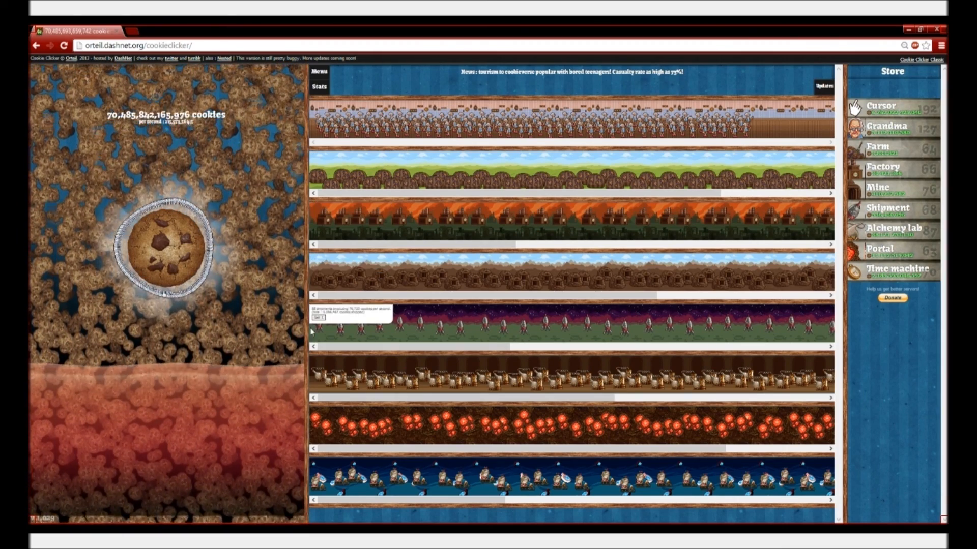
left_click(169, 244)
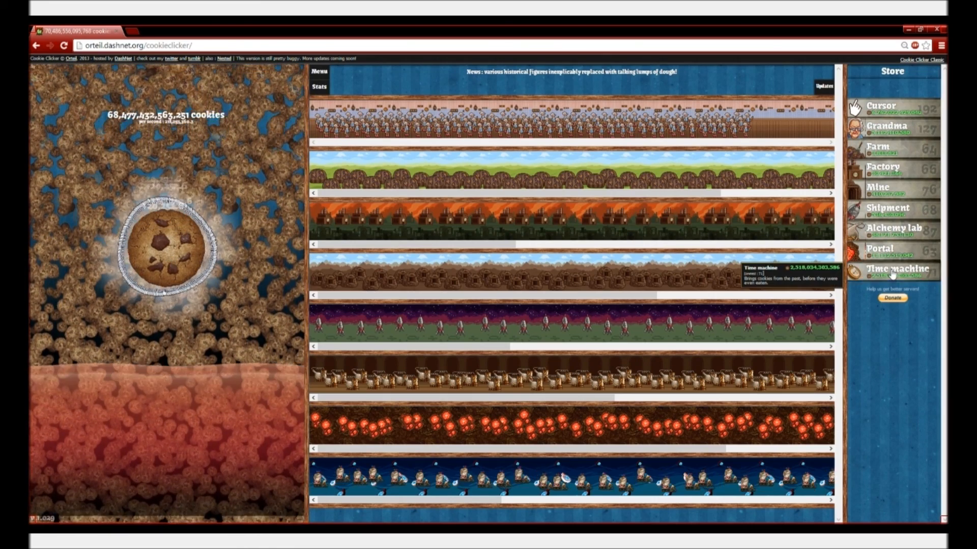
left_click(892, 269)
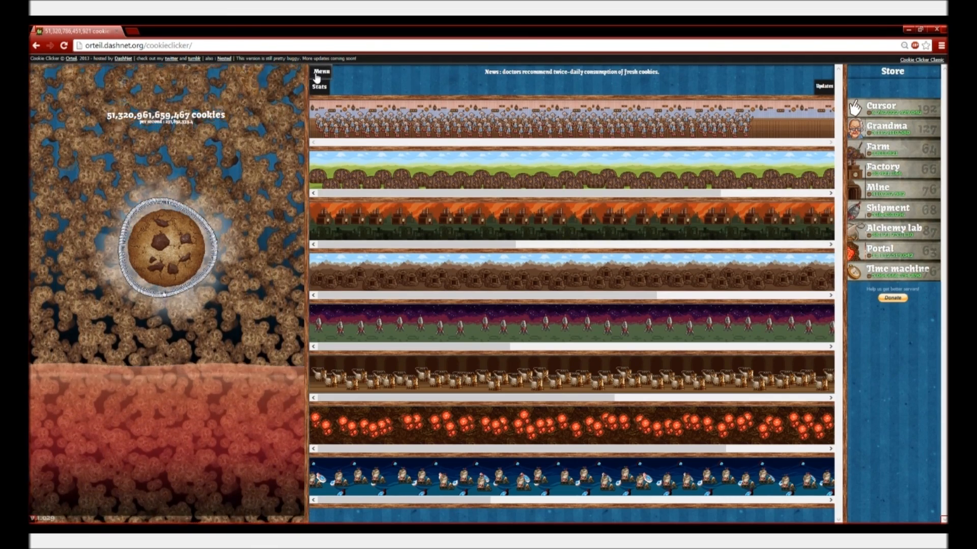
Save the game from the Menu, then import the pasted save string.
left_click(320, 77)
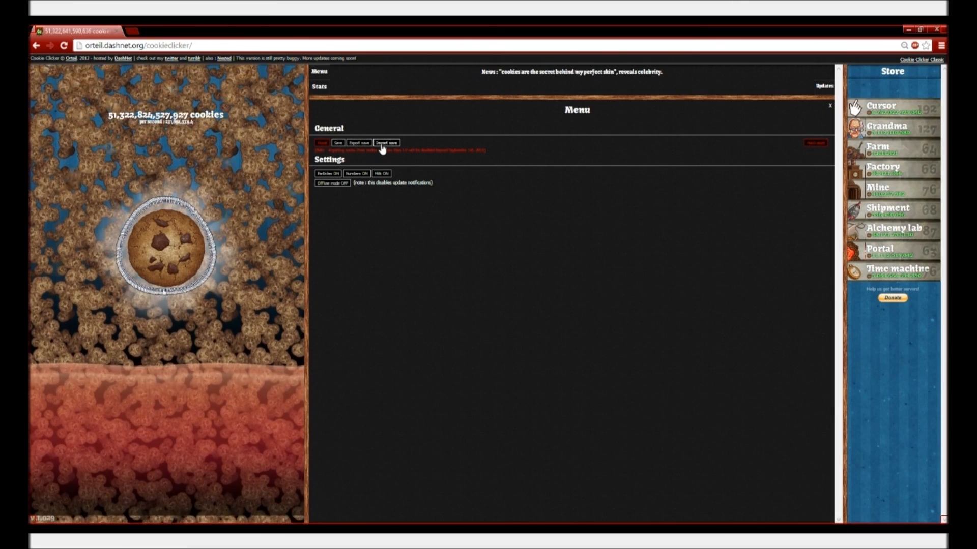
left_click(338, 143)
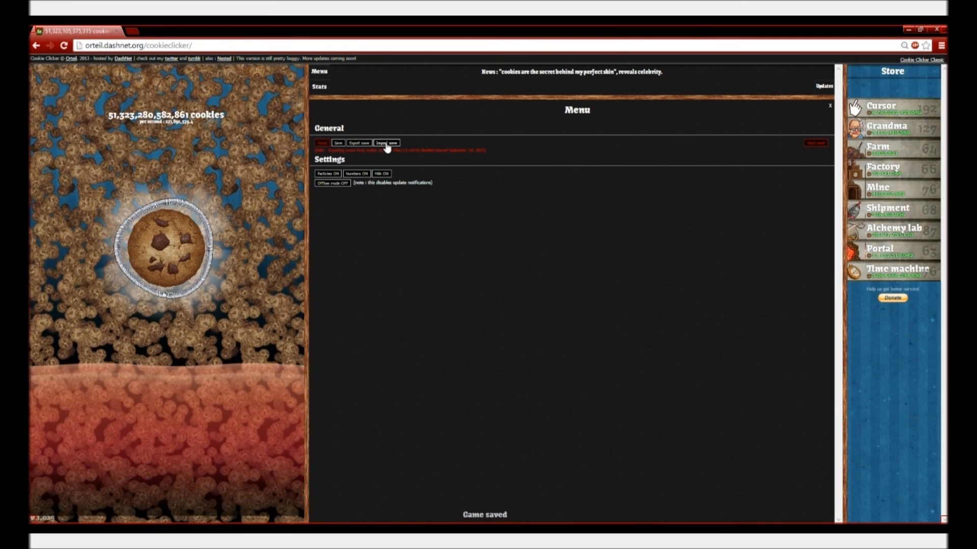
left_click(386, 142)
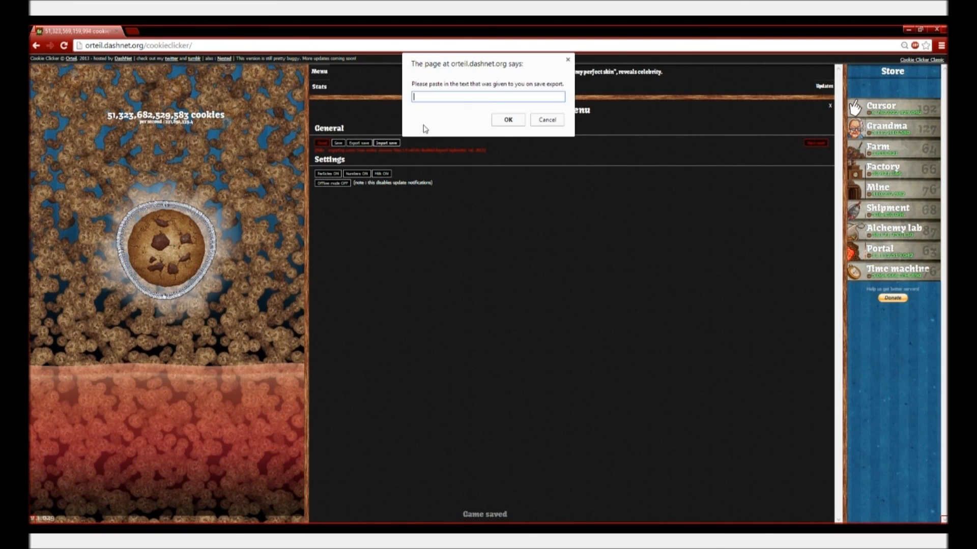
type("ixOzE7MTswOzA7MTsxOzE7MDsxOw%3D%3D%21END%21")
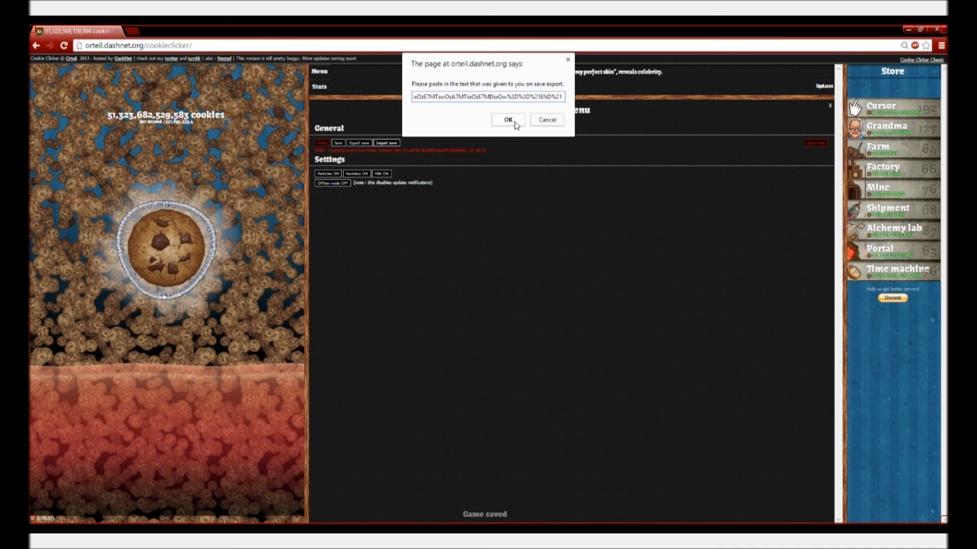
left_click(508, 119)
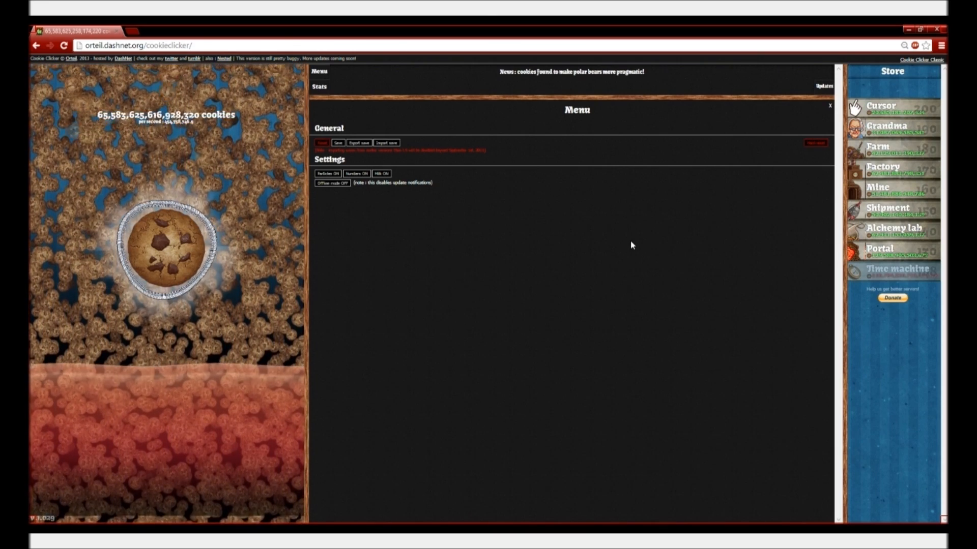
left_click(167, 246)
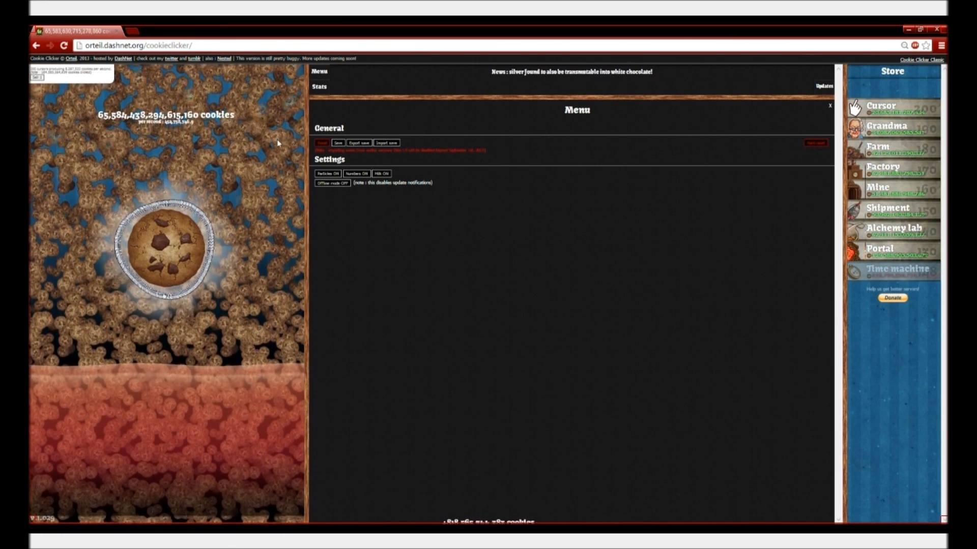
left_click(165, 250)
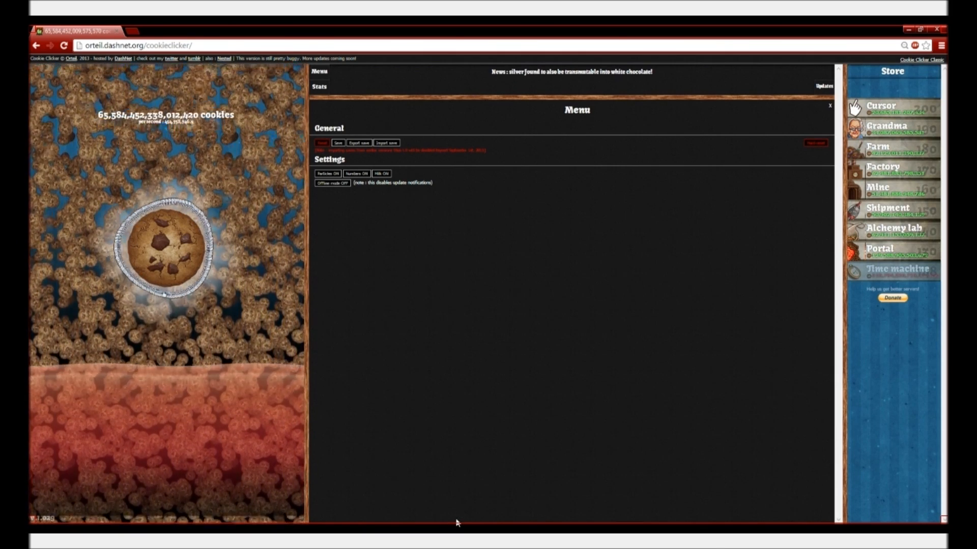
left_click(165, 243)
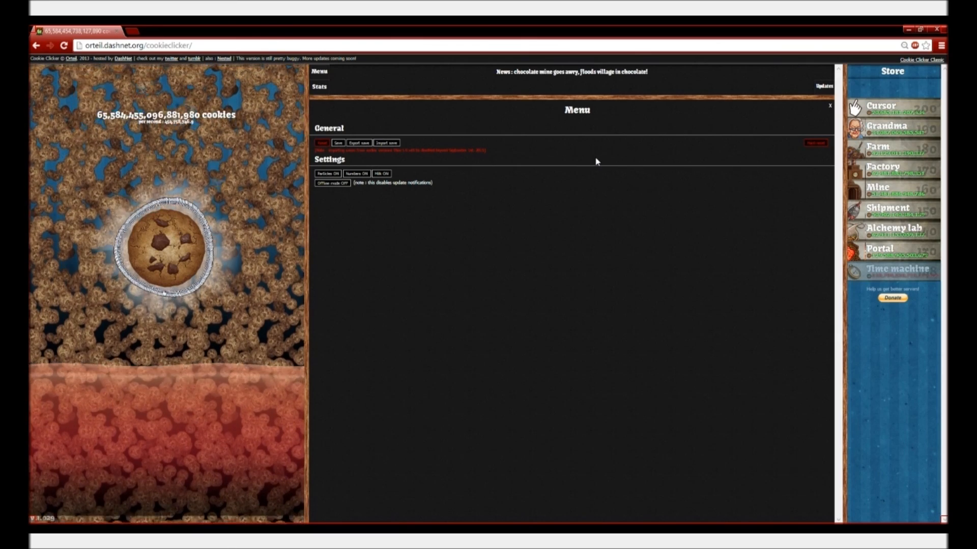
mouse_move(556, 161)
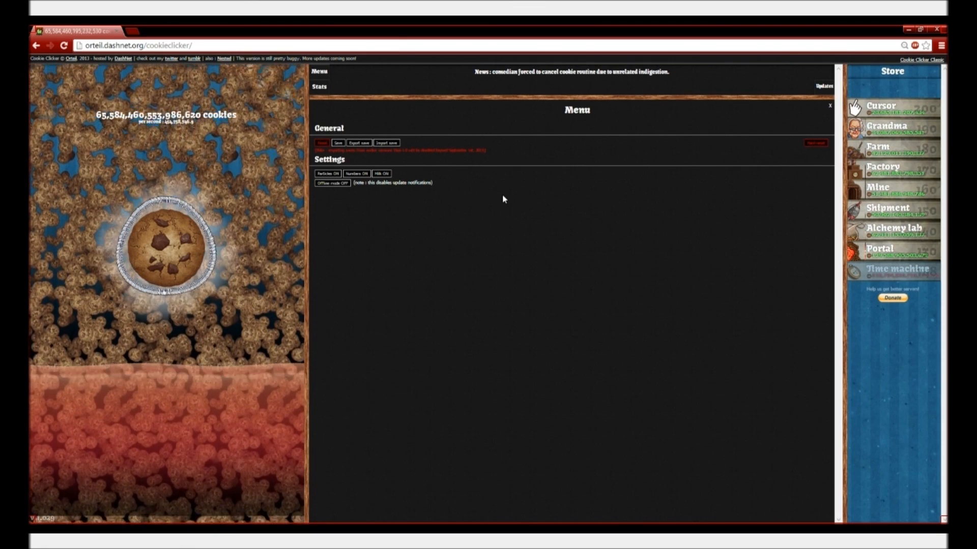
left_click(338, 142)
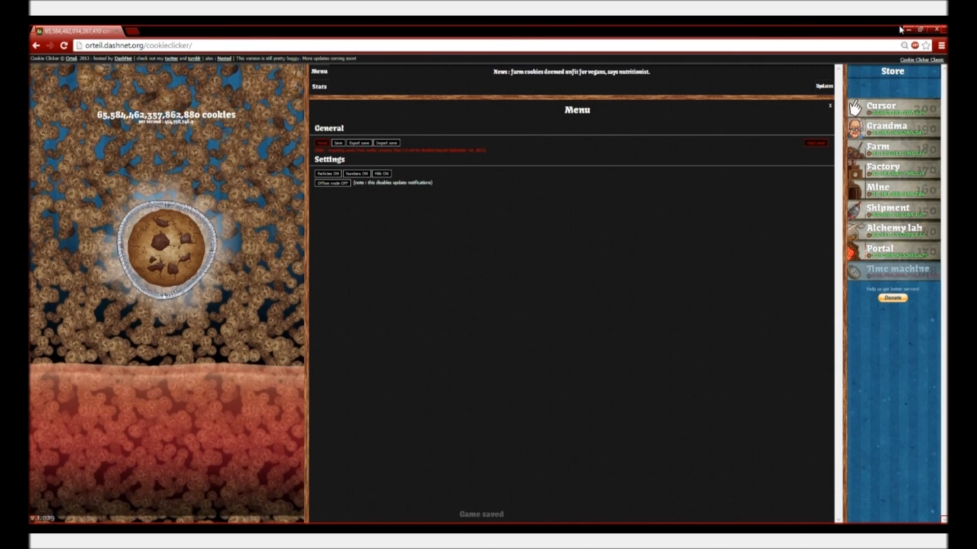
Inspect the game page and switch DevTools to the JavaScript Console.
right_click(567, 425)
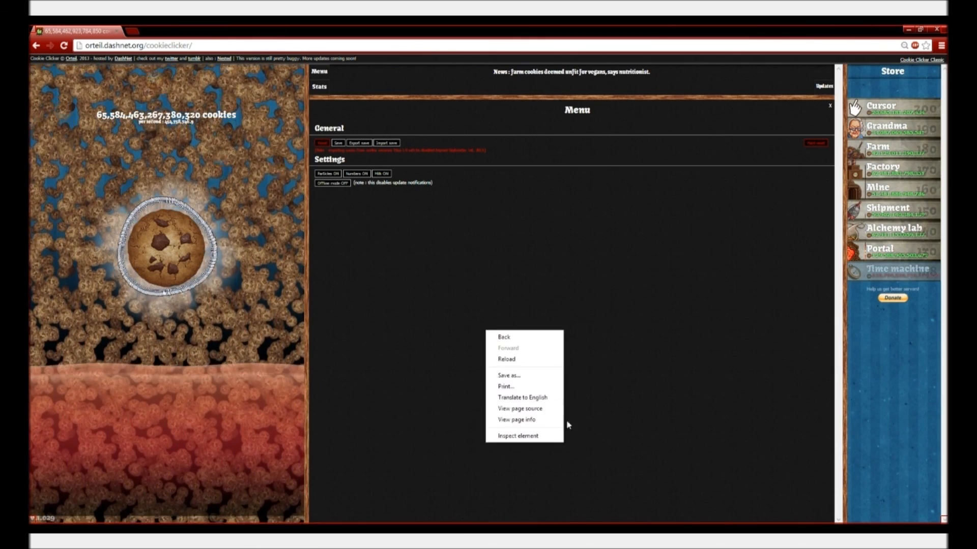
left_click(517, 435)
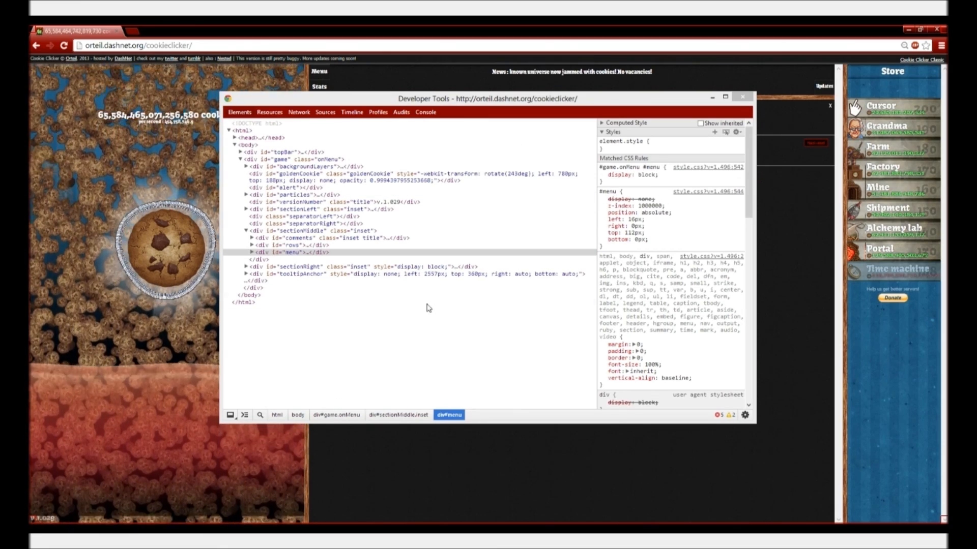
left_click(426, 112)
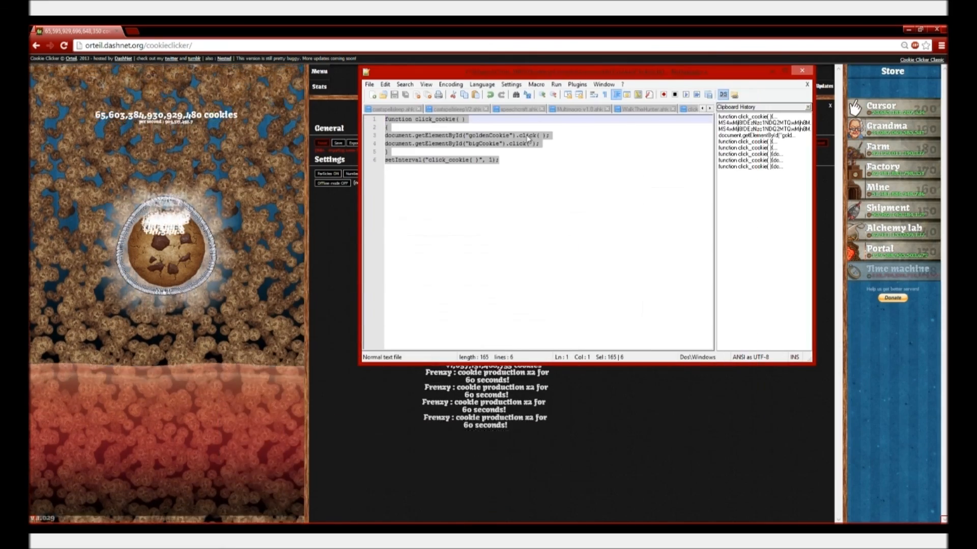
Select and copy the entire click_cookie script in Notepad++.
left_click(802, 71)
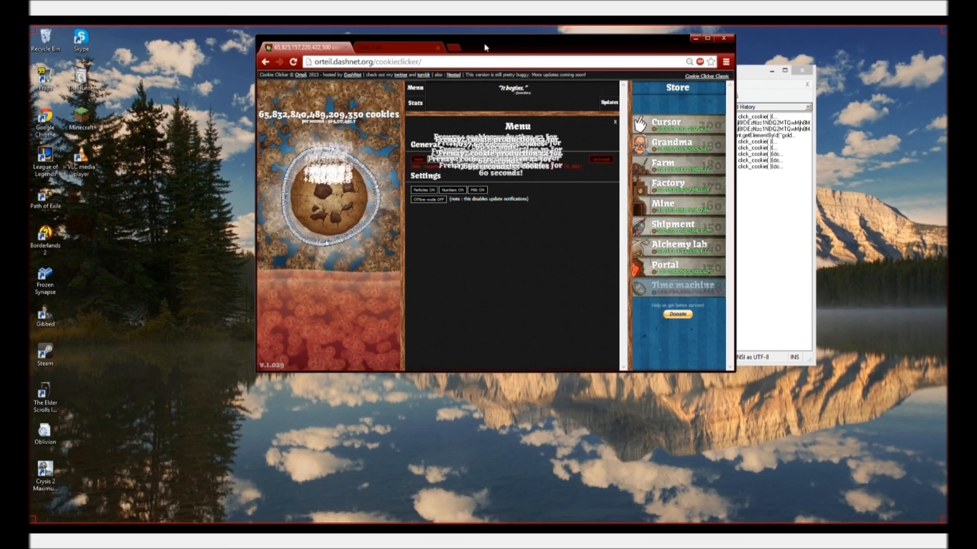
Bring the Cookie Clicker browser window back to full screen.
left_click(707, 38)
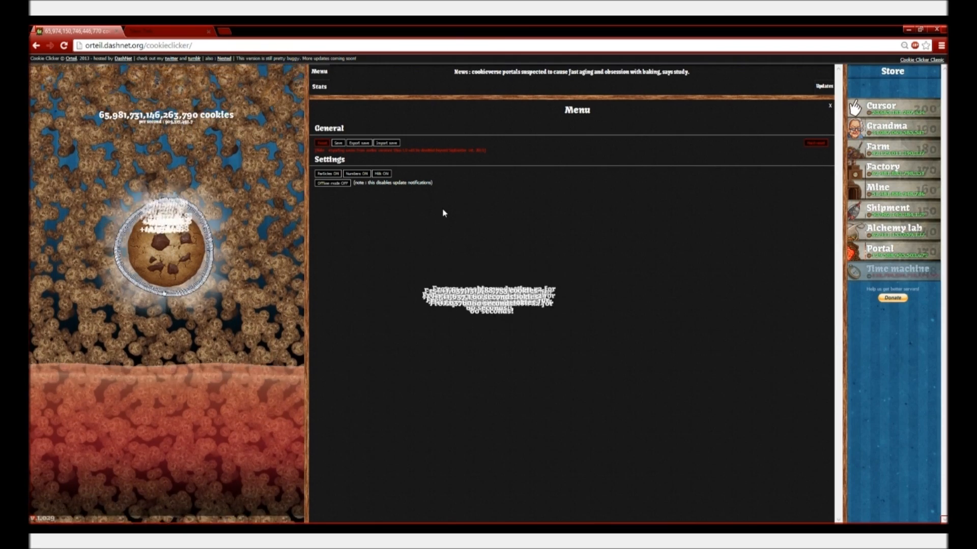
left_click(166, 243)
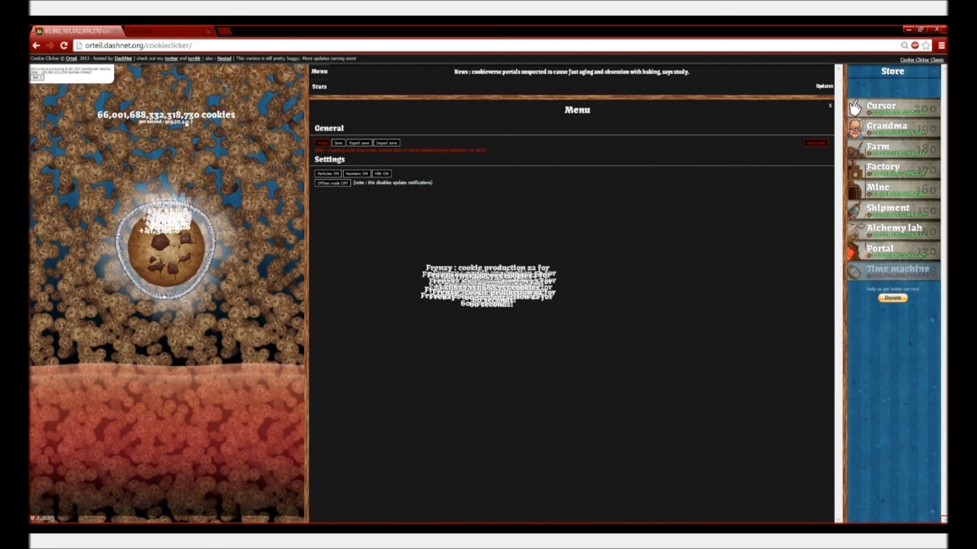